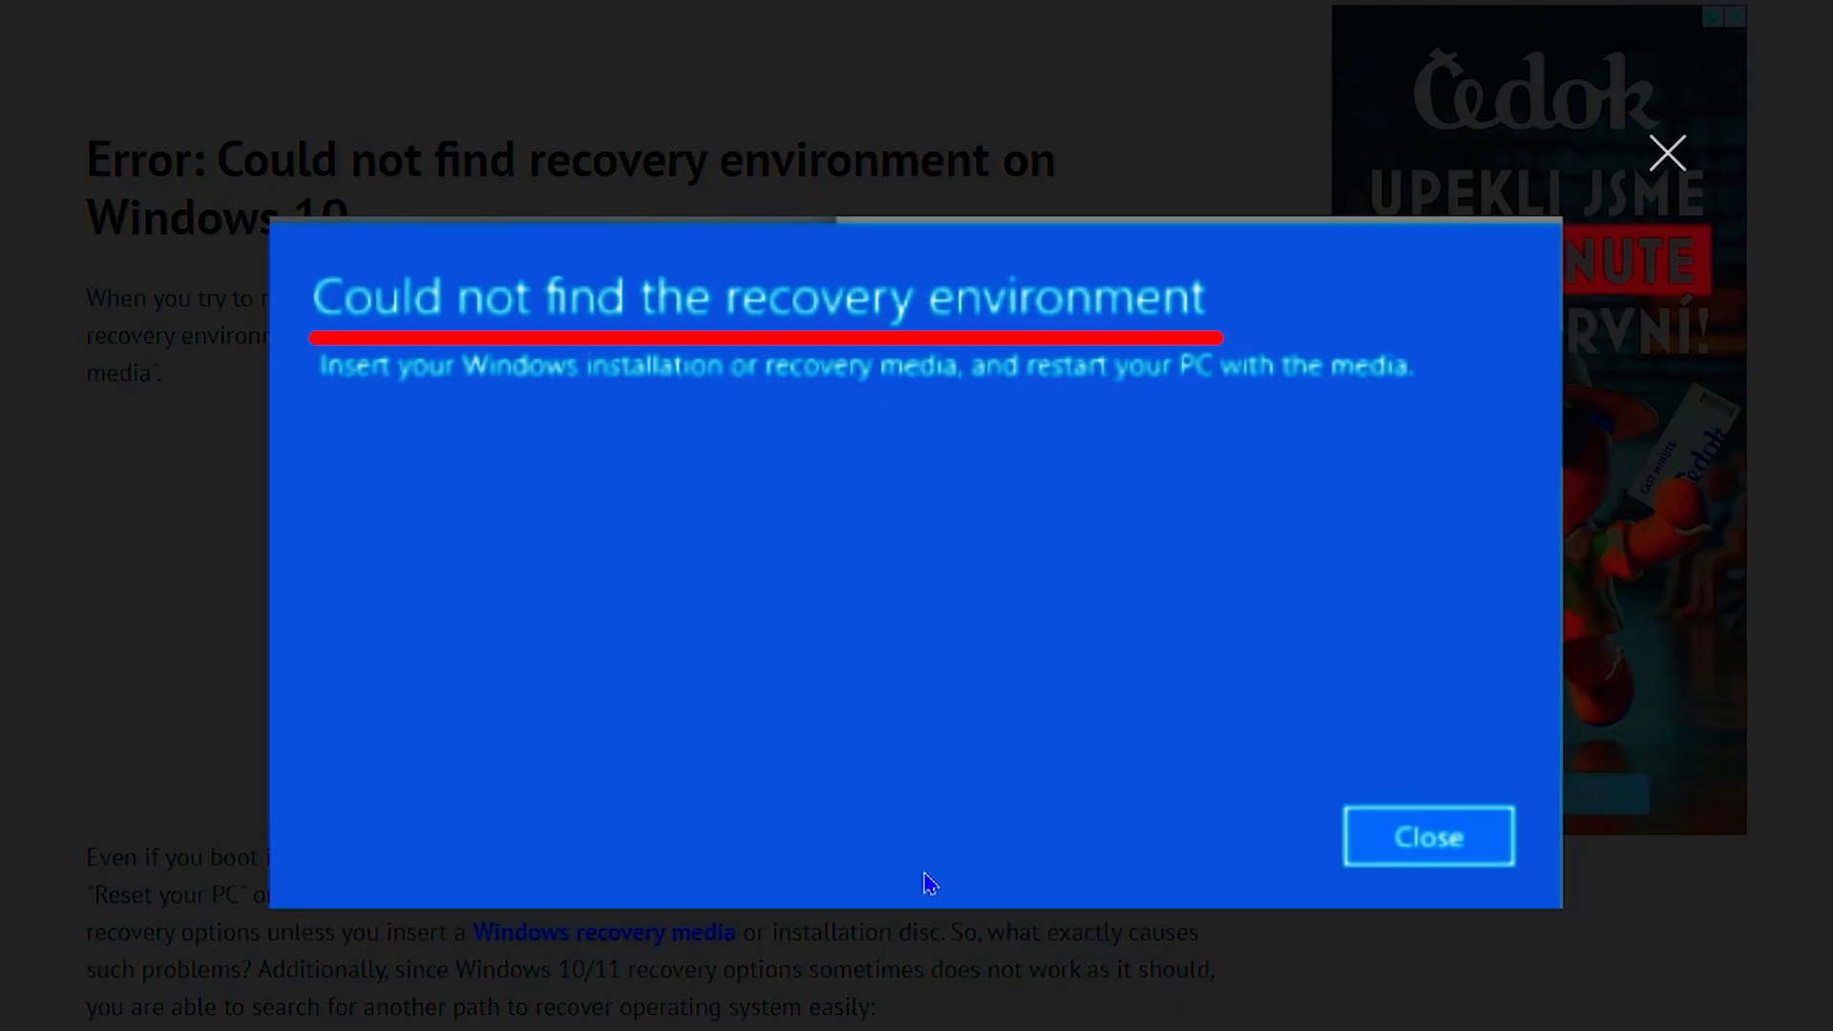
# Dismiss the error image and browse the channel's Shorts, Videos and Playlists before opening Start.
pyautogui.click(1426, 836)
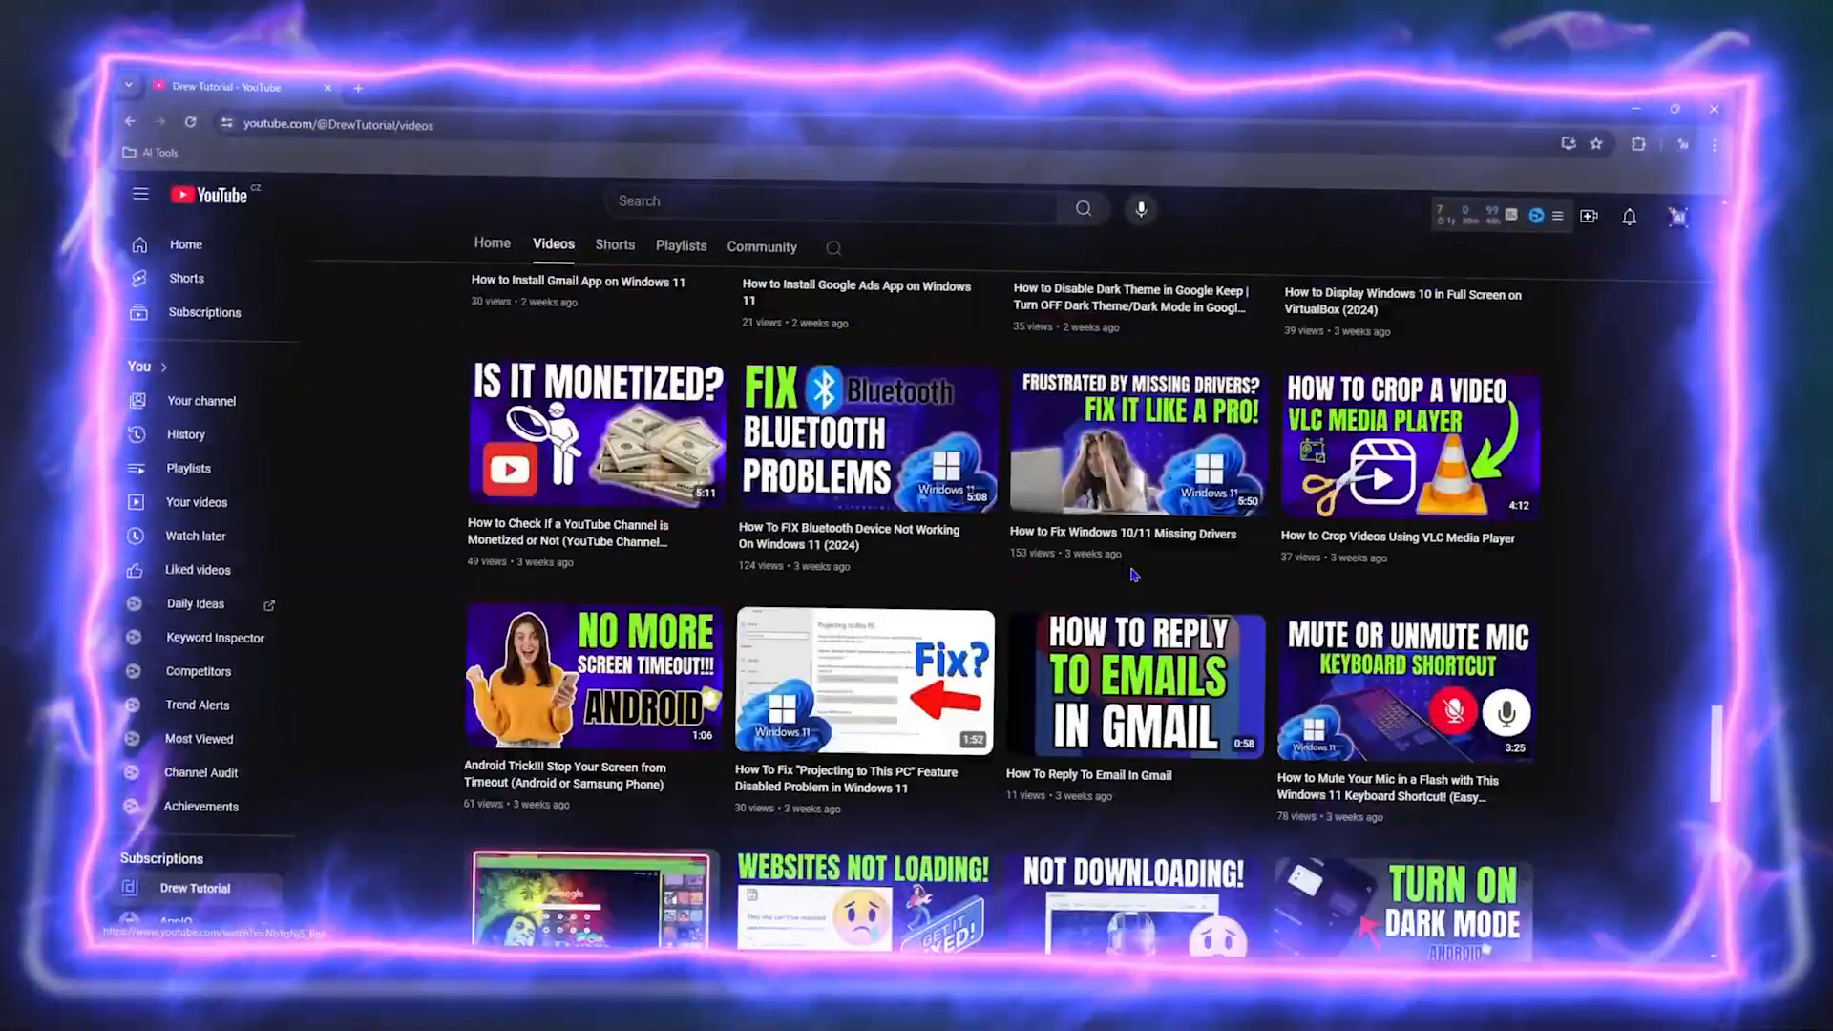
pyautogui.click(613, 245)
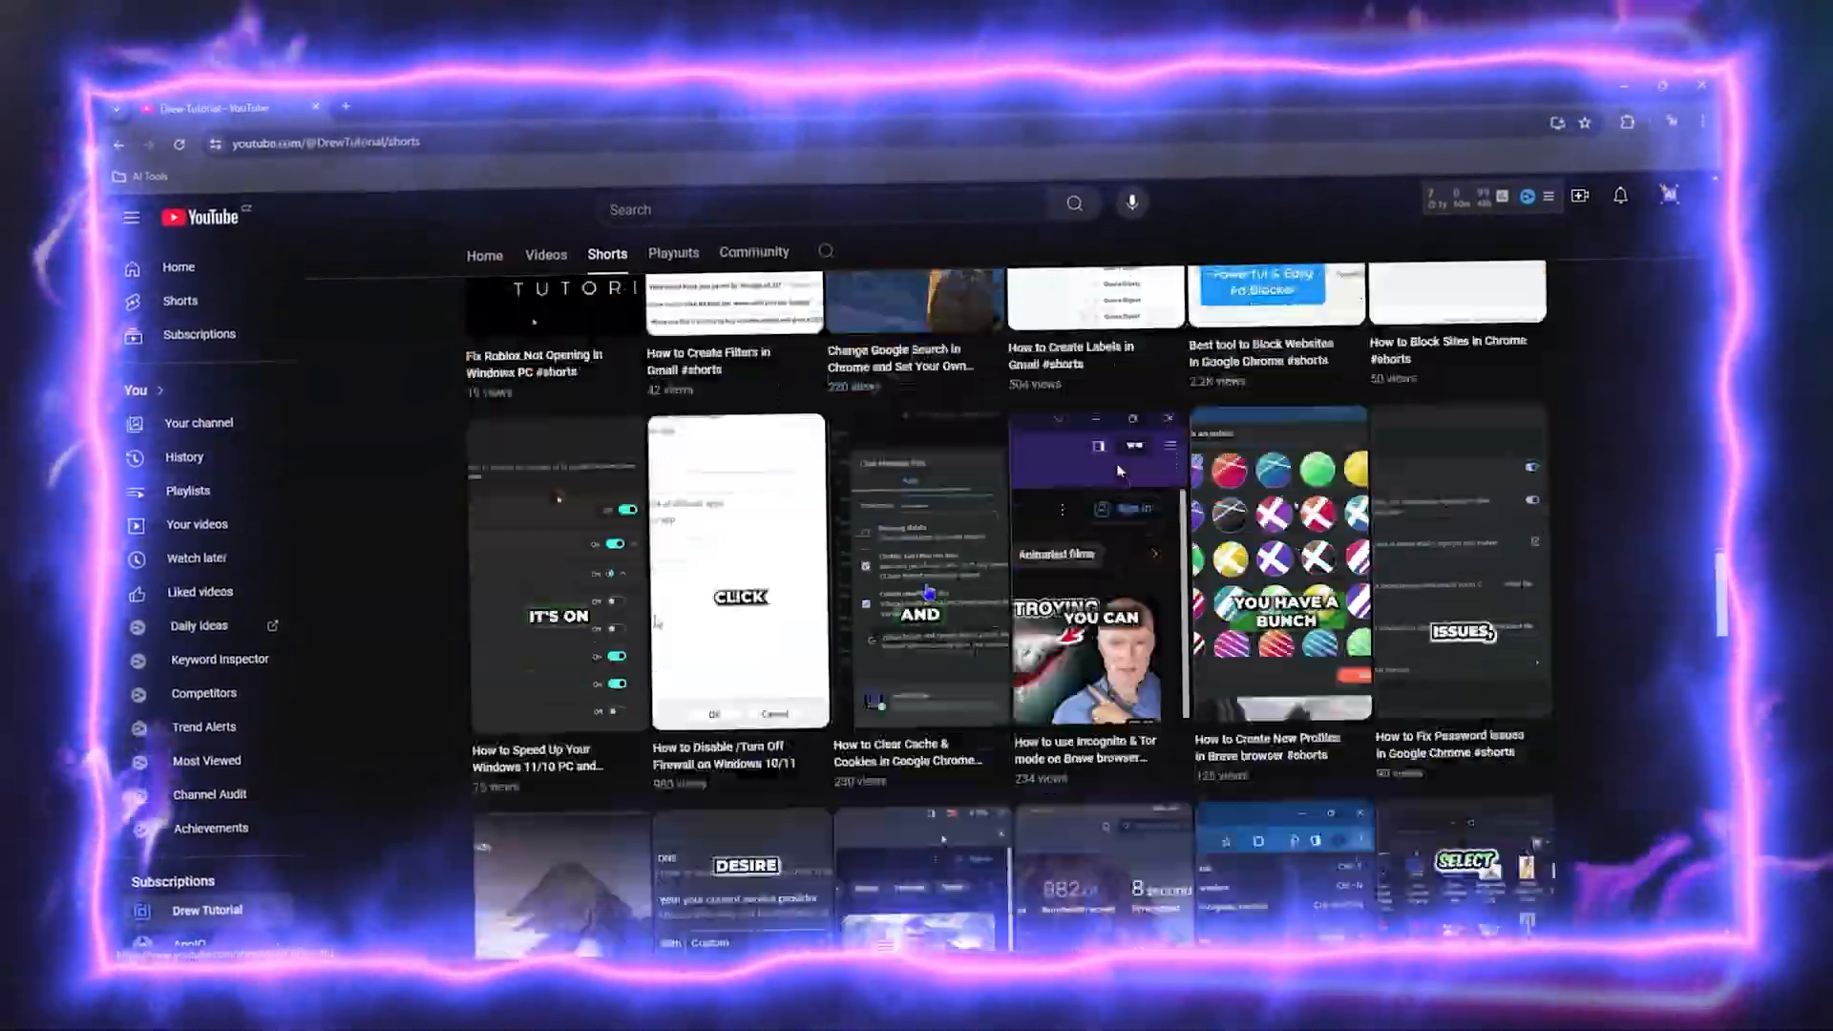
pyautogui.click(754, 252)
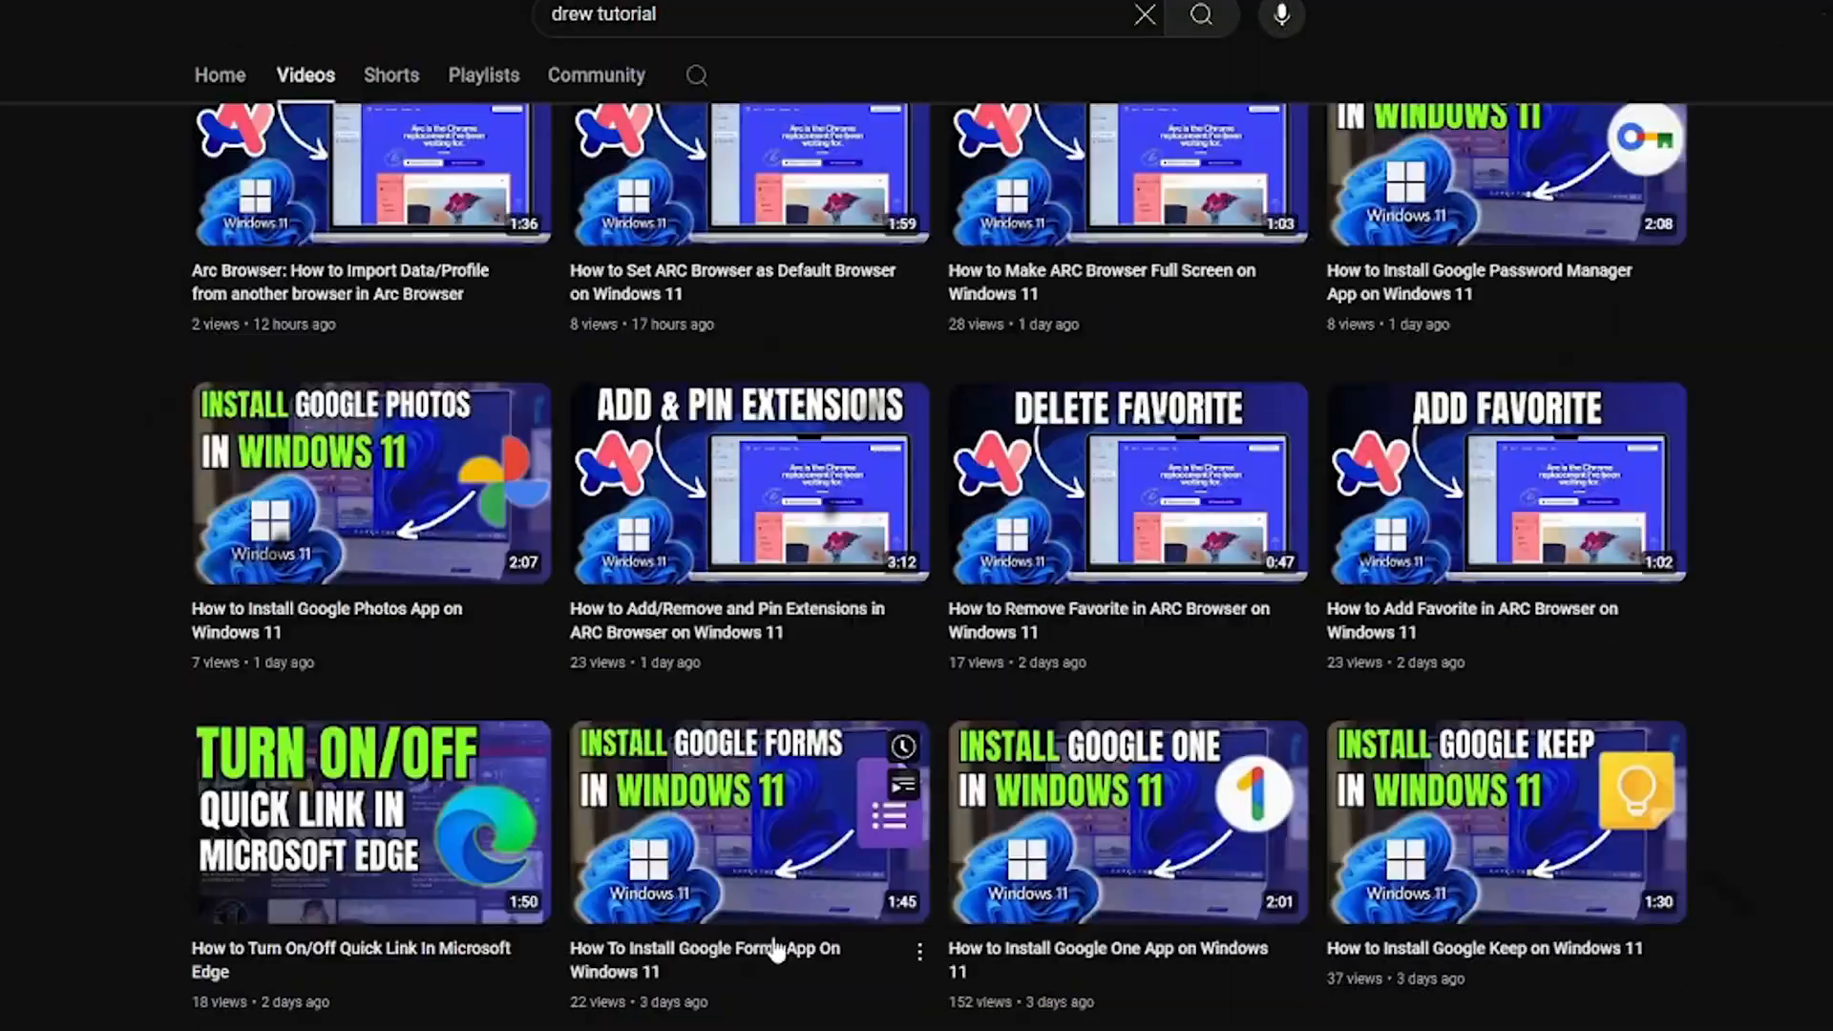
pyautogui.click(484, 74)
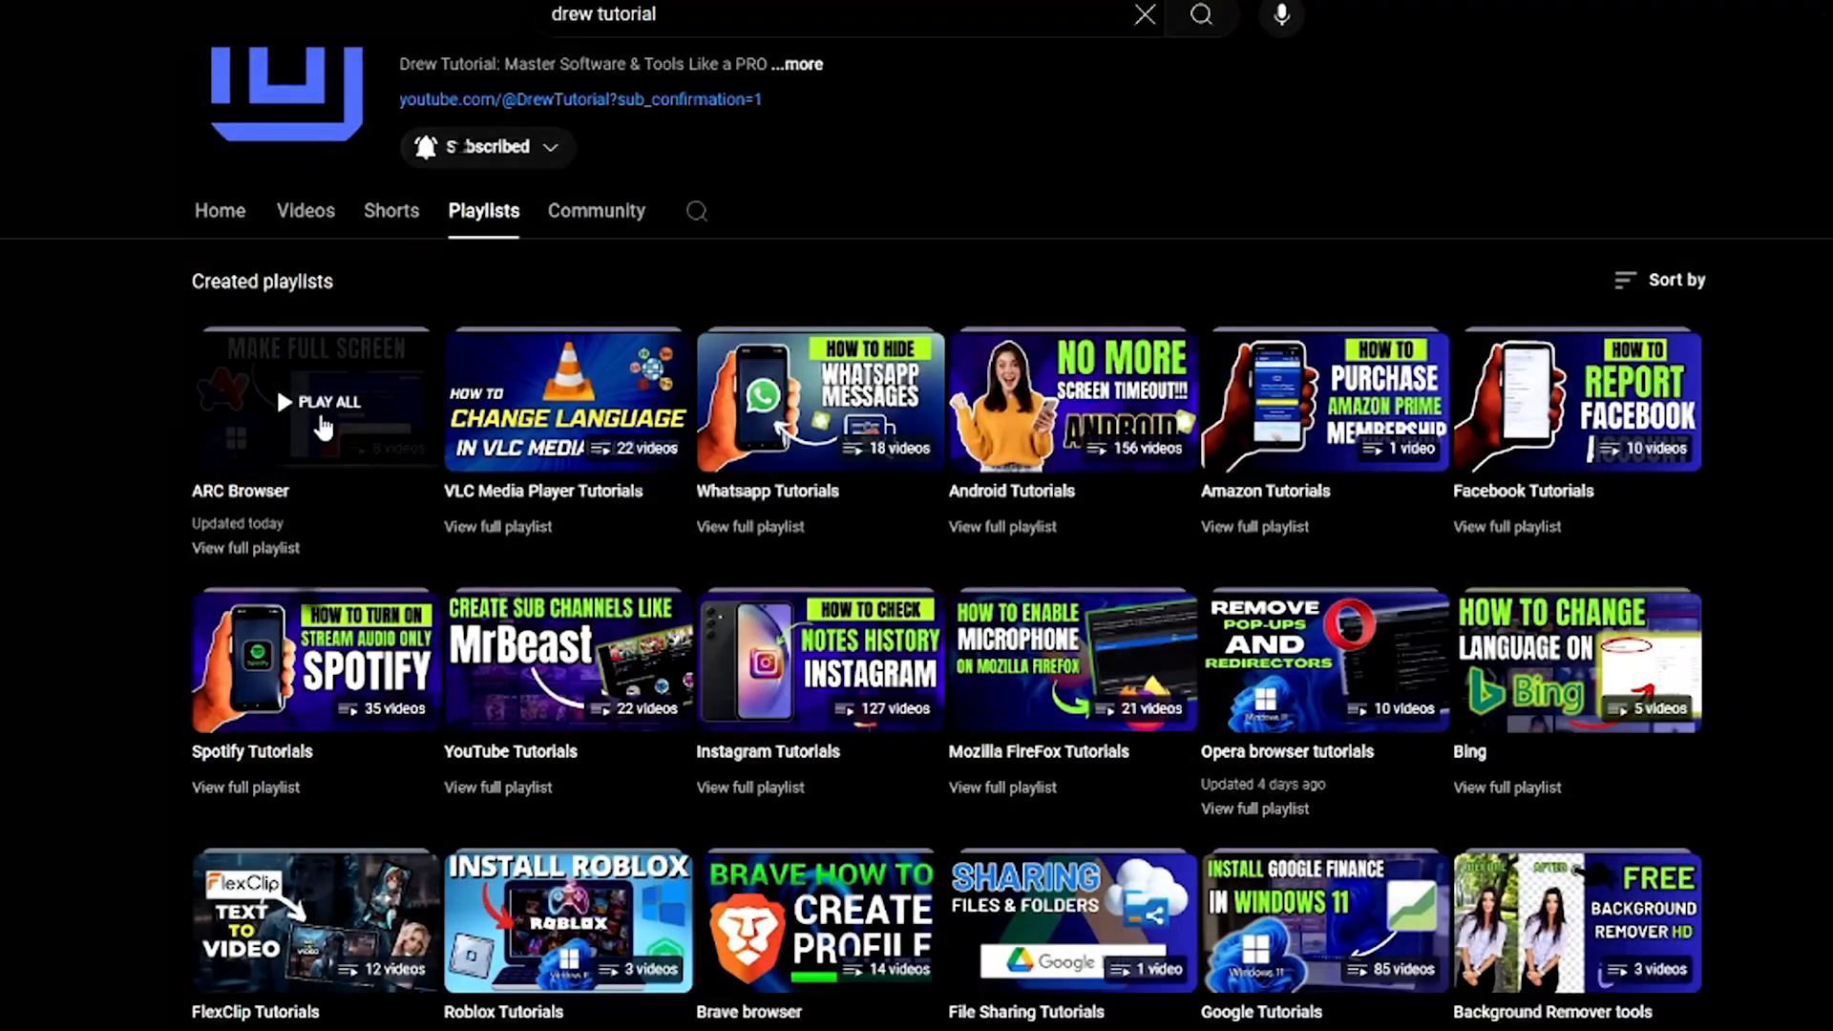
pyautogui.click(508, 983)
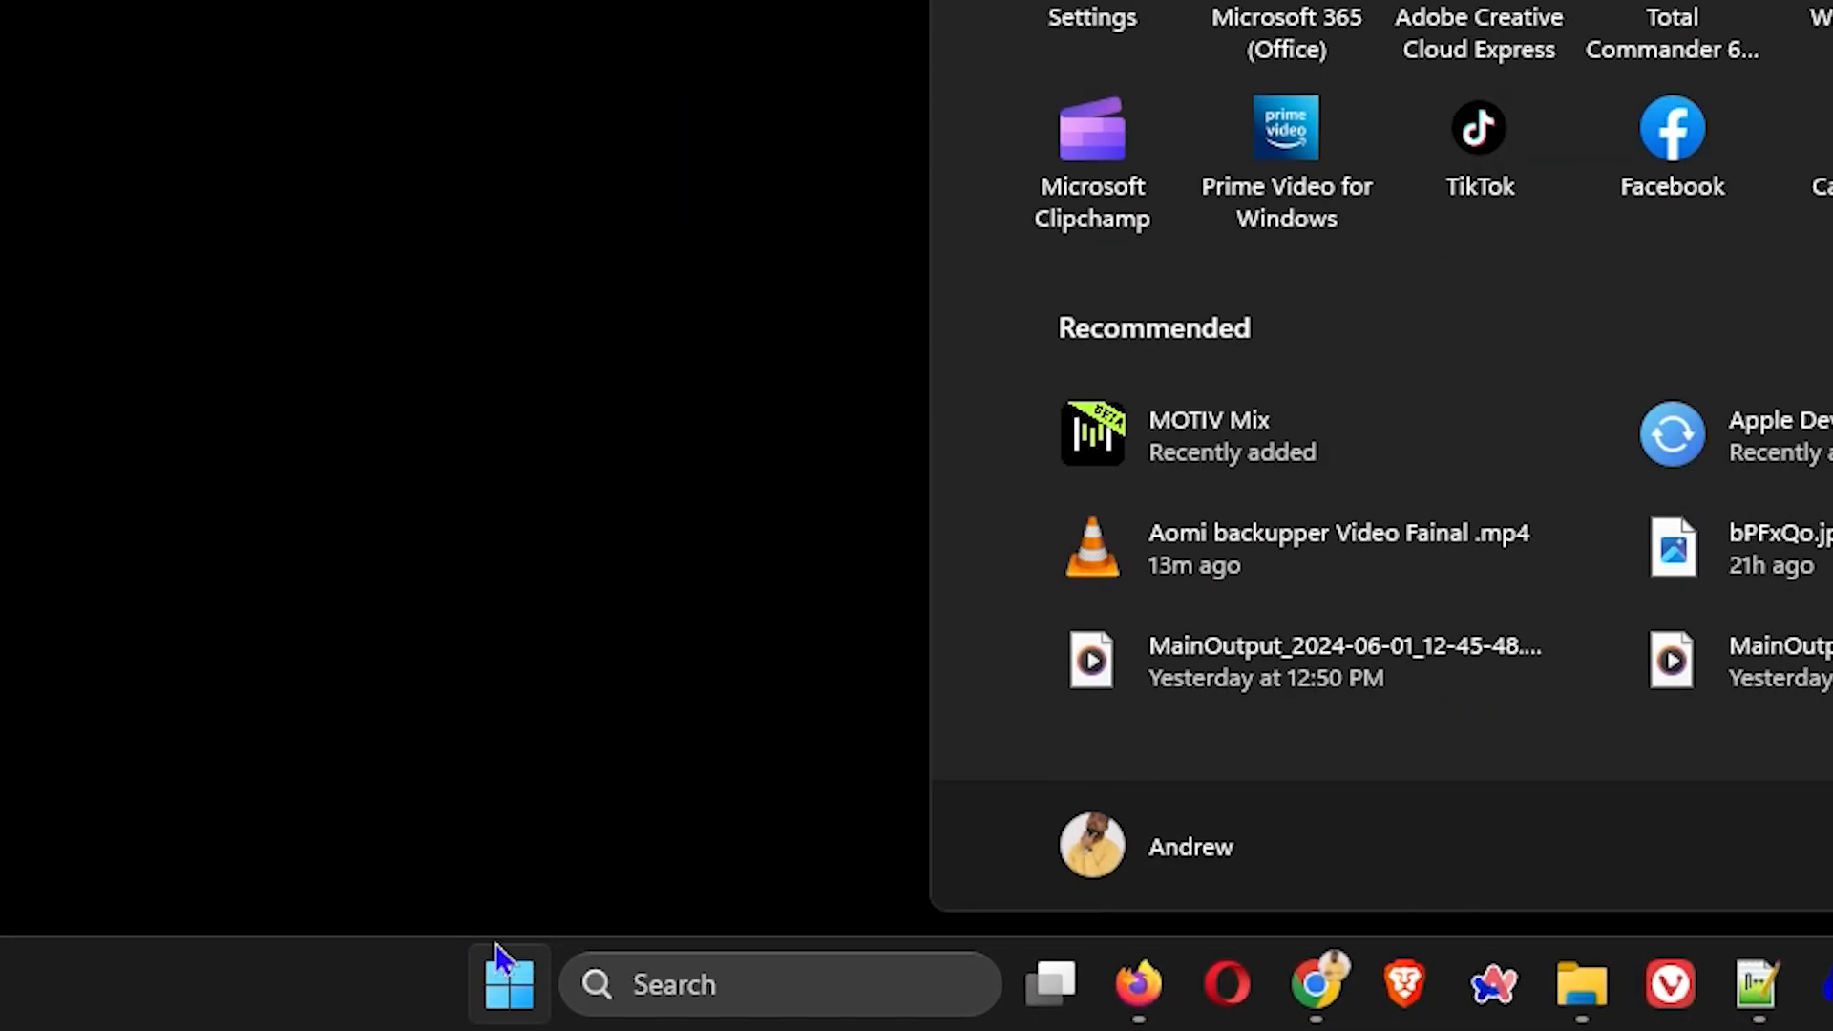
# Search 'cmd' in Start and run Command Prompt as administrator.
pyautogui.write('cmd')
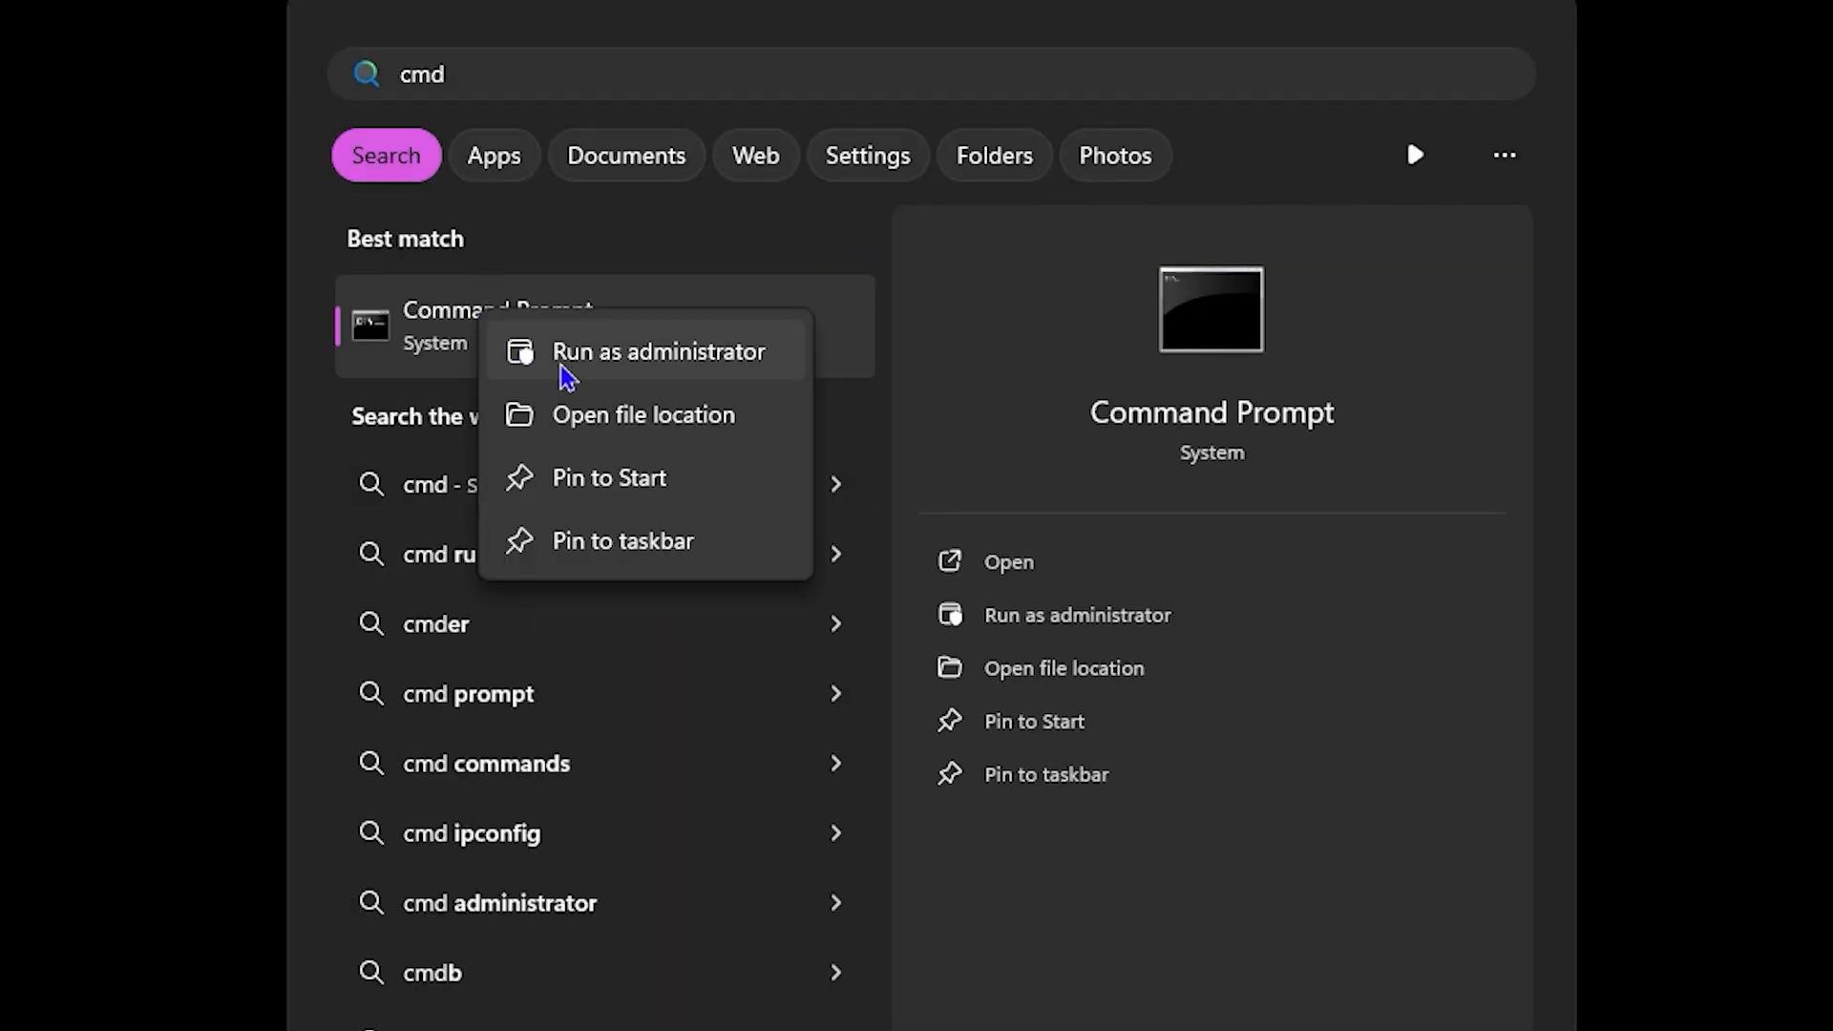
pyautogui.click(659, 351)
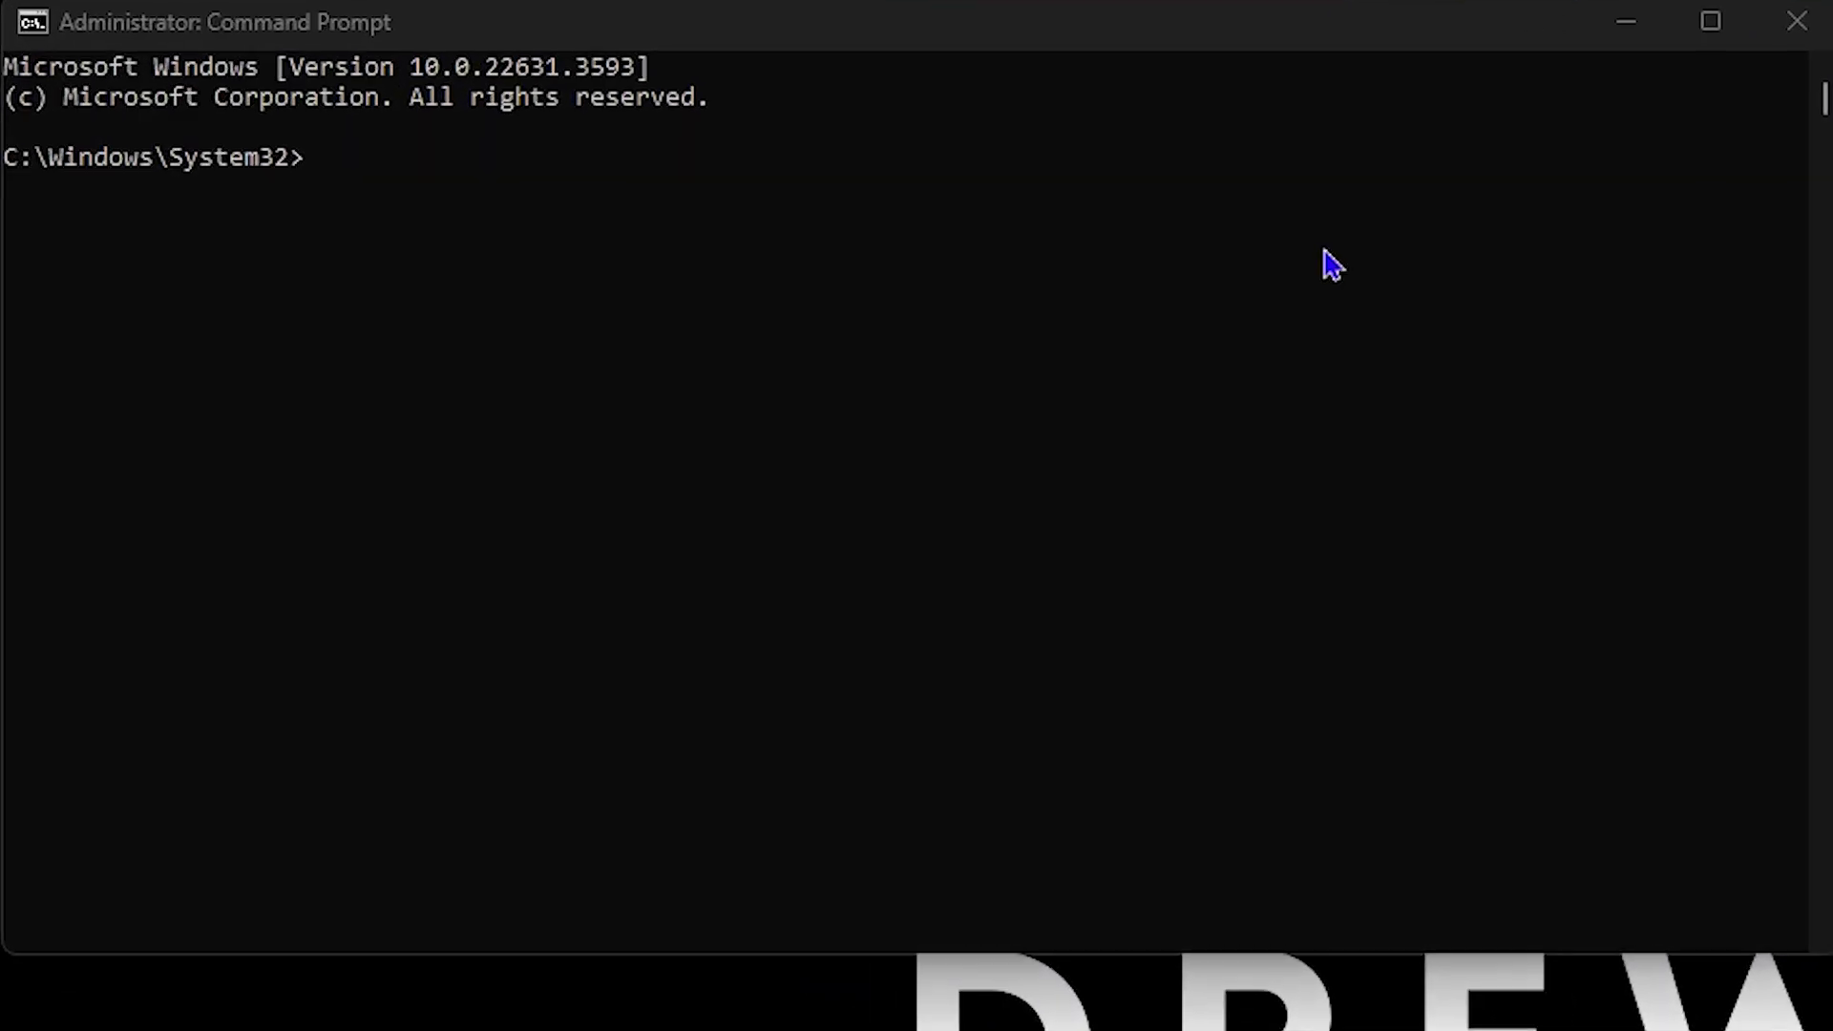
# Run 'reagentc /info' to display the Windows RE configuration, reported as Enabled.
pyautogui.write('reagentc /info')
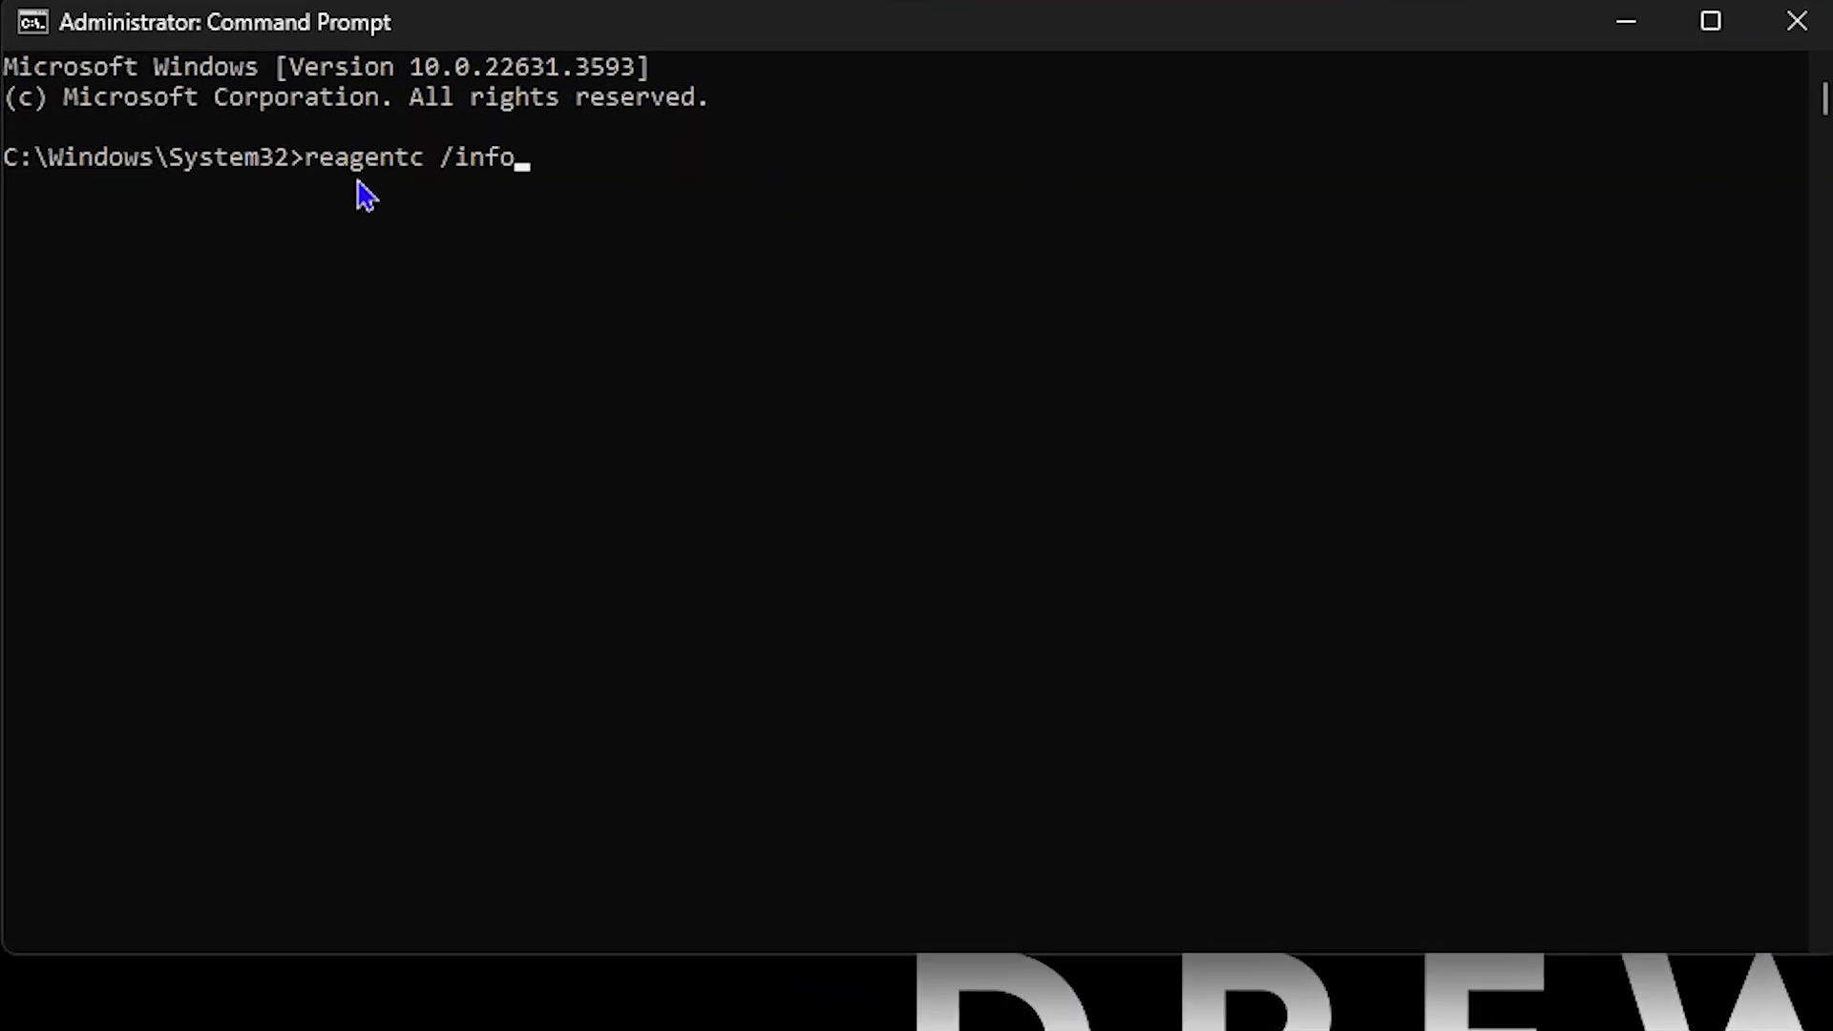
pyautogui.moveTo(1201, 313)
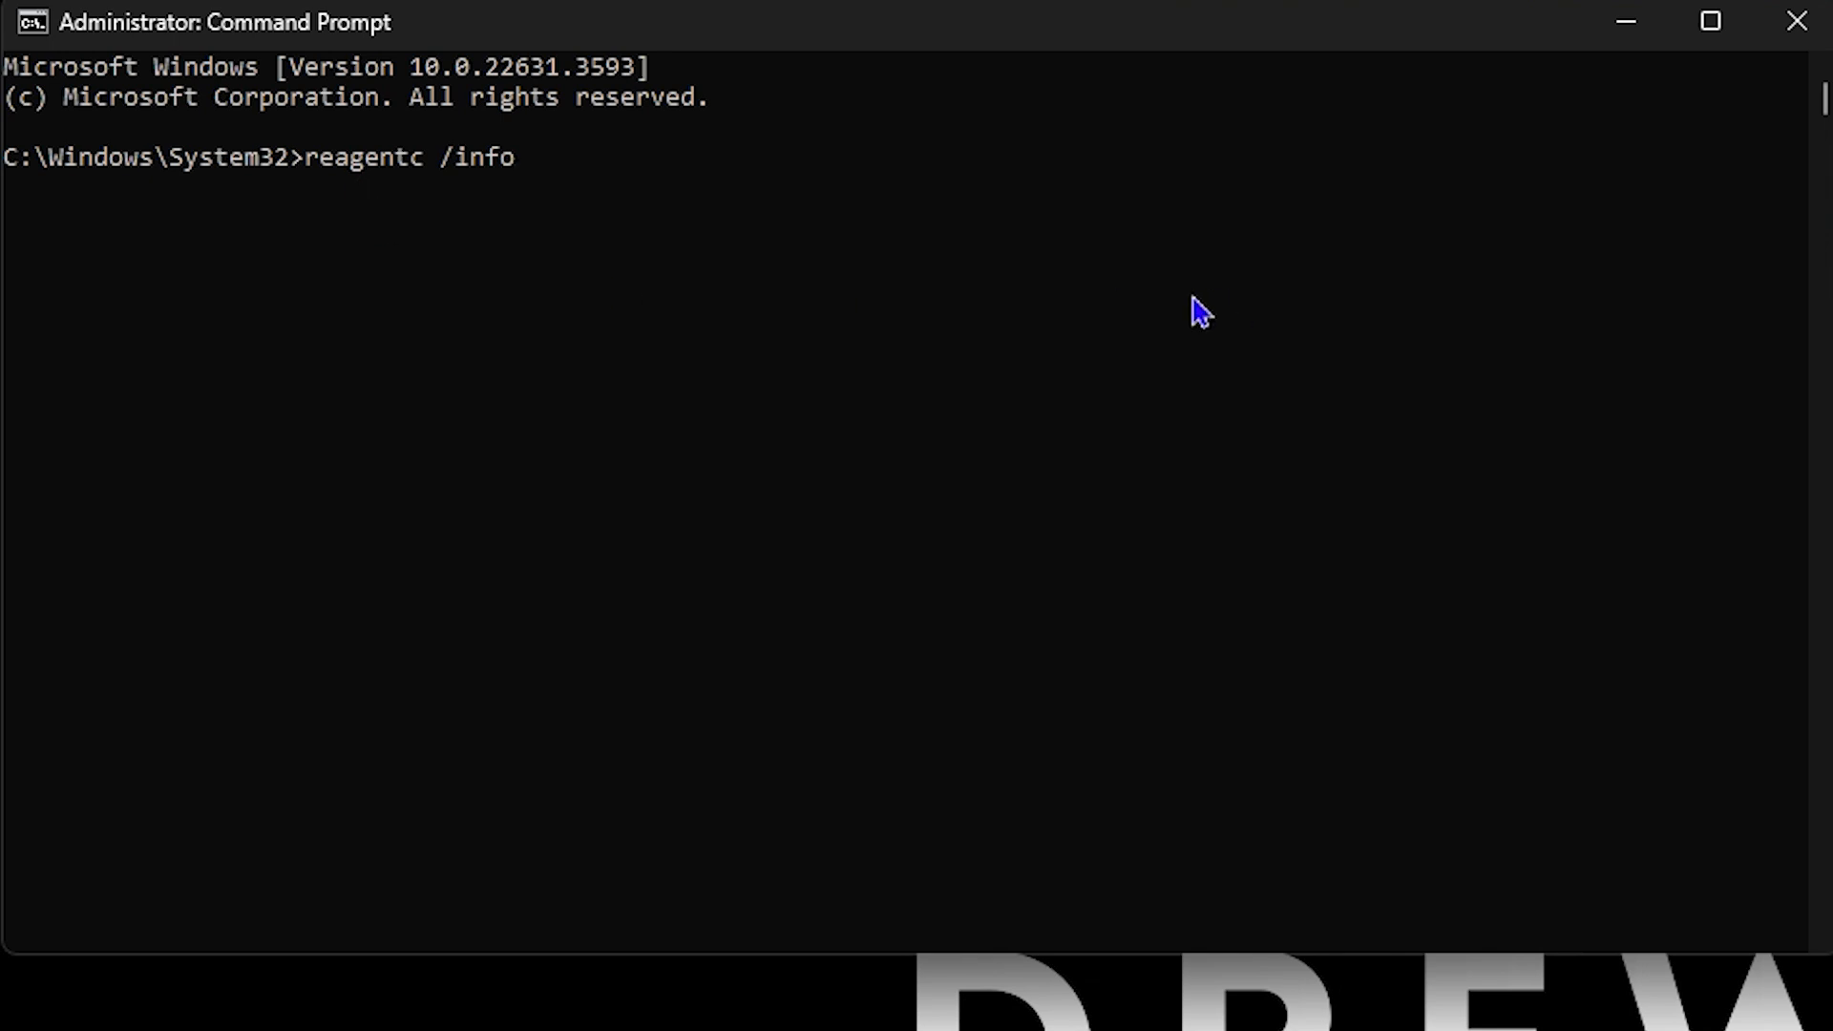
pyautogui.press('Return')
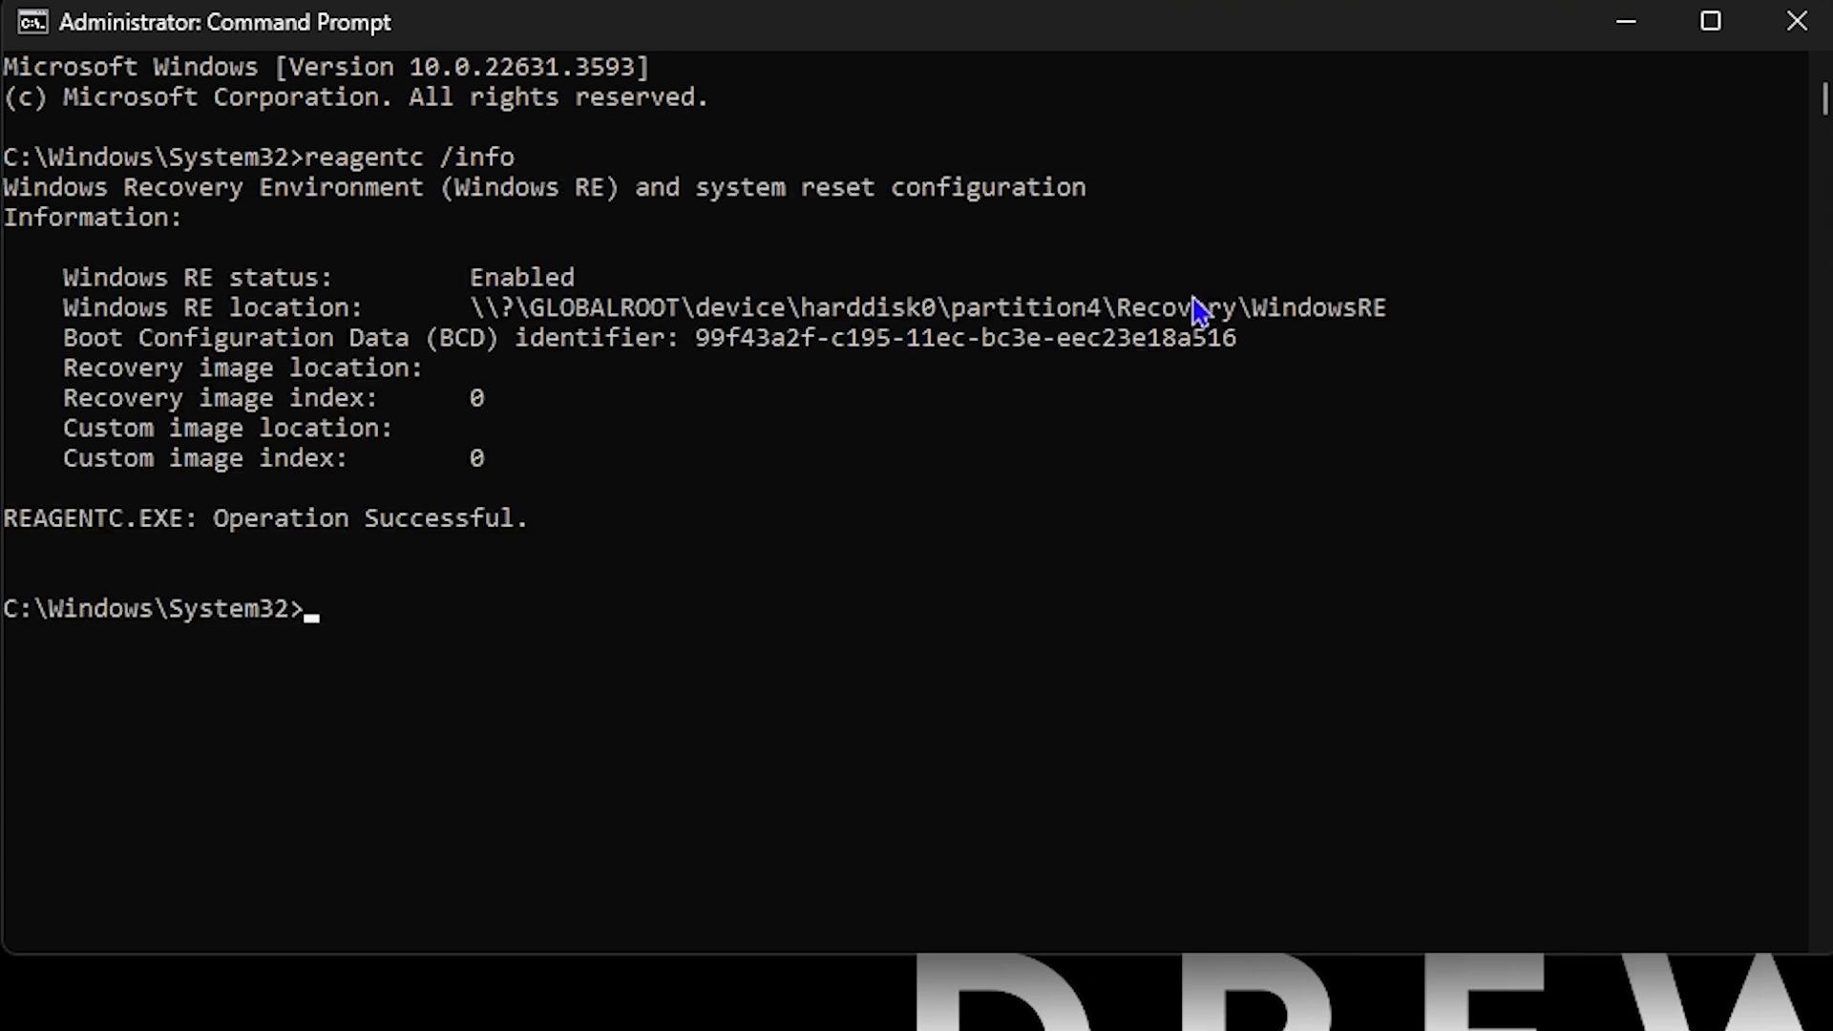
pyautogui.moveTo(456, 653)
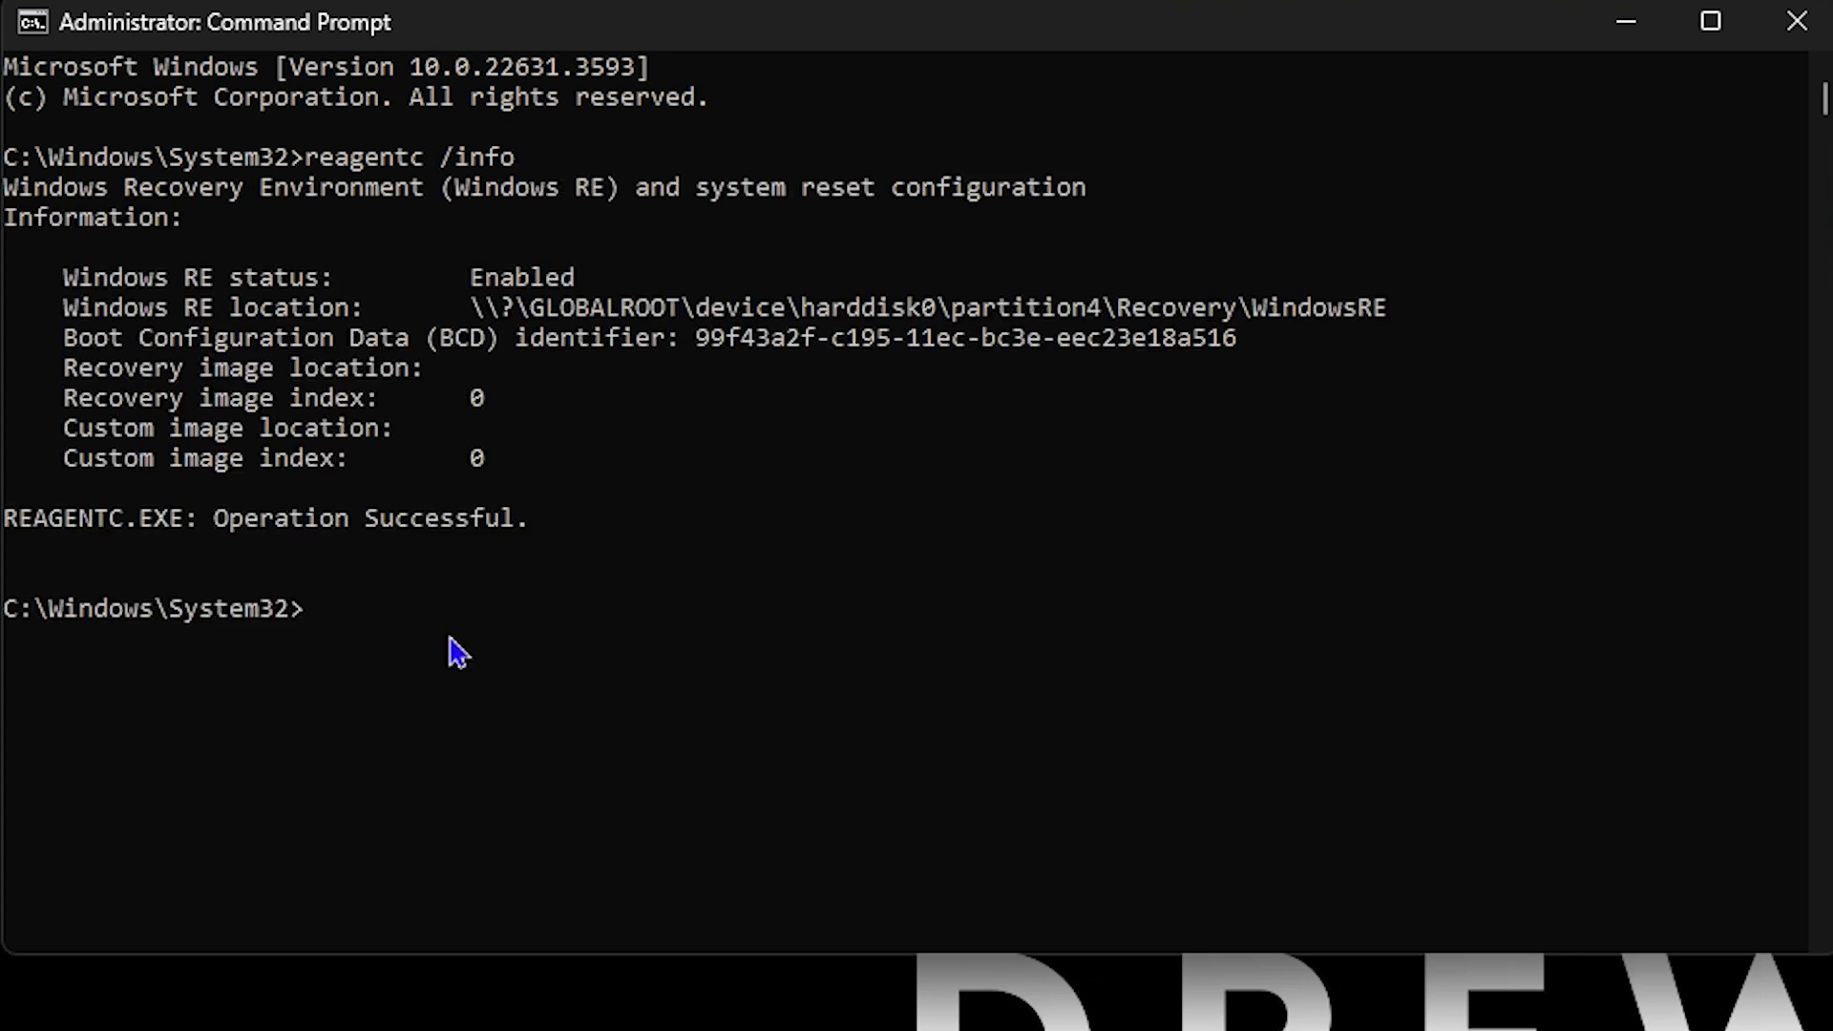
pyautogui.doubleClick(521, 277)
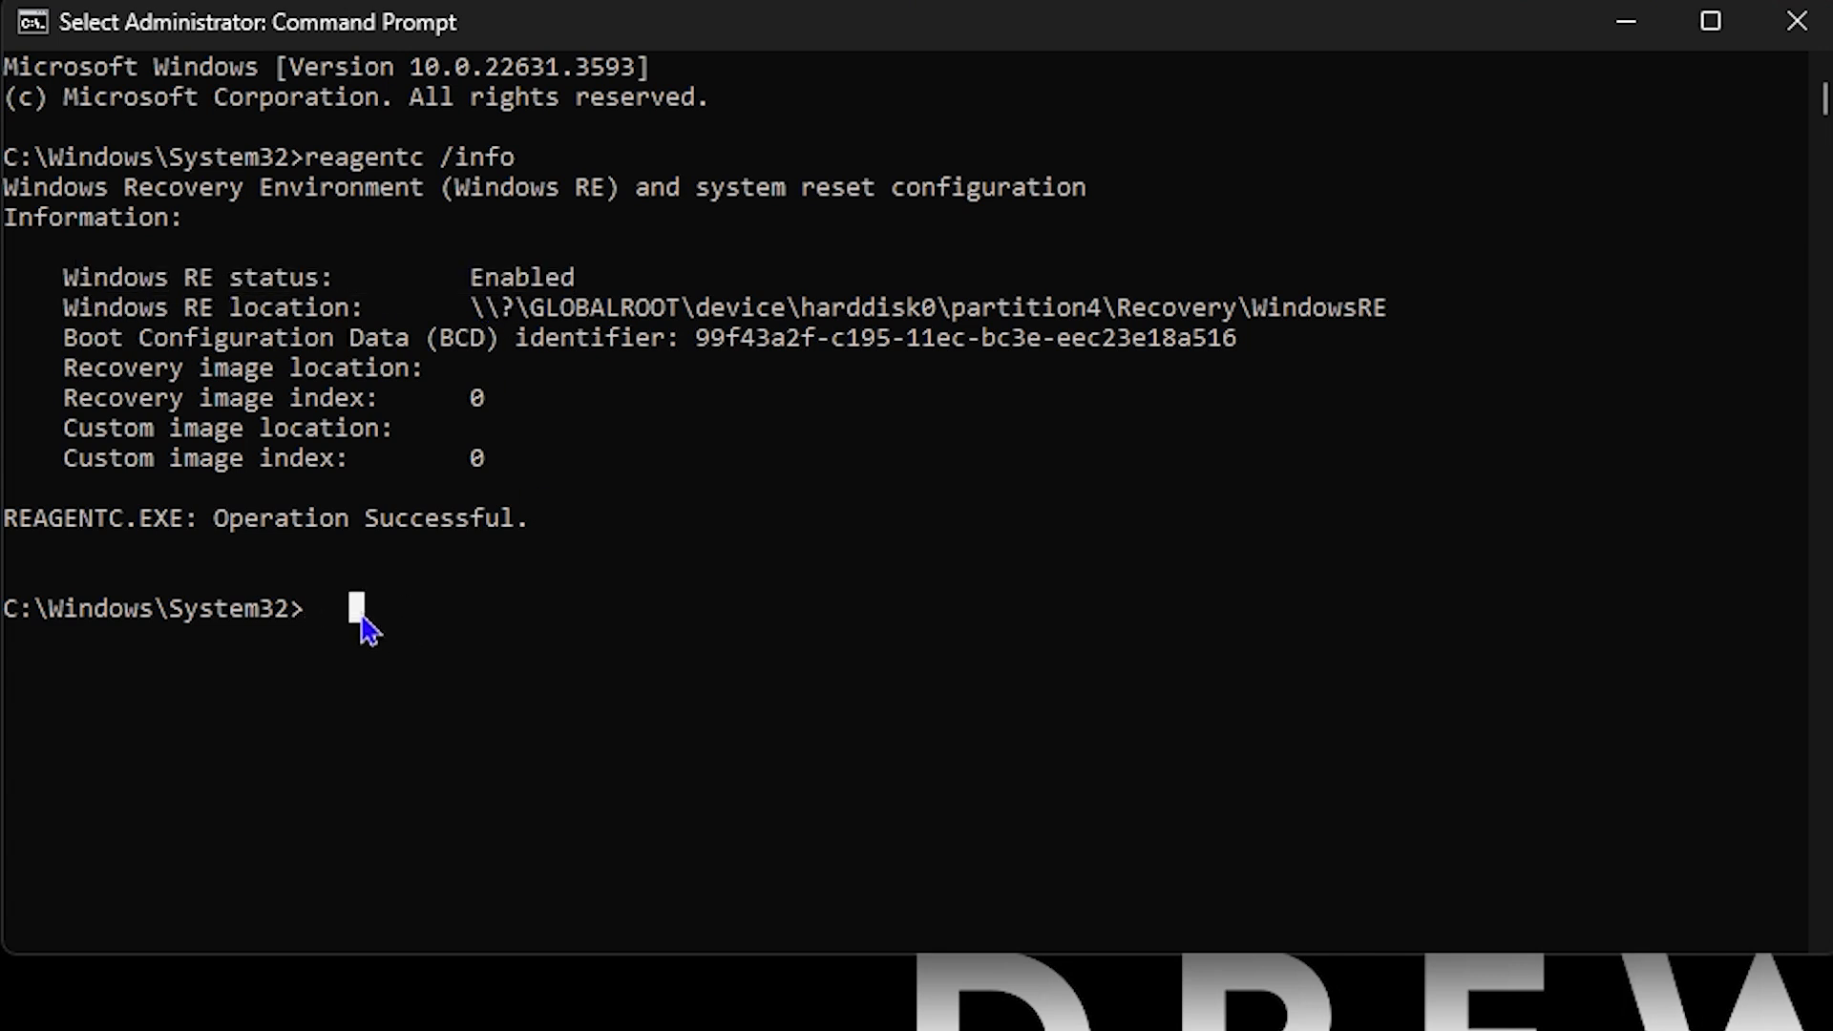
# Compose the 'reagentc /enable' command by replacing the info option with enable.
pyautogui.write('reagentc /info')
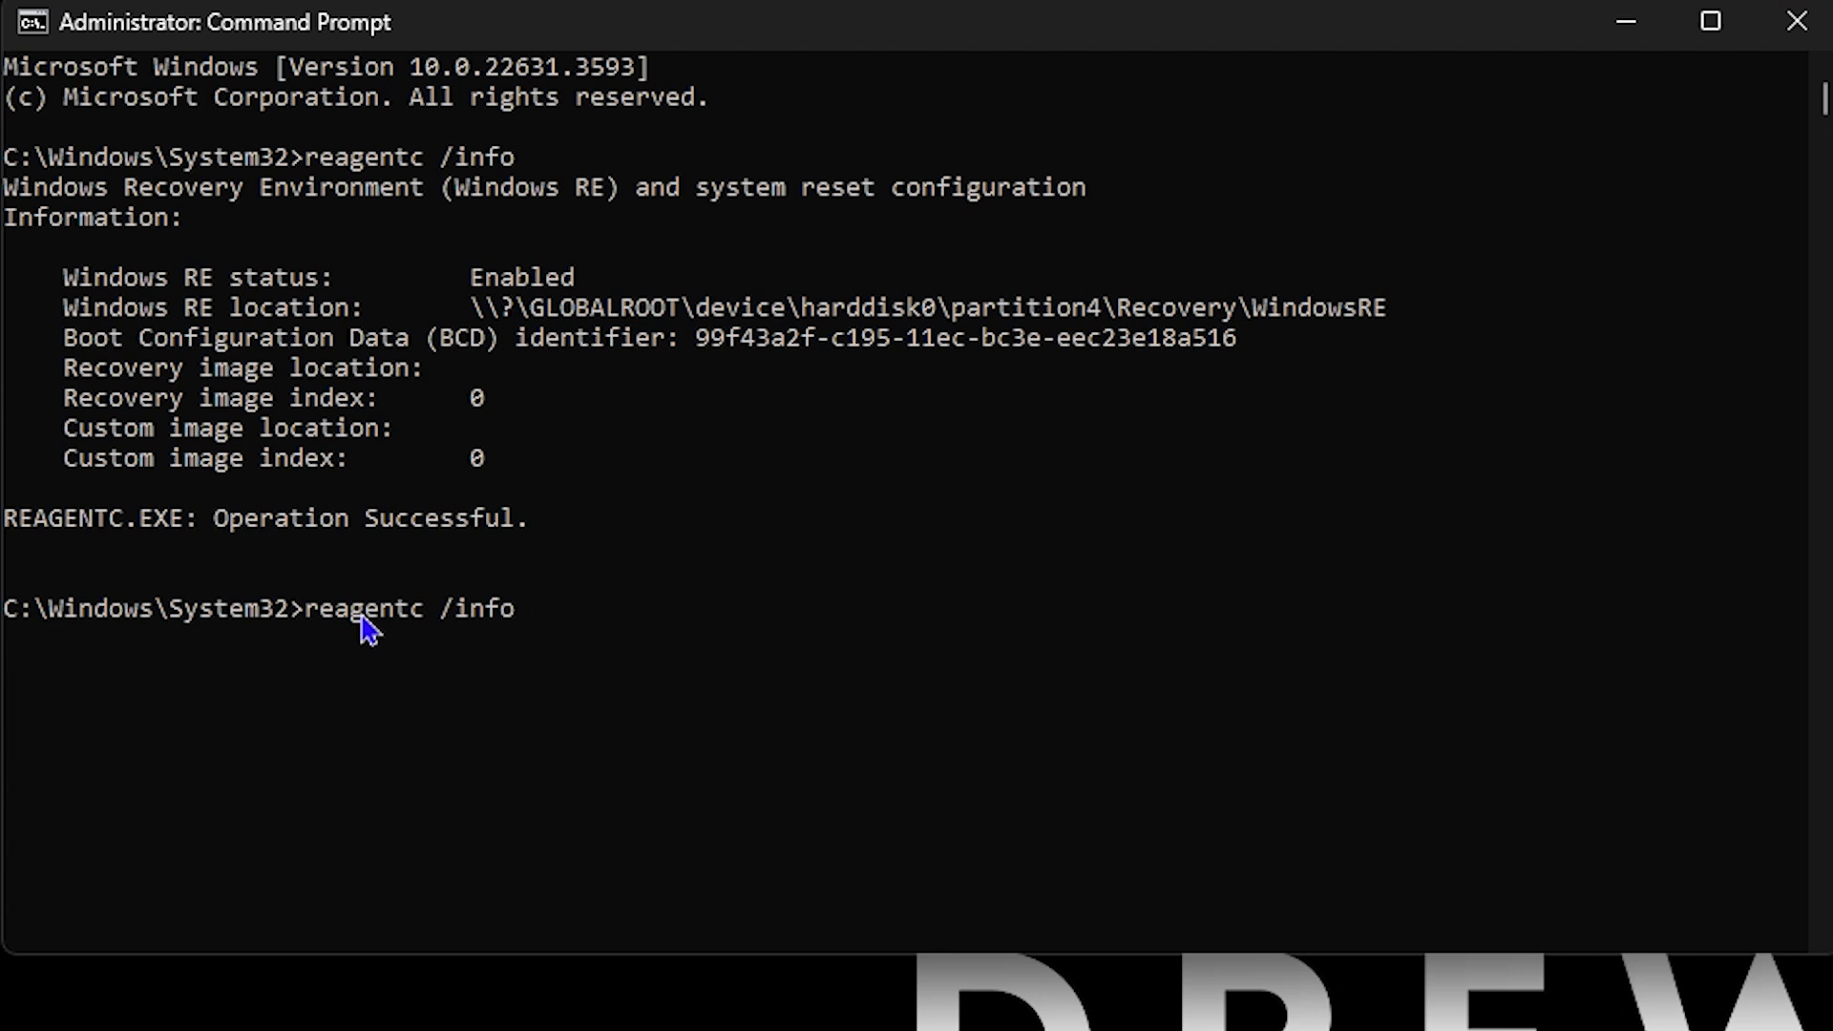
pyautogui.press('Backspace')
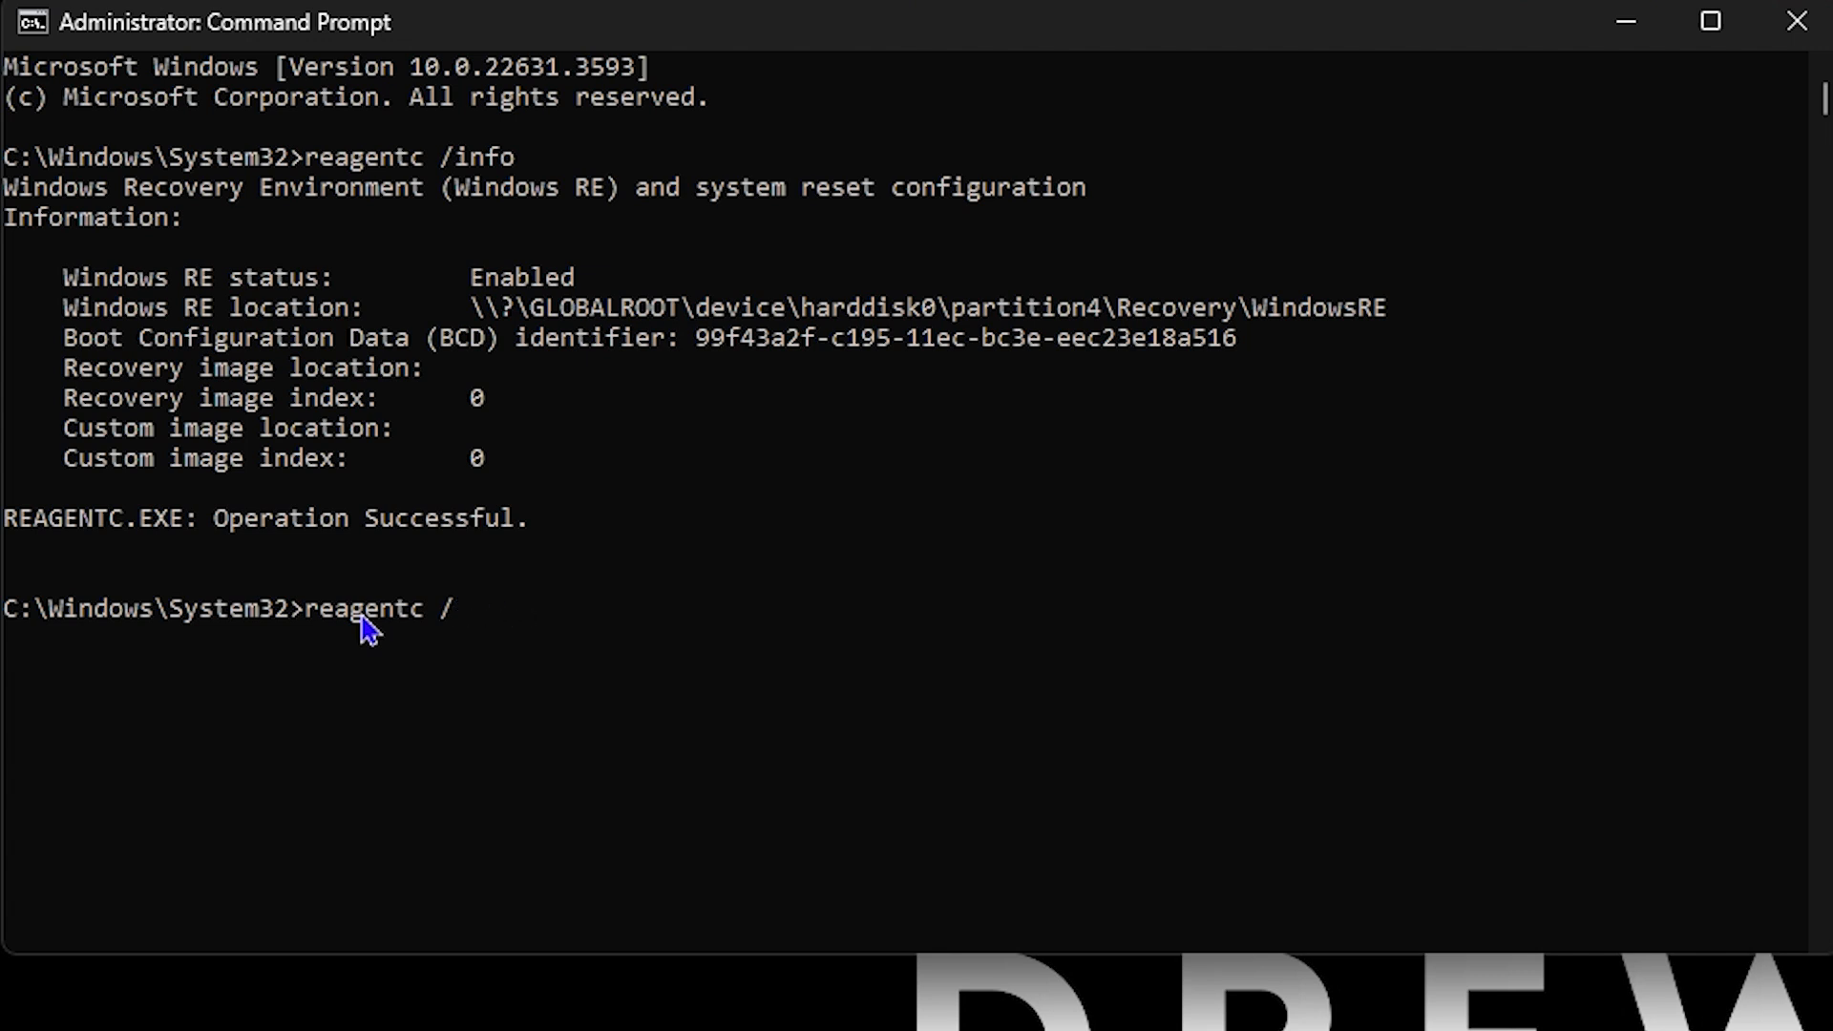
pyautogui.write('enable')
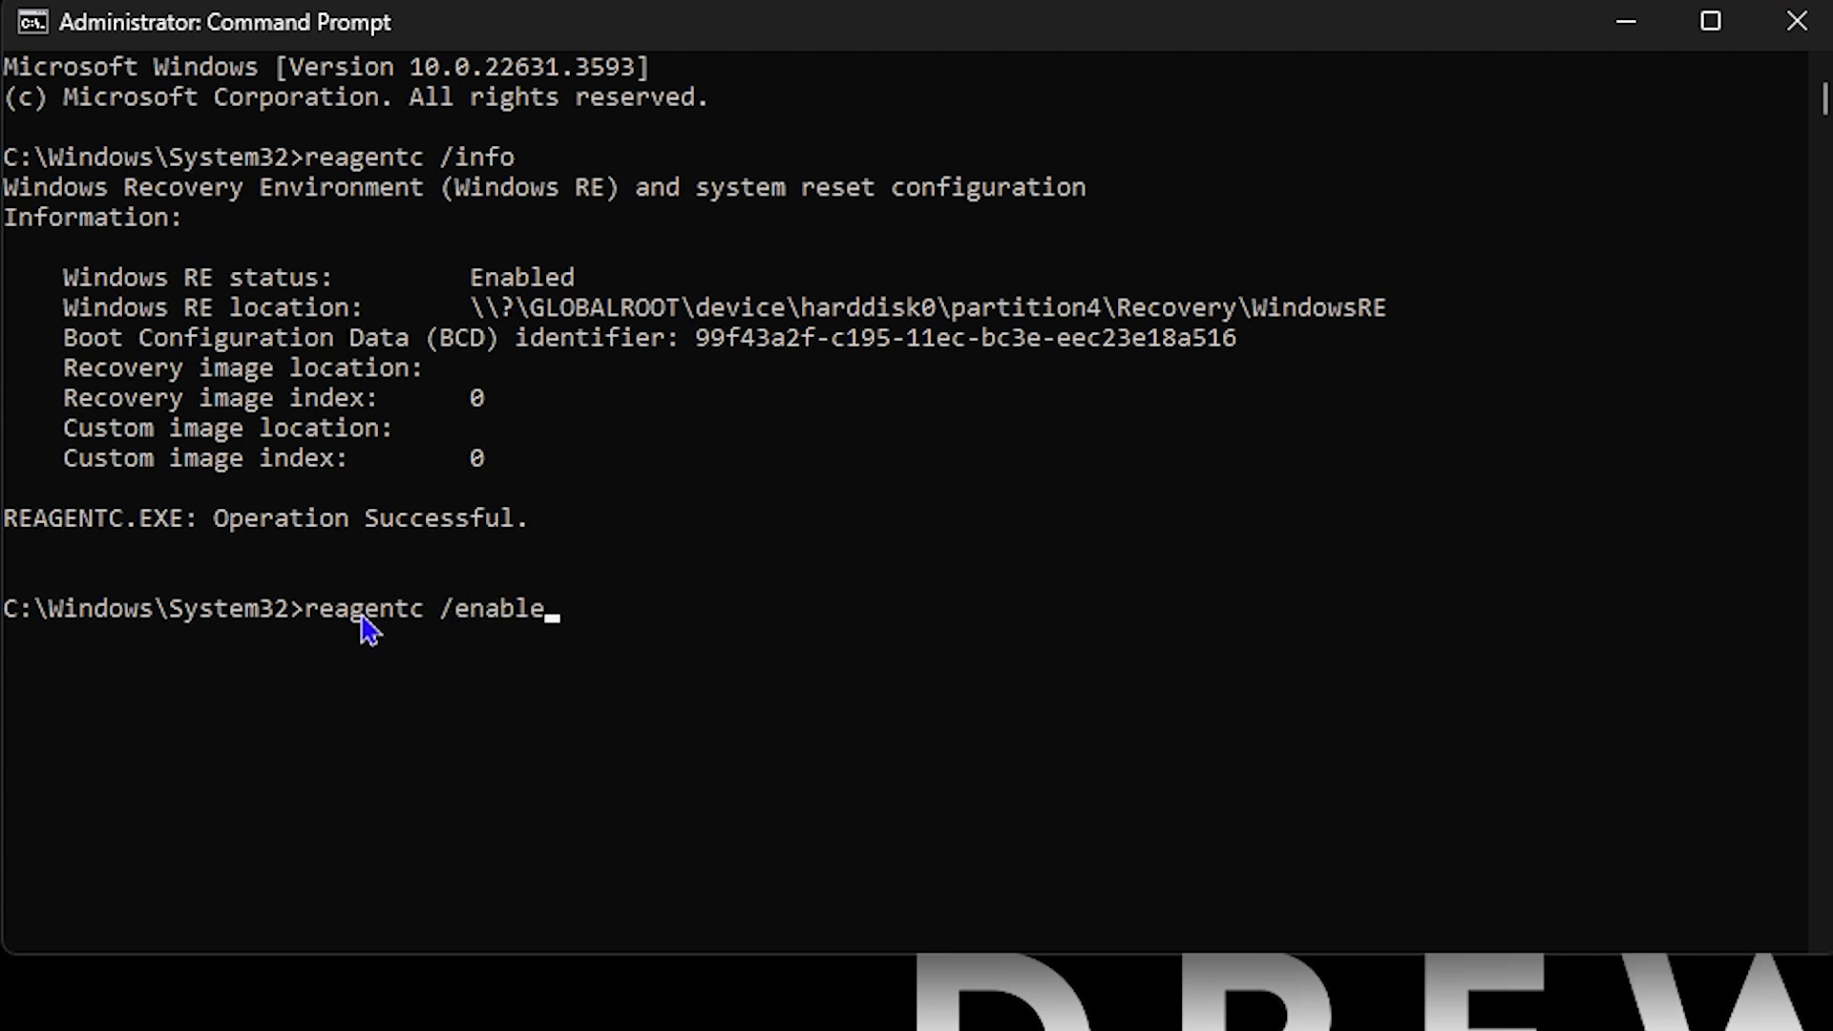
pyautogui.moveTo(1075, 588)
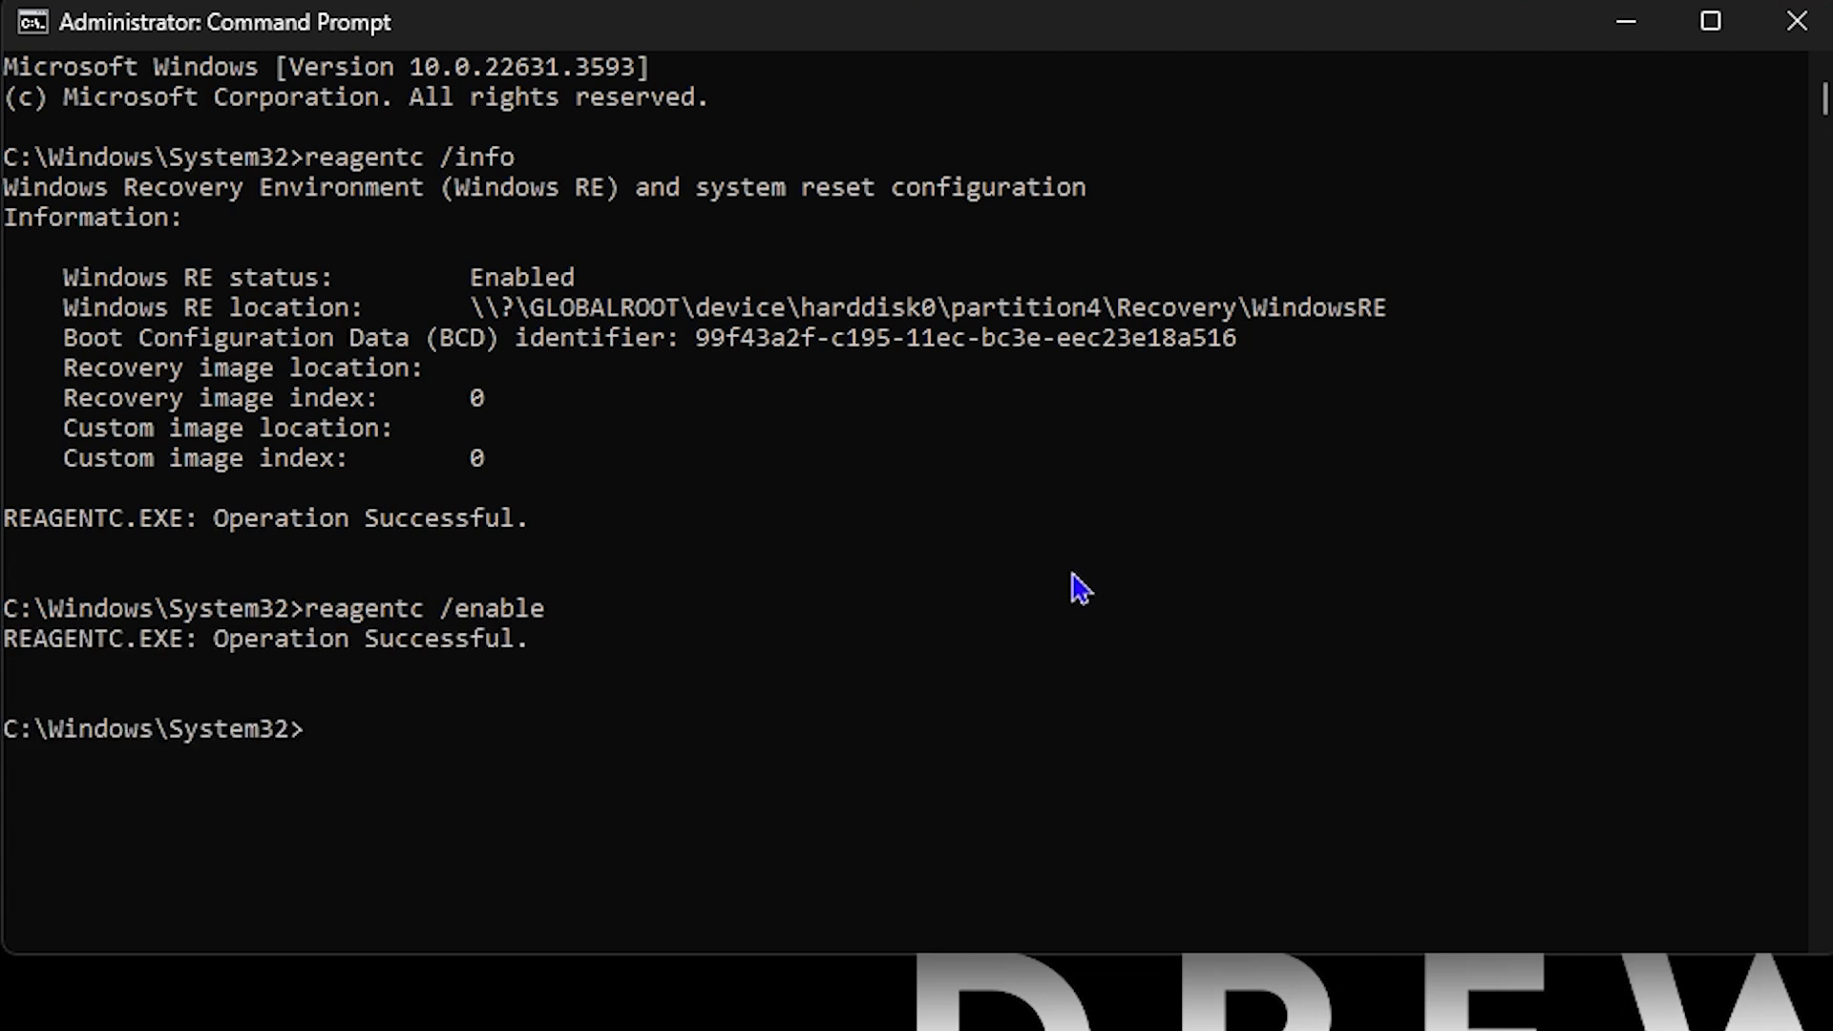
pyautogui.moveTo(664, 743)
pyautogui.write('create')
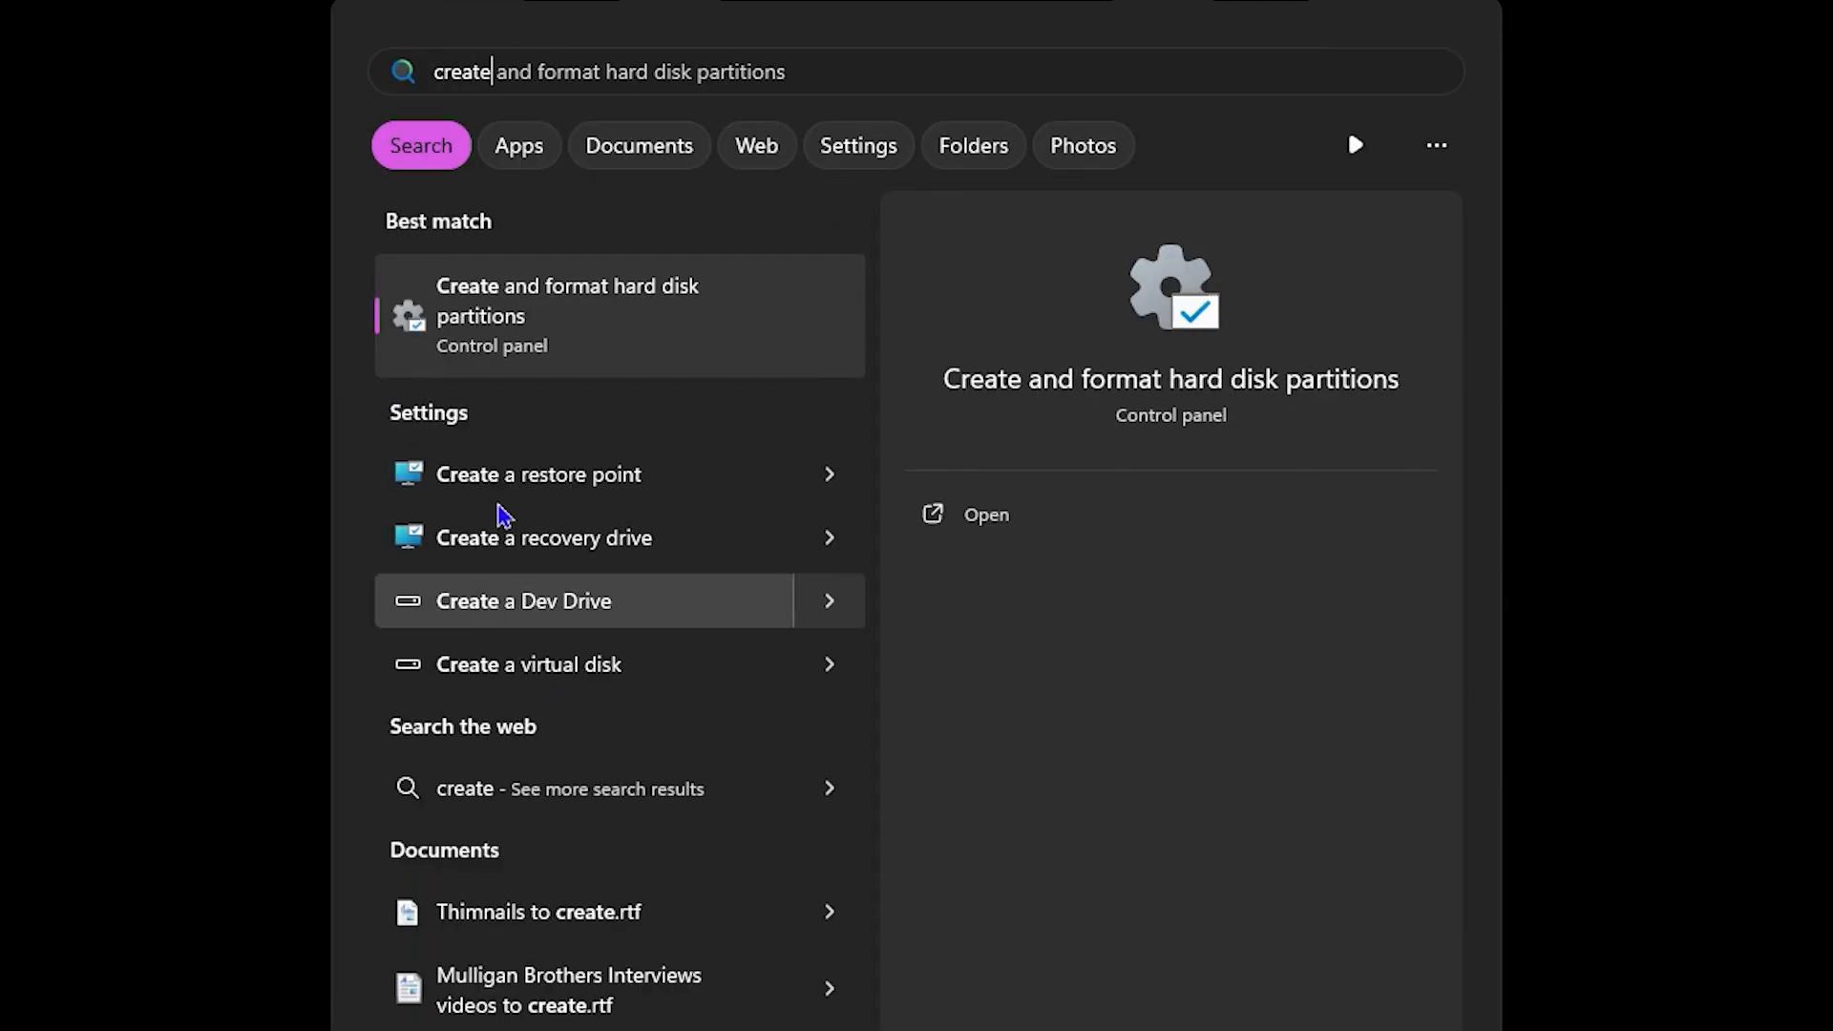
pyautogui.moveTo(554, 562)
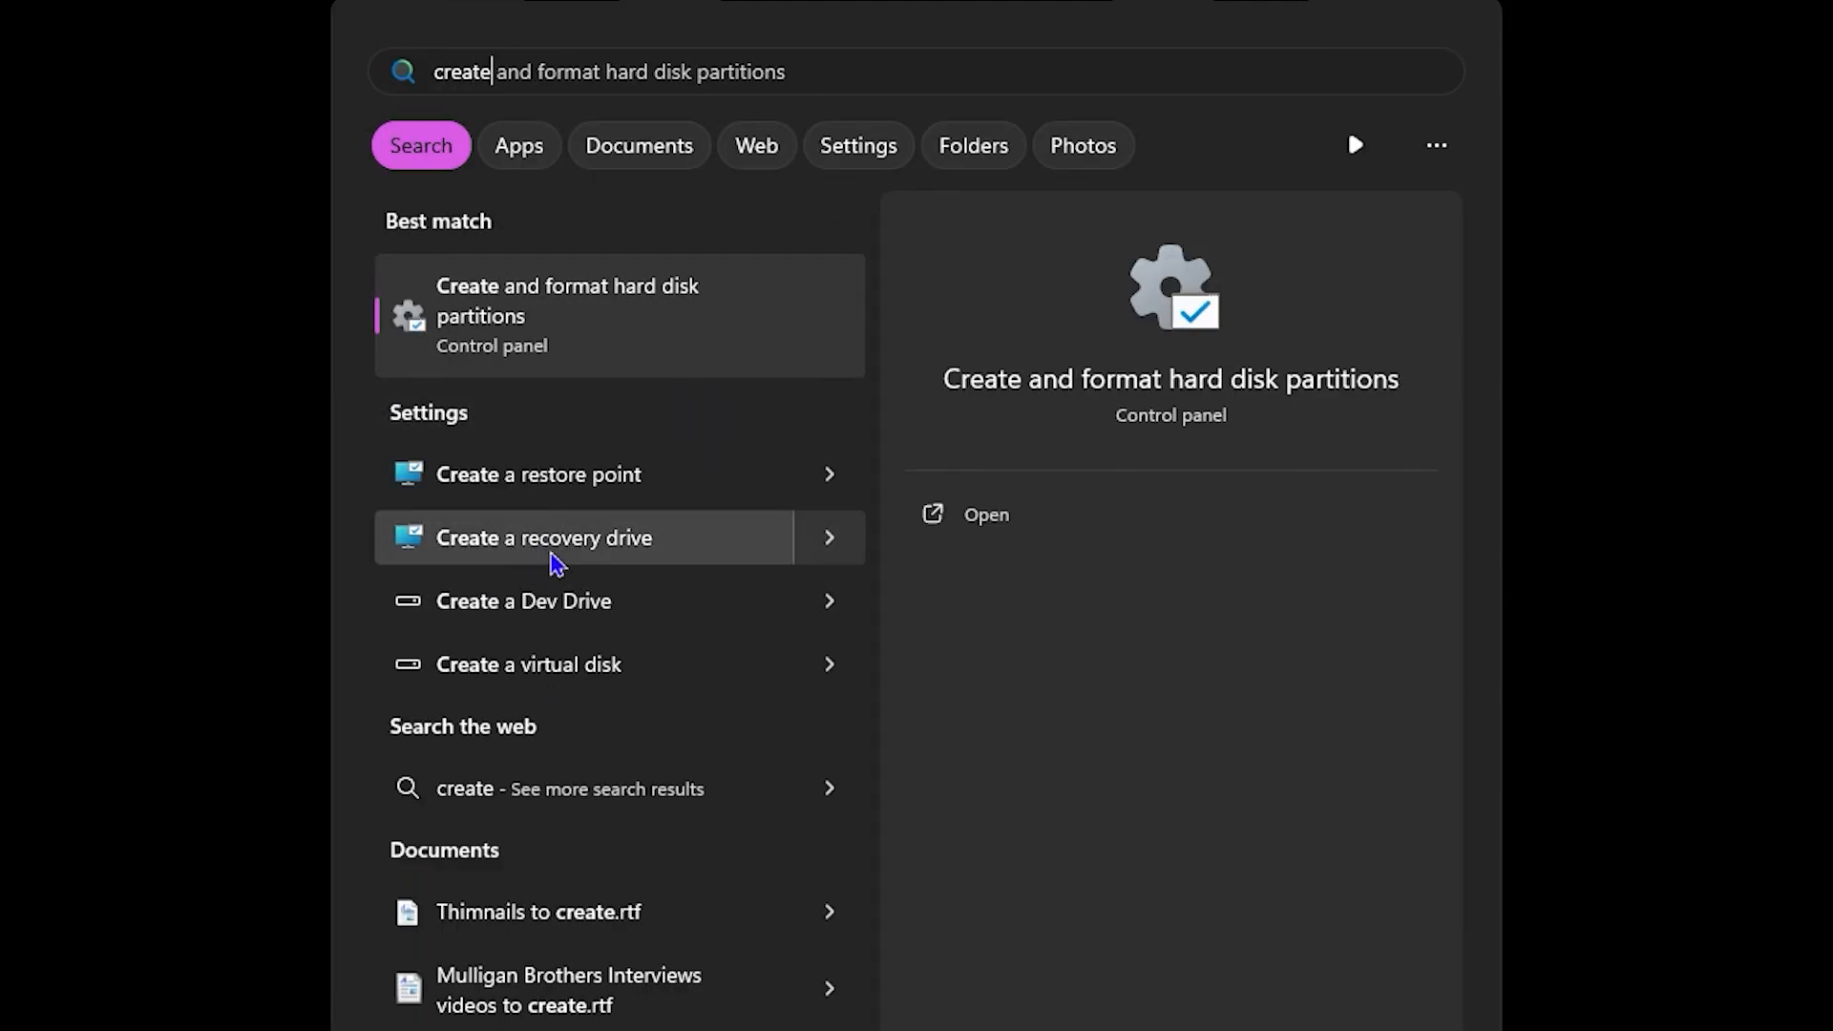
# Launch the Create a recovery drive wizard and cancel out of it.
pyautogui.click(544, 539)
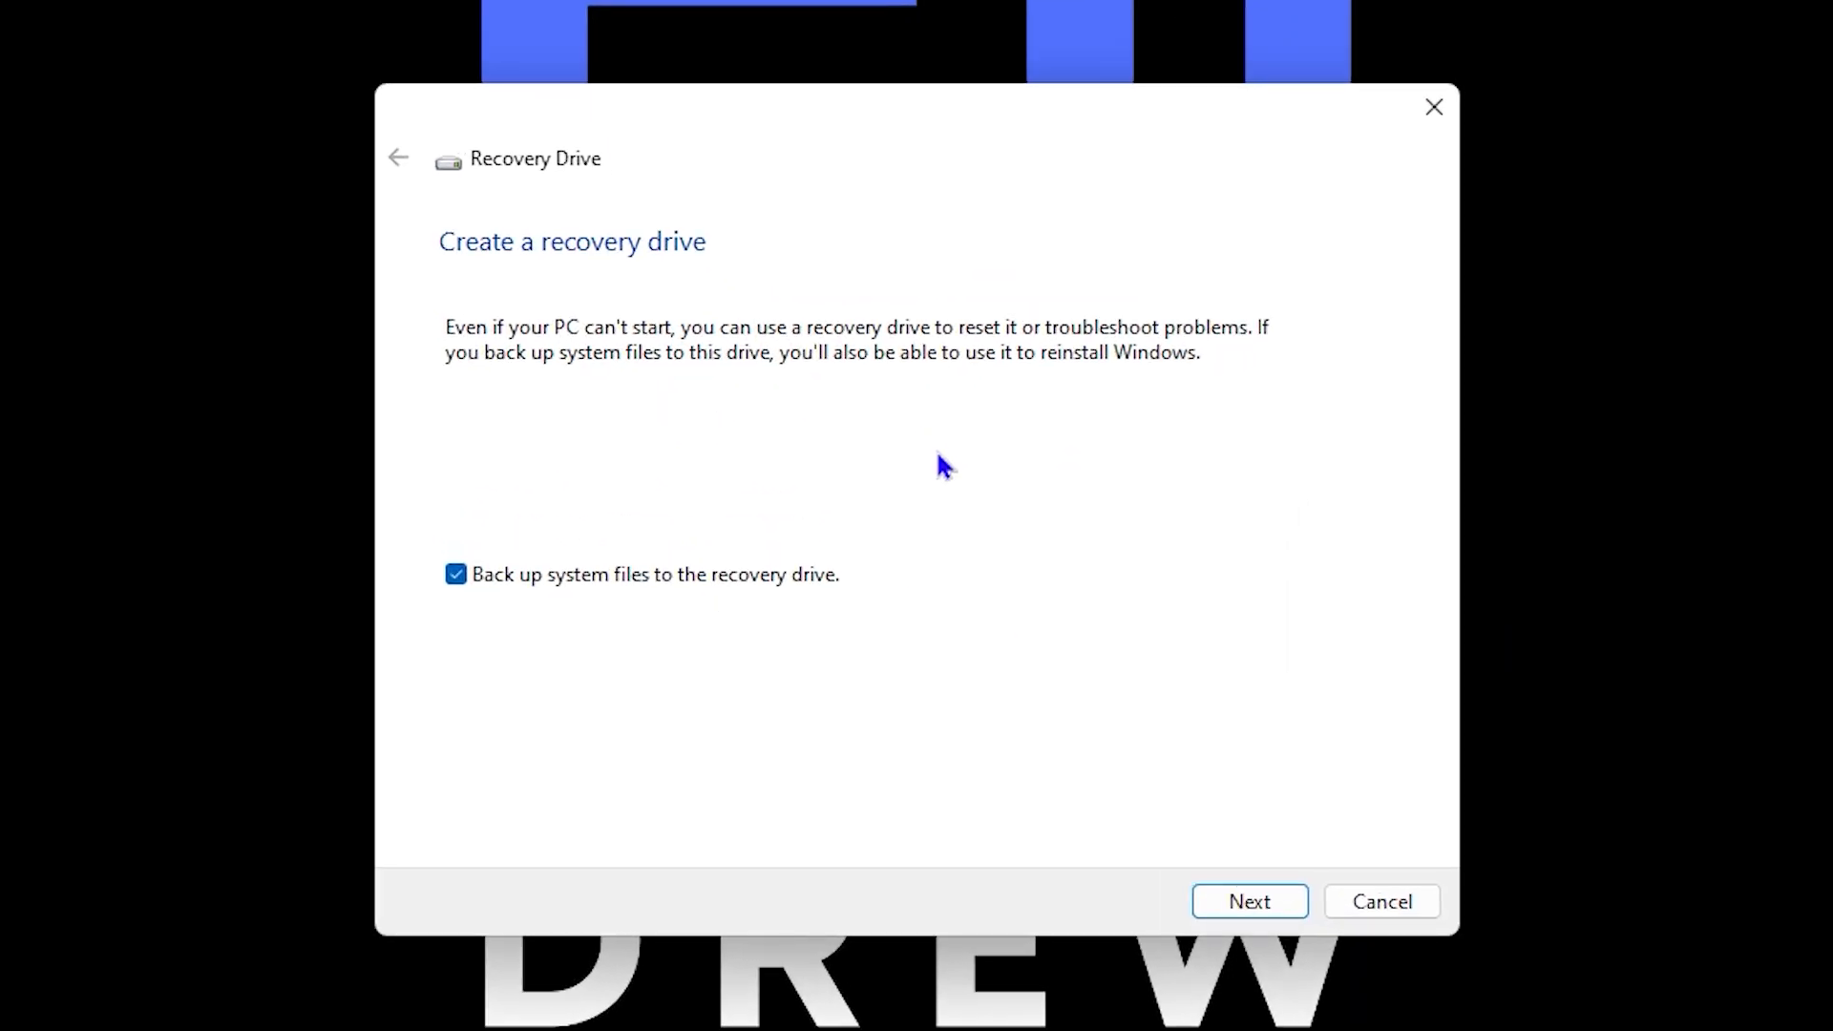
pyautogui.moveTo(1400, 947)
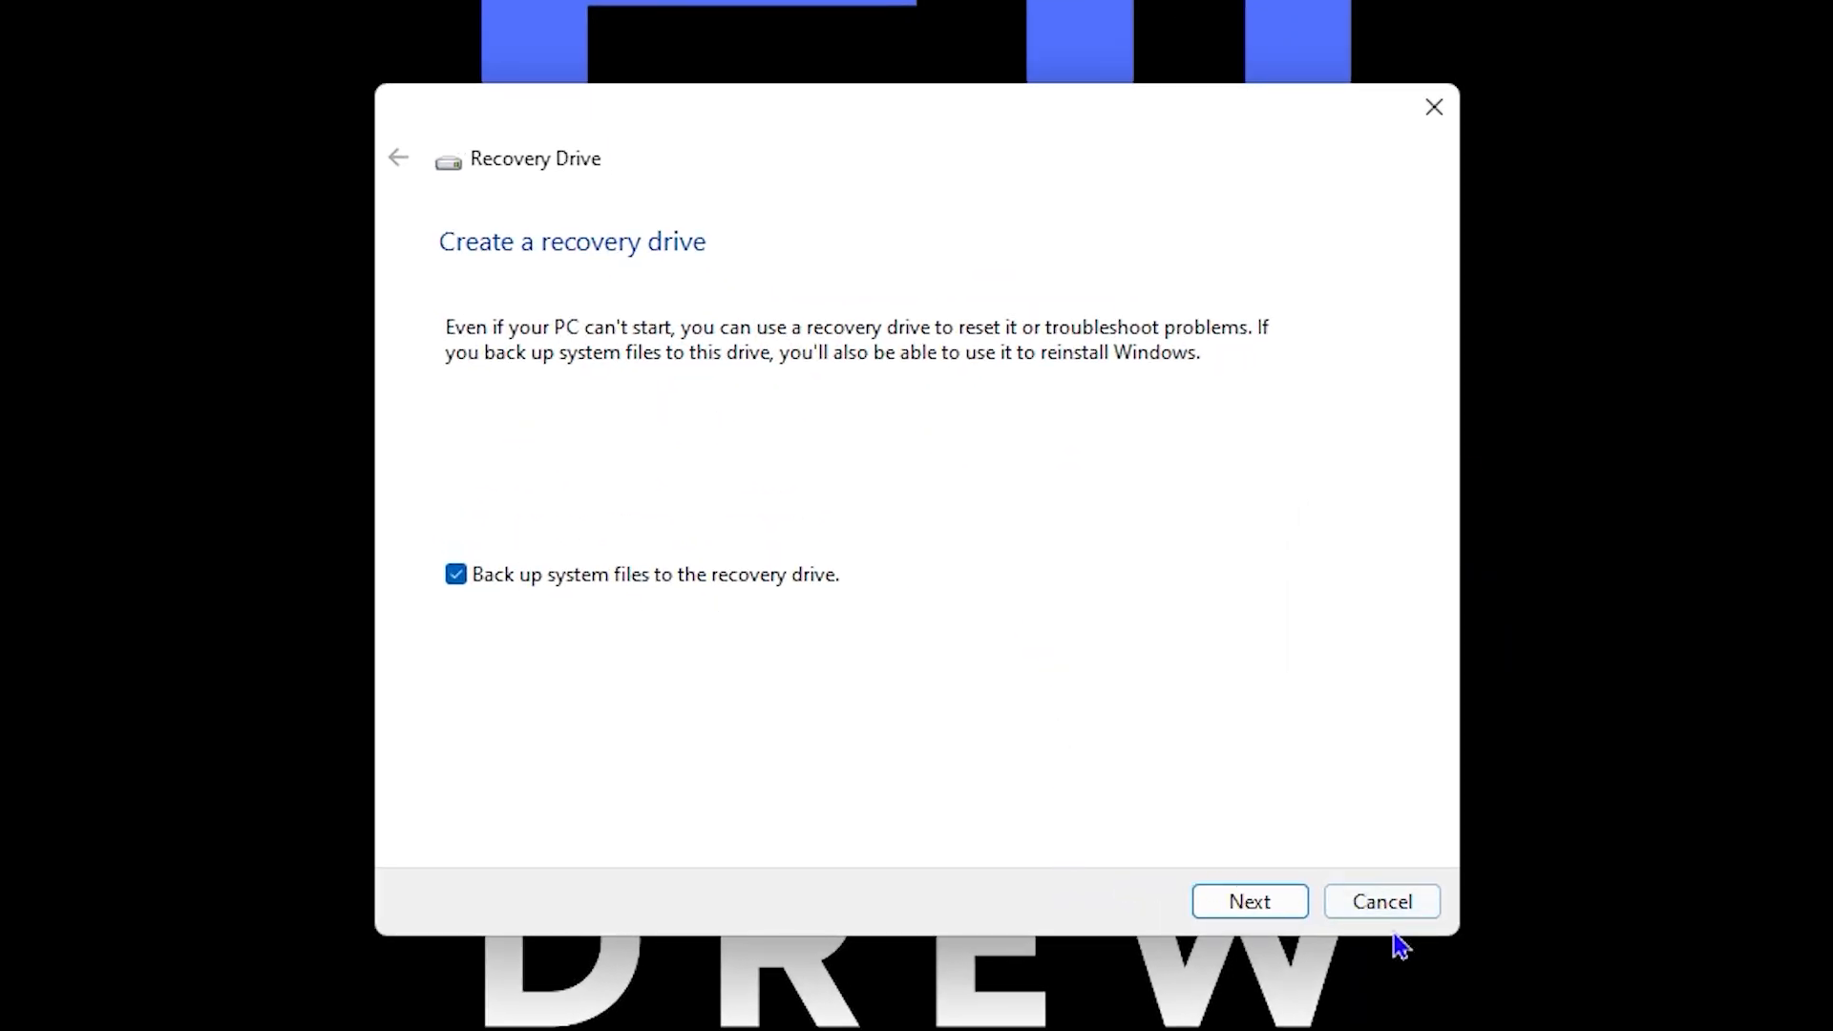
pyautogui.click(1381, 901)
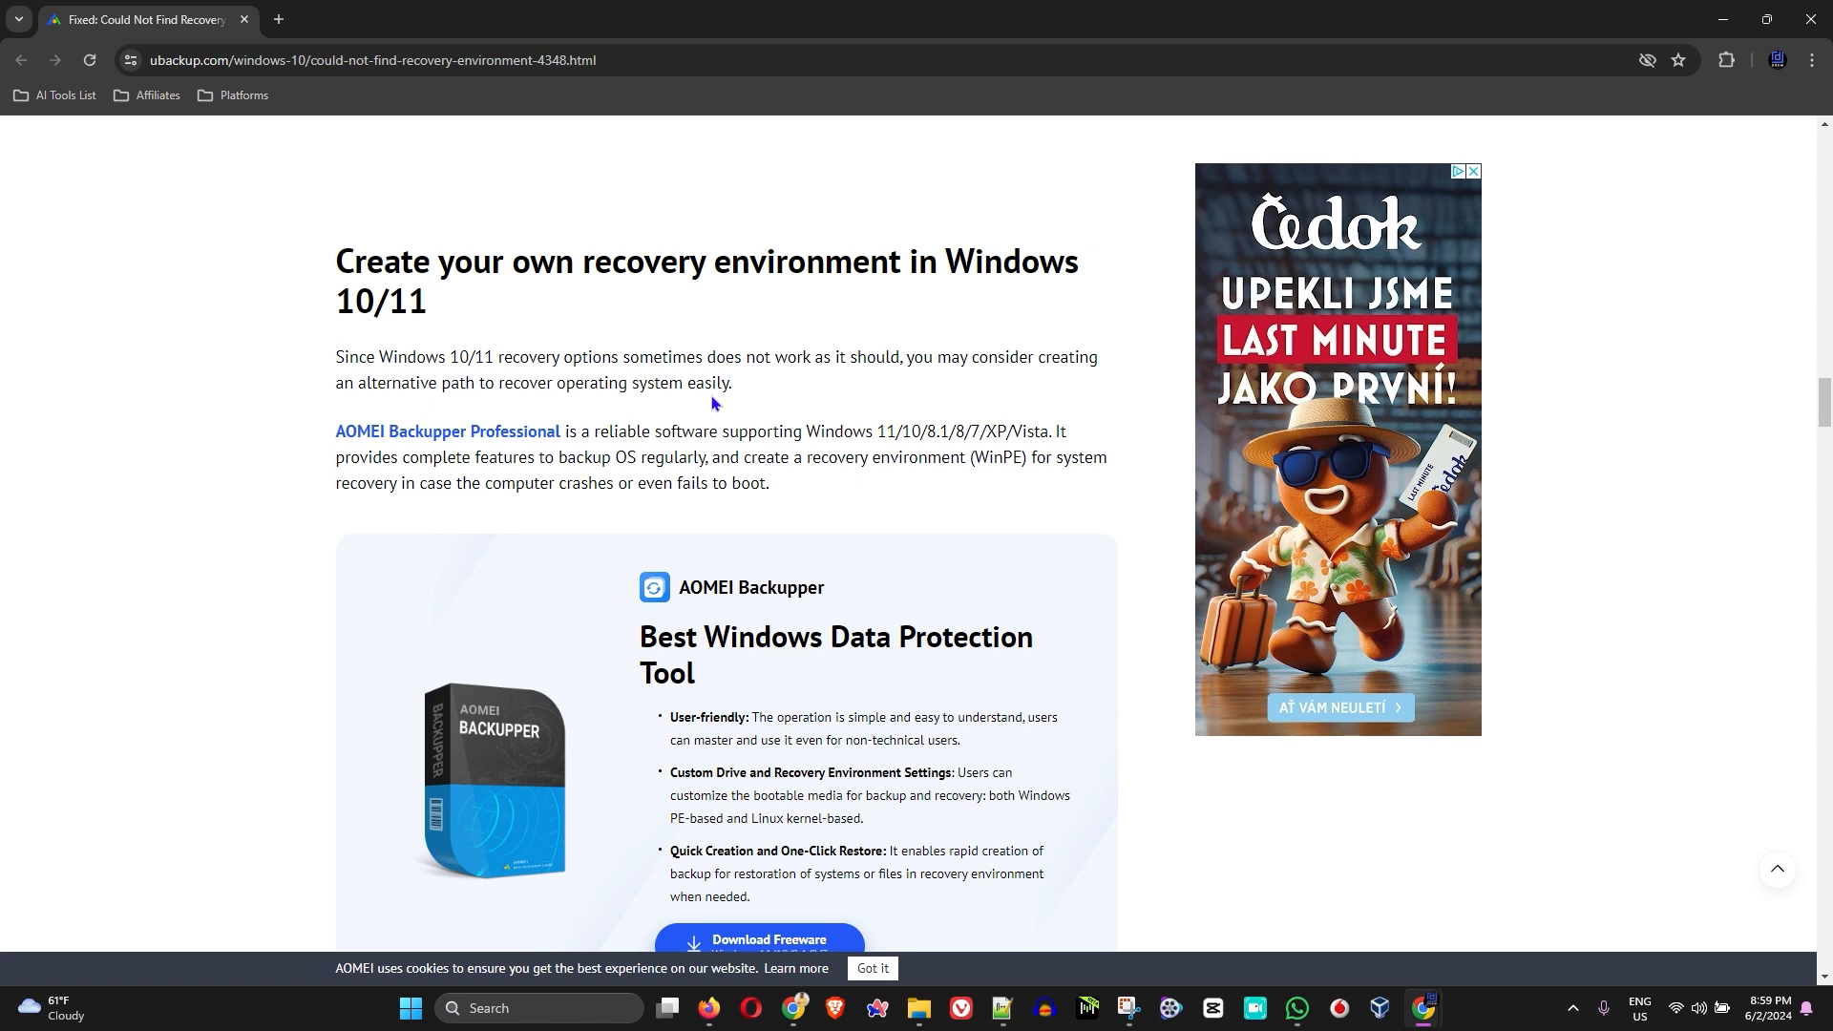
pyautogui.moveTo(747, 426)
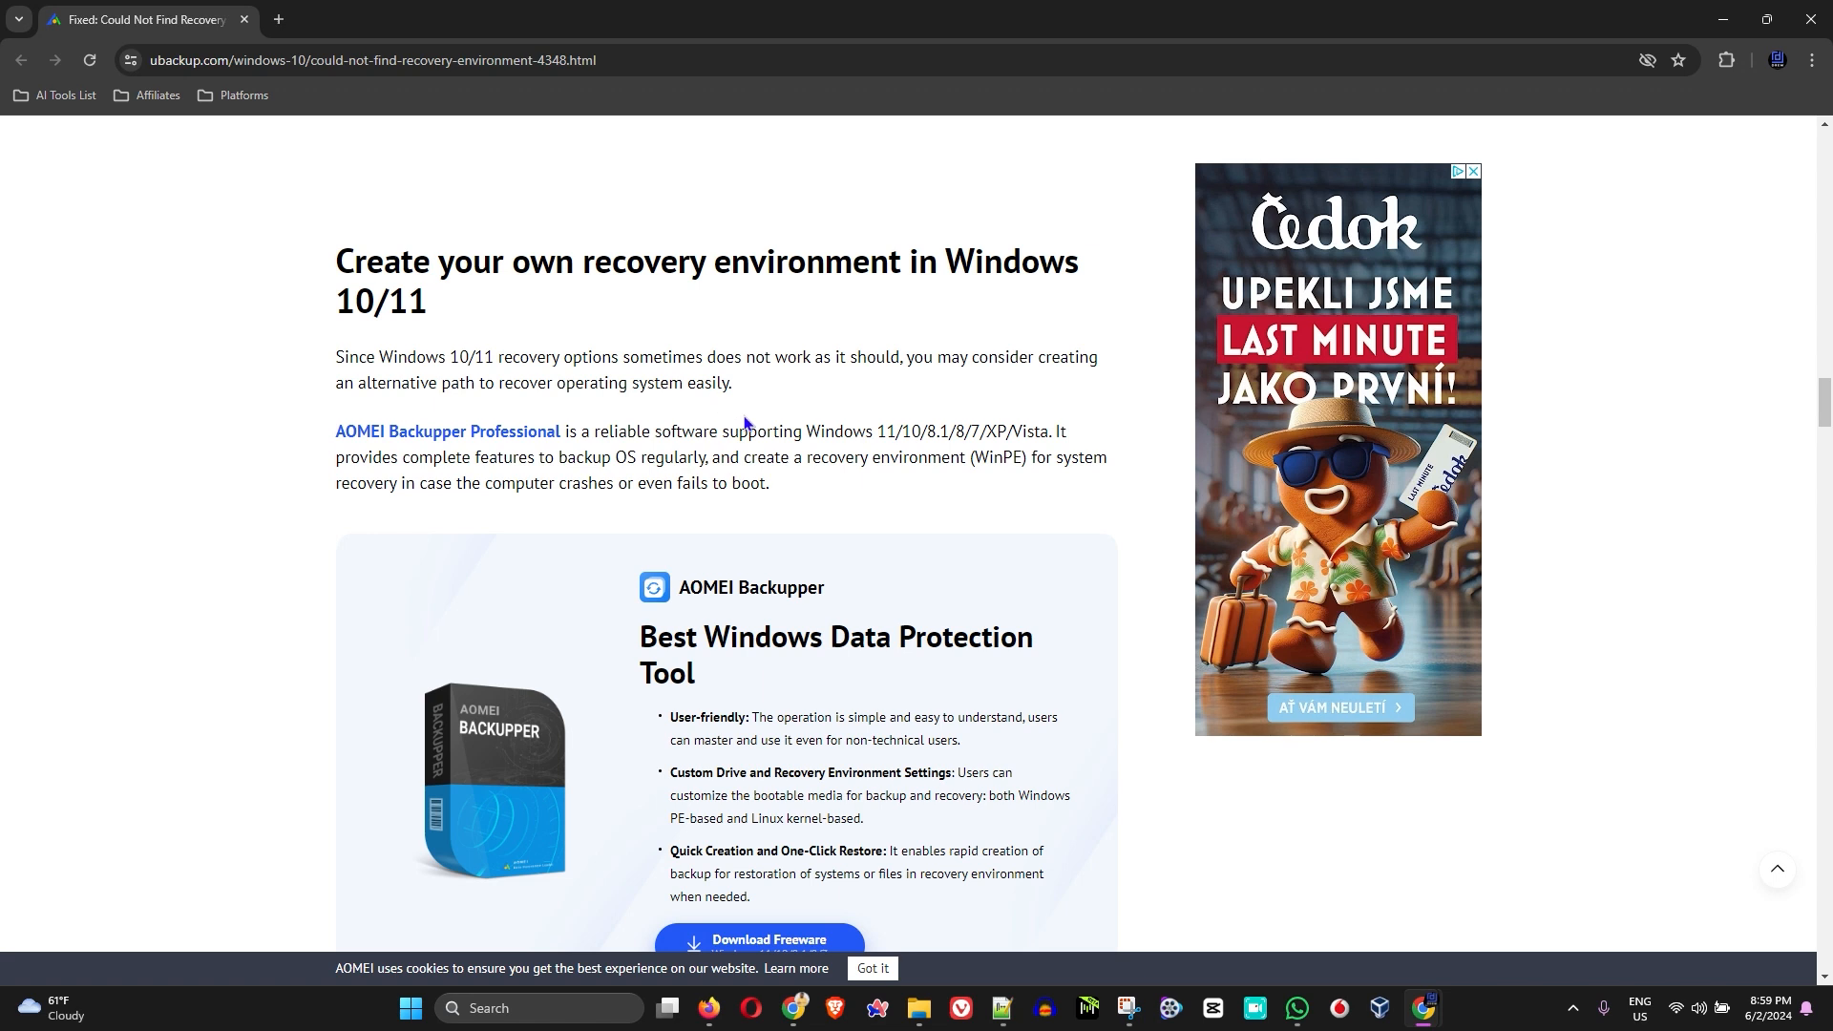
pyautogui.moveTo(769, 390)
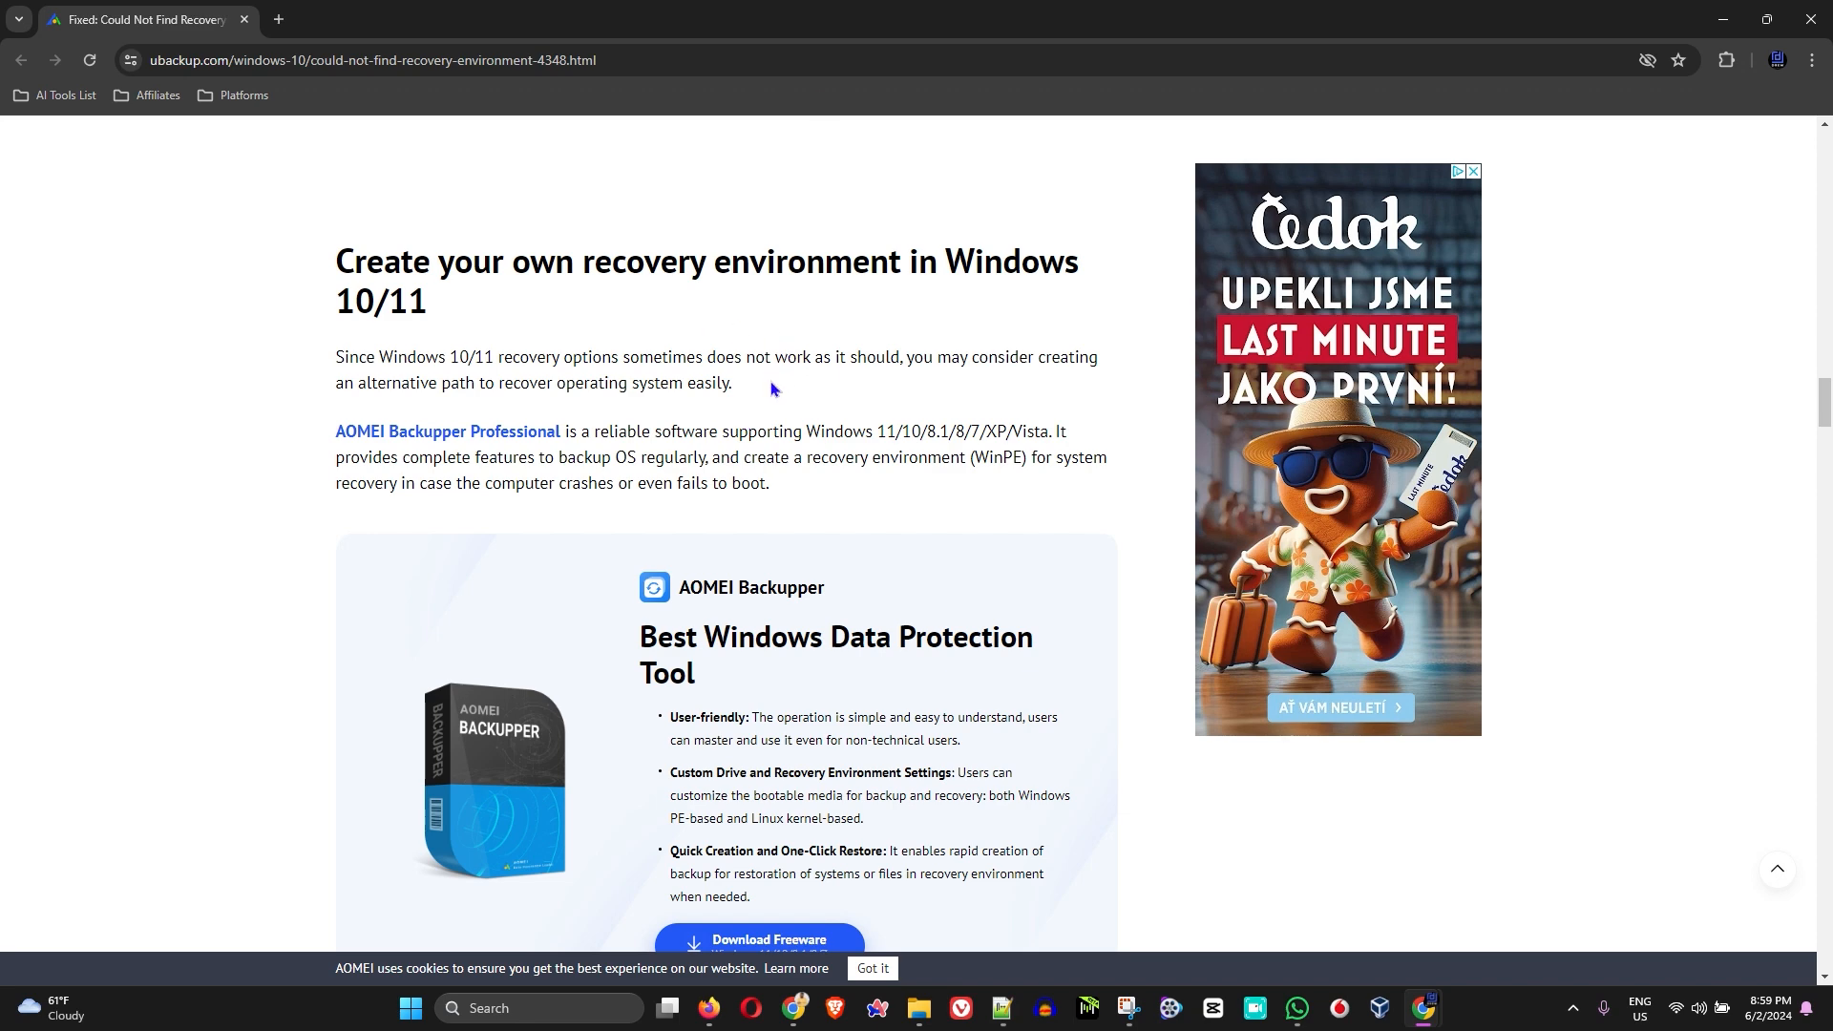
# Zoom in and read through the ubackup.com article's section on adding a recovery option.
pyautogui.press('ctrl+plus')
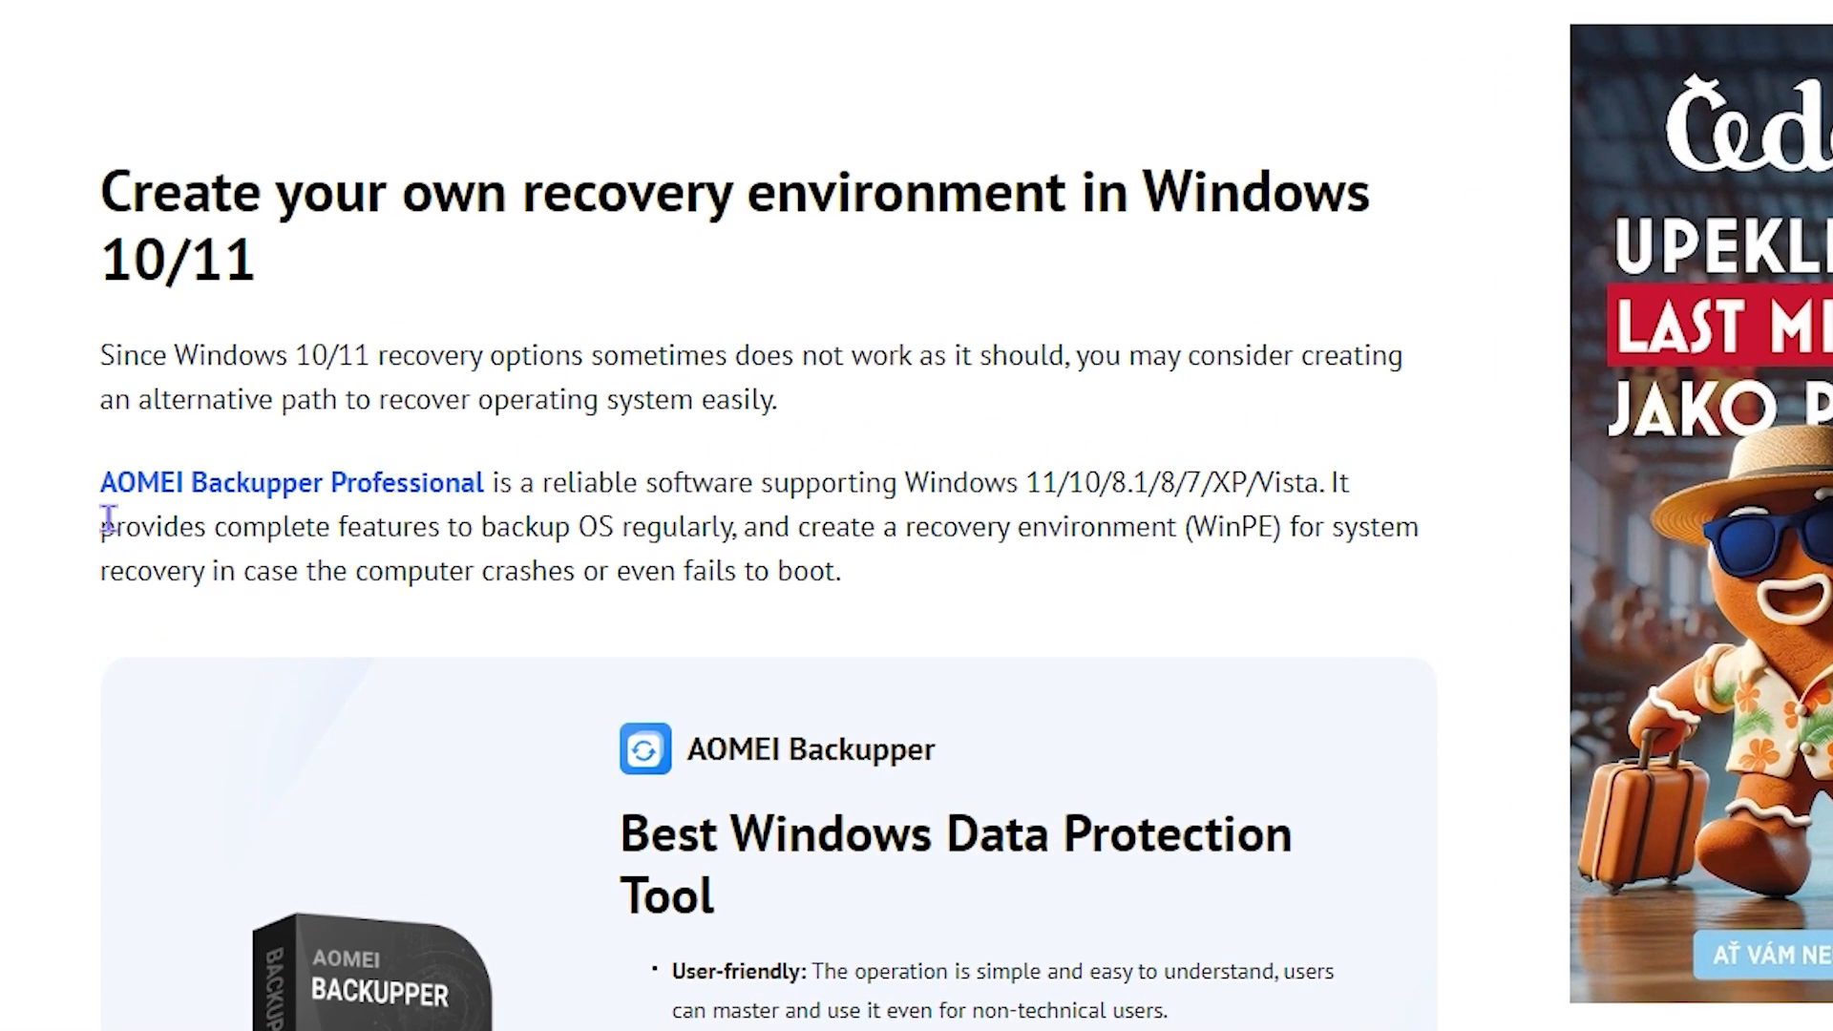
pyautogui.moveTo(460, 518)
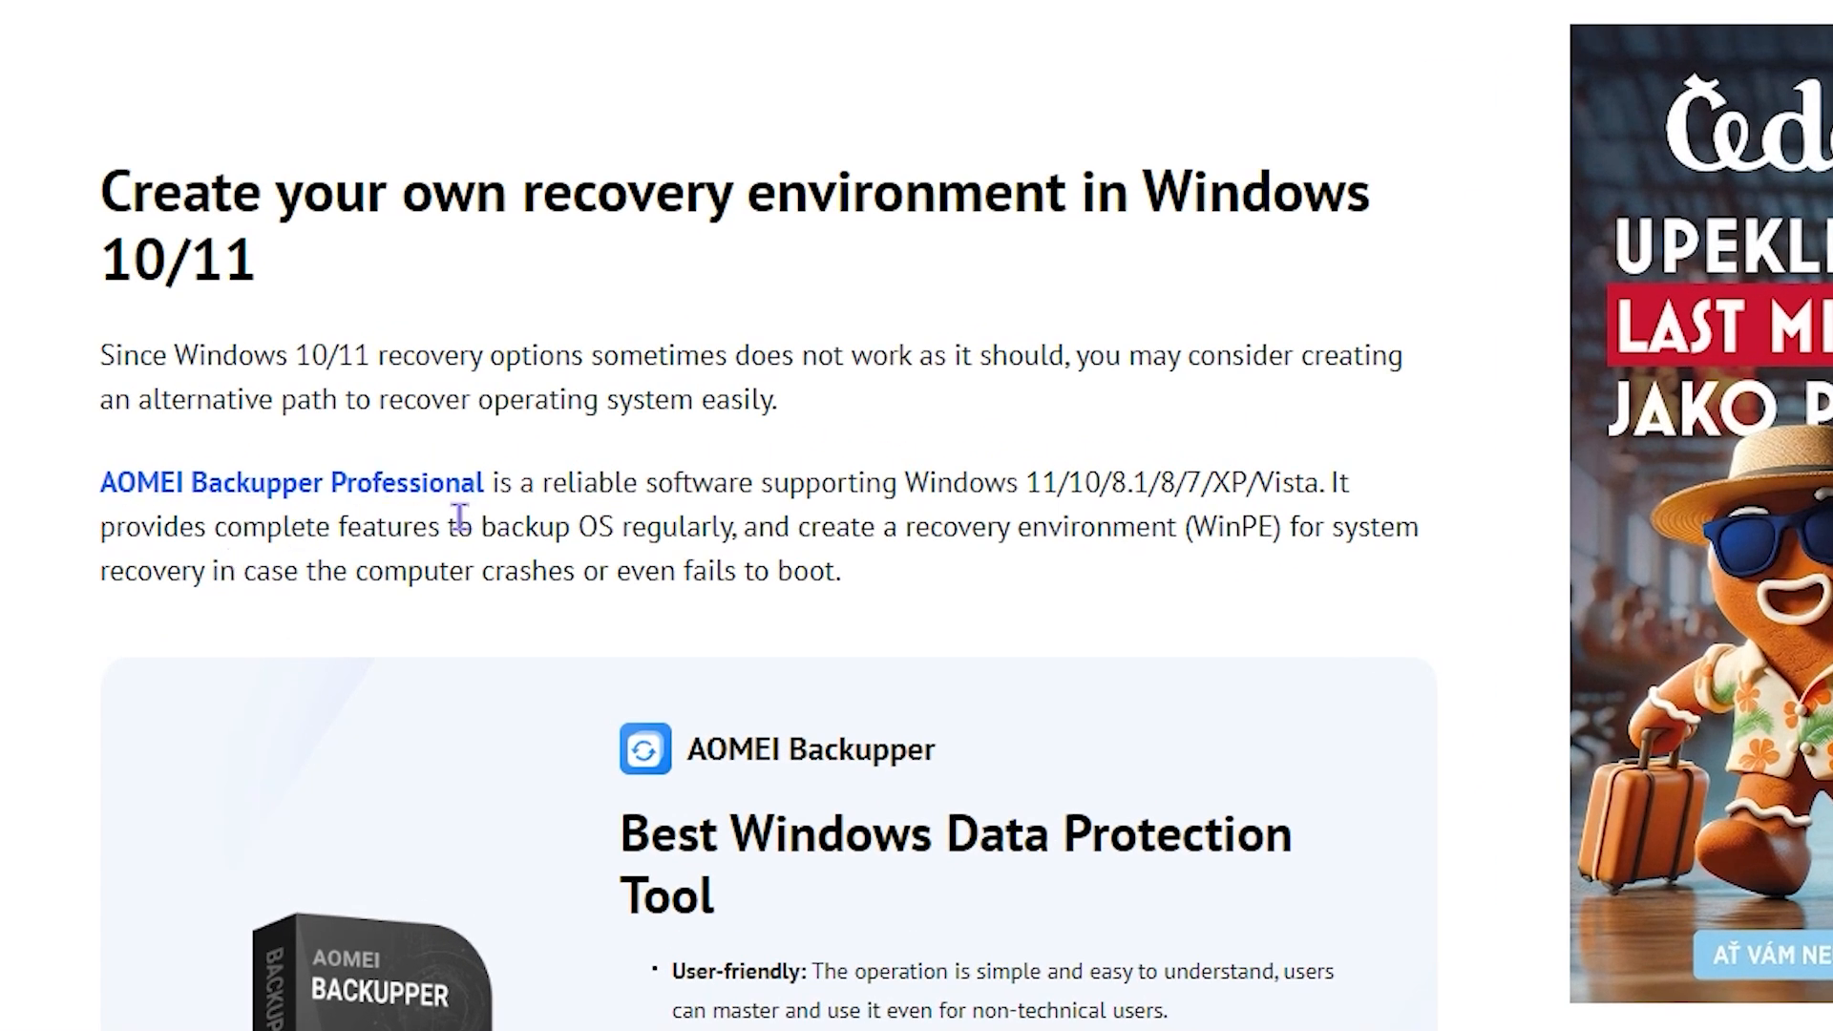
pyautogui.moveTo(793, 508)
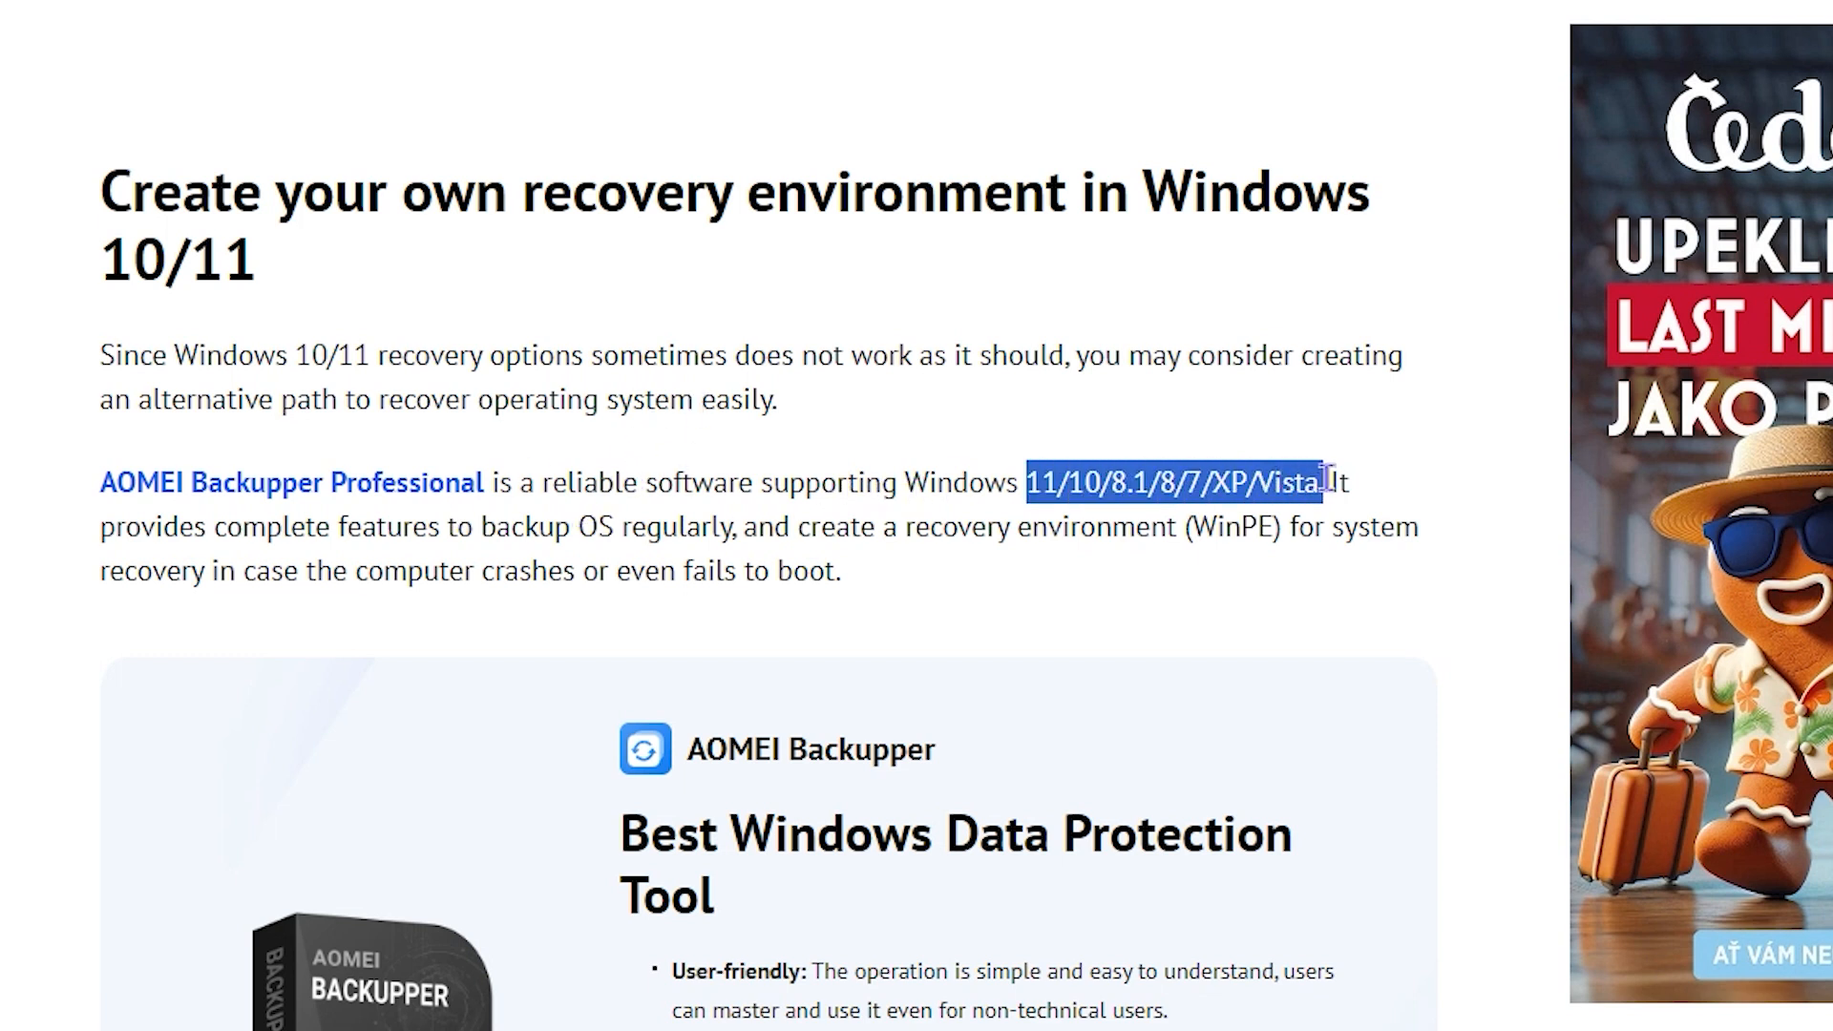
pyautogui.moveTo(846, 539)
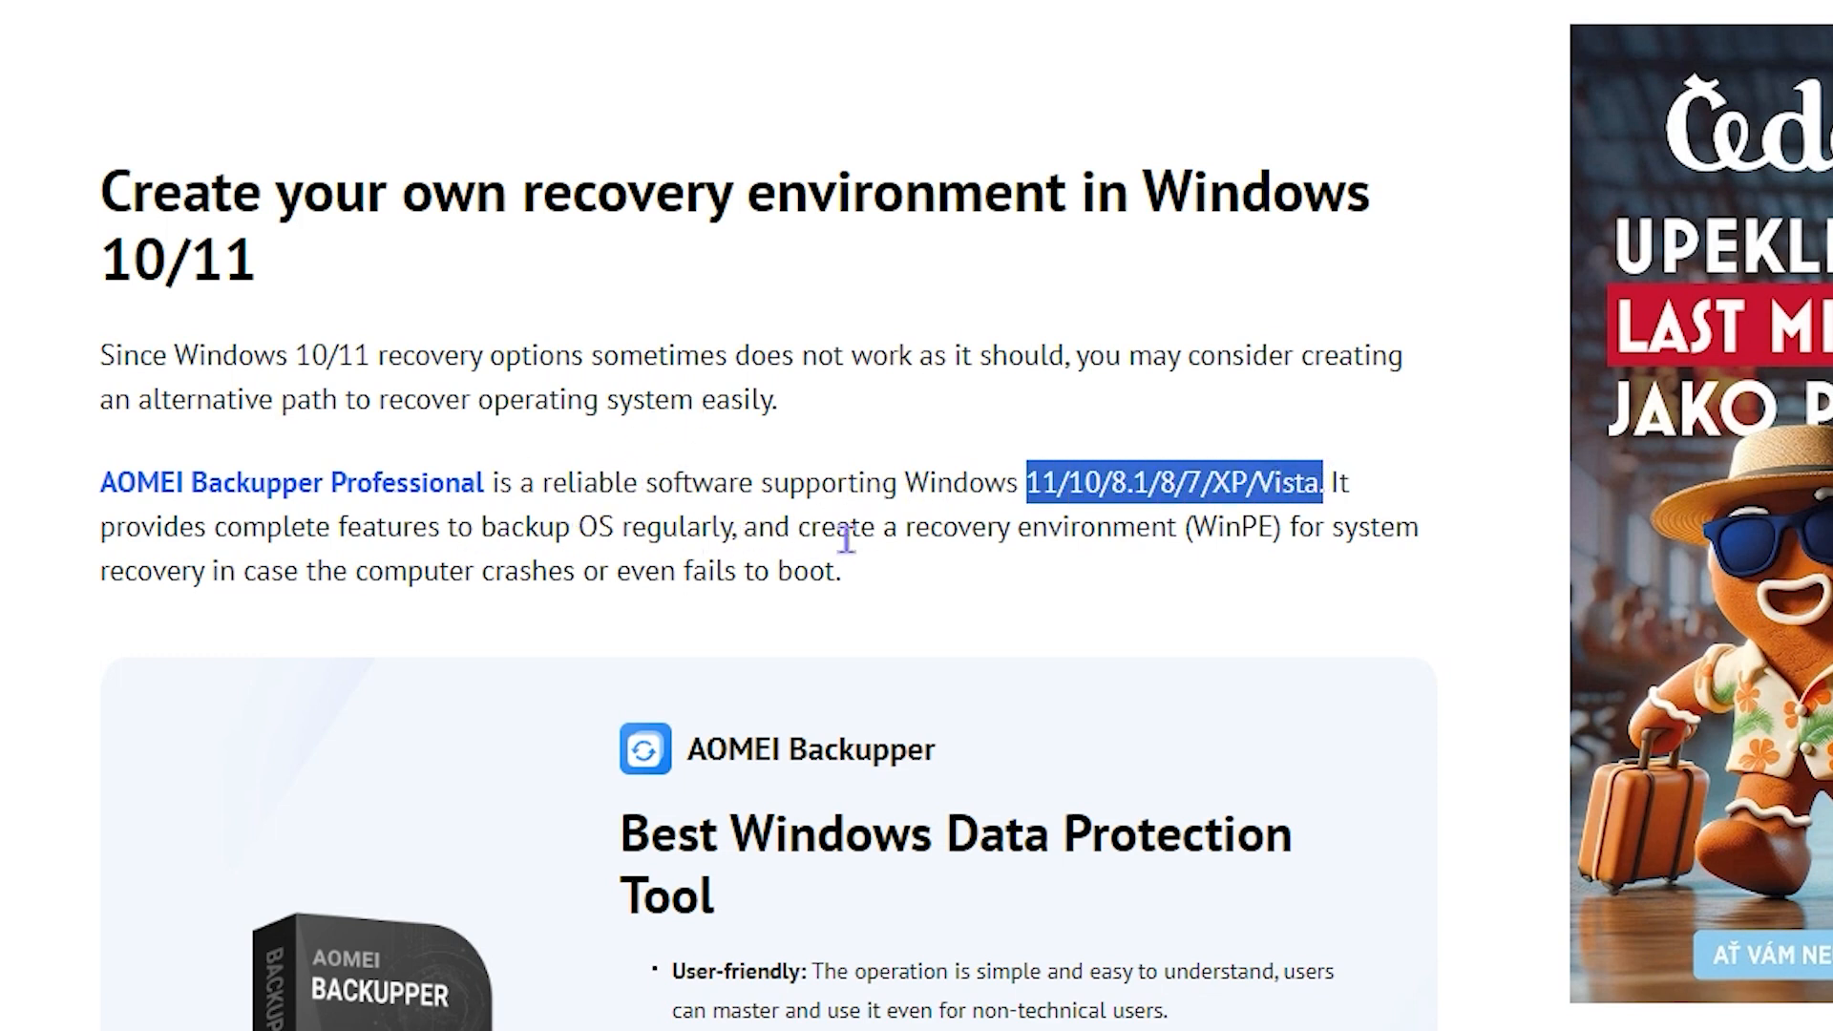
pyautogui.moveTo(1069, 586)
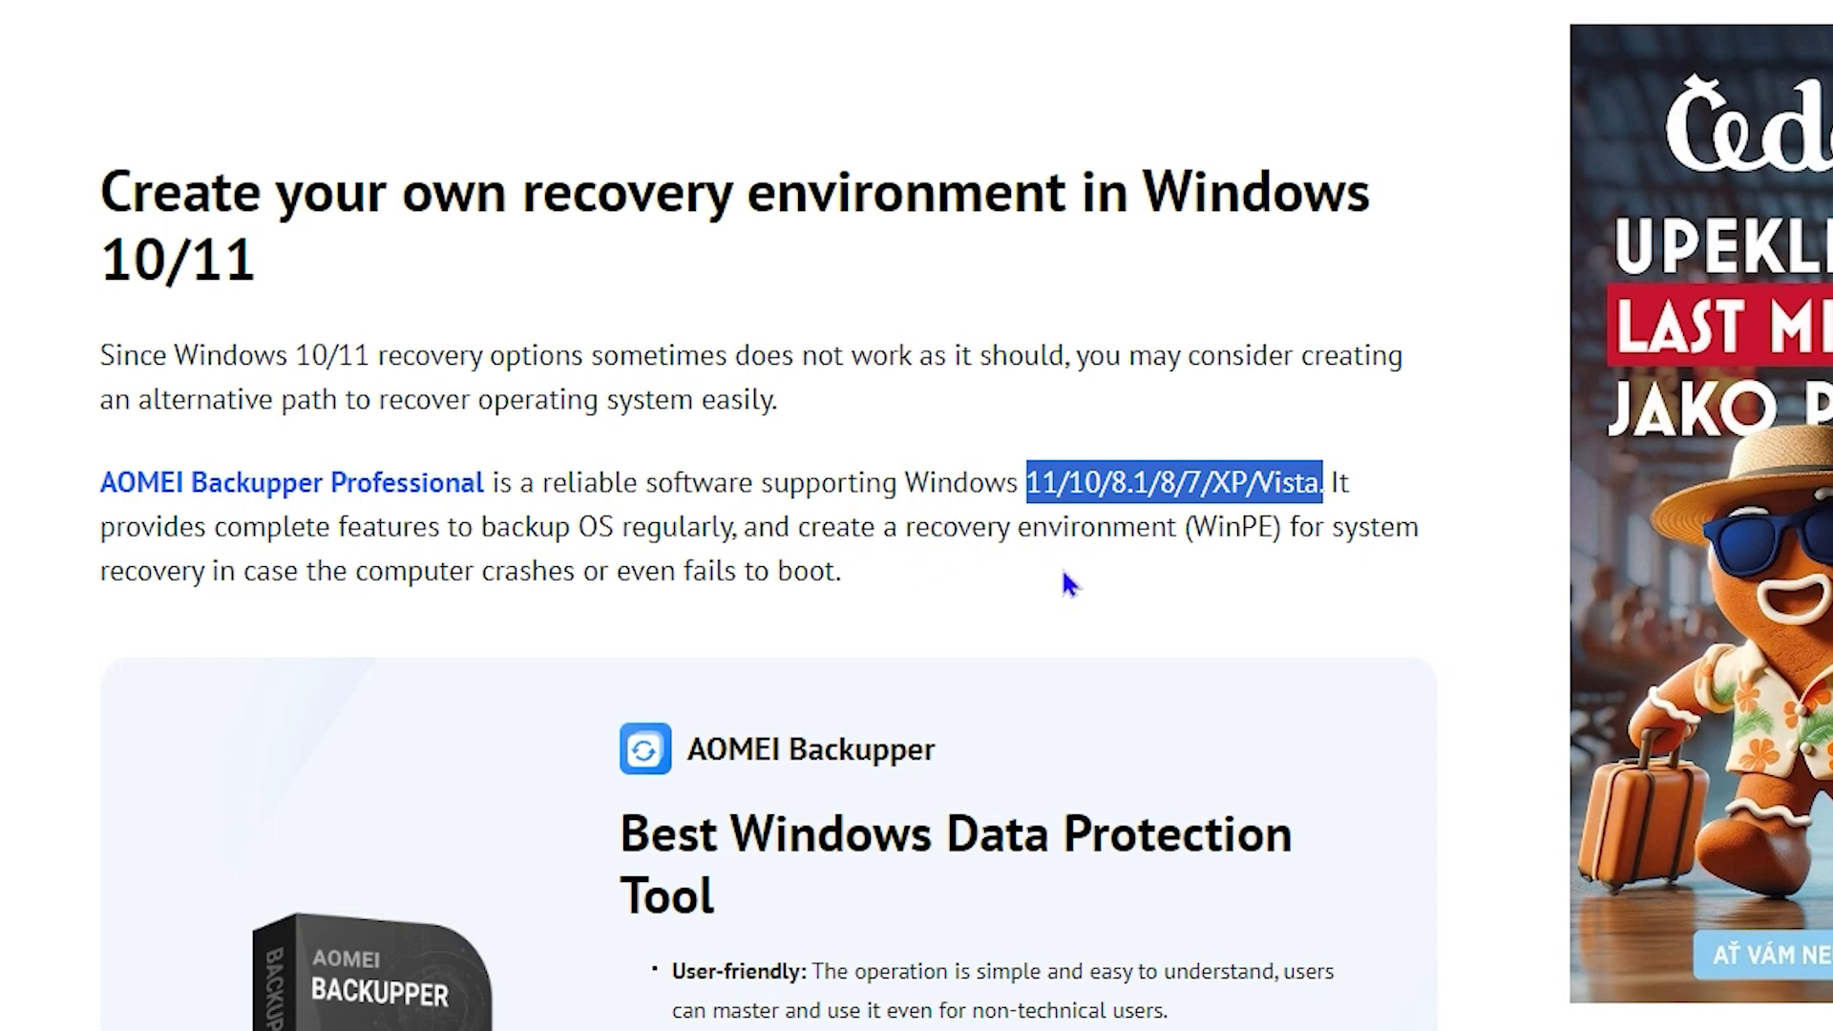
pyautogui.scroll(-3)
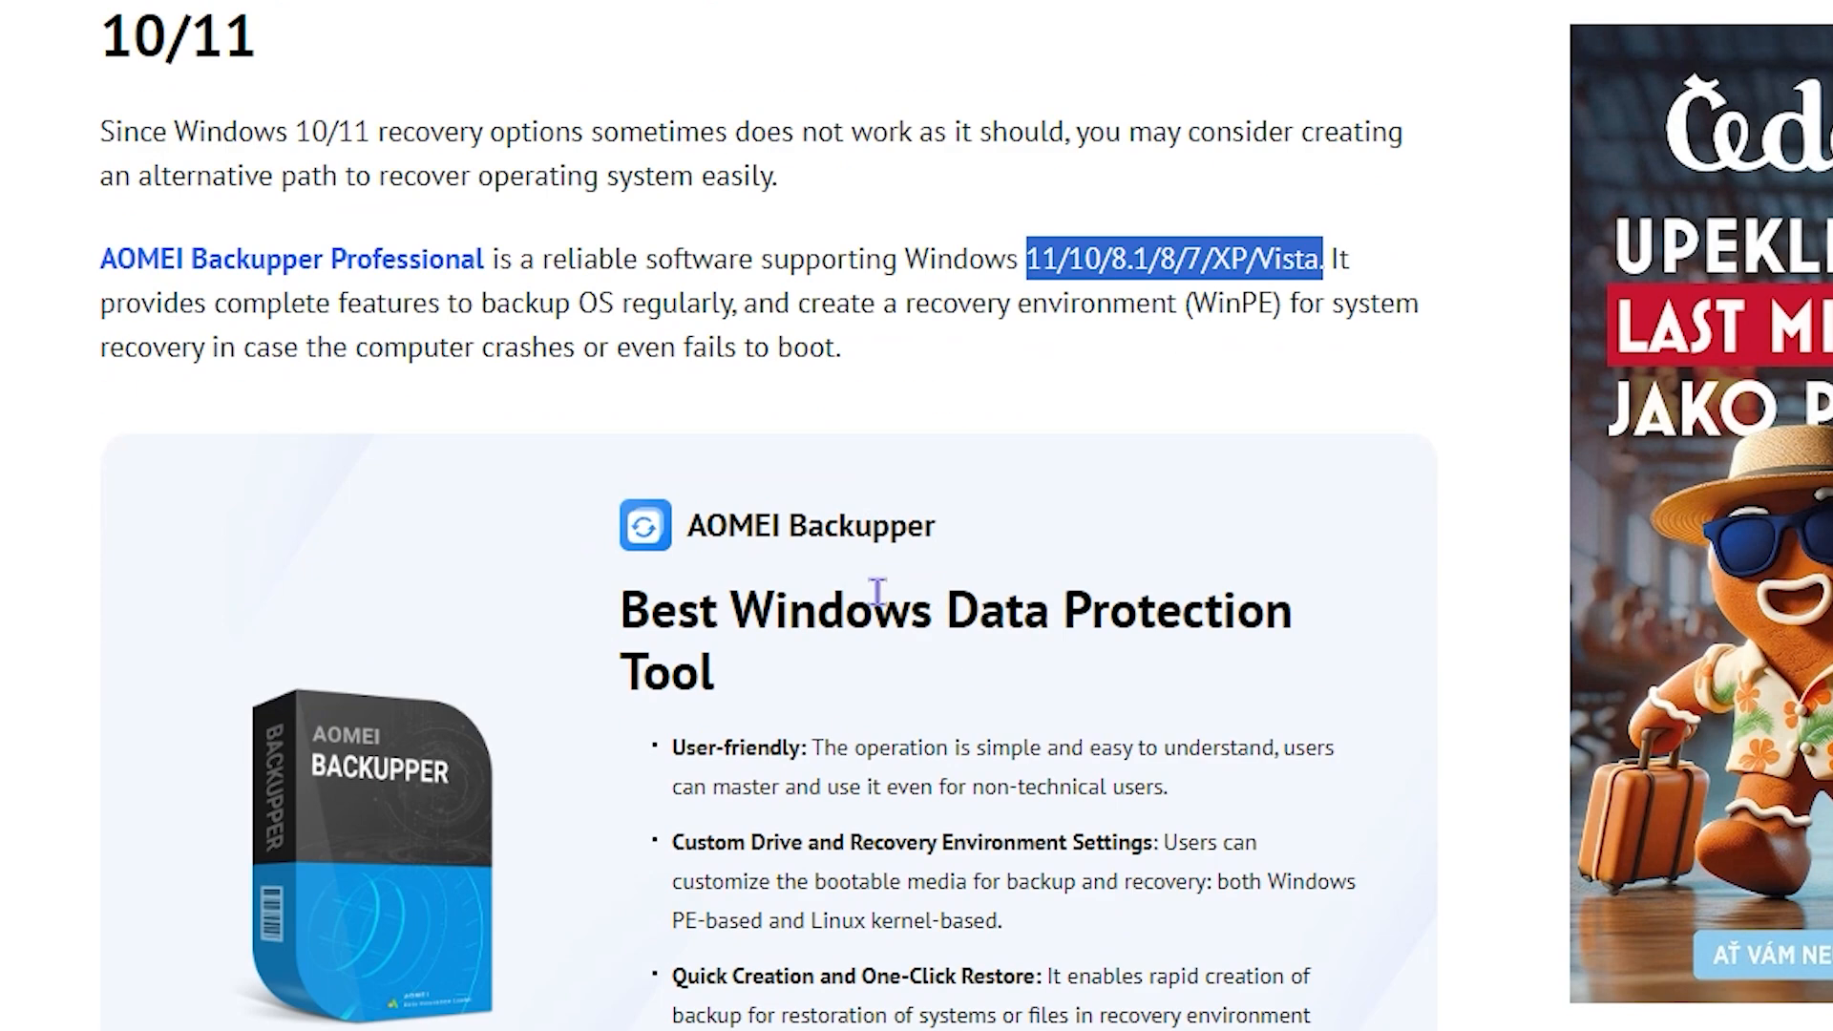
pyautogui.scroll(-3)
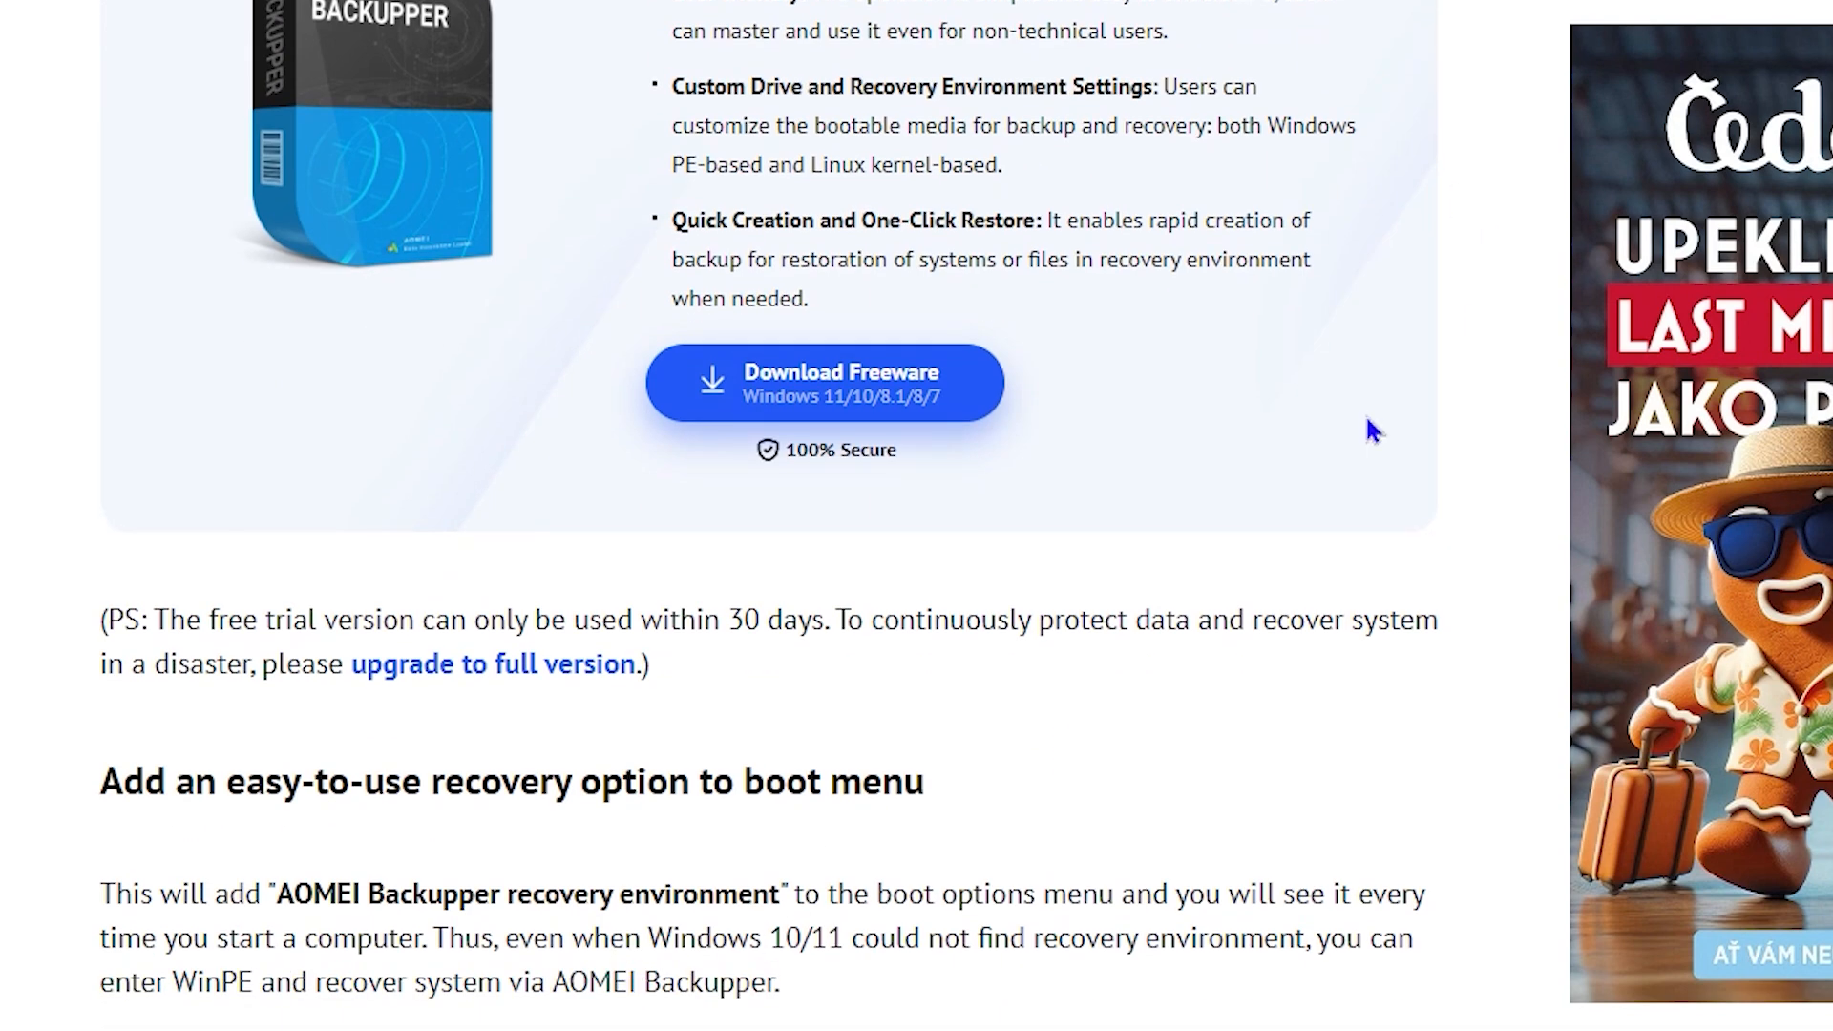
pyautogui.scroll(-3)
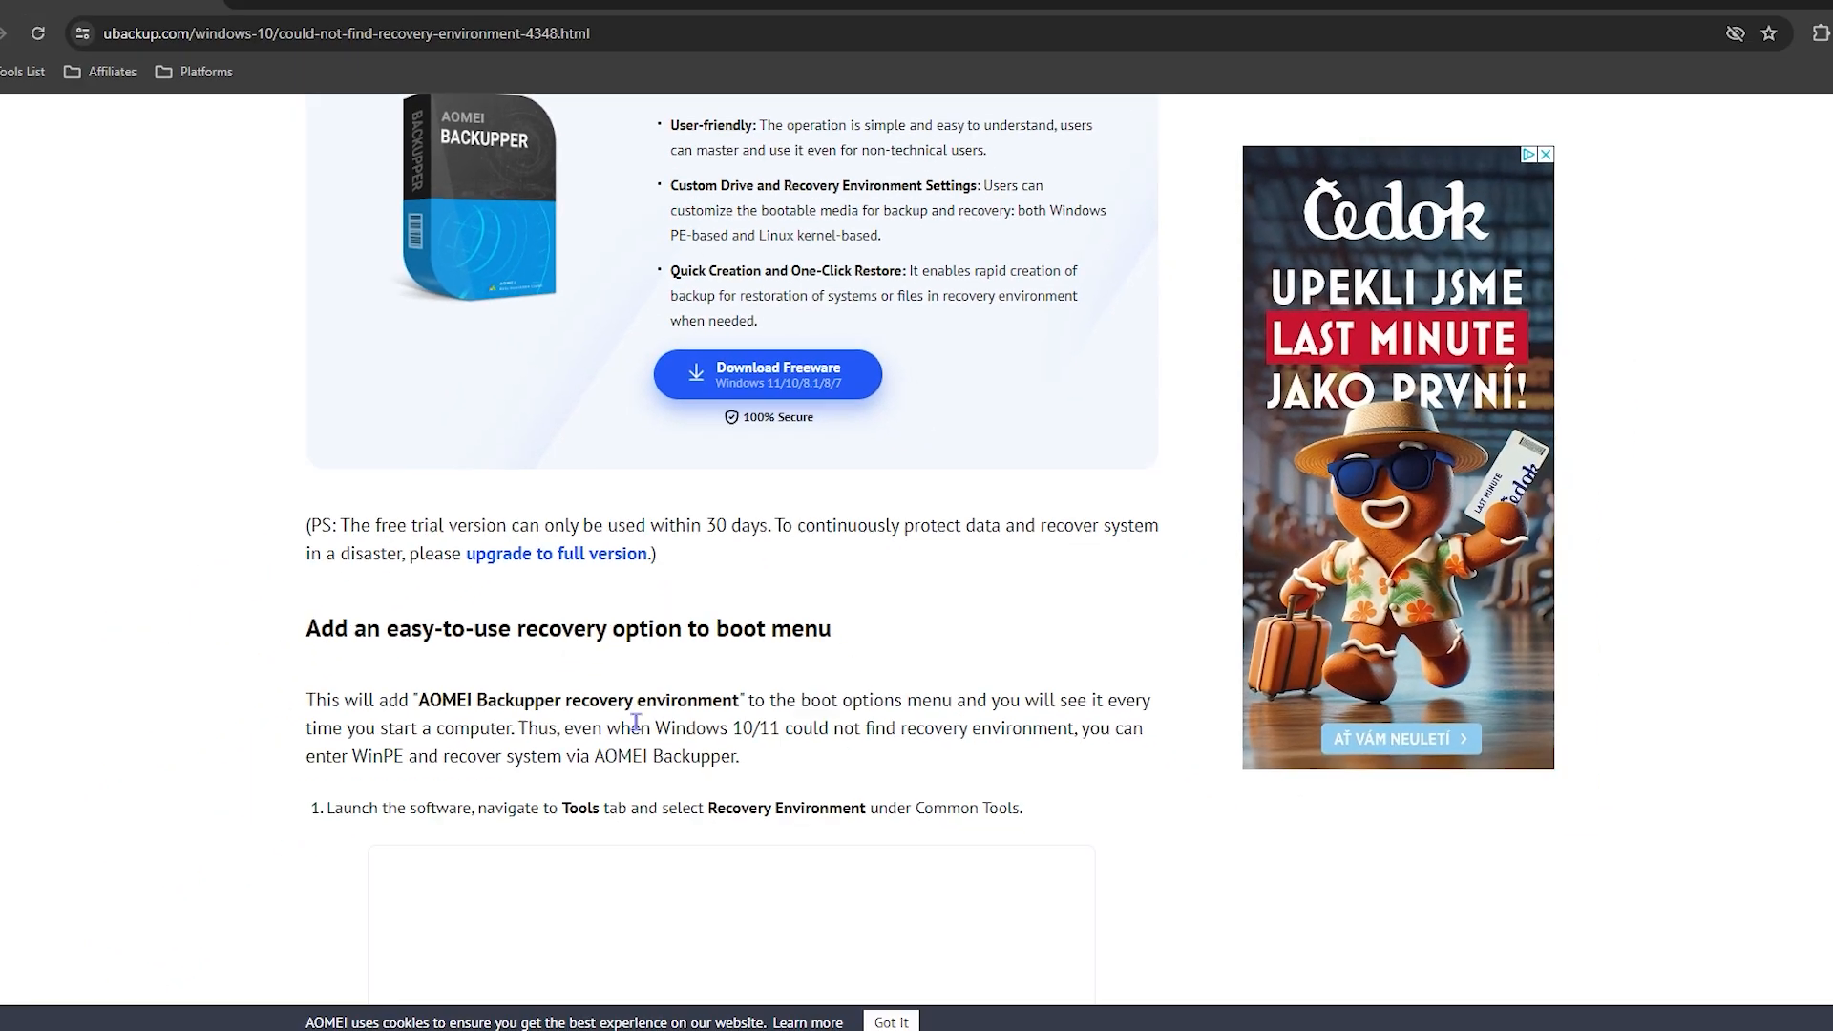
# Search Start and launch AOMEI Backupper from the results.
pyautogui.click(411, 1006)
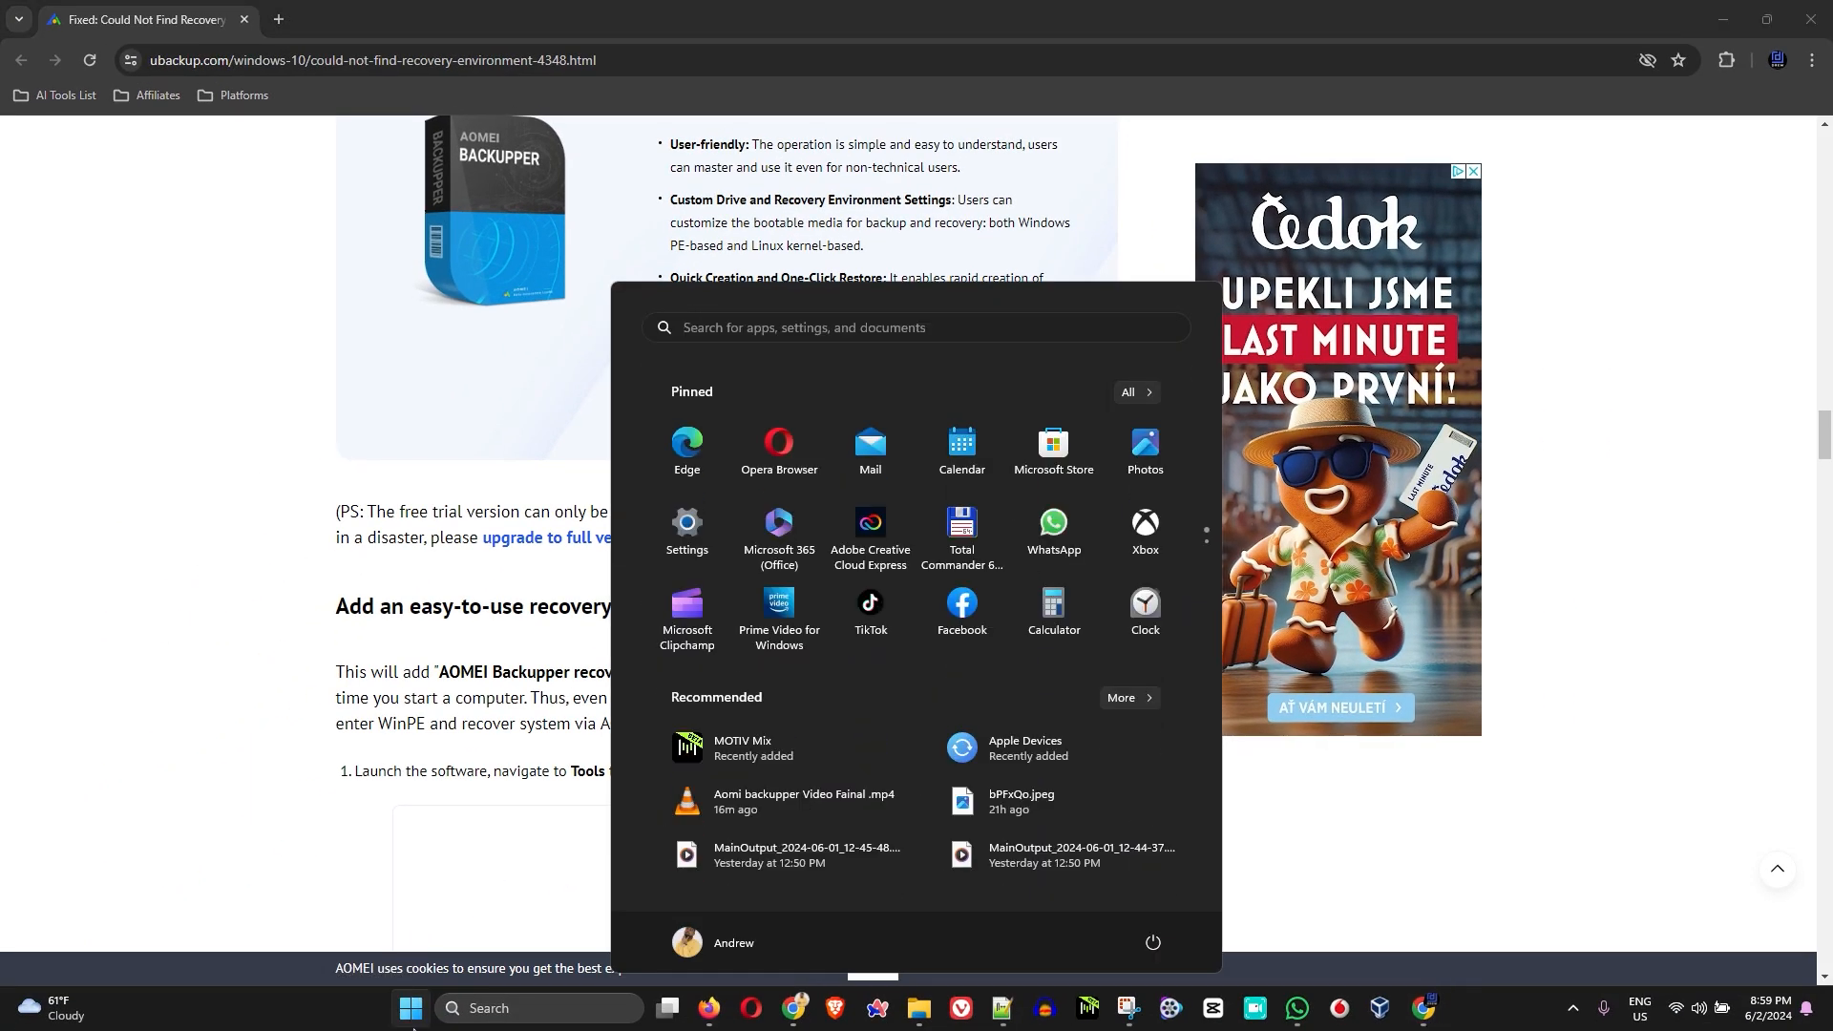
pyautogui.write('apple Devices')
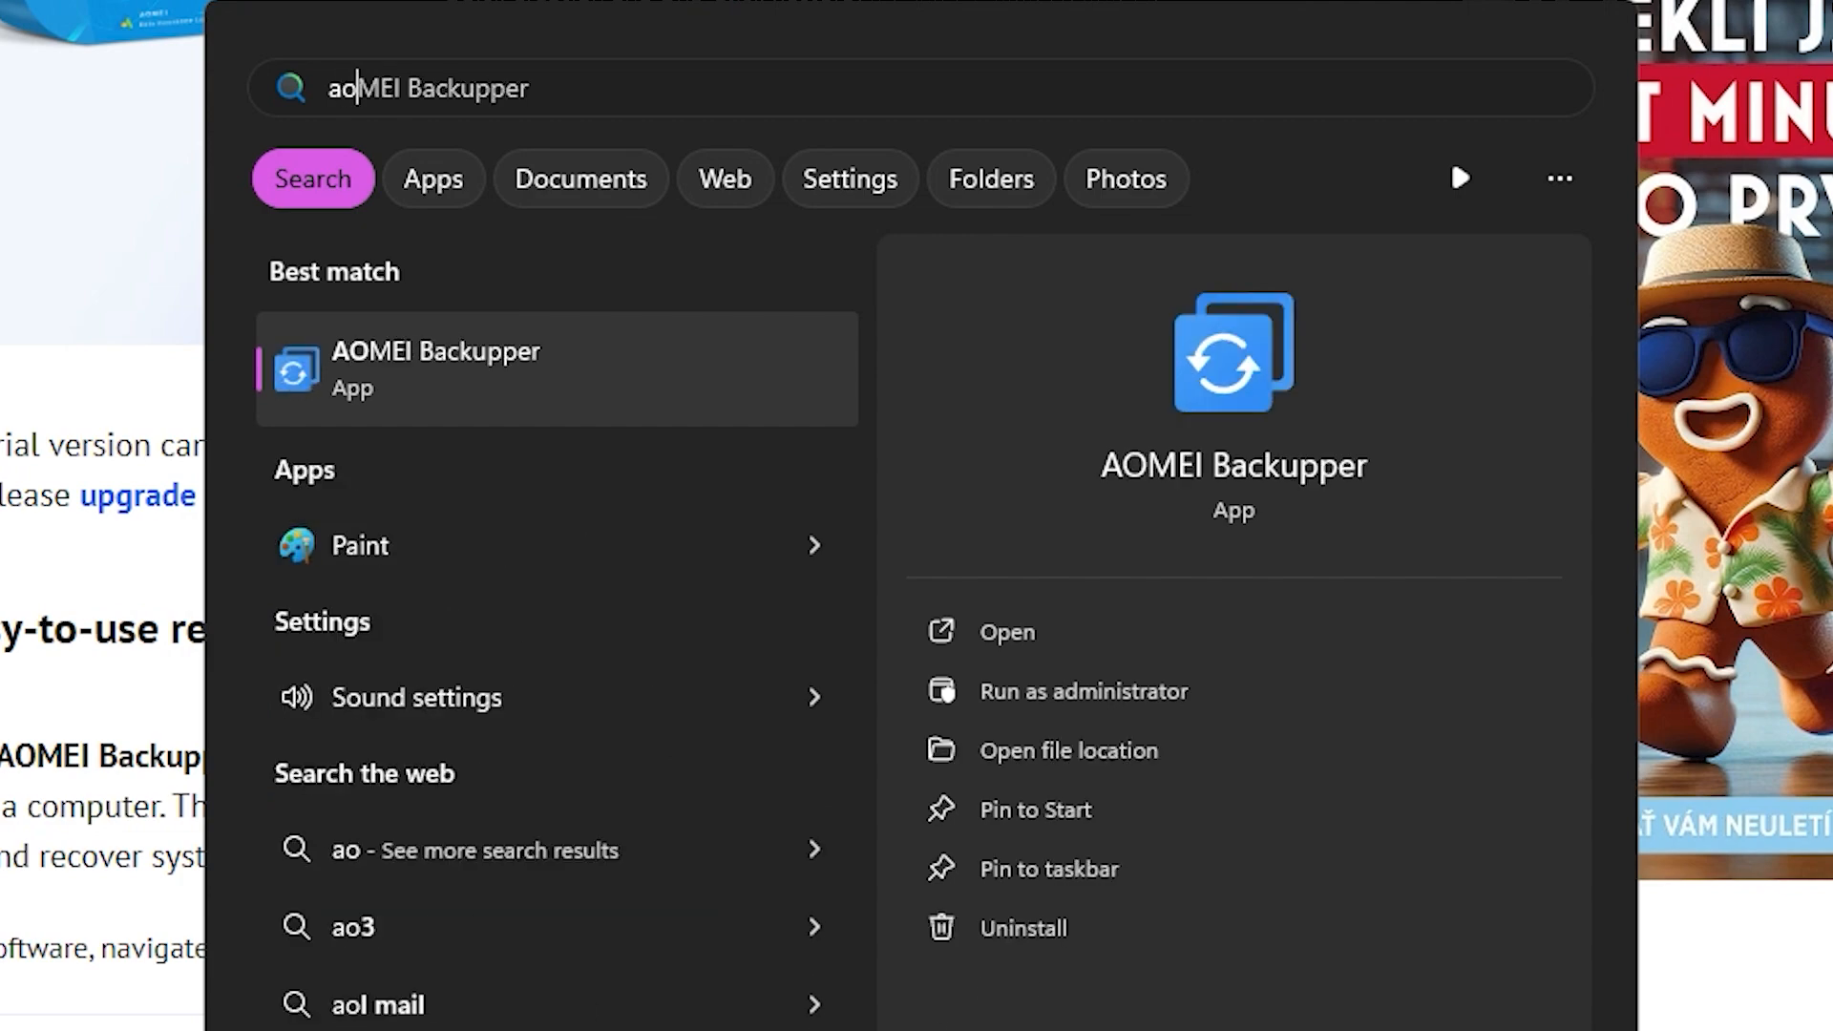
pyautogui.click(1007, 632)
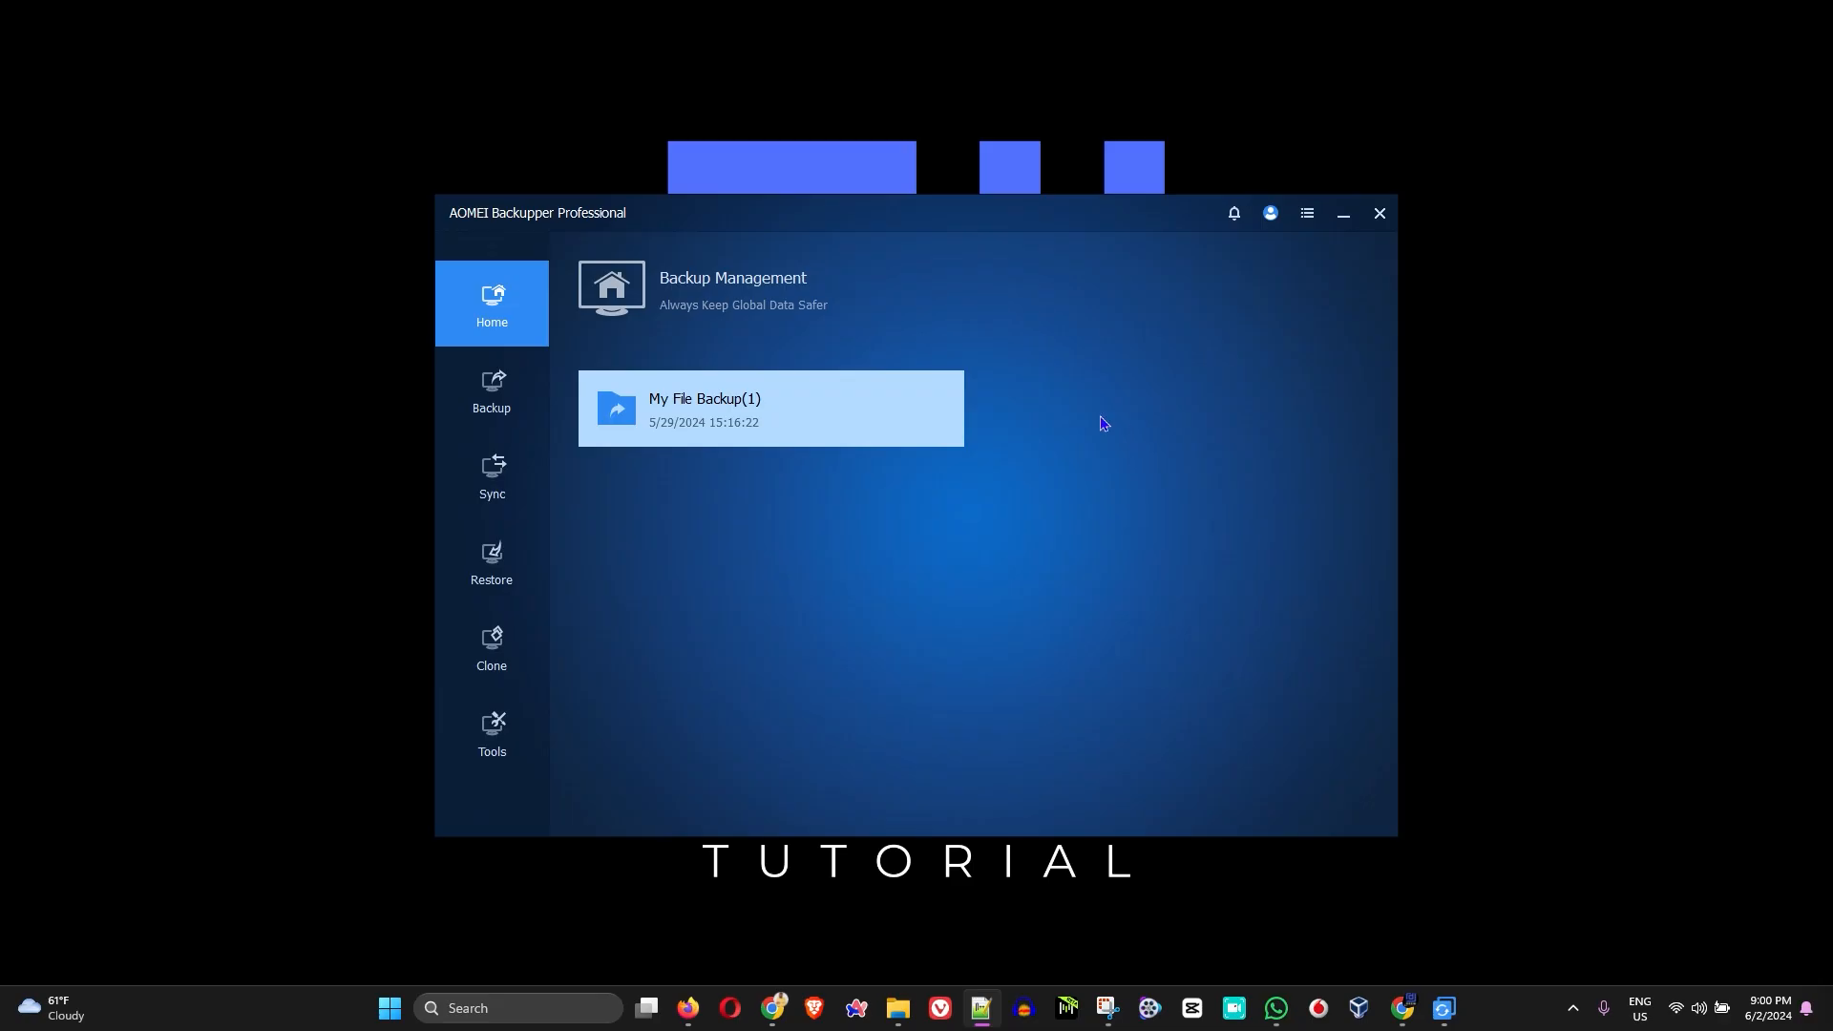
# Tour the Backup, Sync, Restore and Clone pages from the left sidebar.
pyautogui.click(1342, 212)
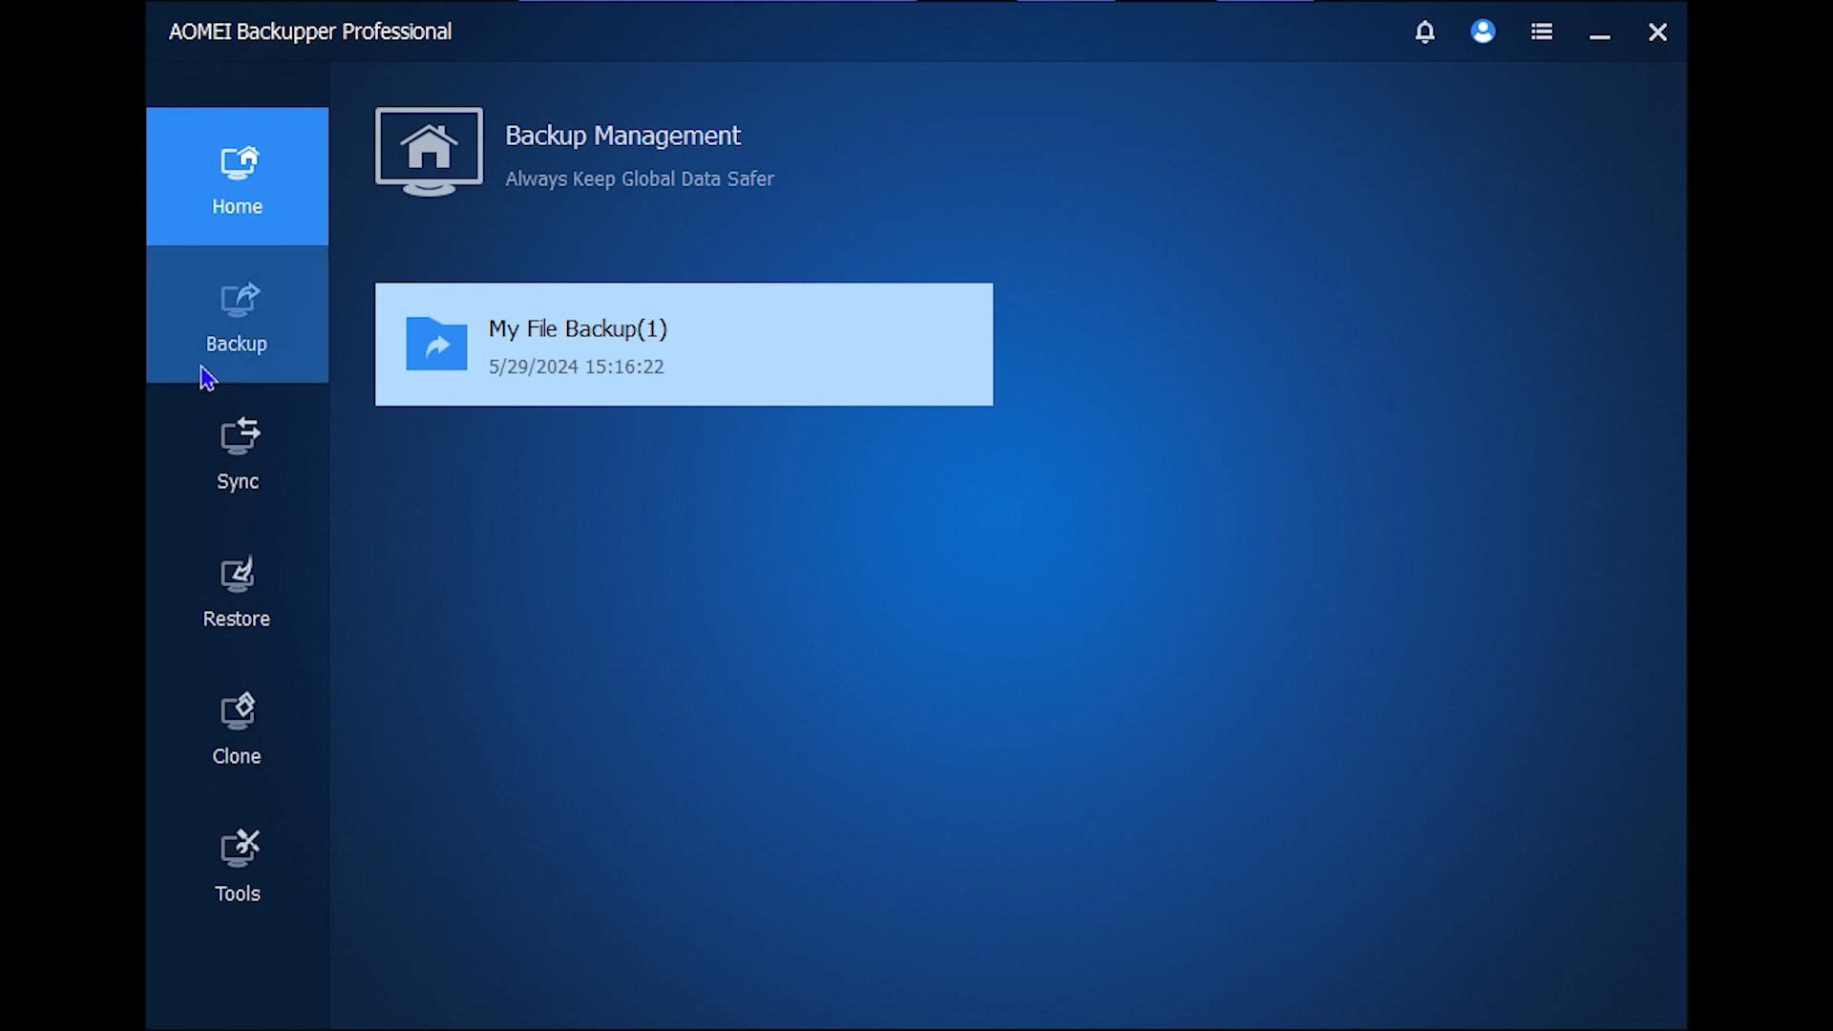
pyautogui.click(237, 315)
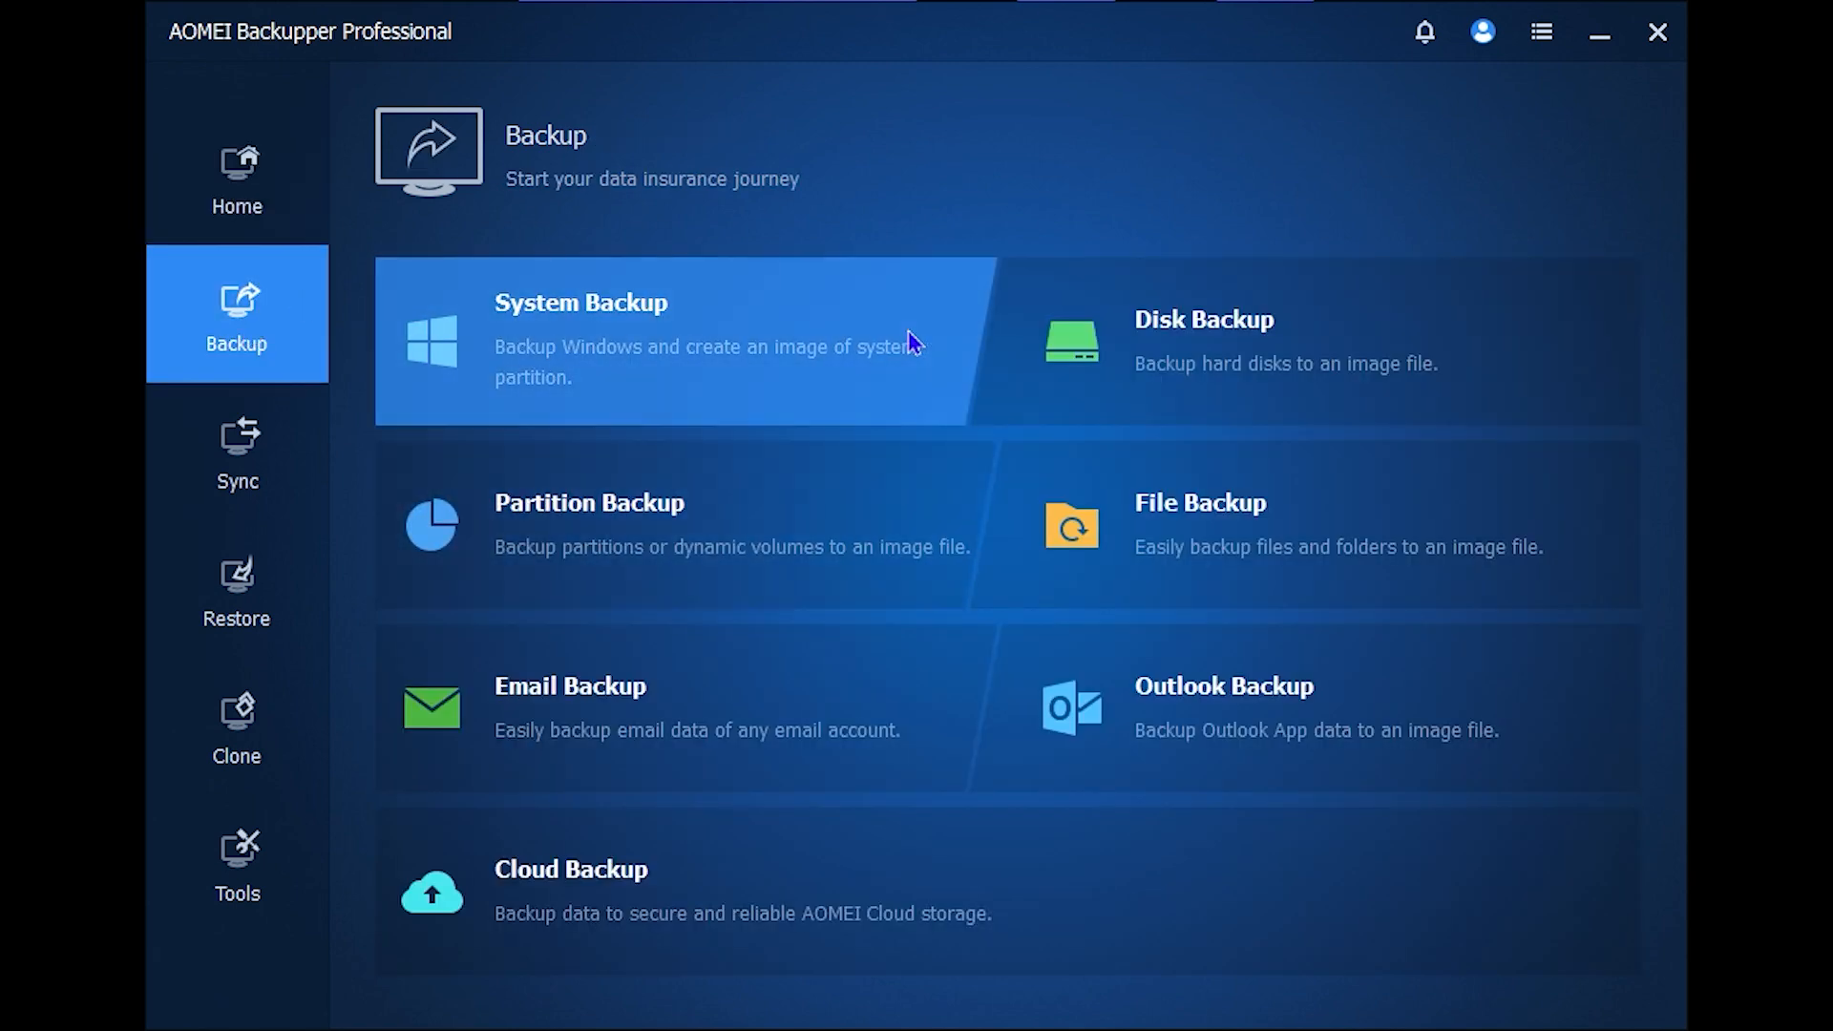
pyautogui.moveTo(1283, 348)
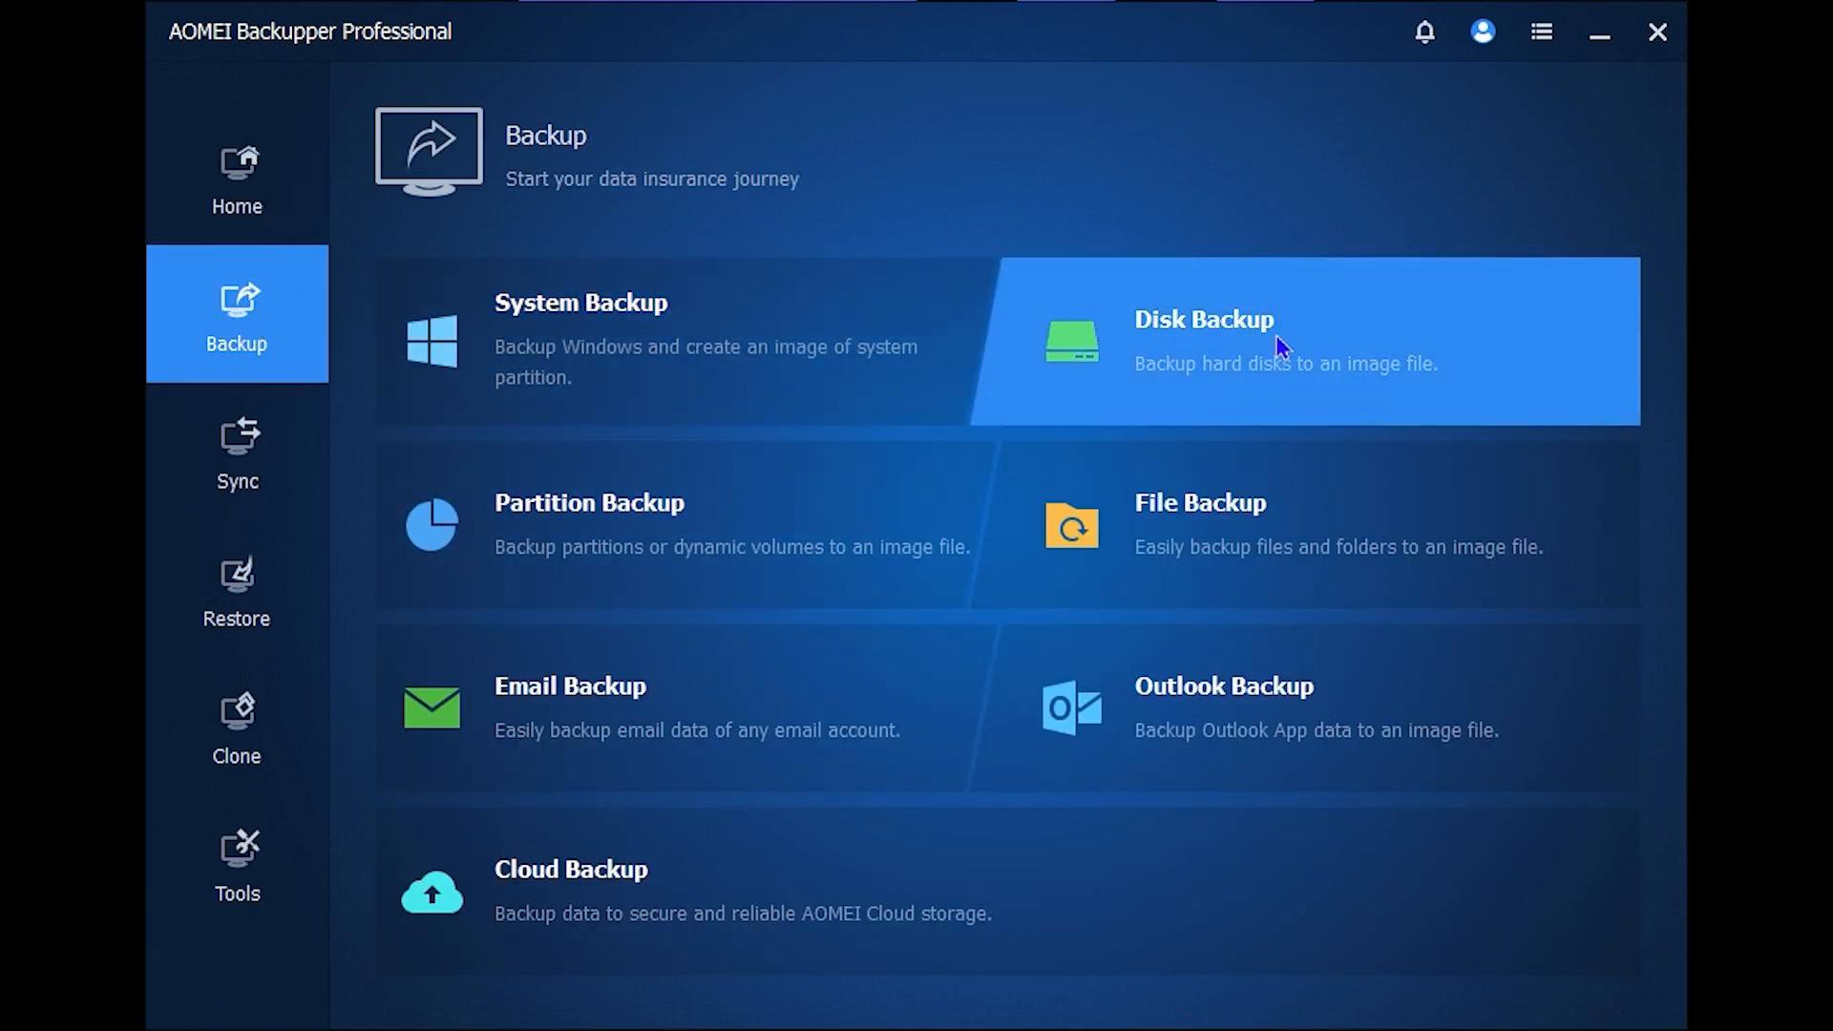
pyautogui.moveTo(640, 550)
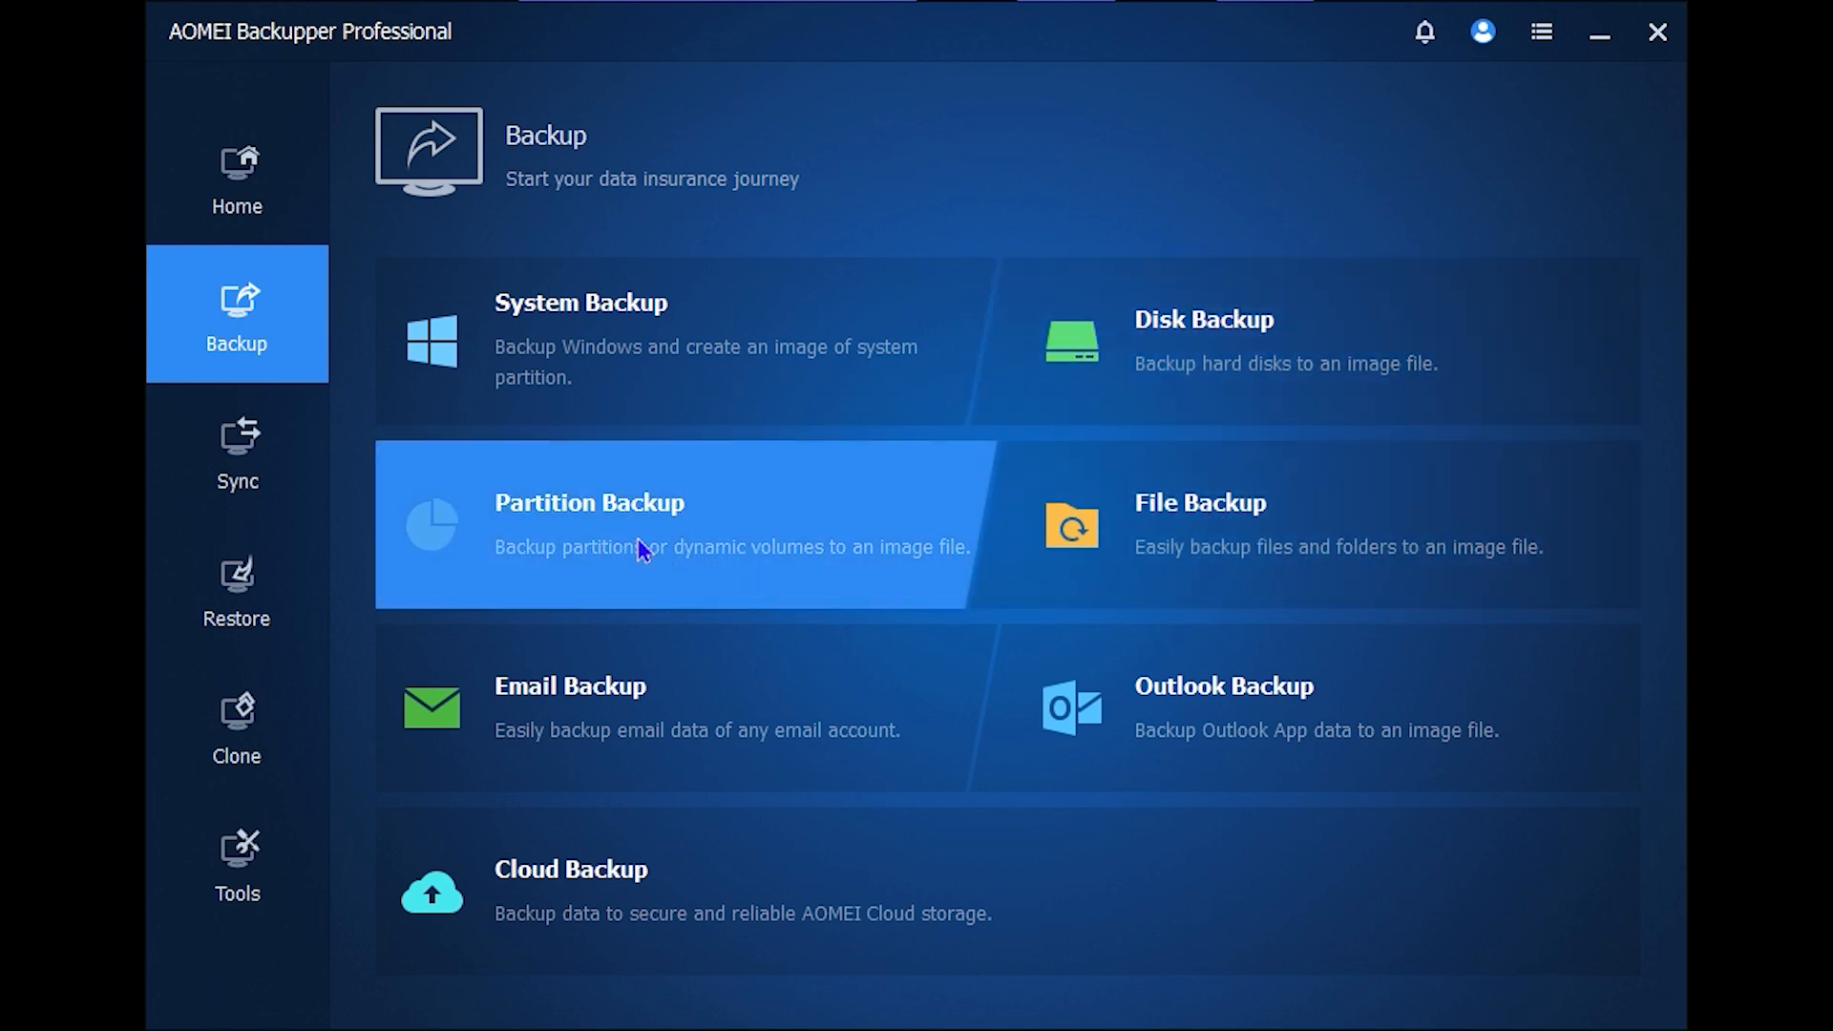
pyautogui.moveTo(1344, 745)
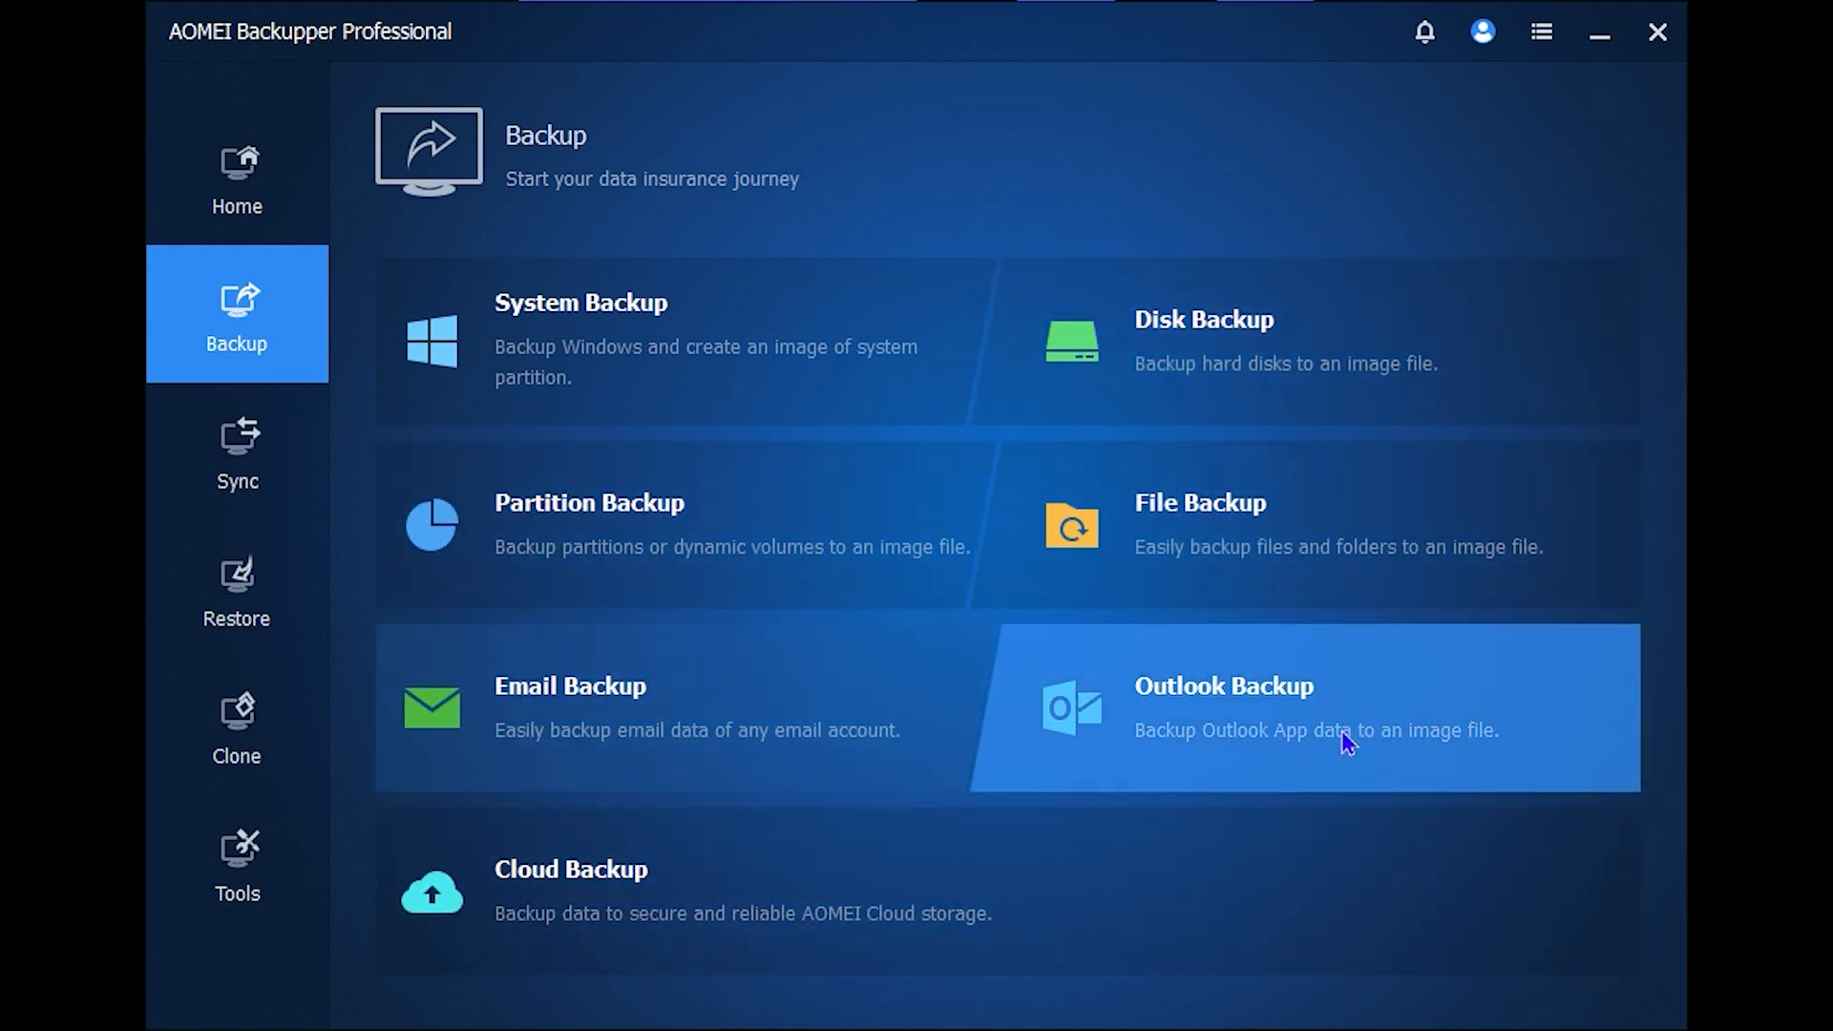
pyautogui.moveTo(573, 503)
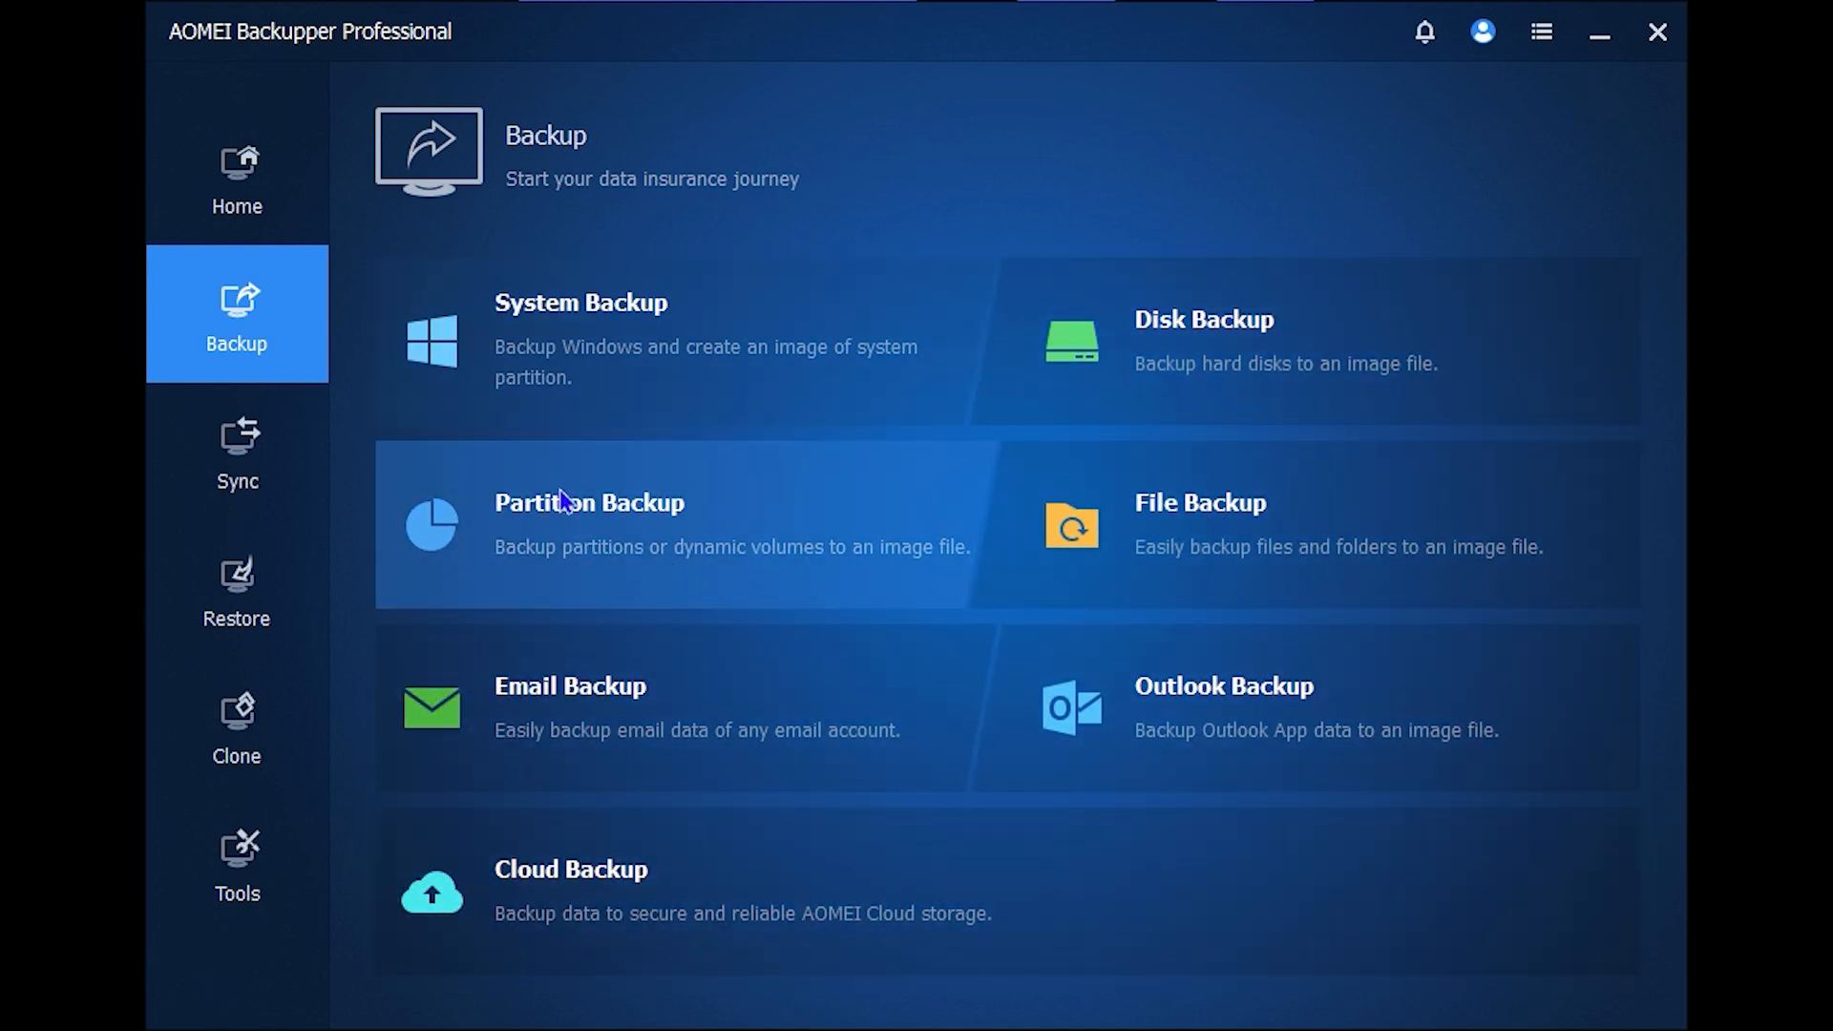
pyautogui.moveTo(237, 457)
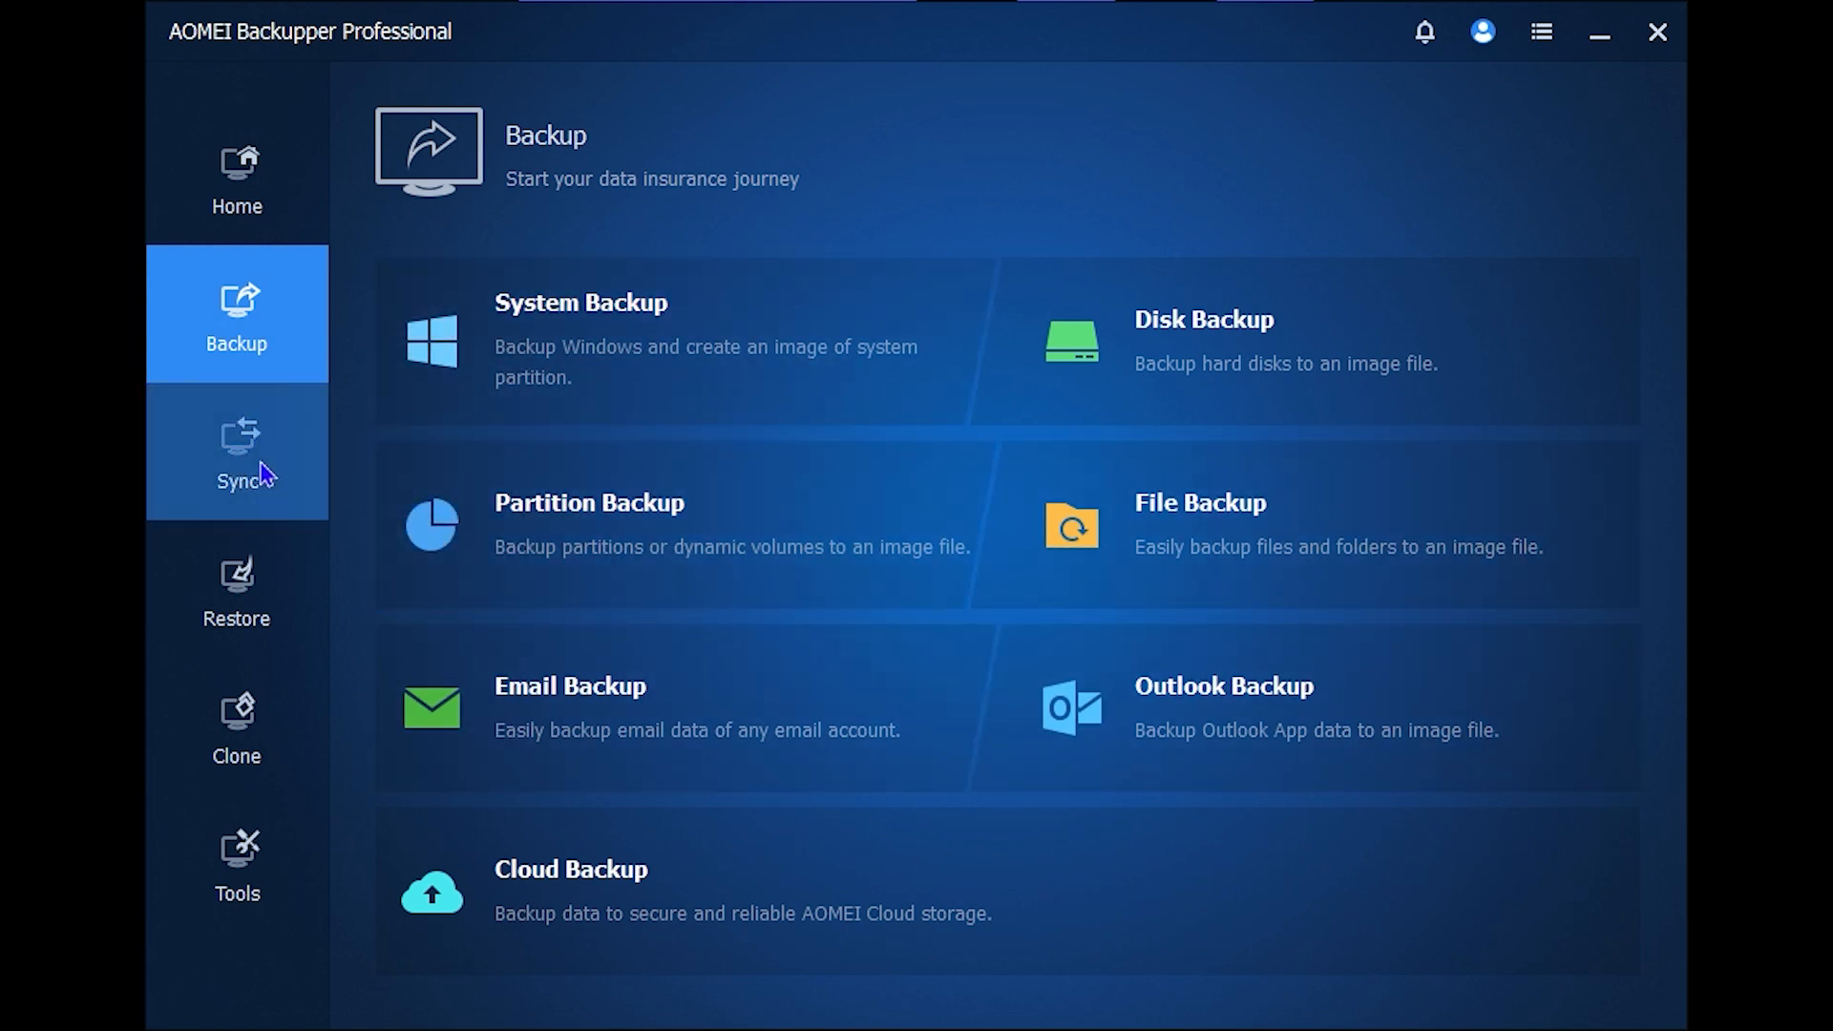
pyautogui.click(236, 456)
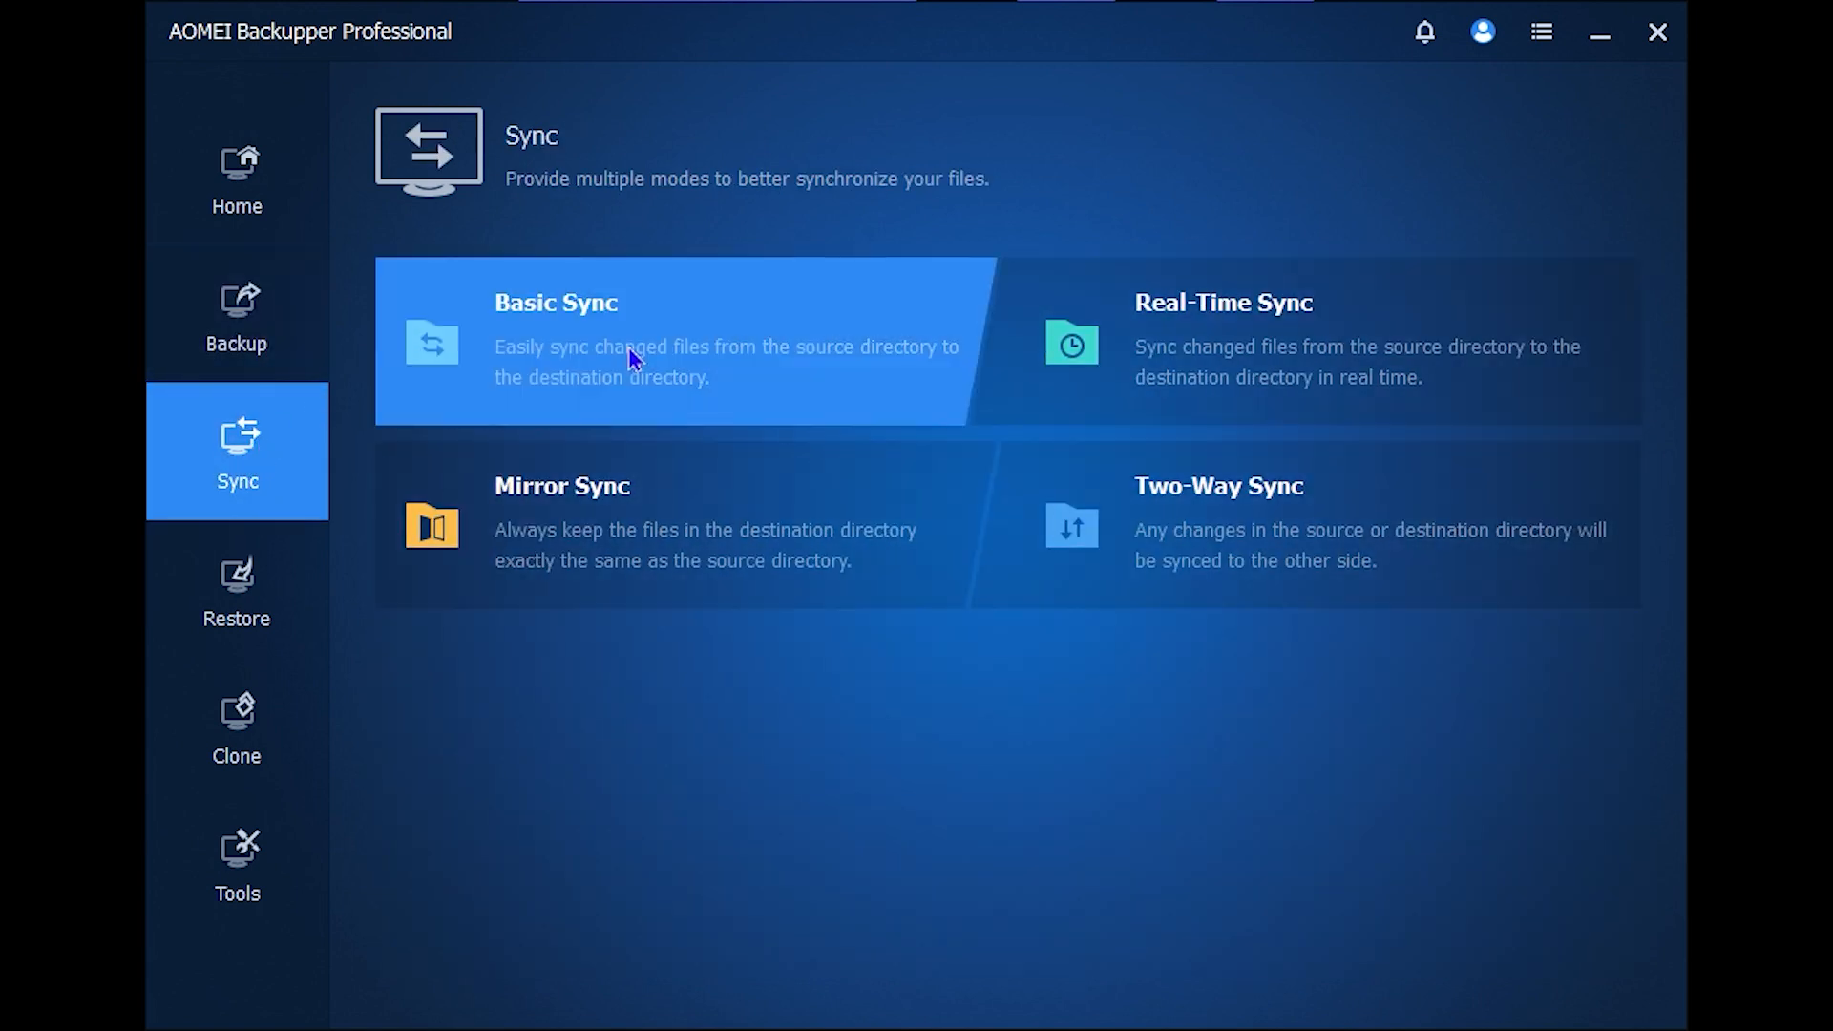
pyautogui.moveTo(336, 541)
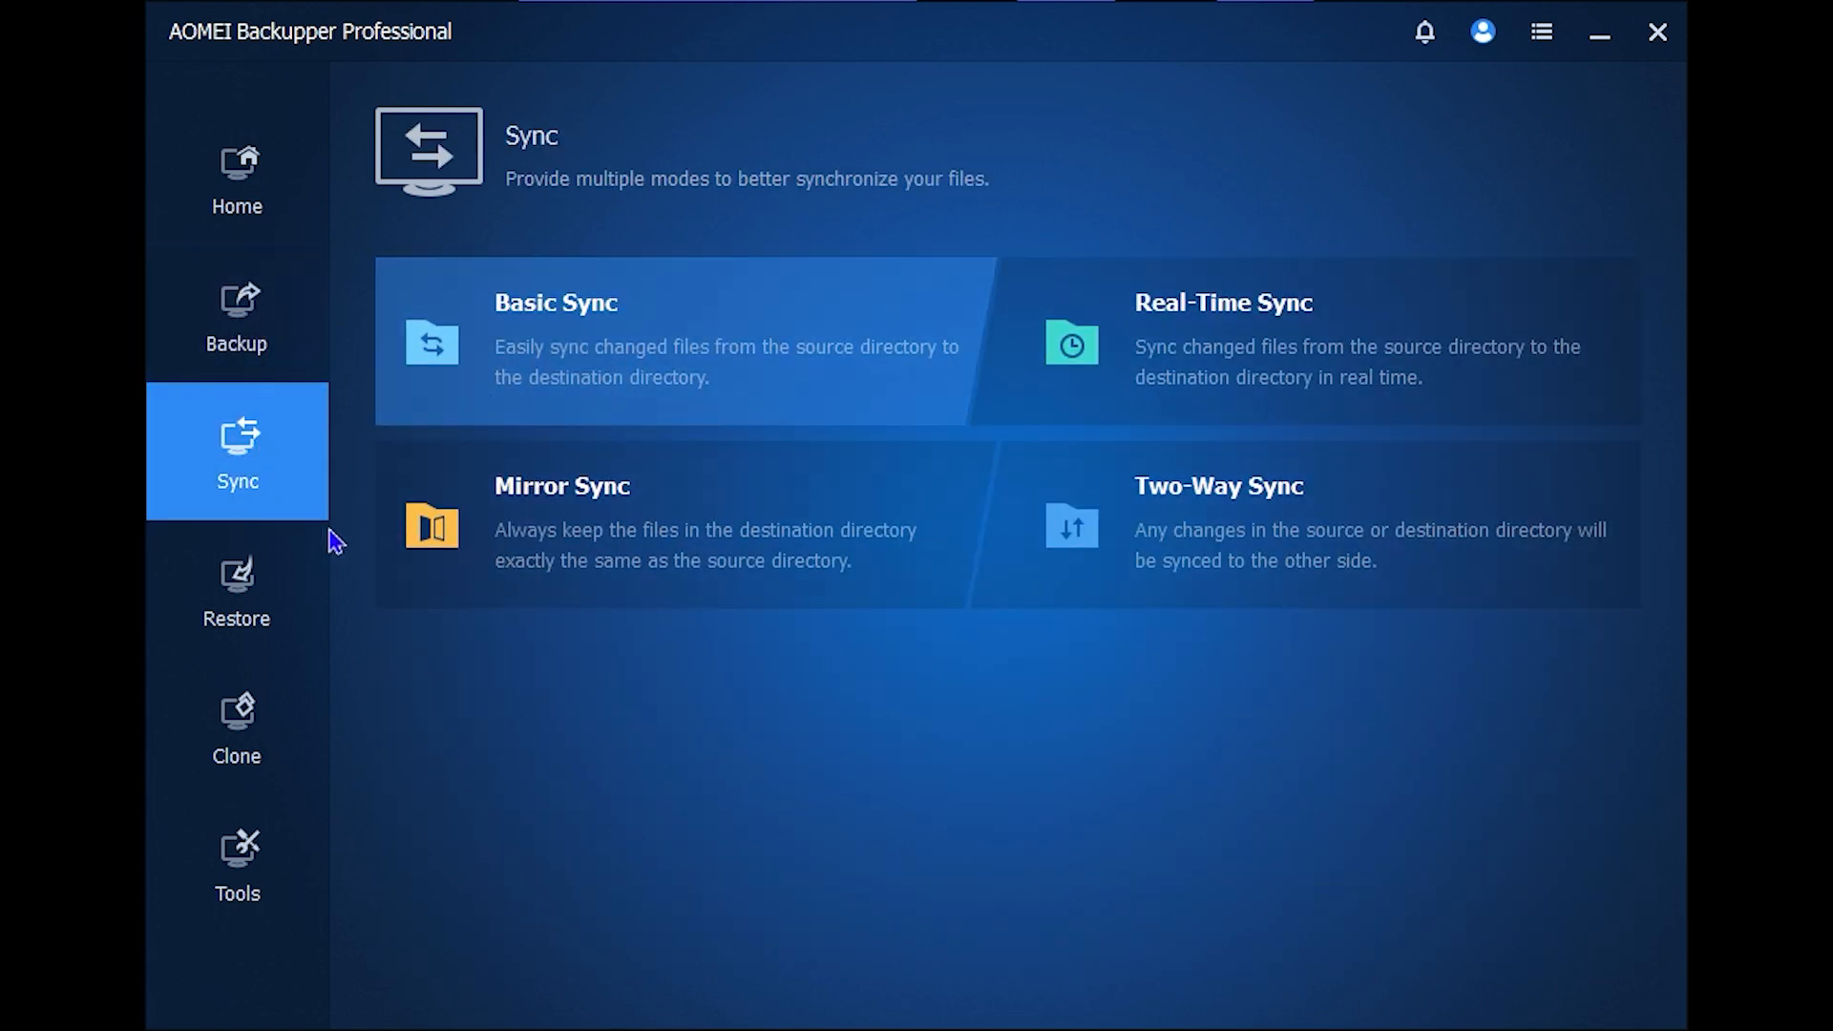
pyautogui.click(236, 590)
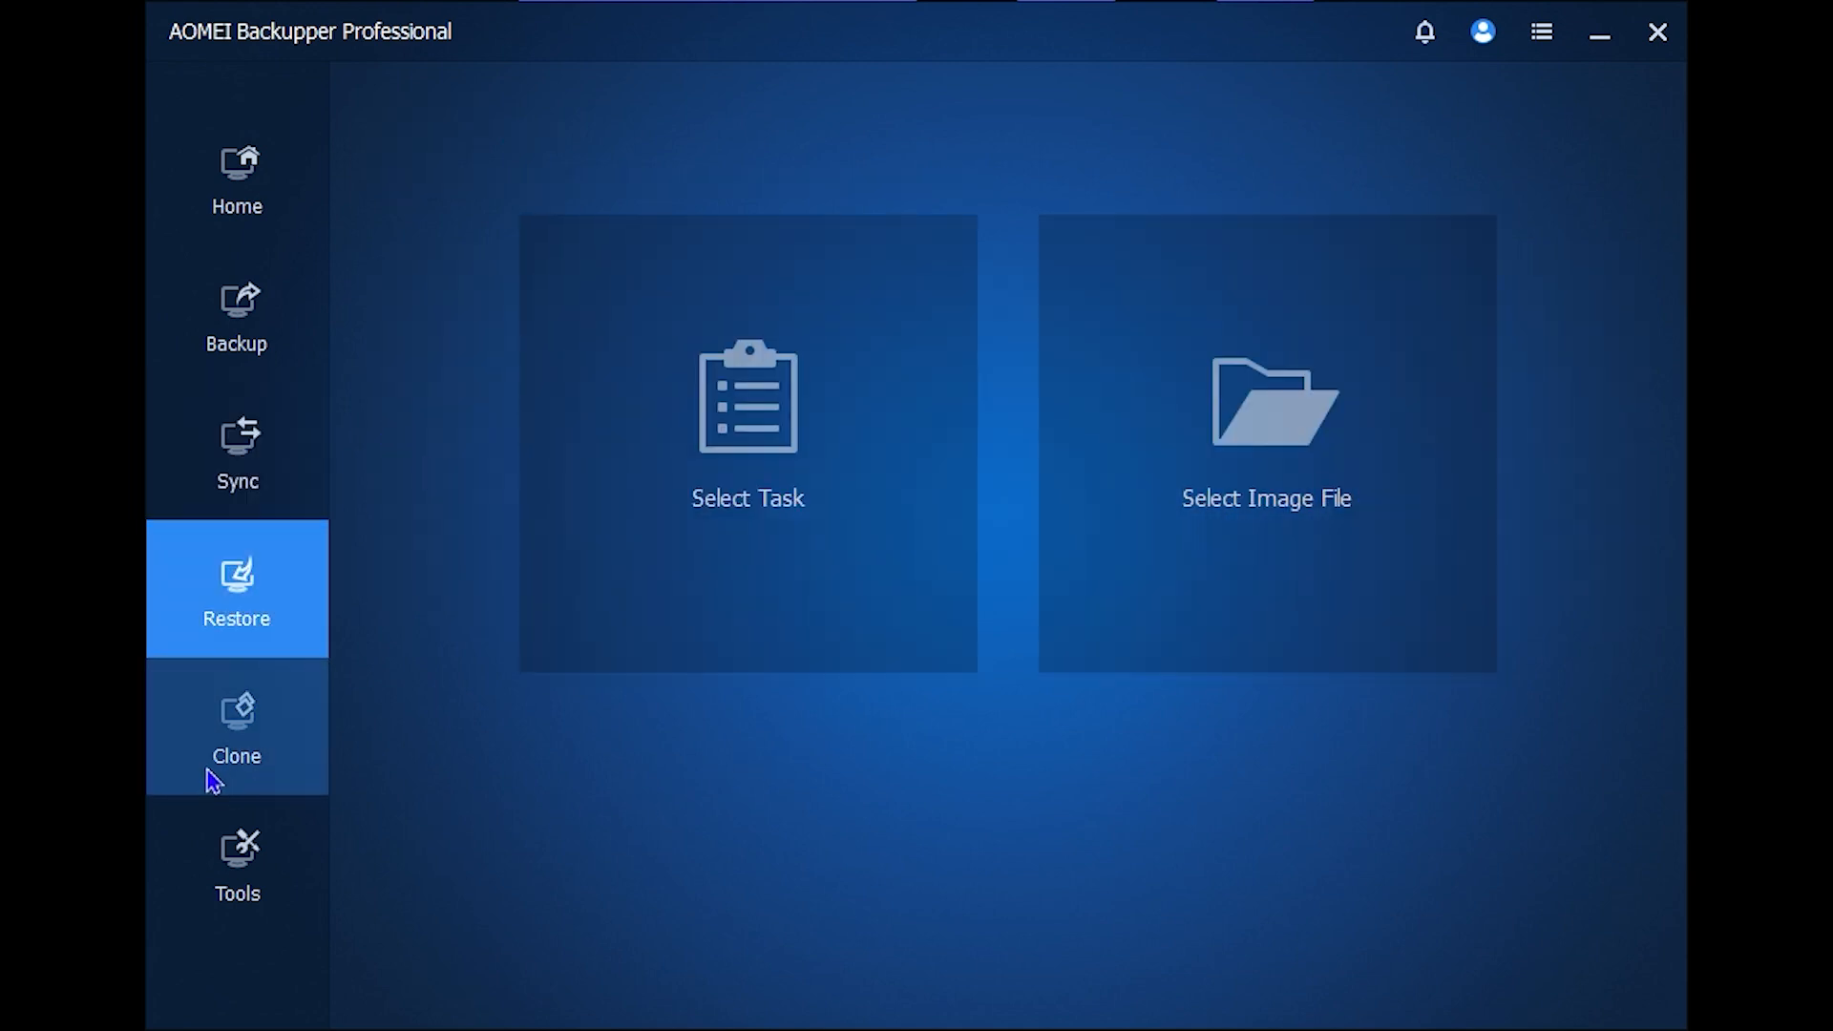
pyautogui.click(237, 726)
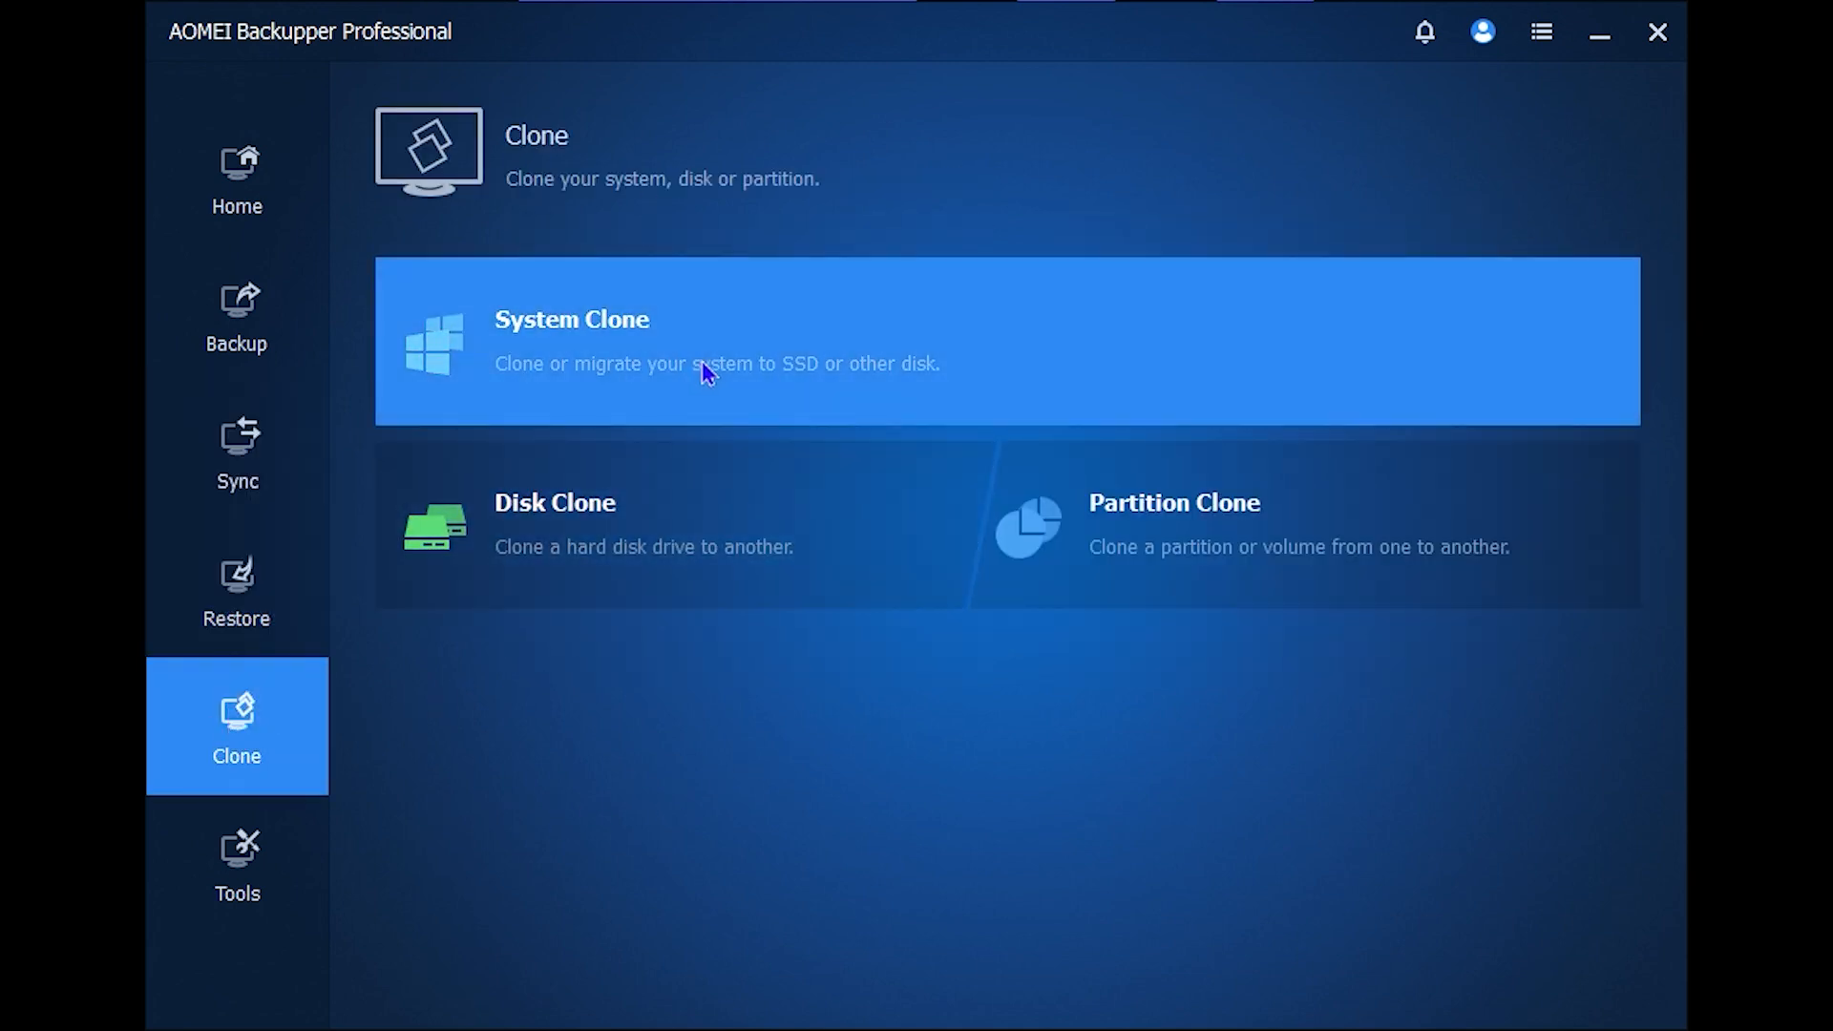
pyautogui.moveTo(1310, 538)
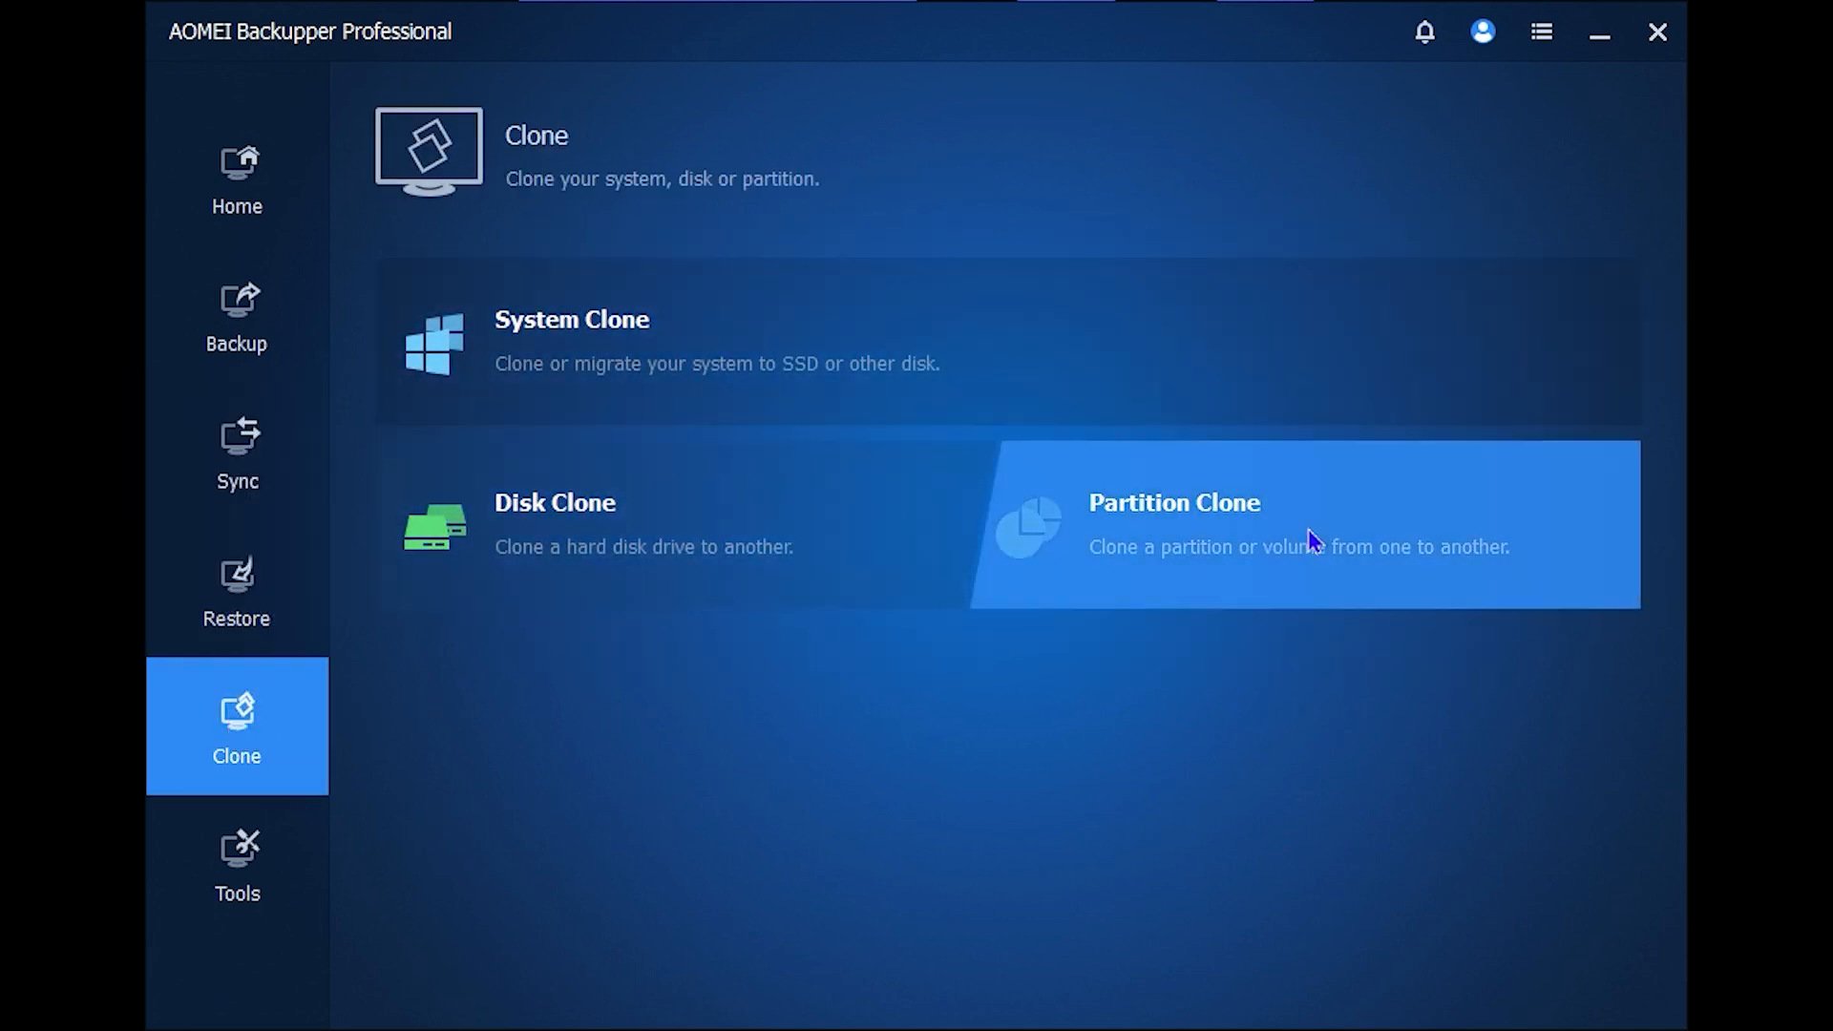
# Show the Tools page listing Recovery Environment and Create Bootable Media.
pyautogui.click(237, 865)
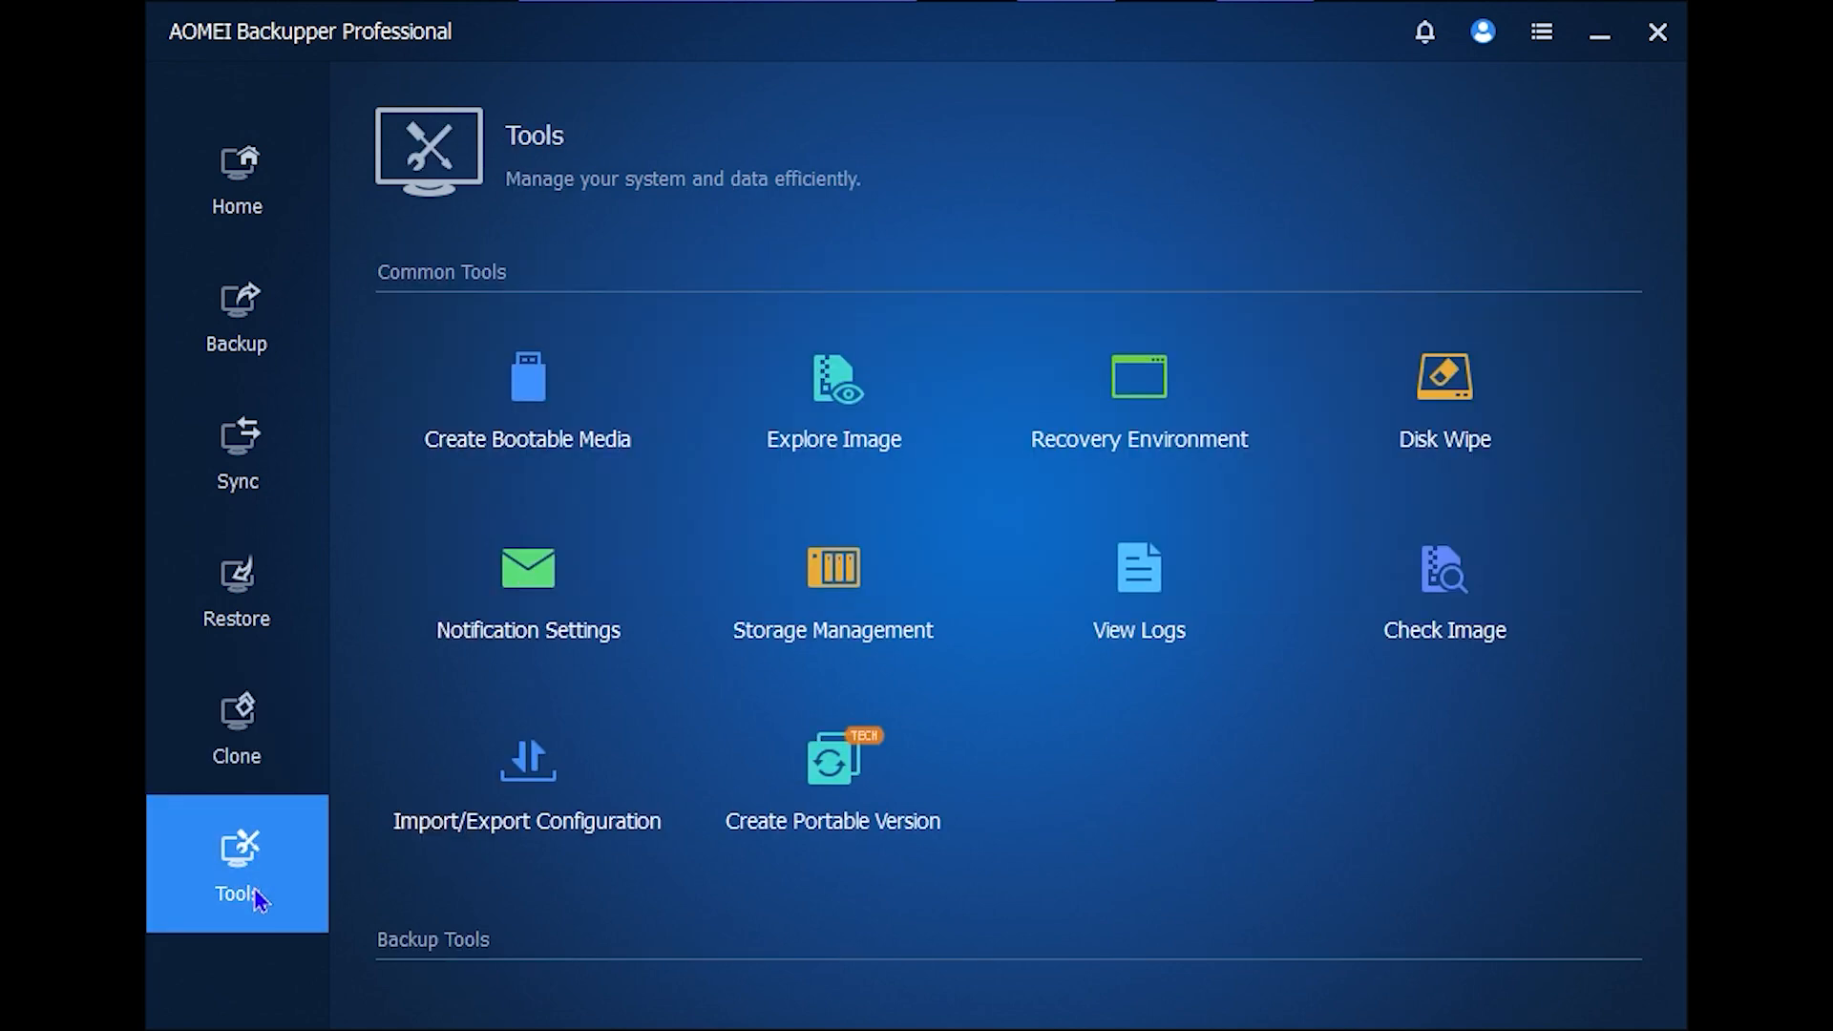
pyautogui.moveTo(1178, 444)
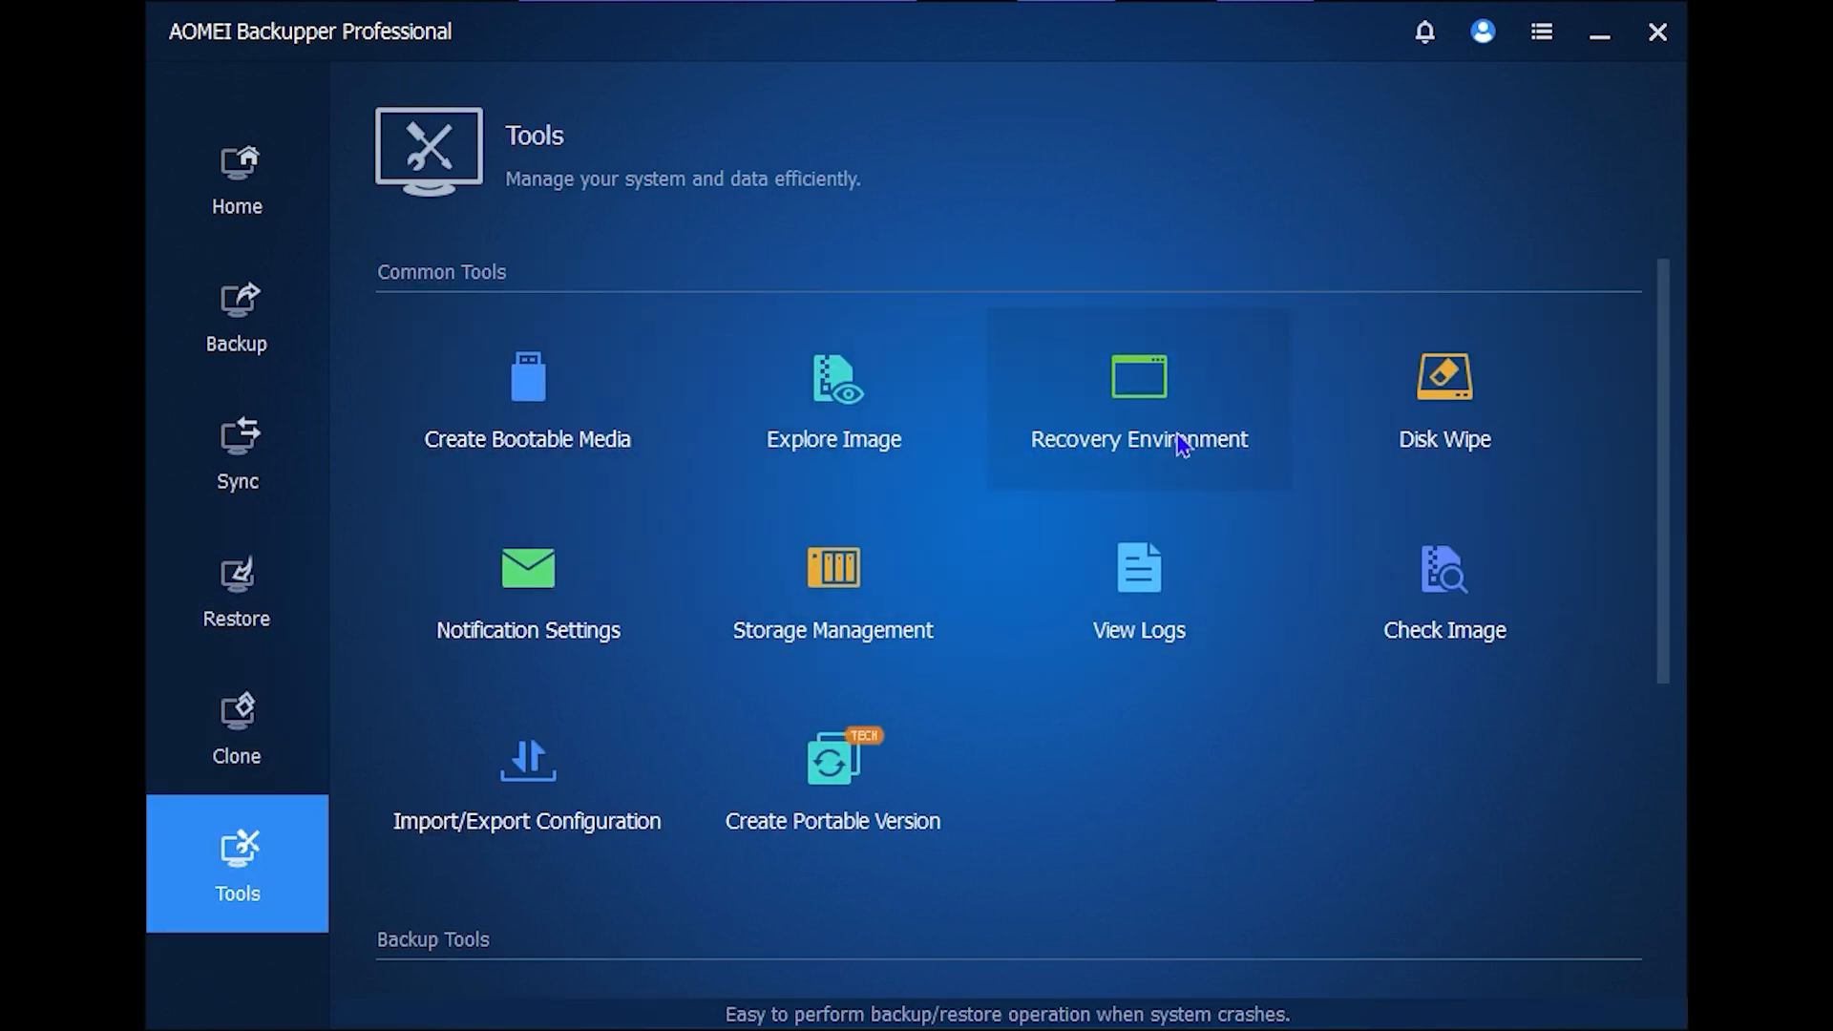
pyautogui.moveTo(580, 467)
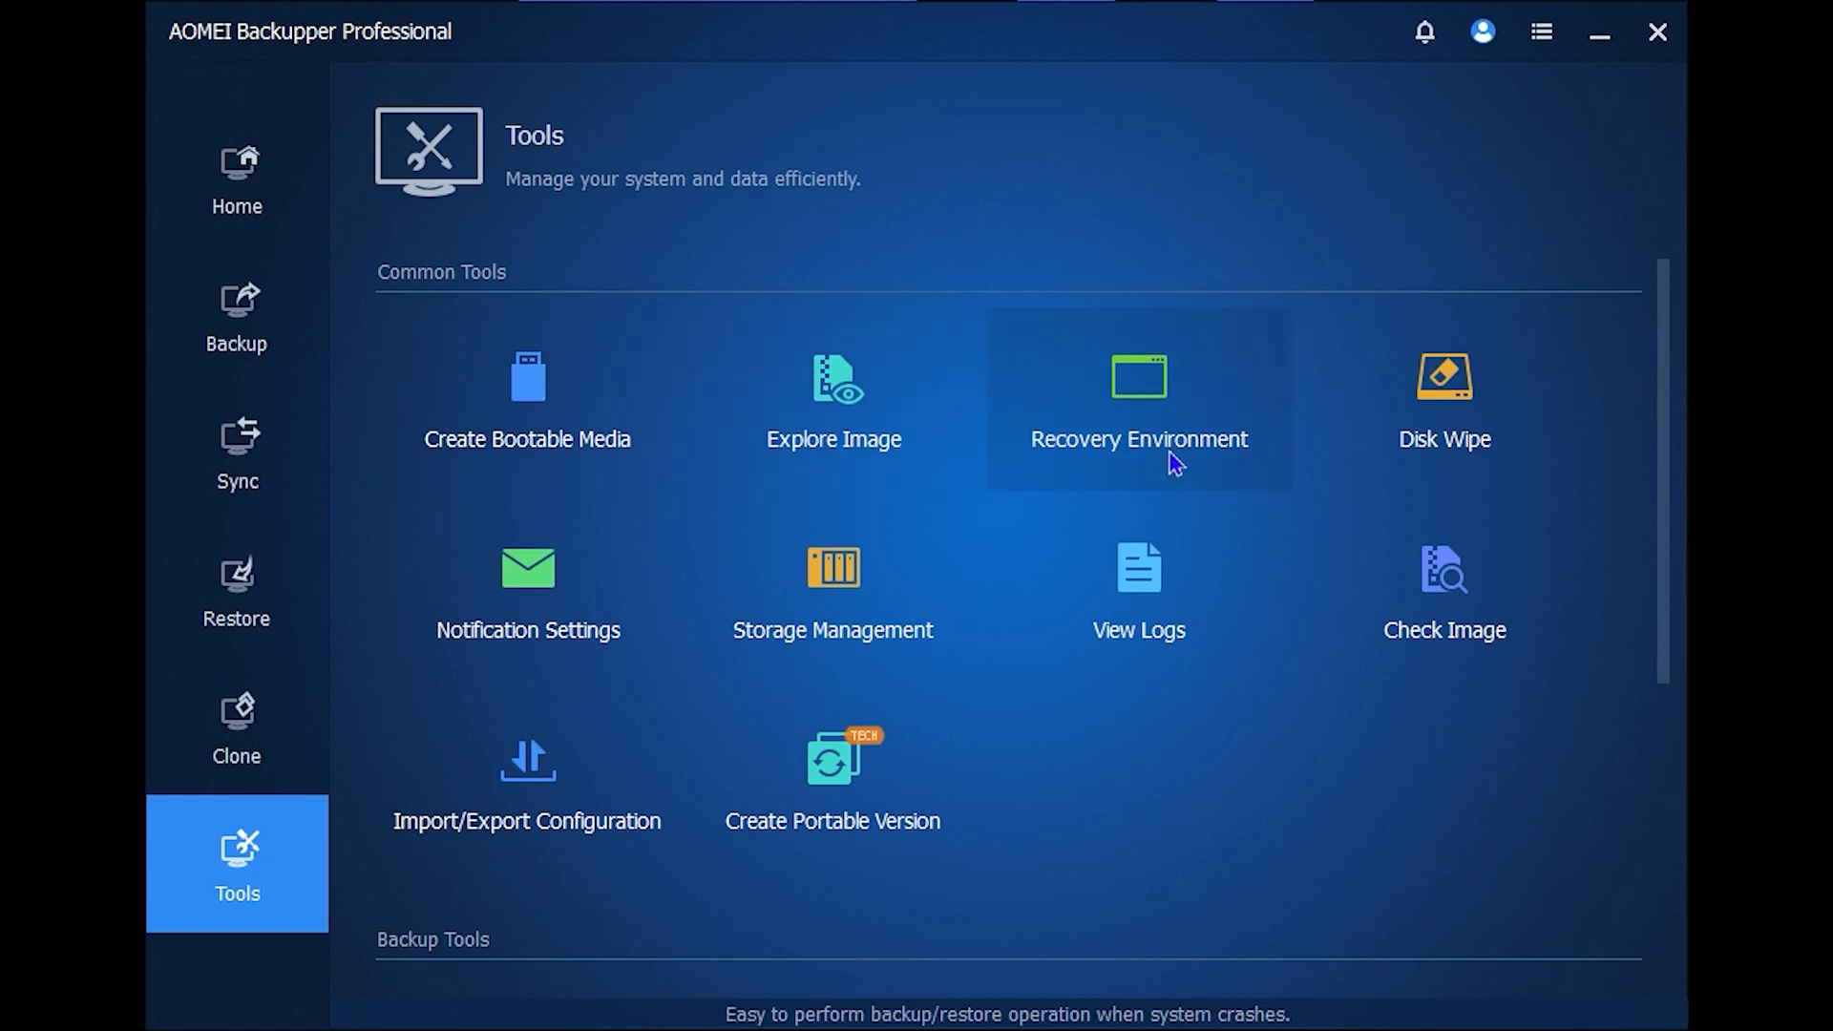
pyautogui.moveTo(1198, 428)
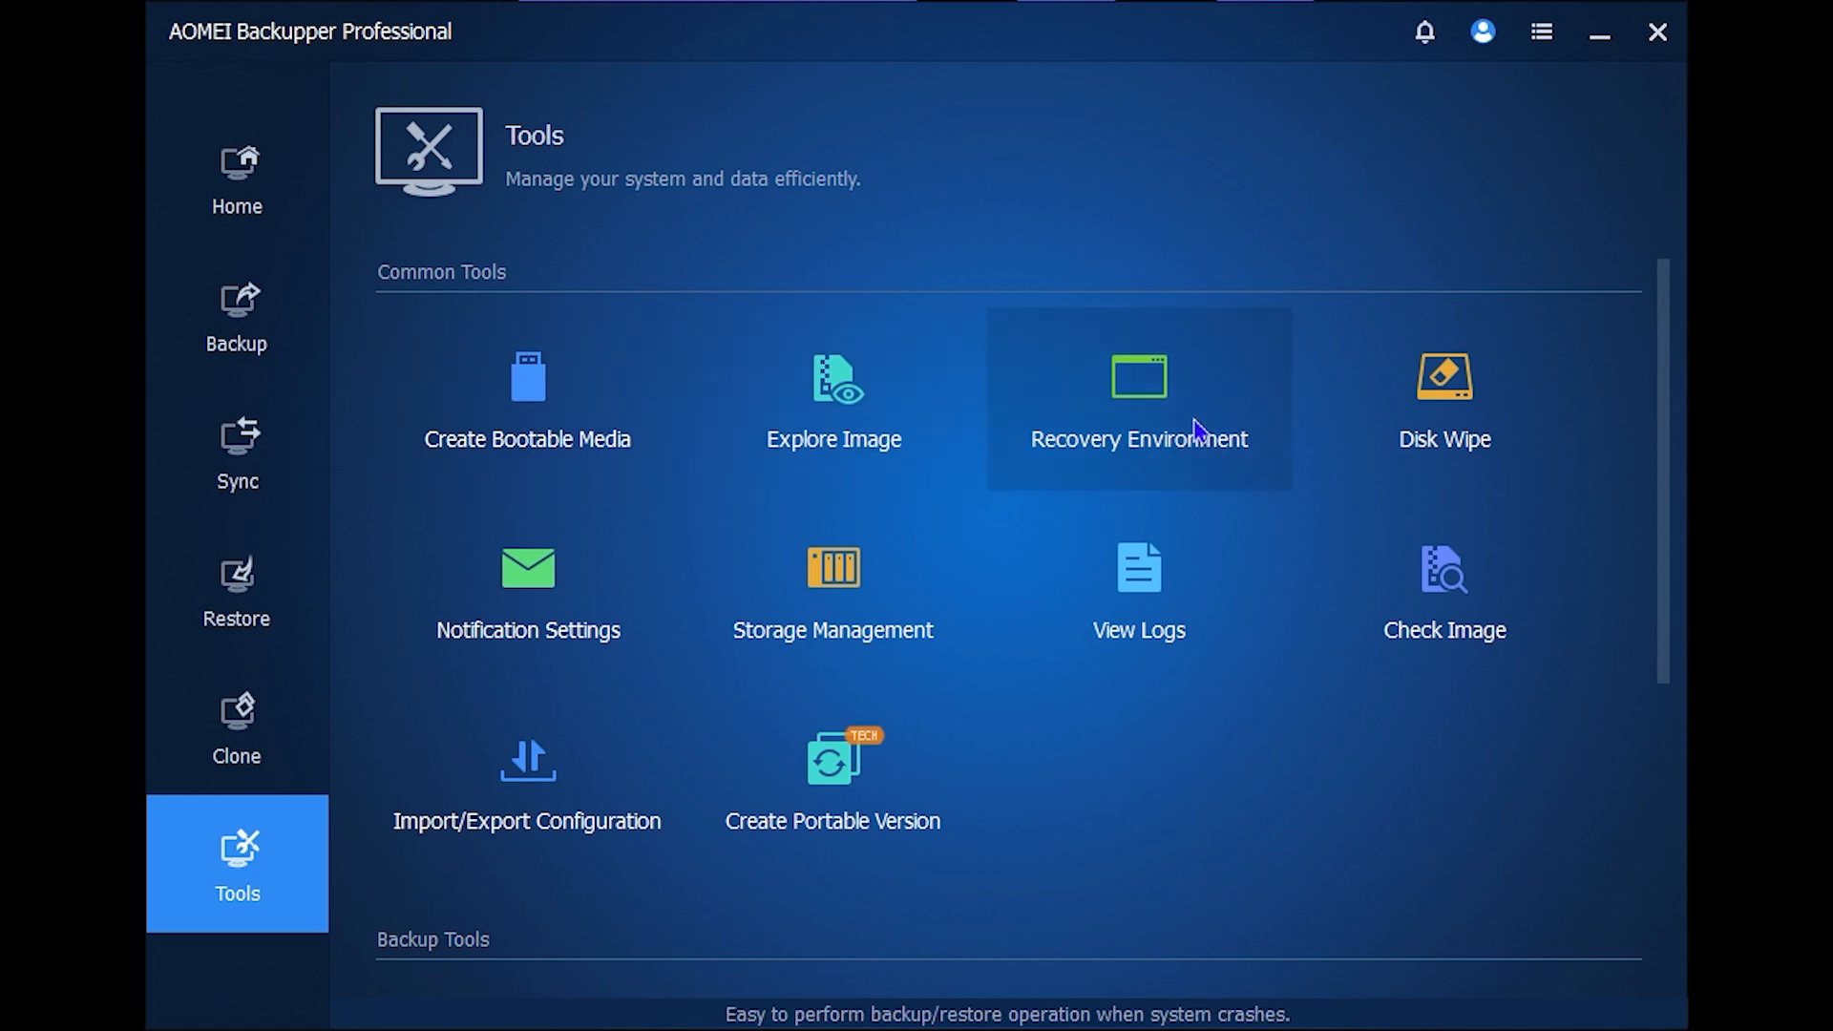
pyautogui.moveTo(1534, 527)
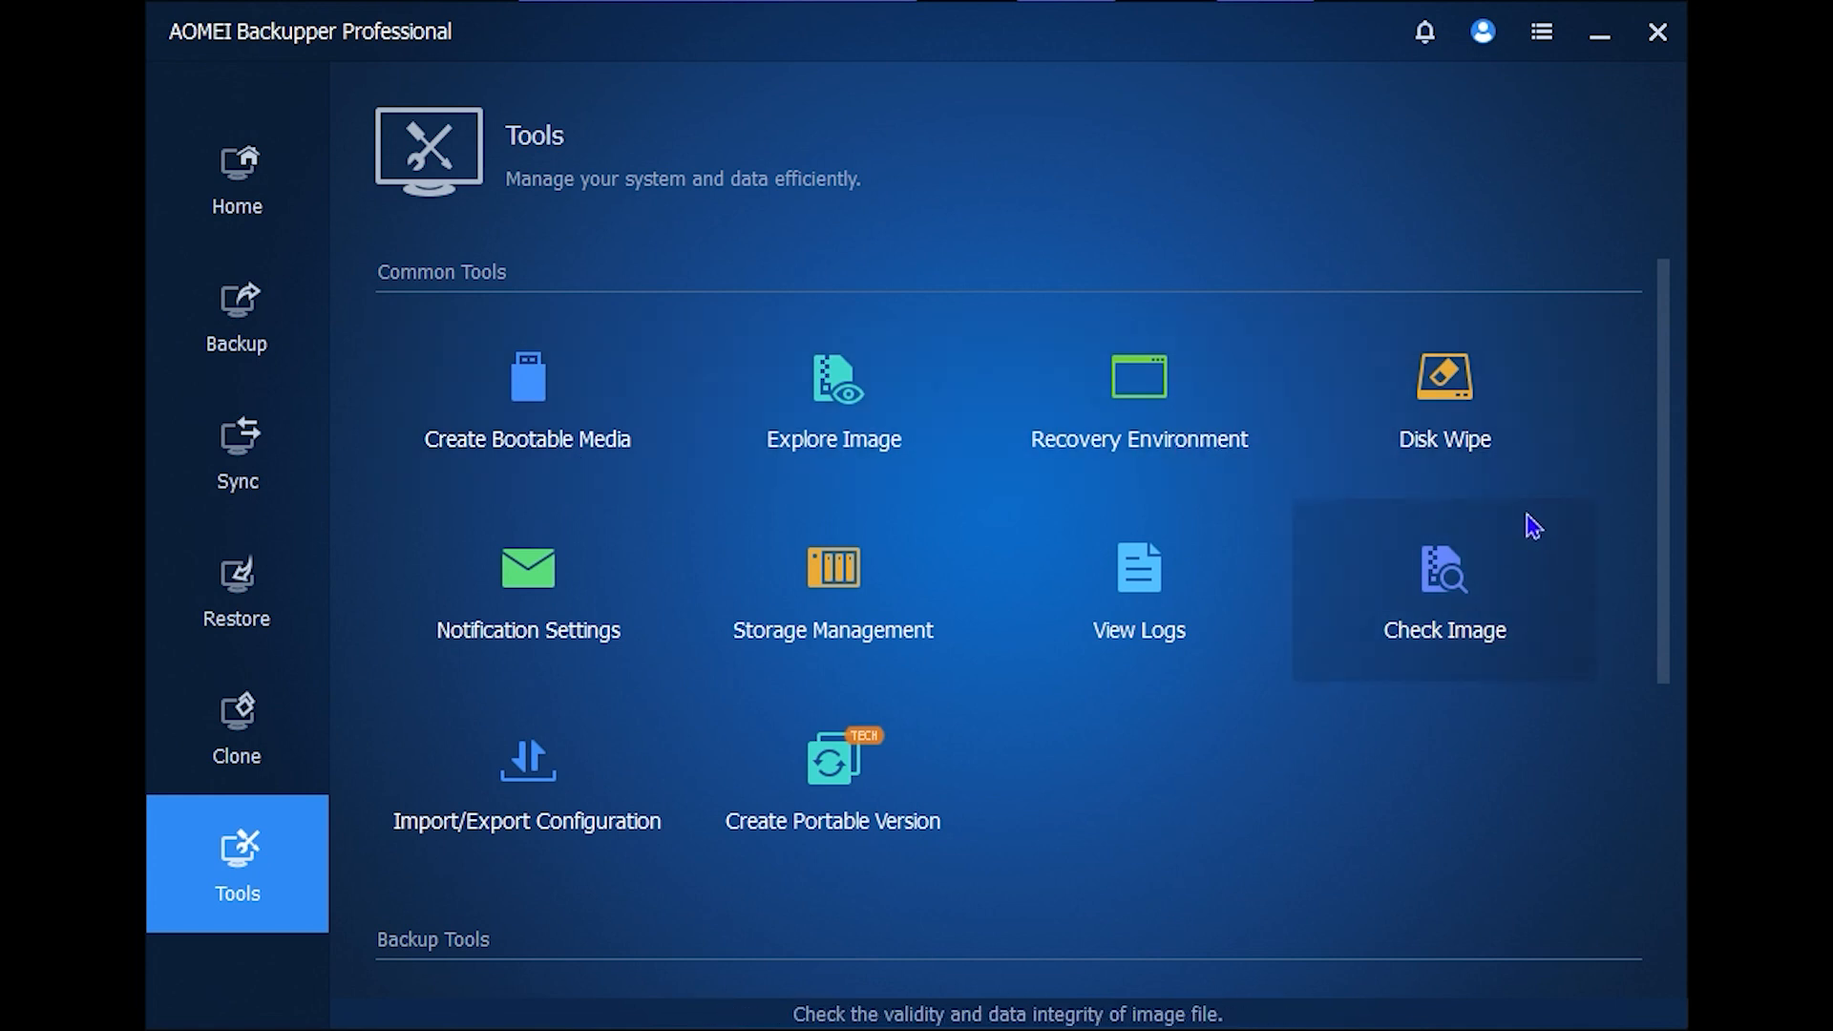
pyautogui.moveTo(833, 664)
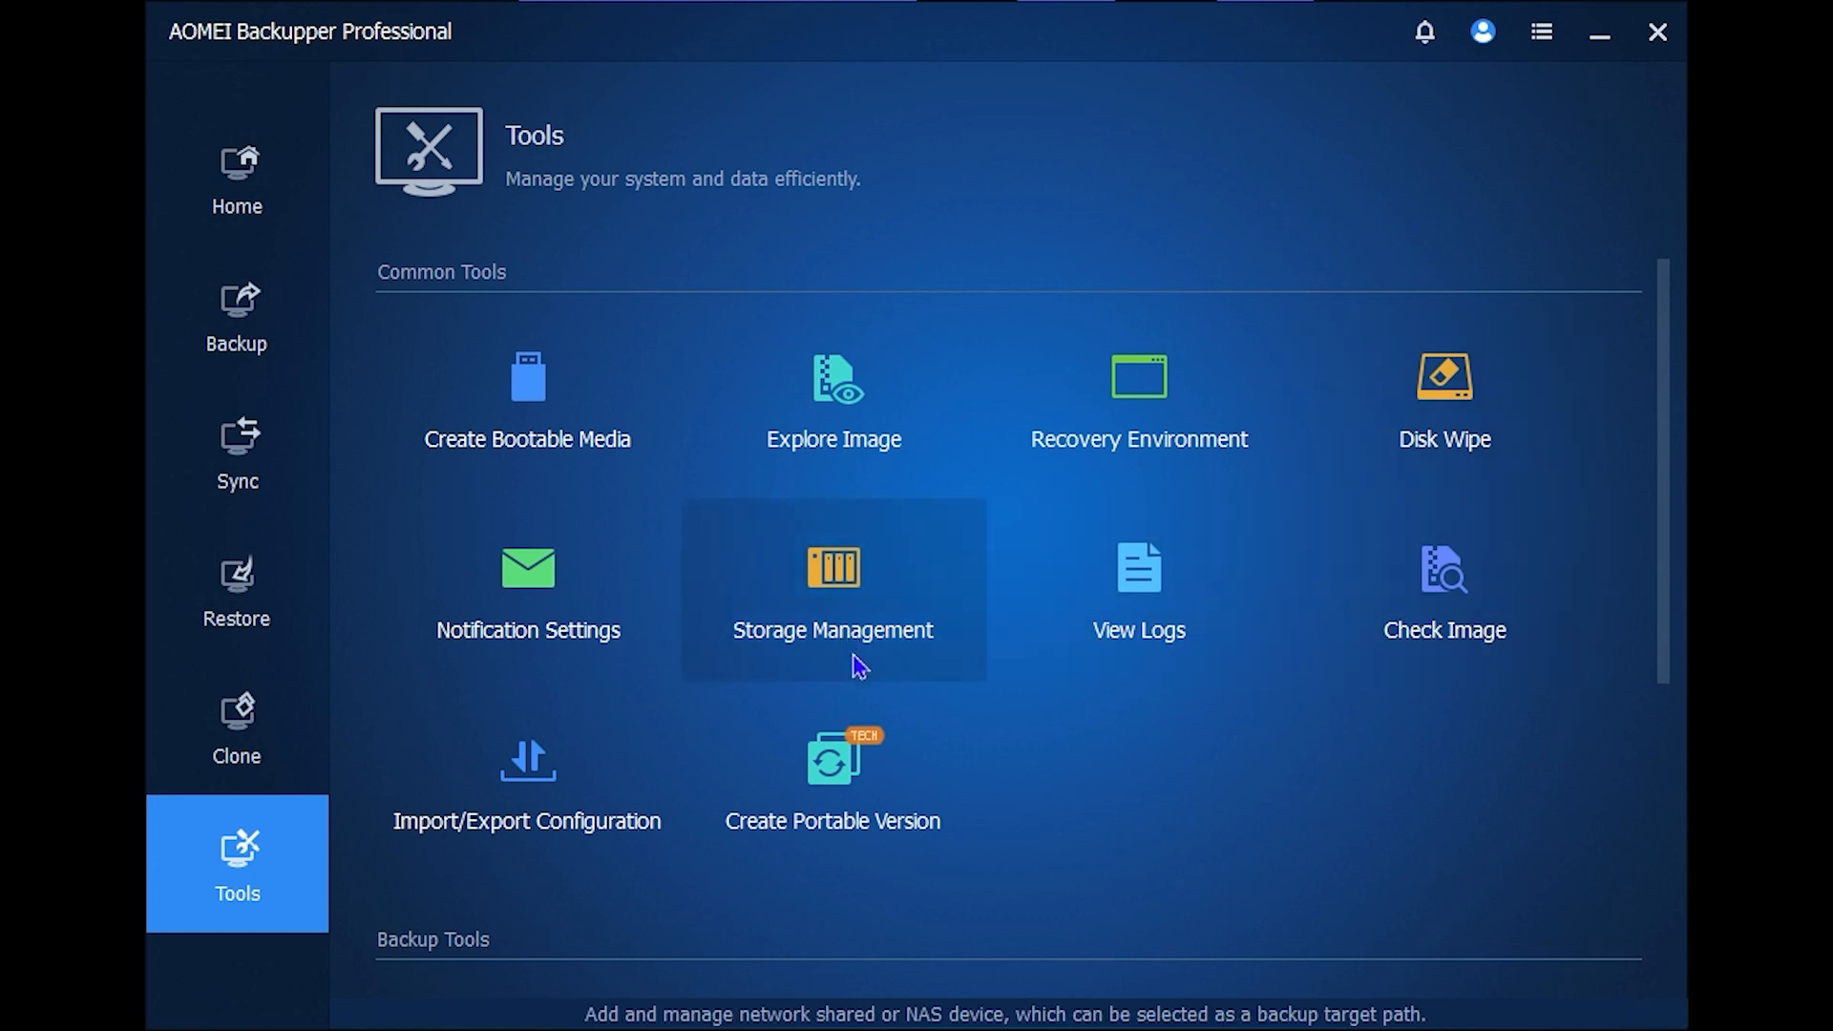
pyautogui.moveTo(556, 849)
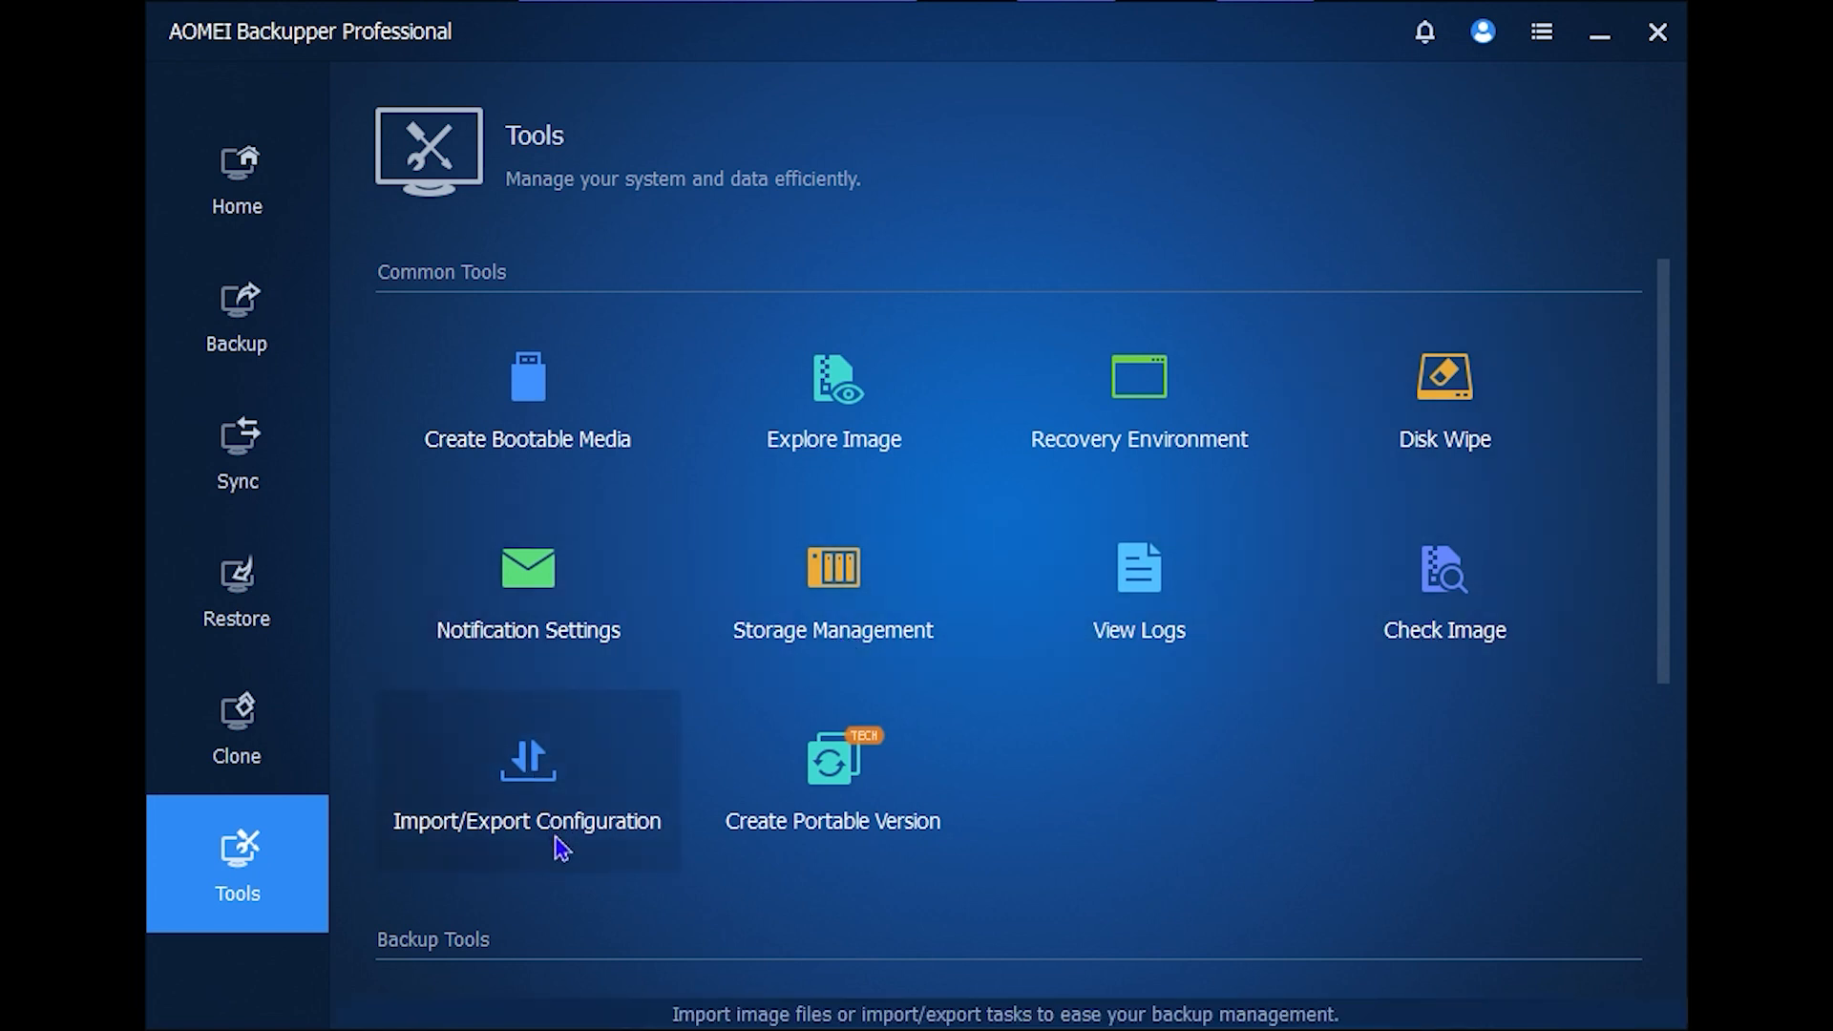
pyautogui.moveTo(670, 867)
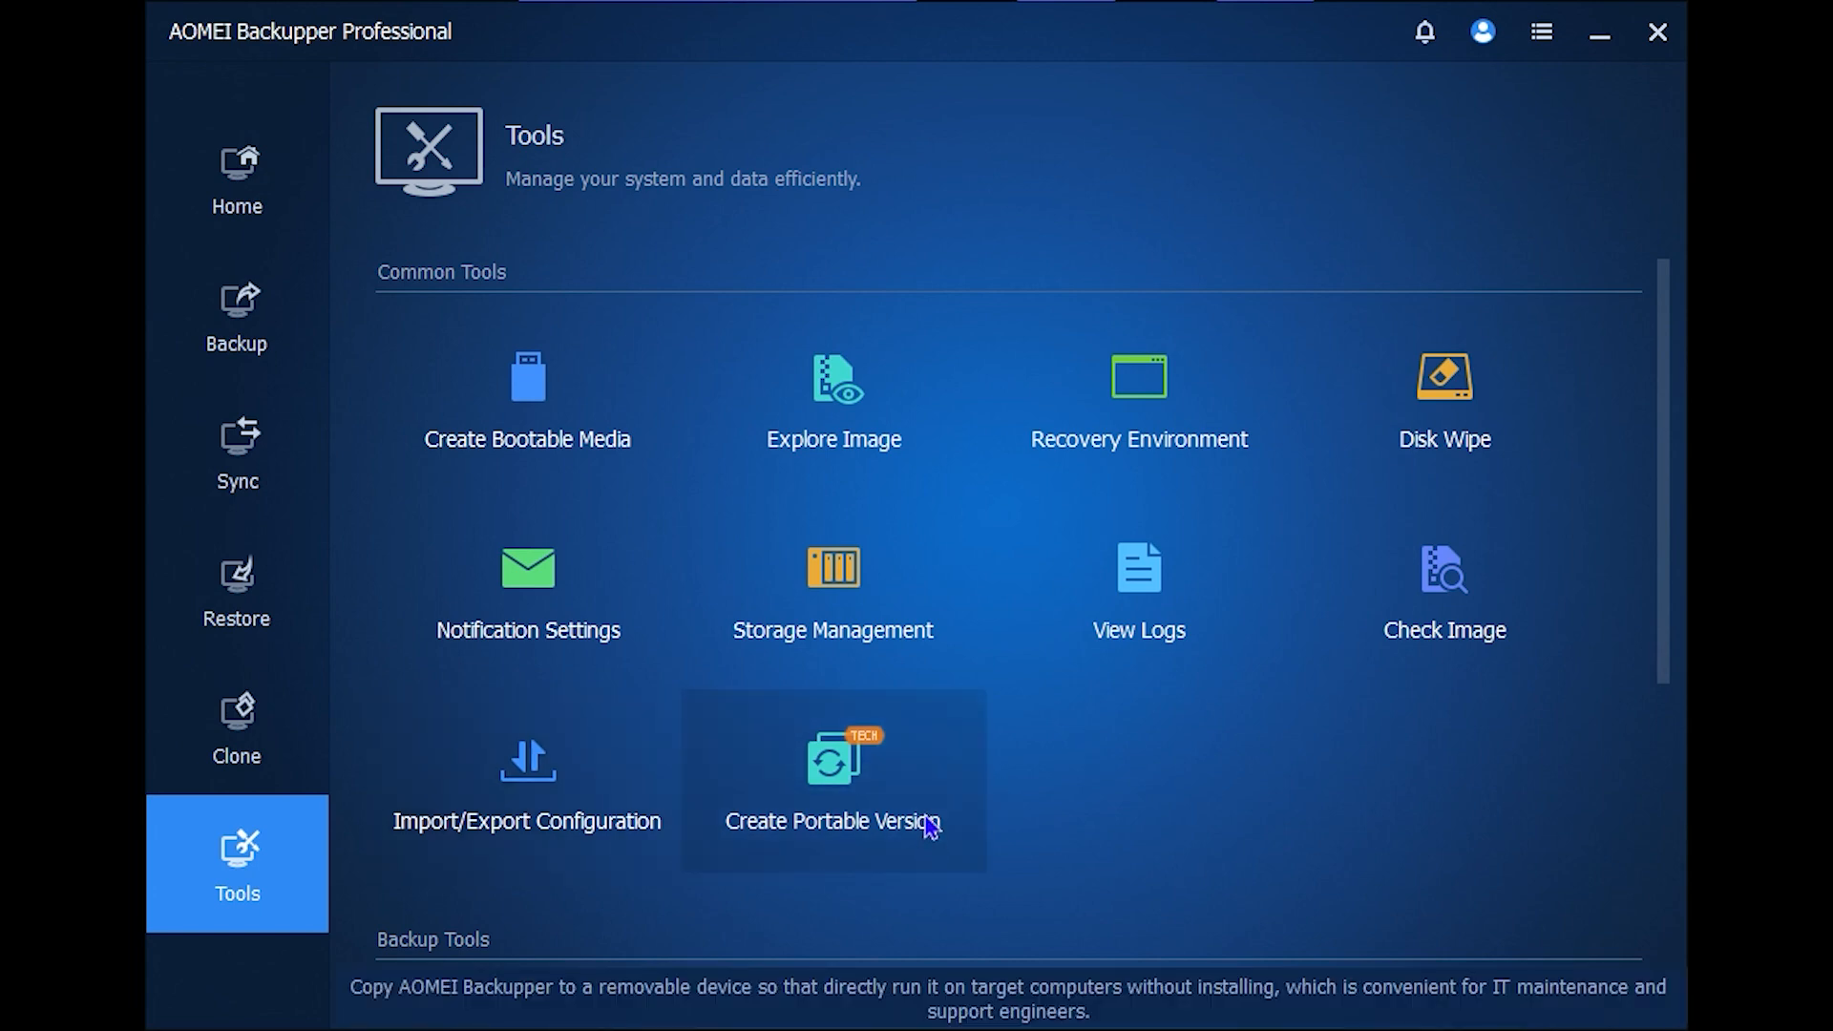
pyautogui.scroll(-3)
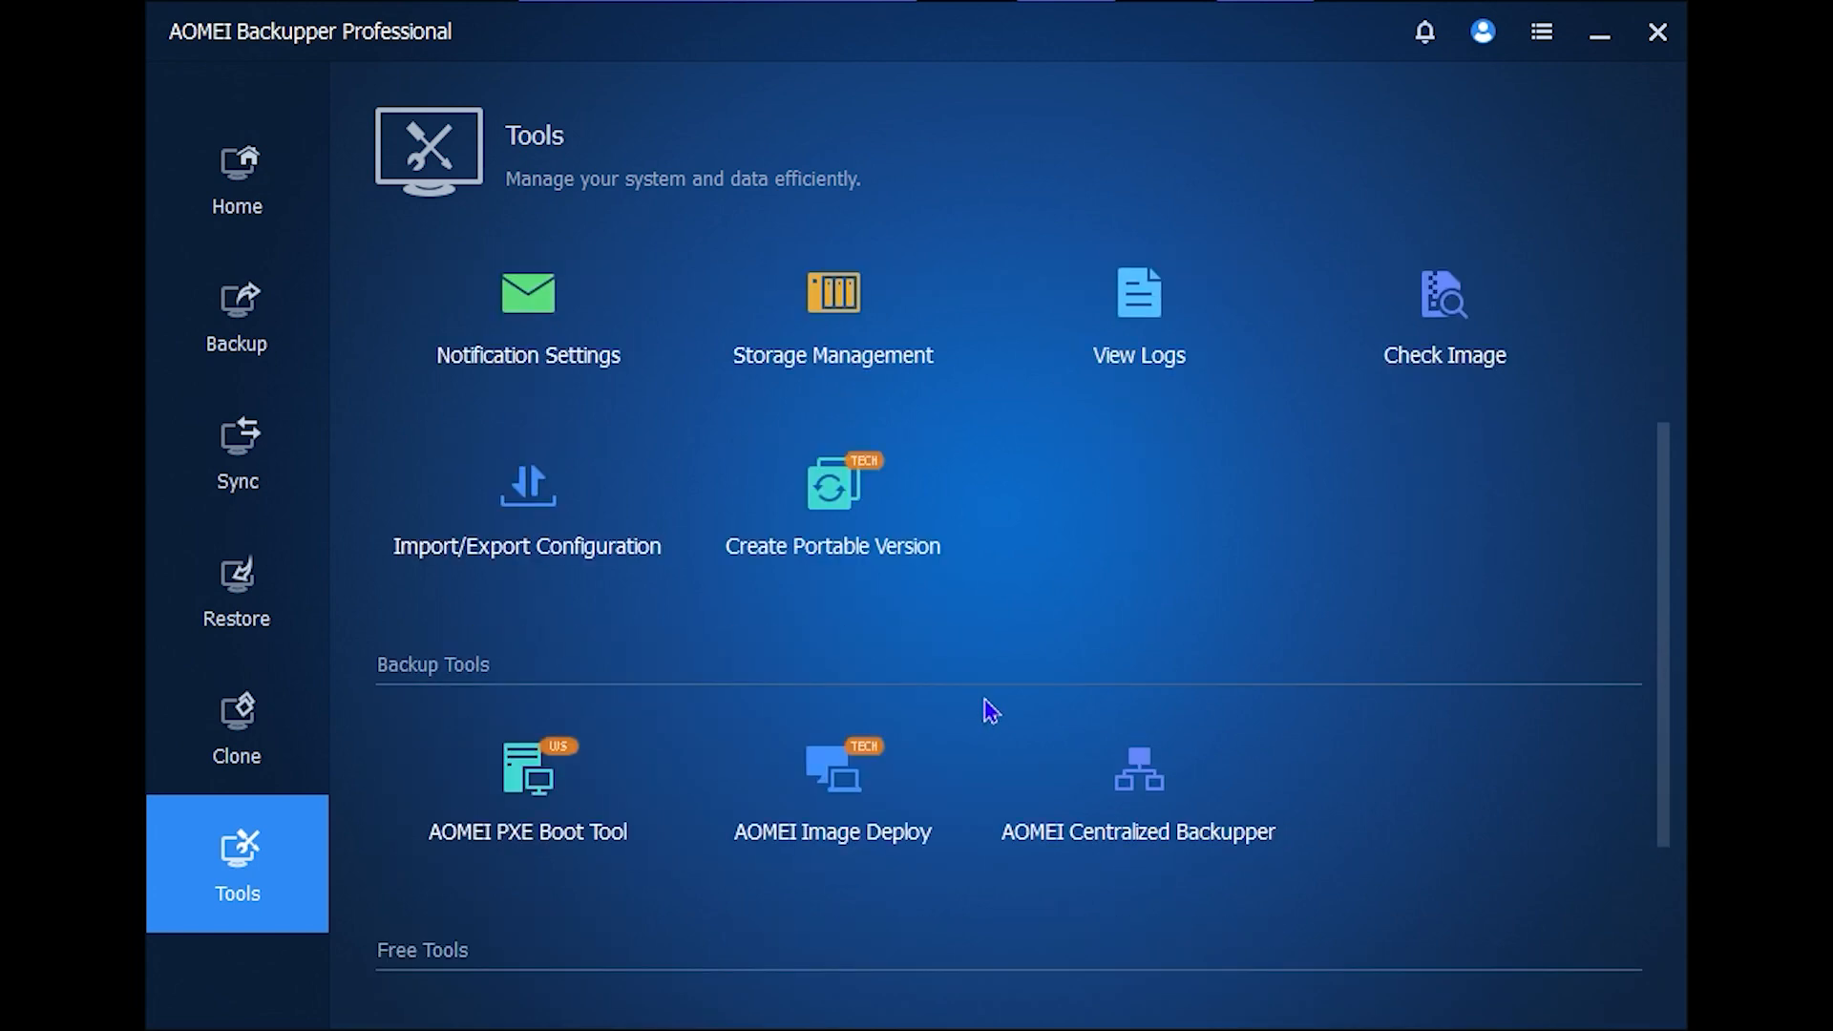
pyautogui.scroll(-3)
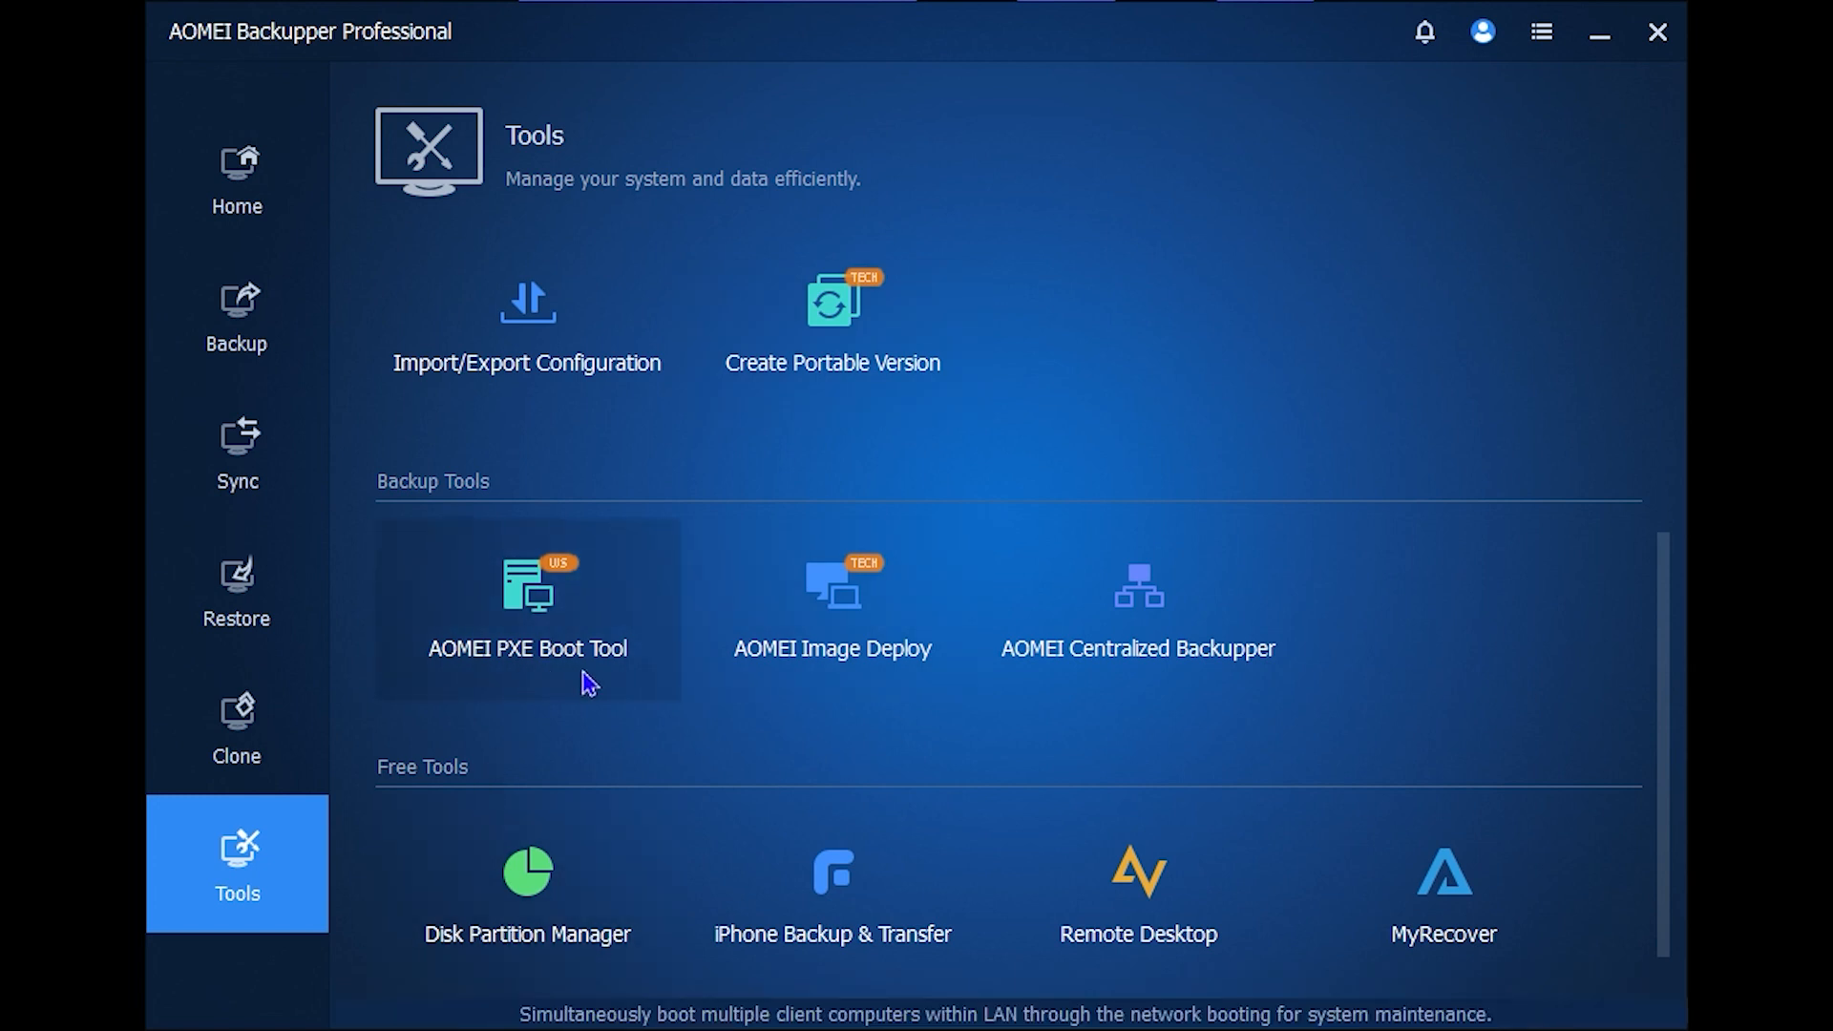
pyautogui.moveTo(760, 710)
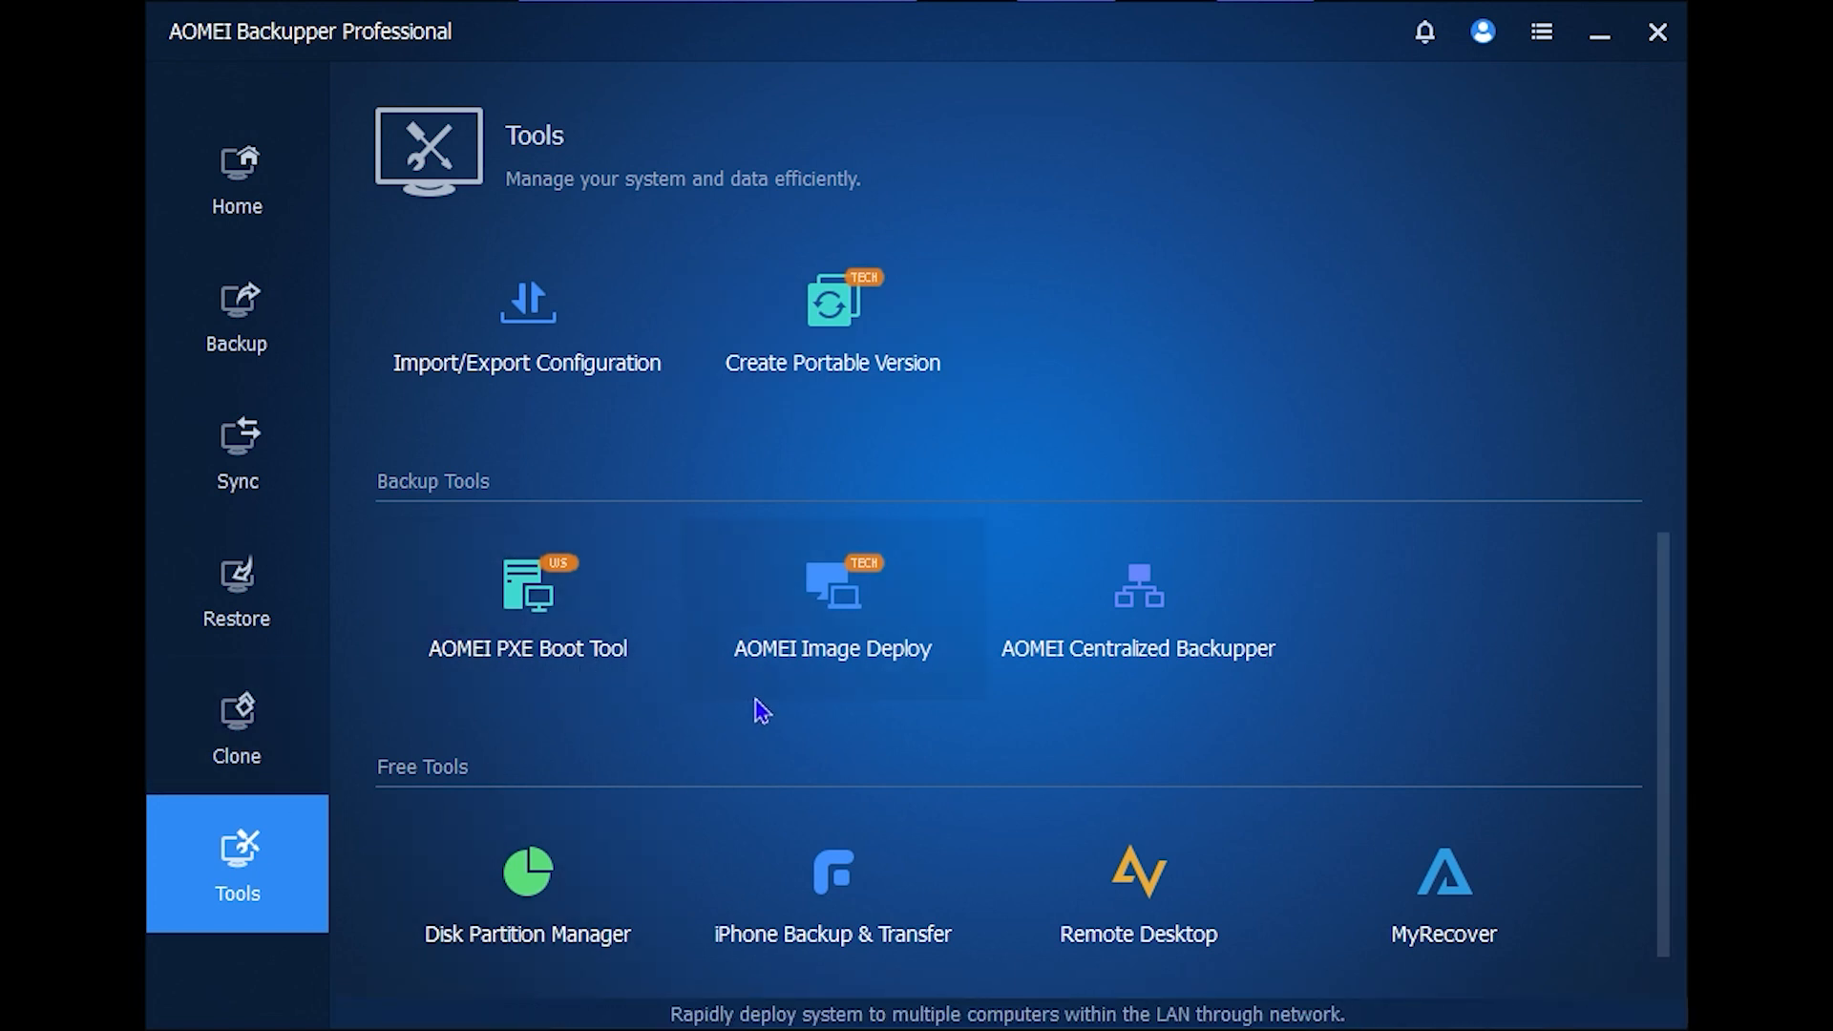
pyautogui.moveTo(1075, 716)
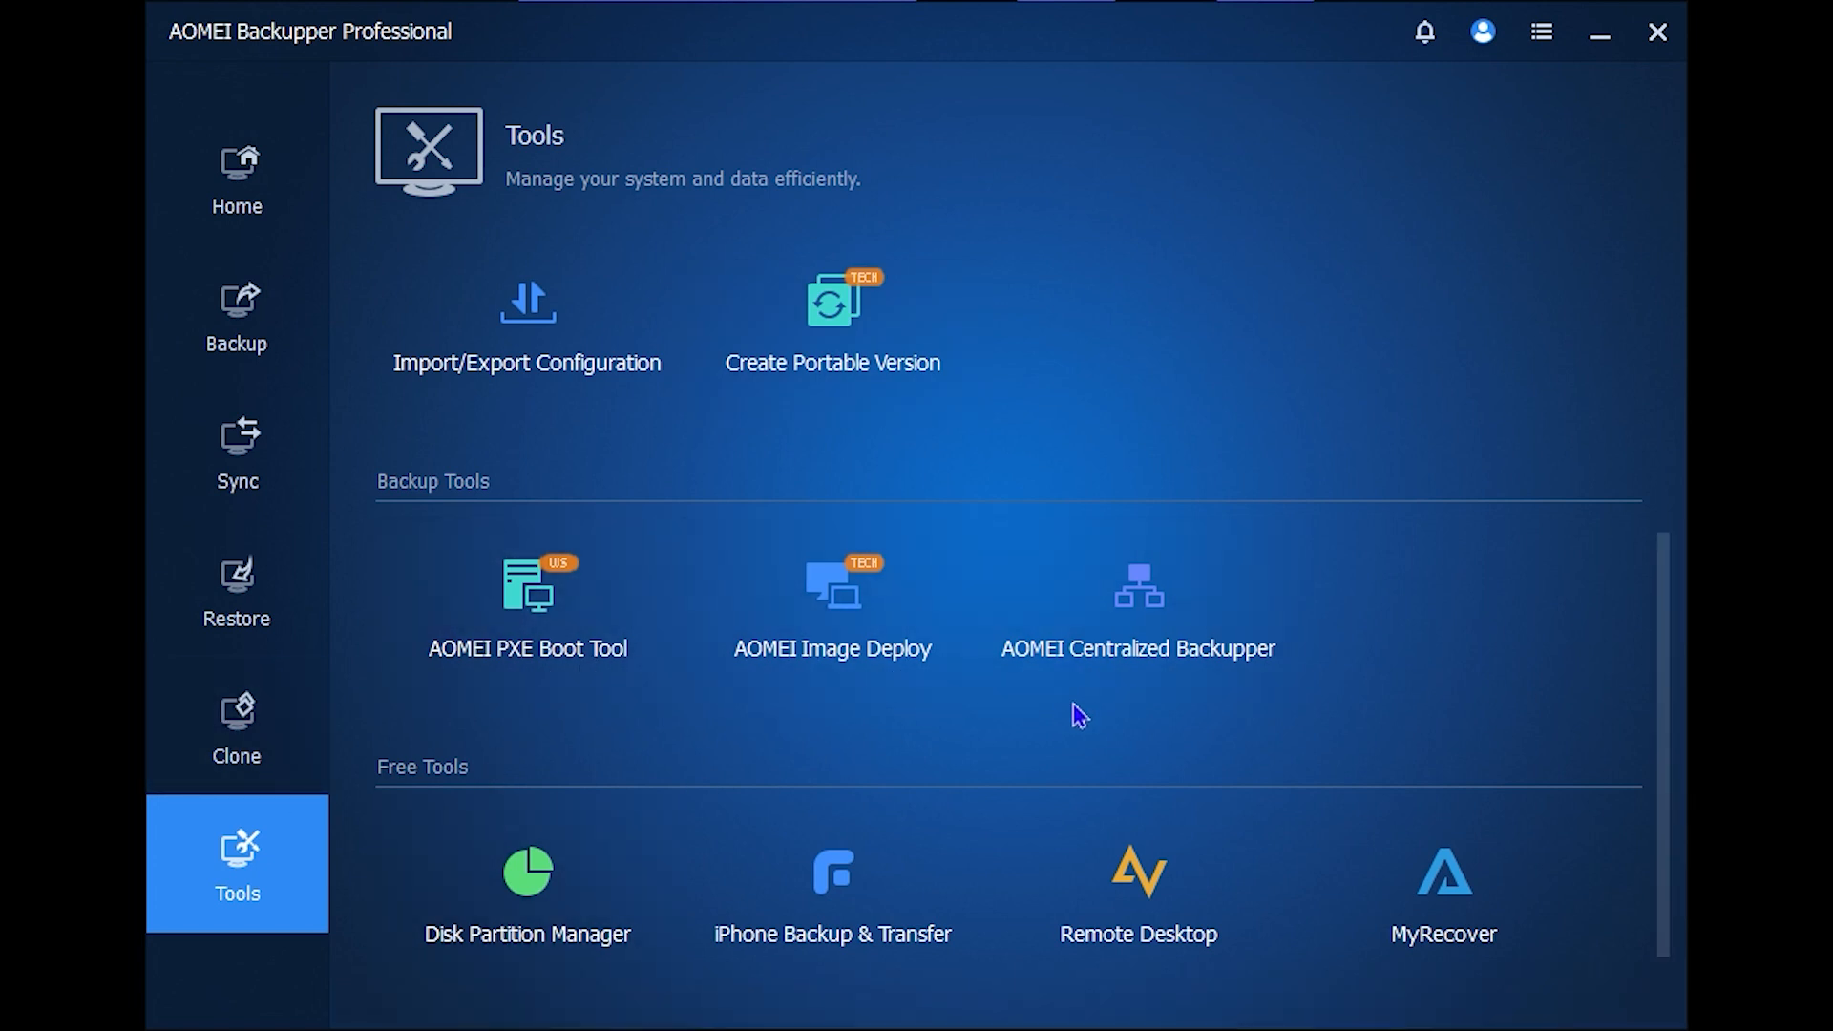
pyautogui.moveTo(800, 936)
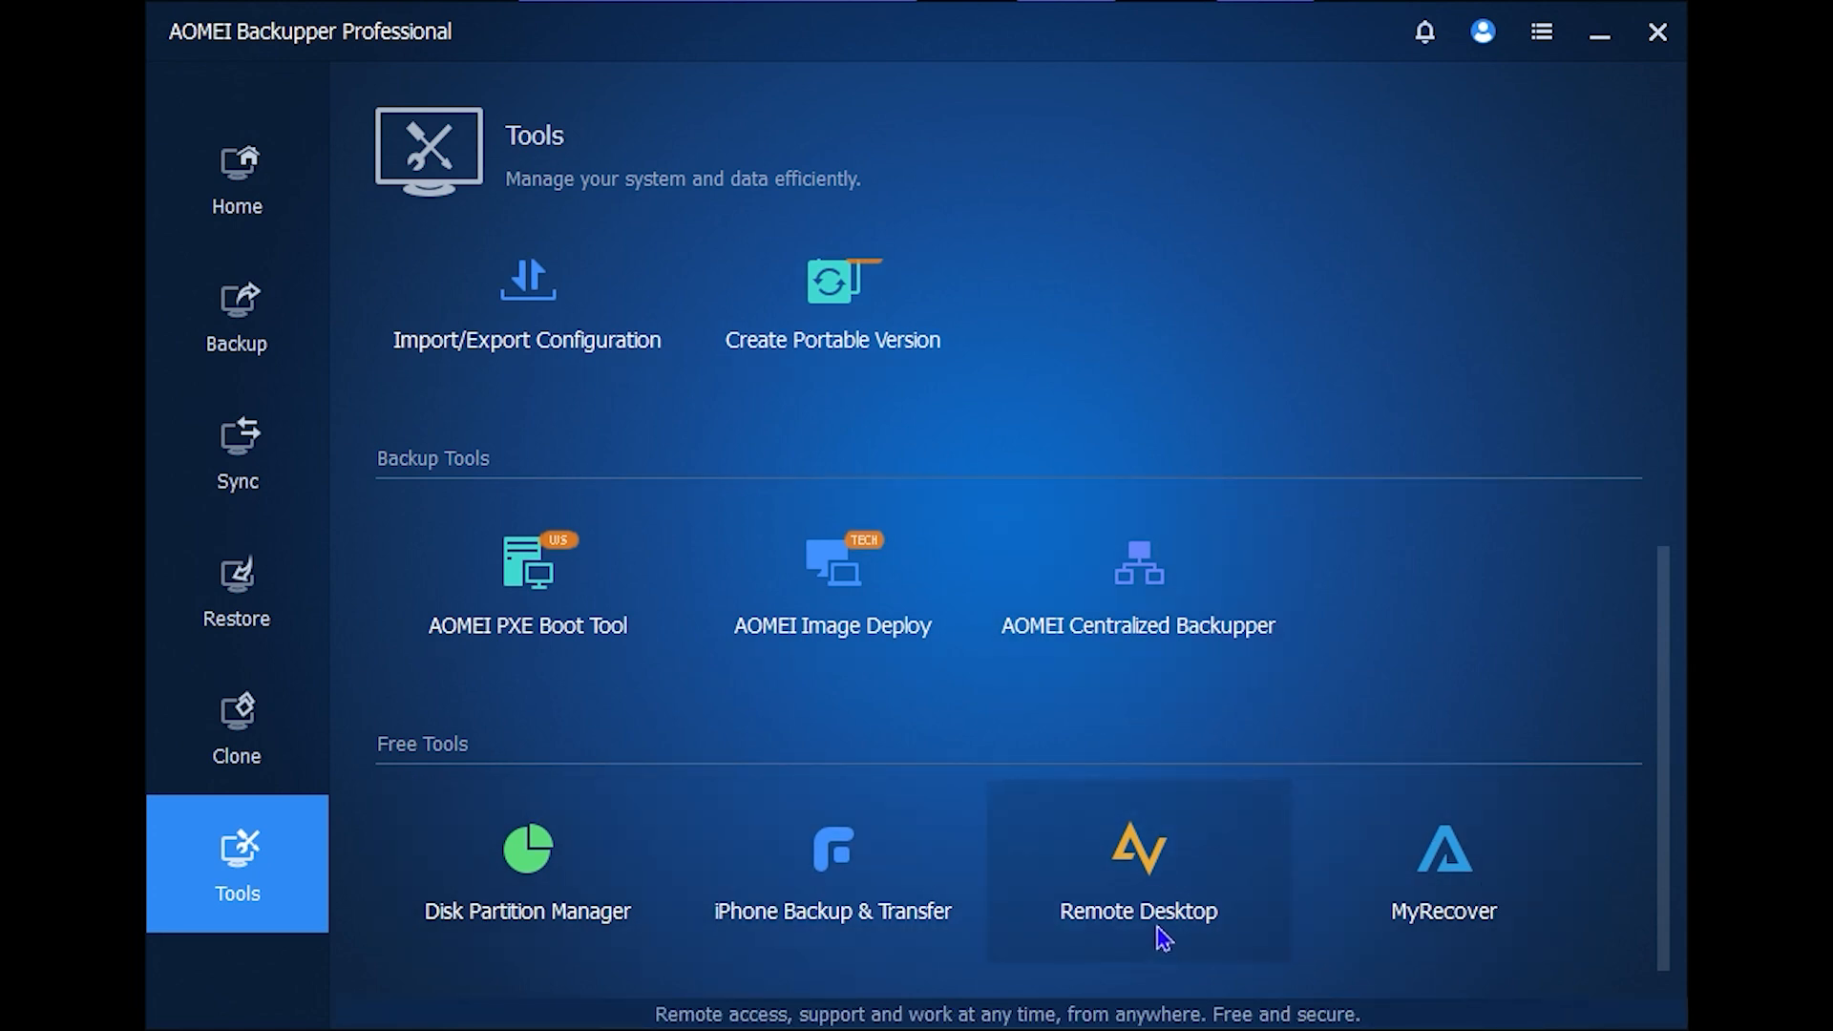
pyautogui.click(1136, 871)
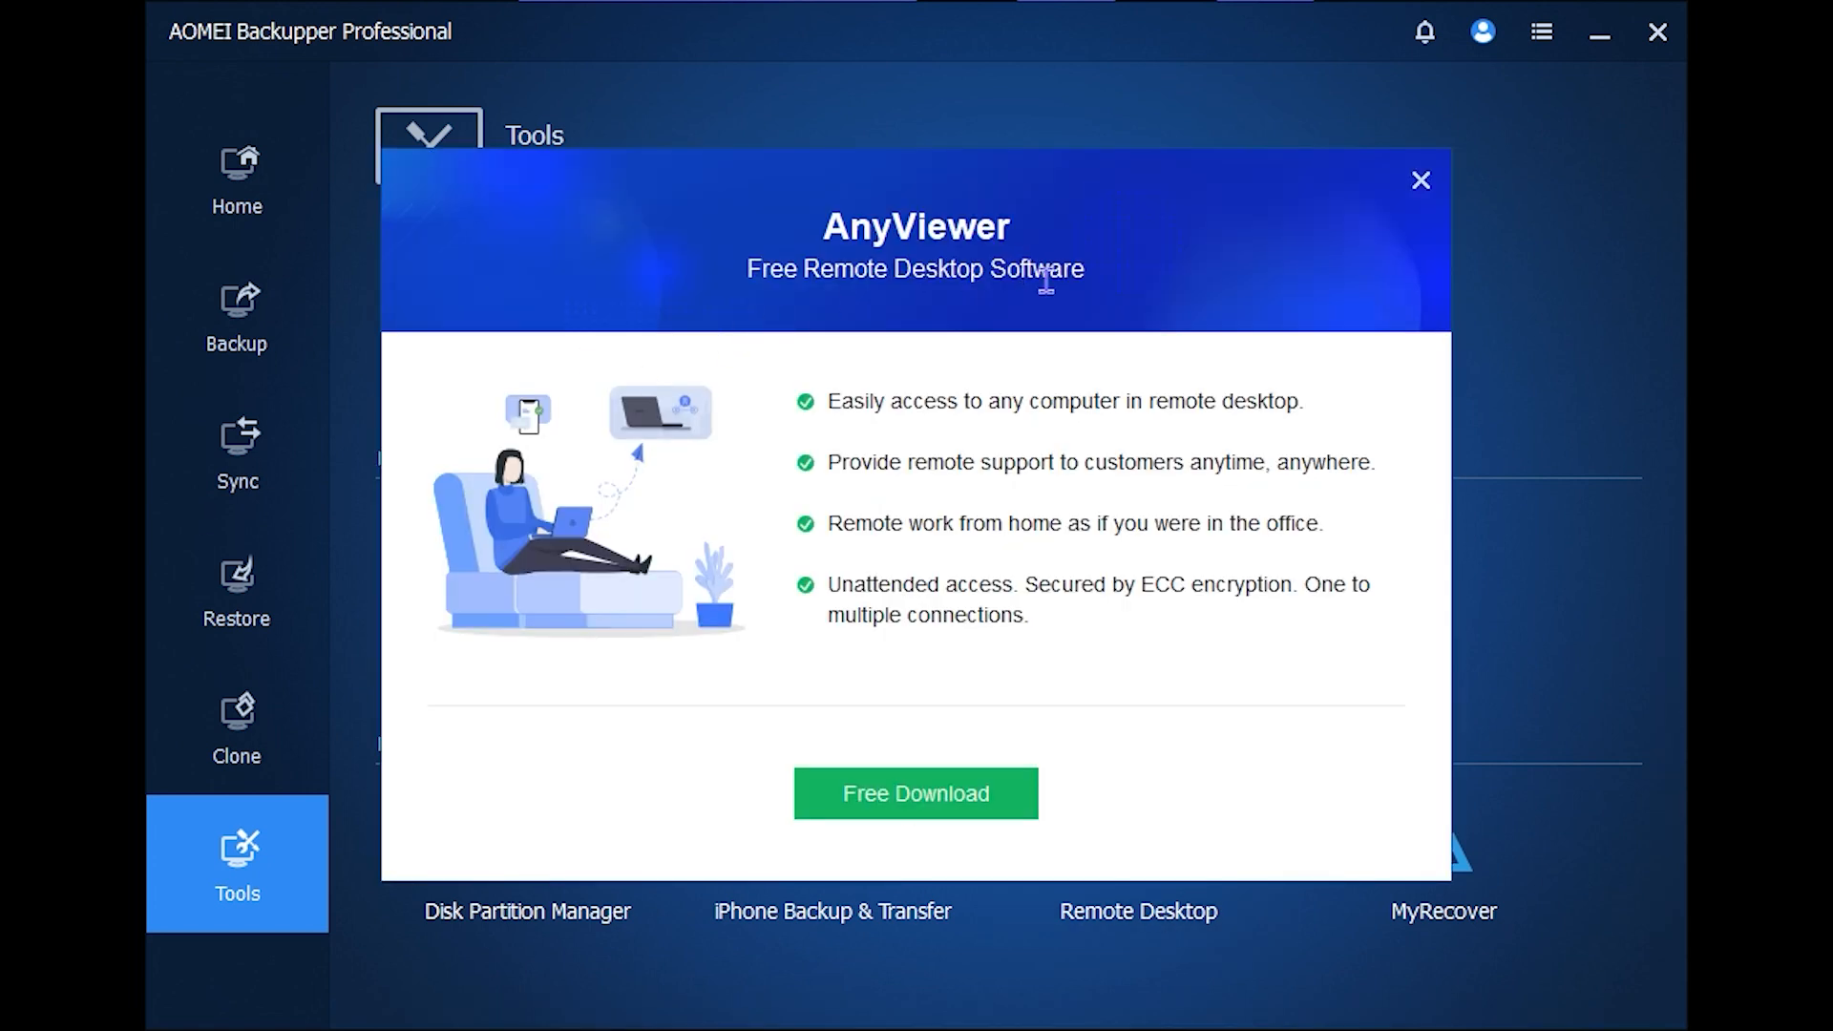
pyautogui.moveTo(1312, 195)
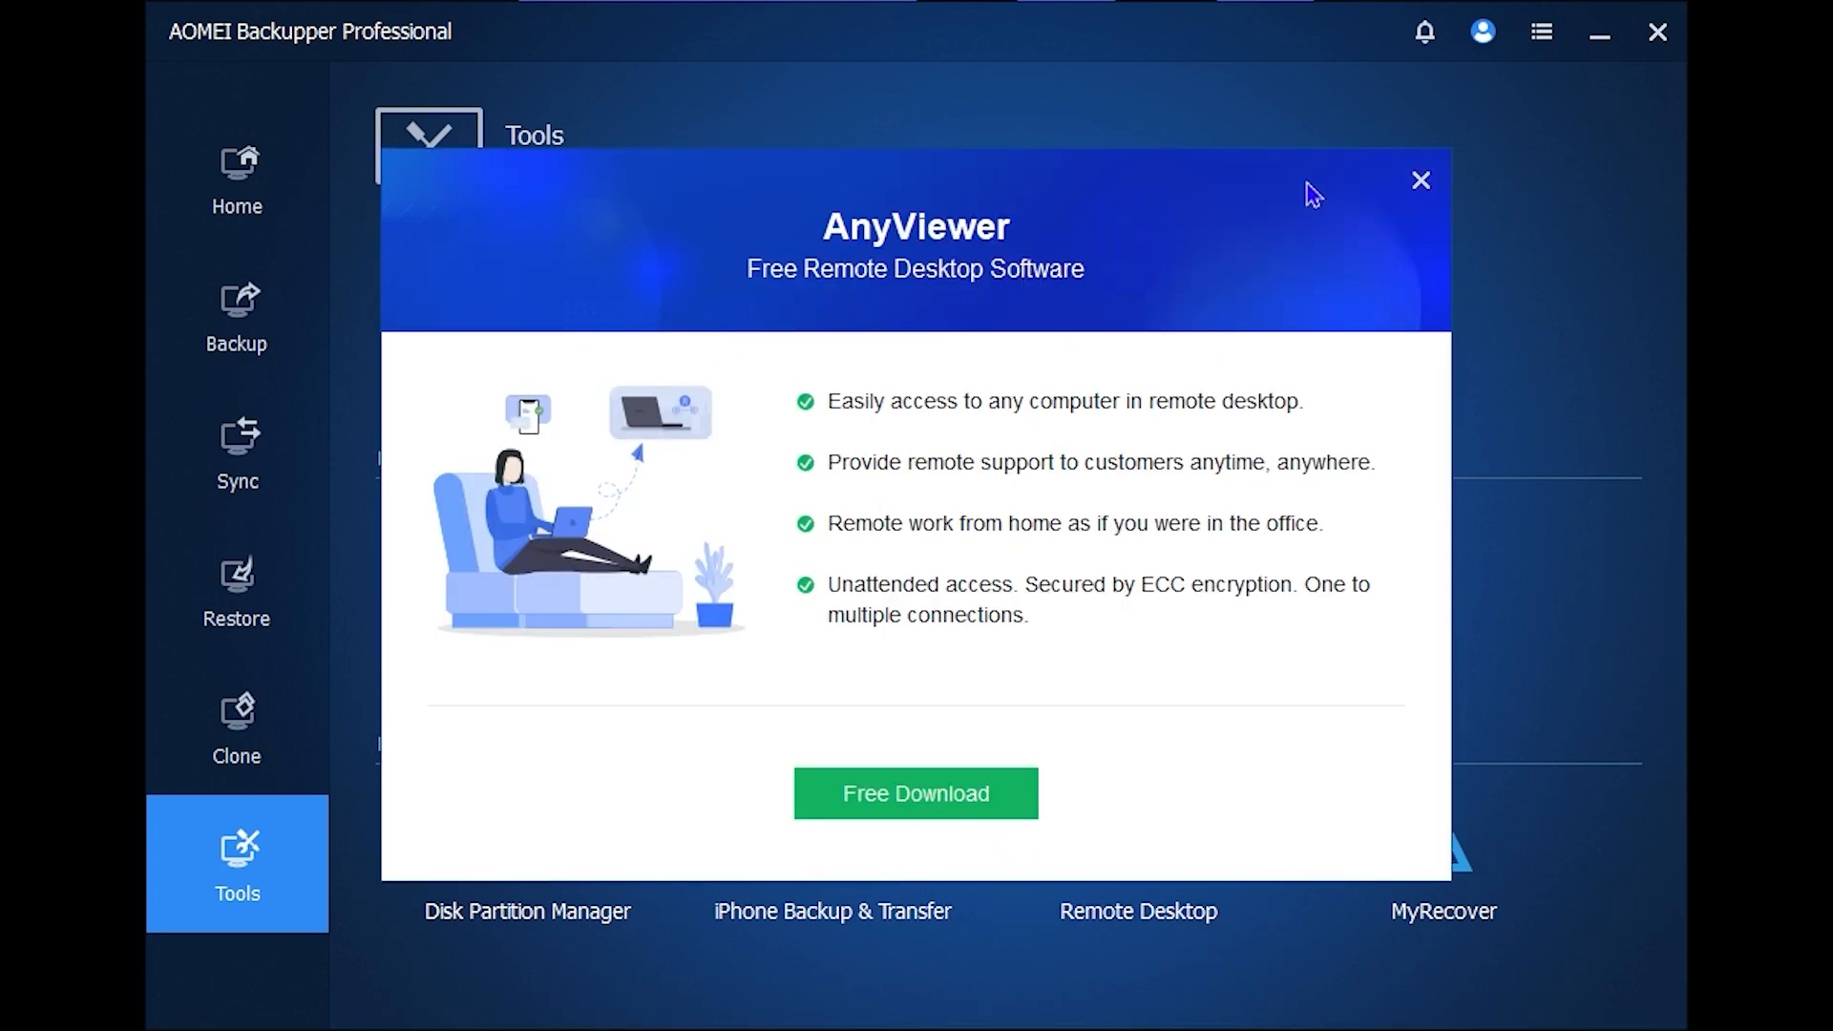
pyautogui.click(1419, 180)
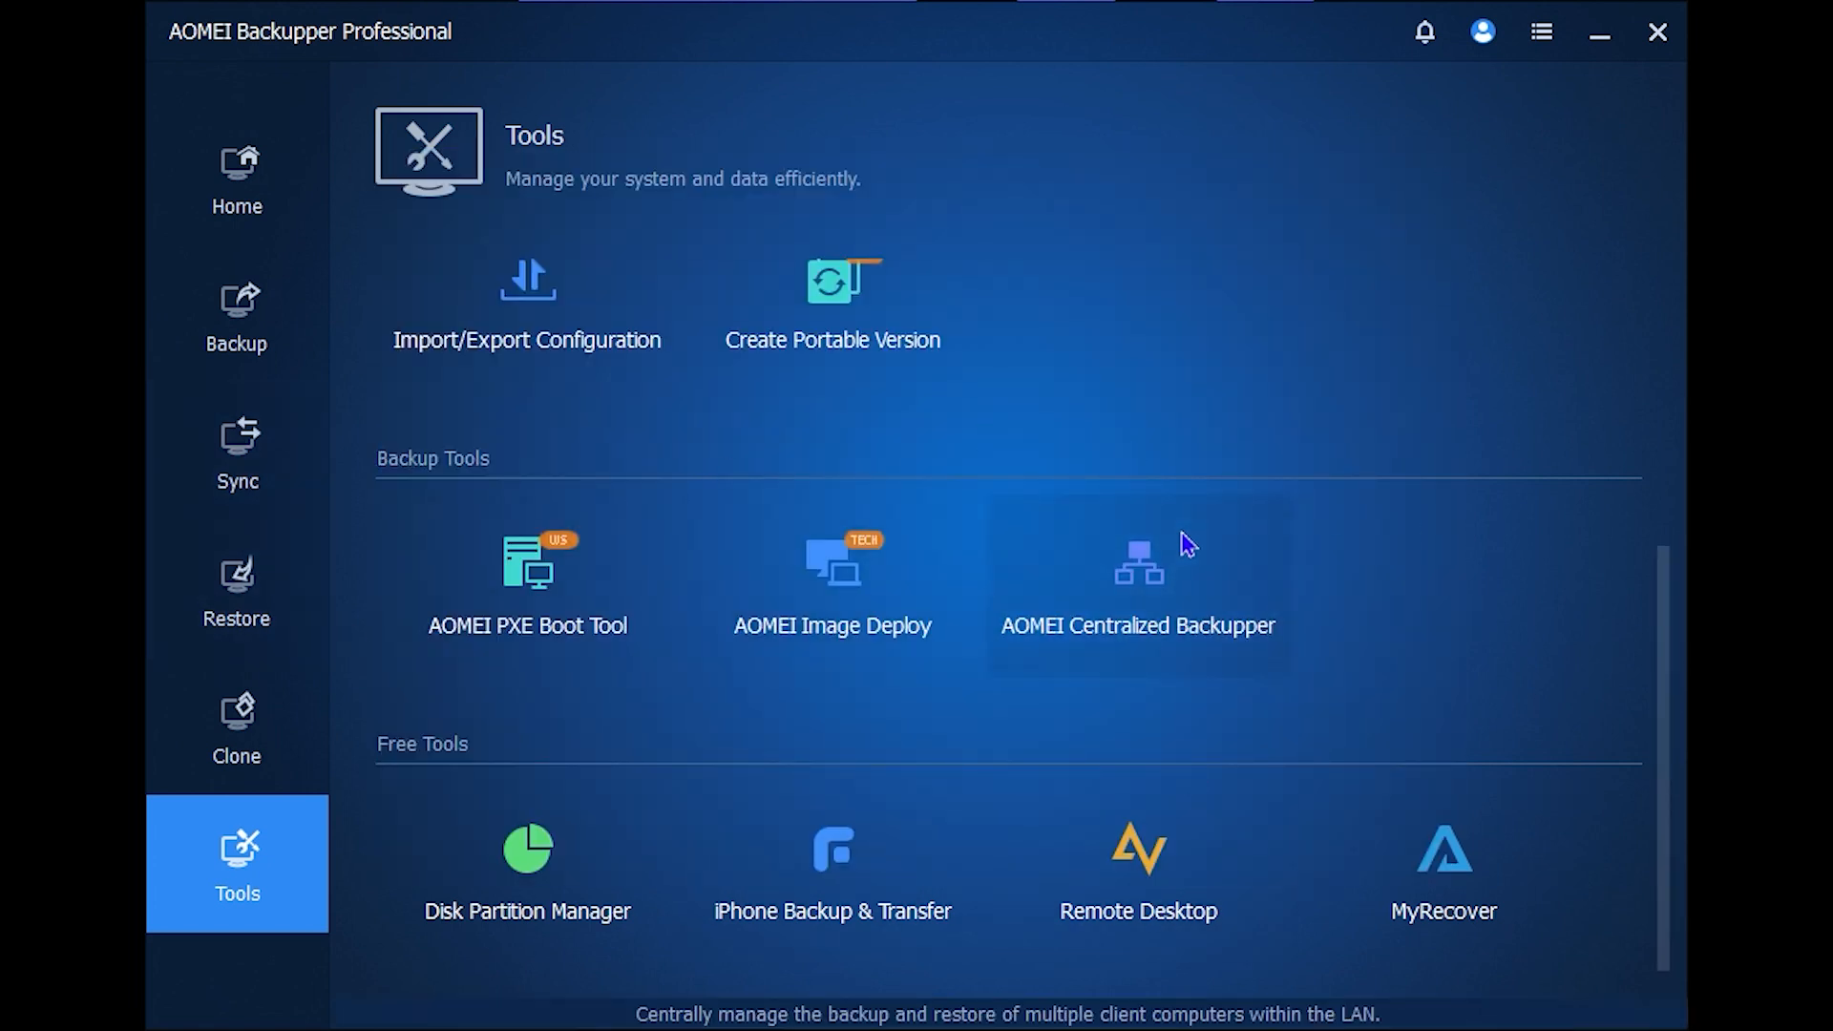
pyautogui.moveTo(878, 1023)
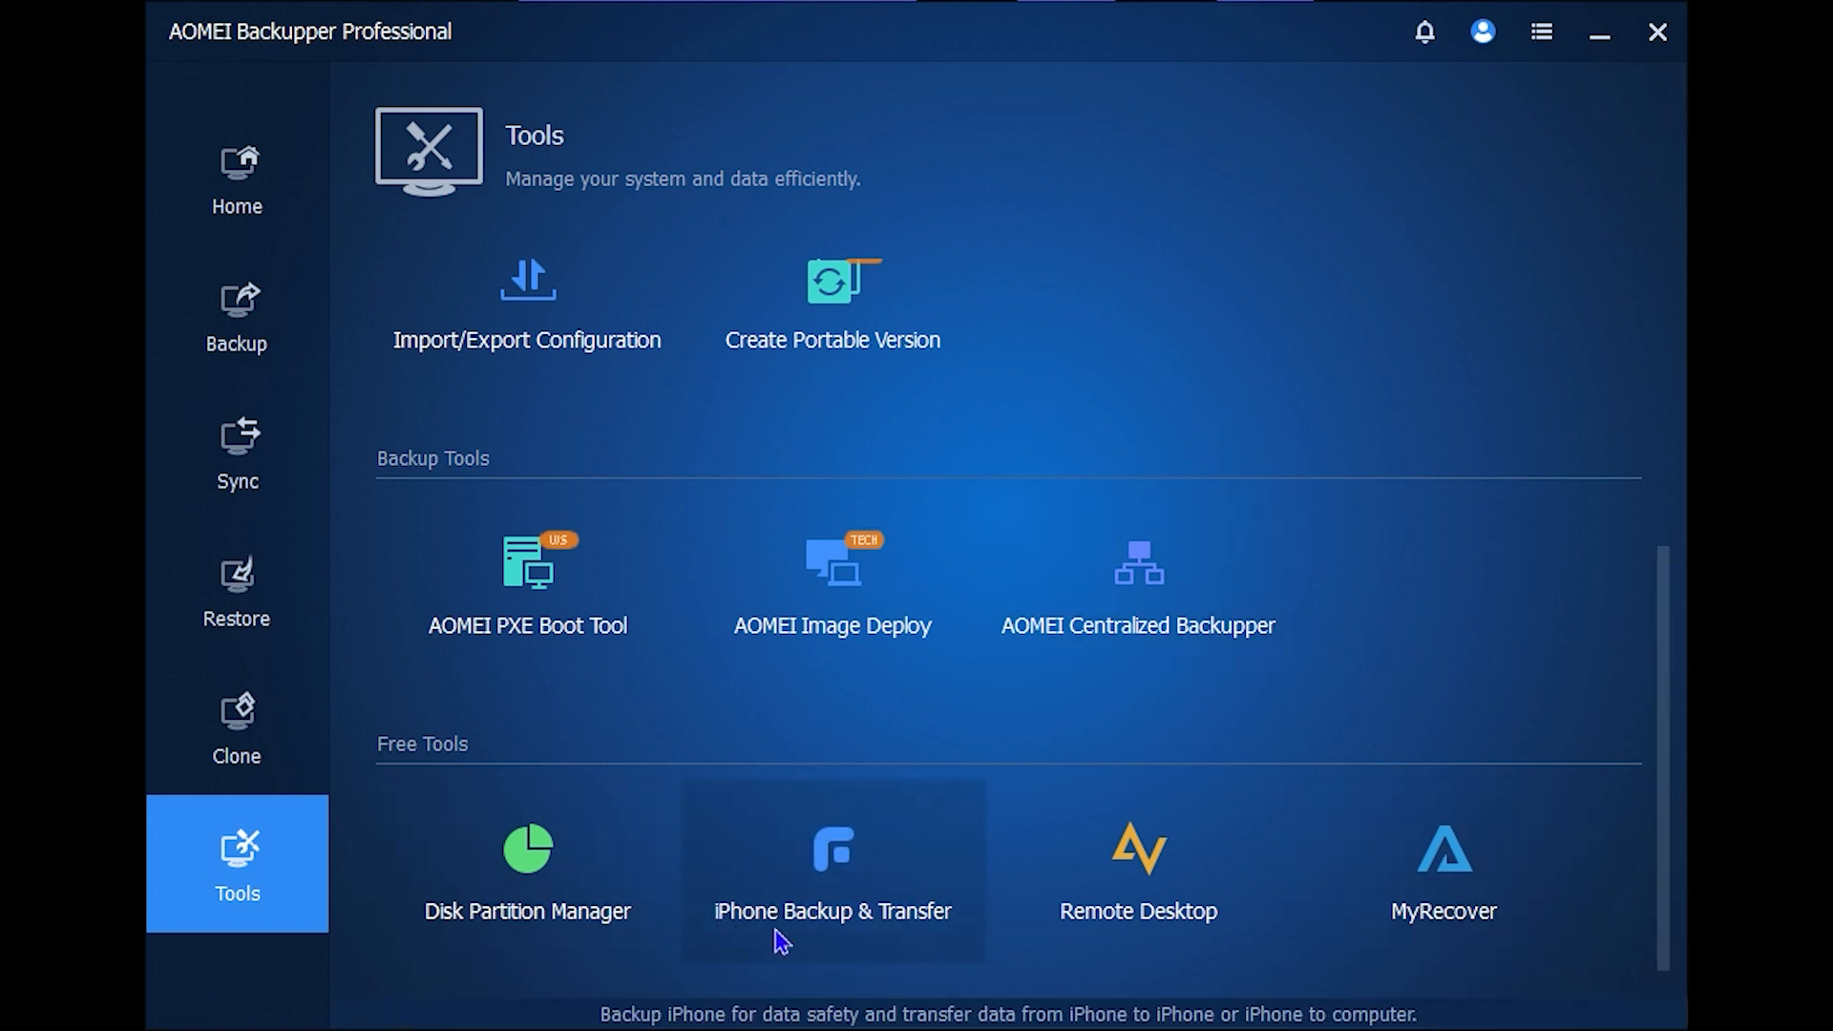
pyautogui.moveTo(577, 945)
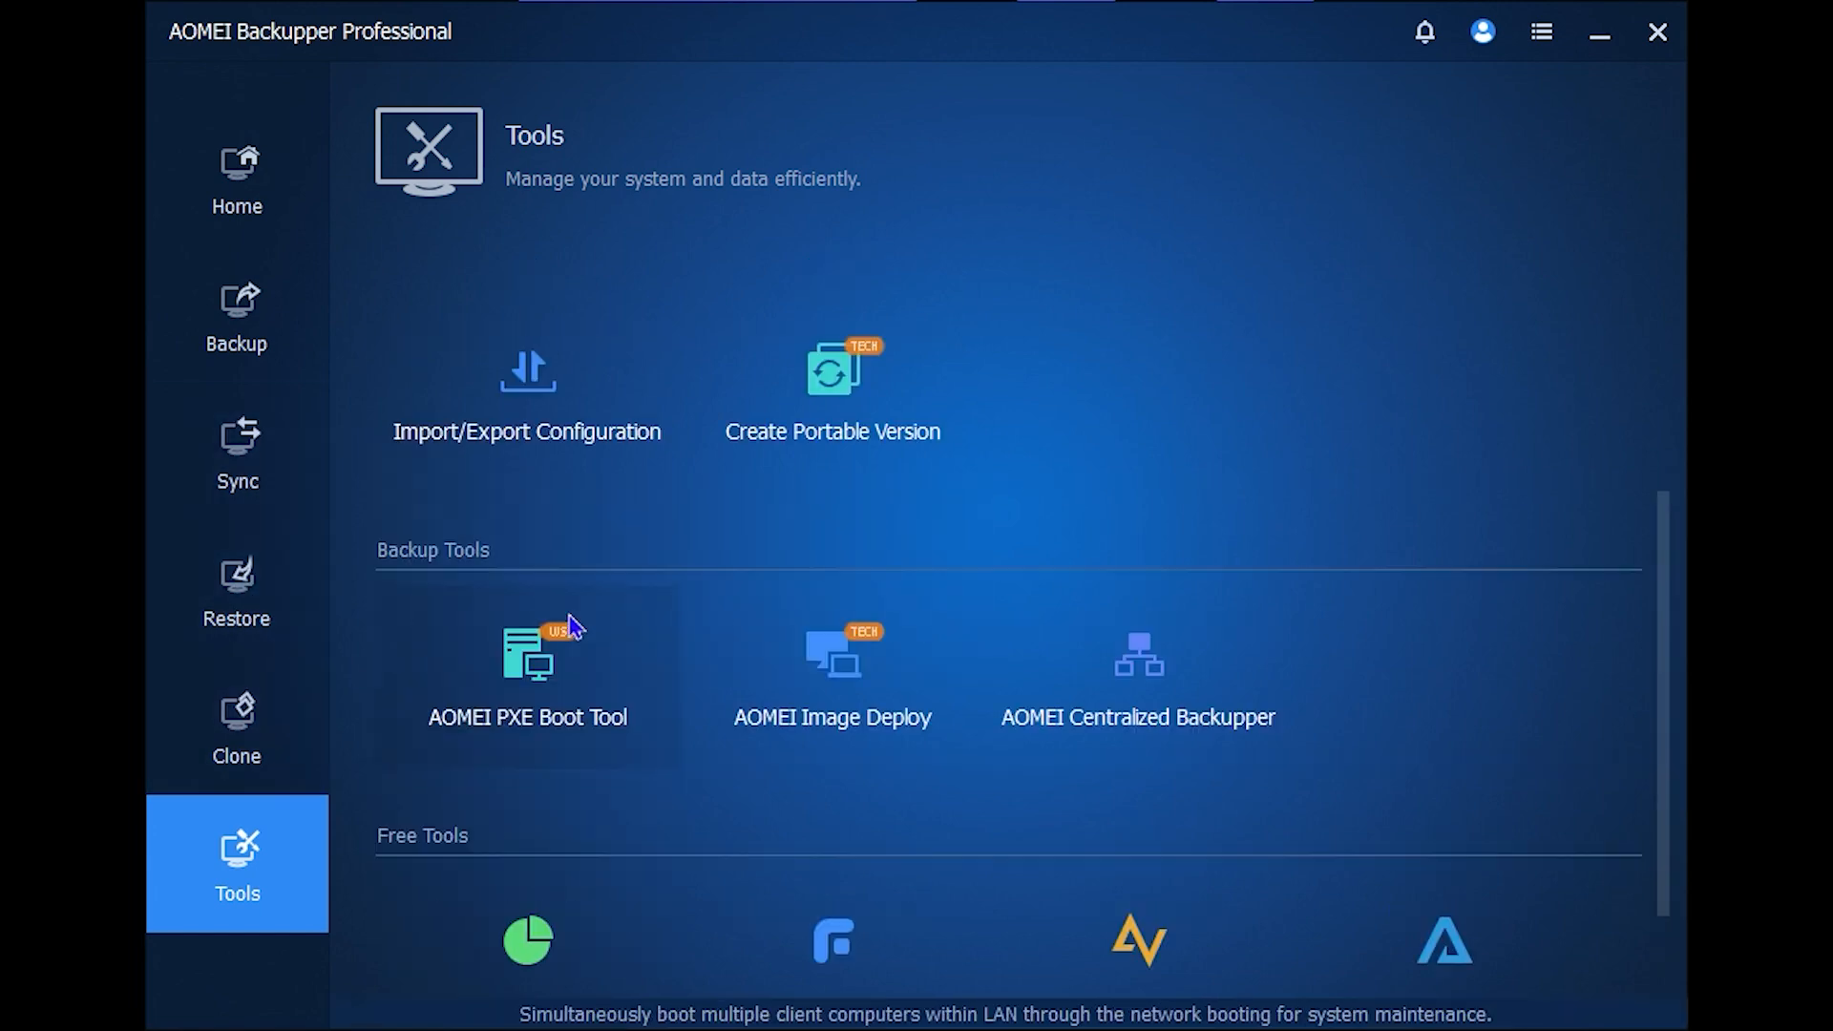
pyautogui.scroll(3)
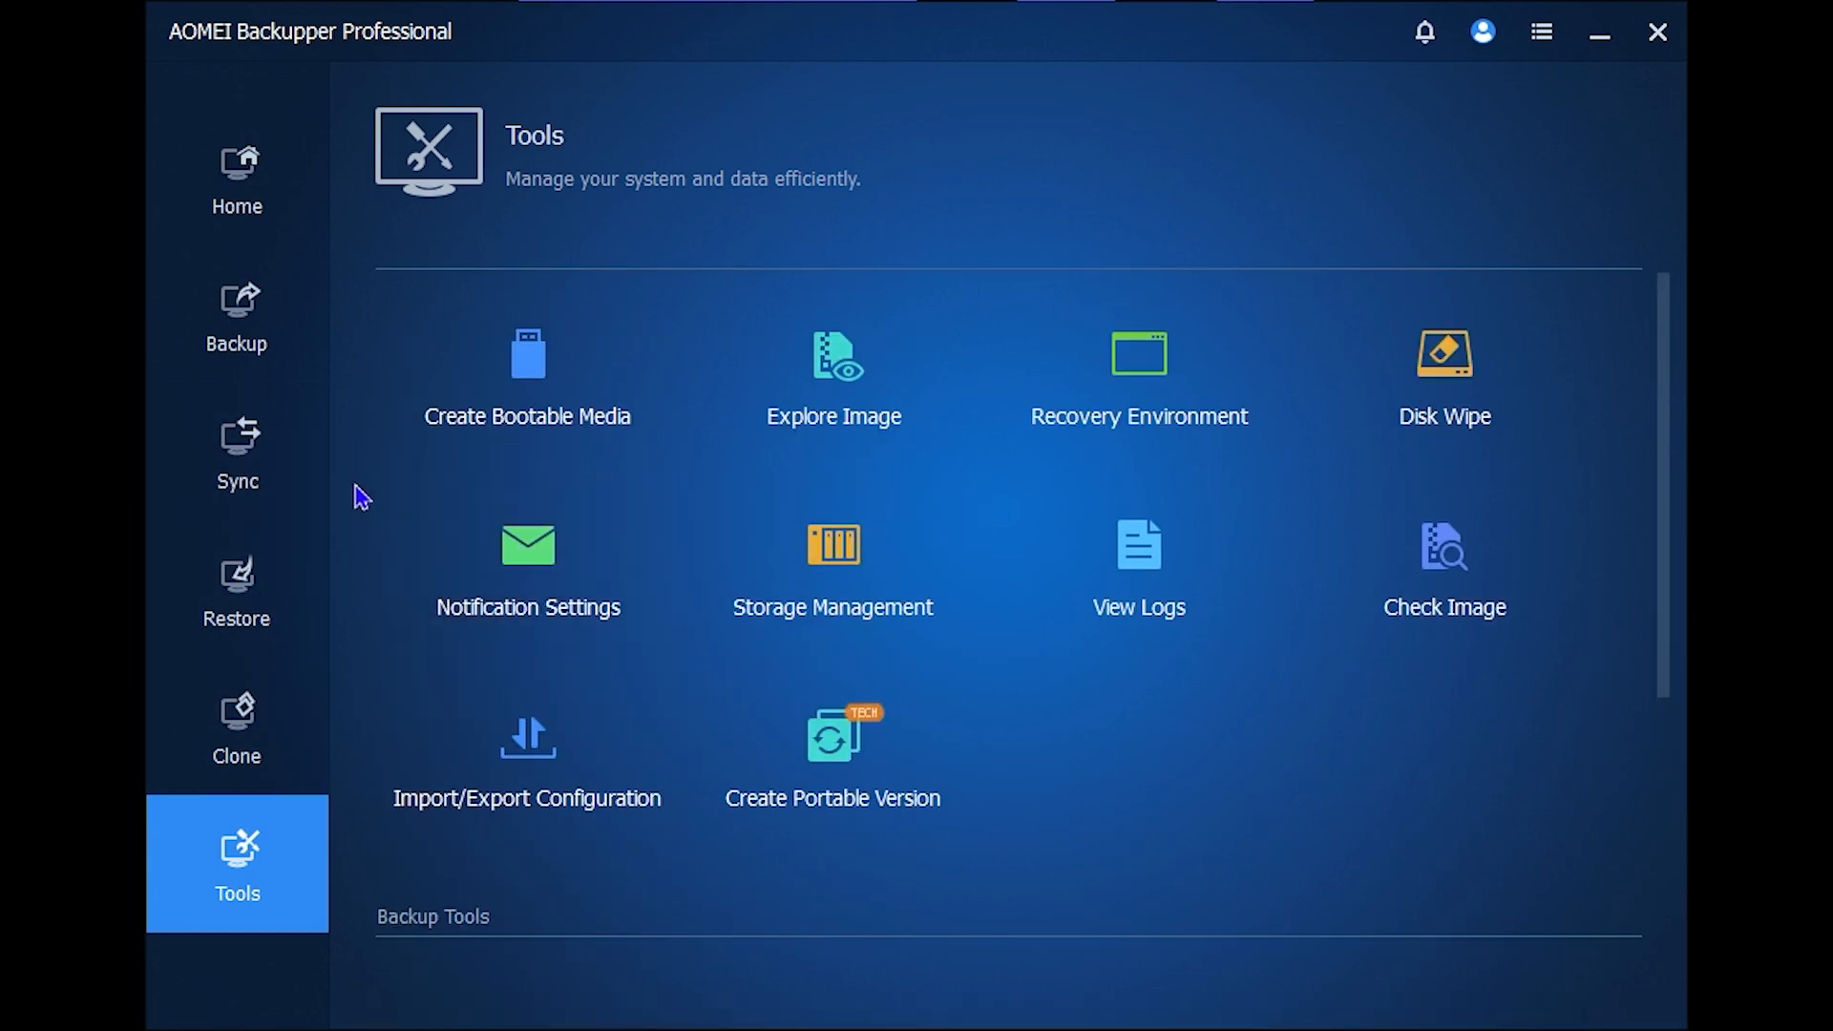
pyautogui.moveTo(1064, 720)
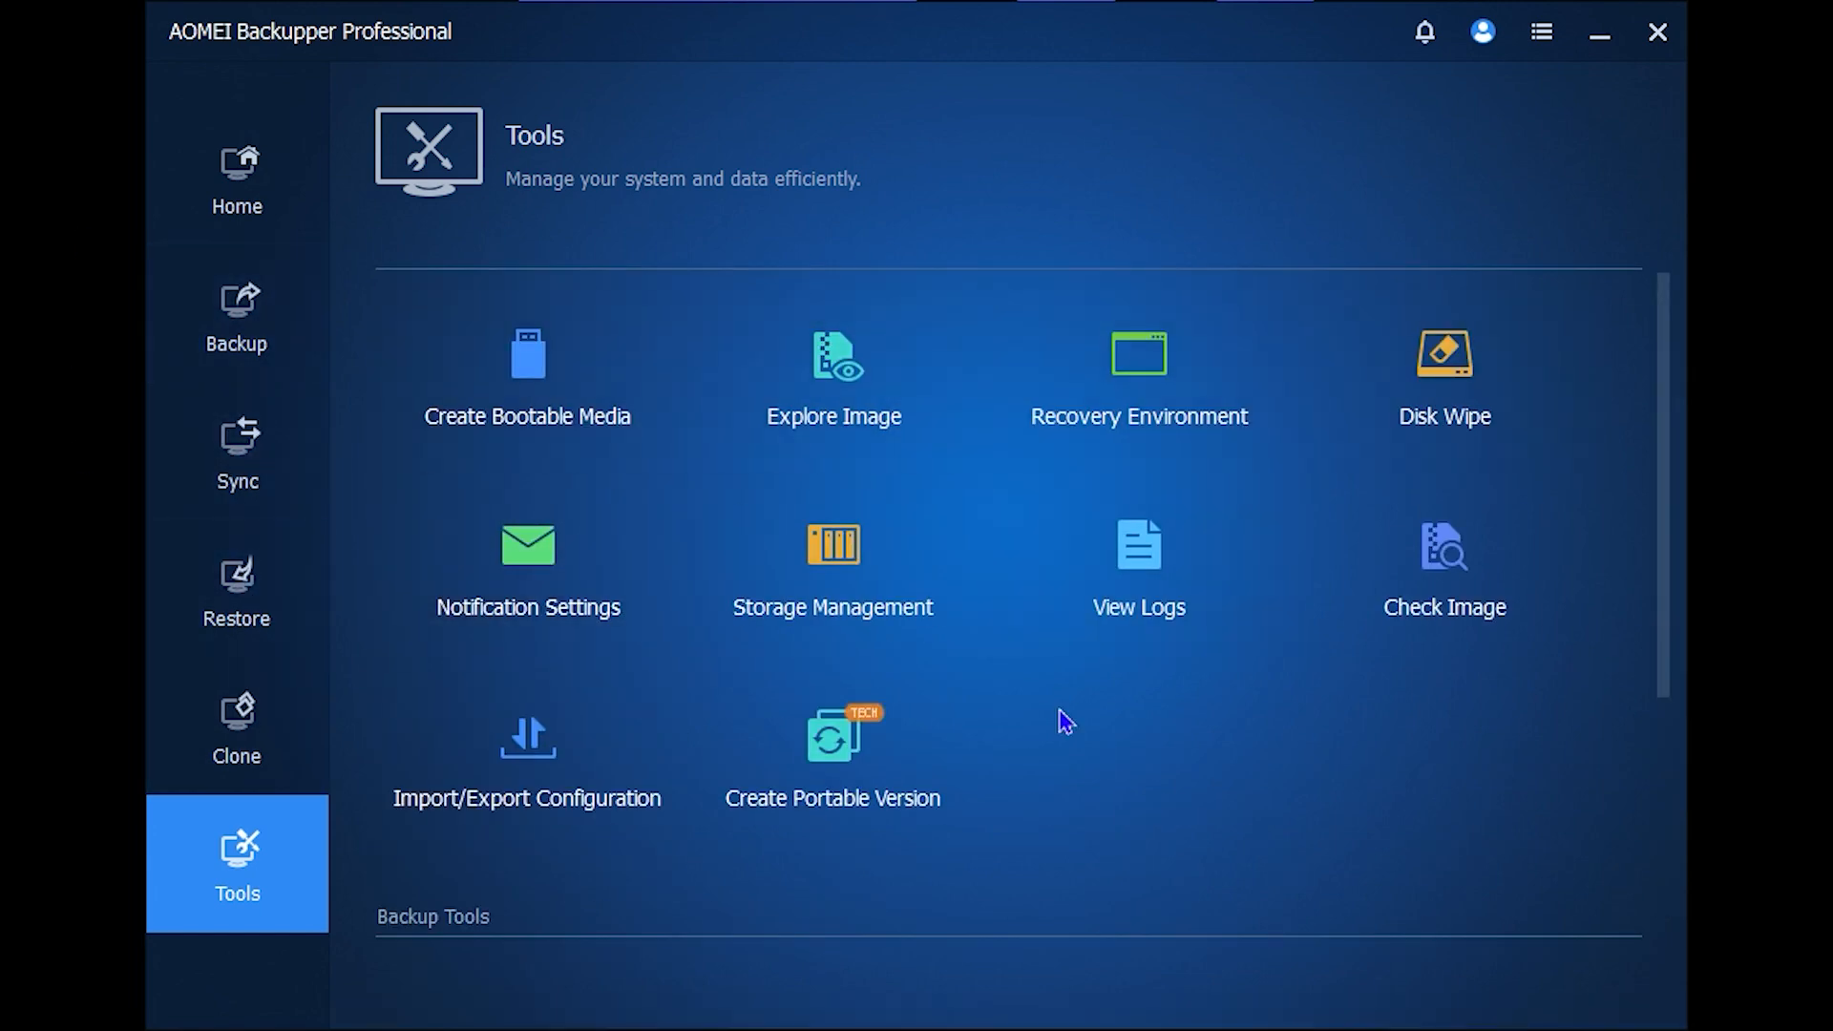
# Revisit the Clone and Sync pages, ending on the Backup types page.
pyautogui.click(237, 725)
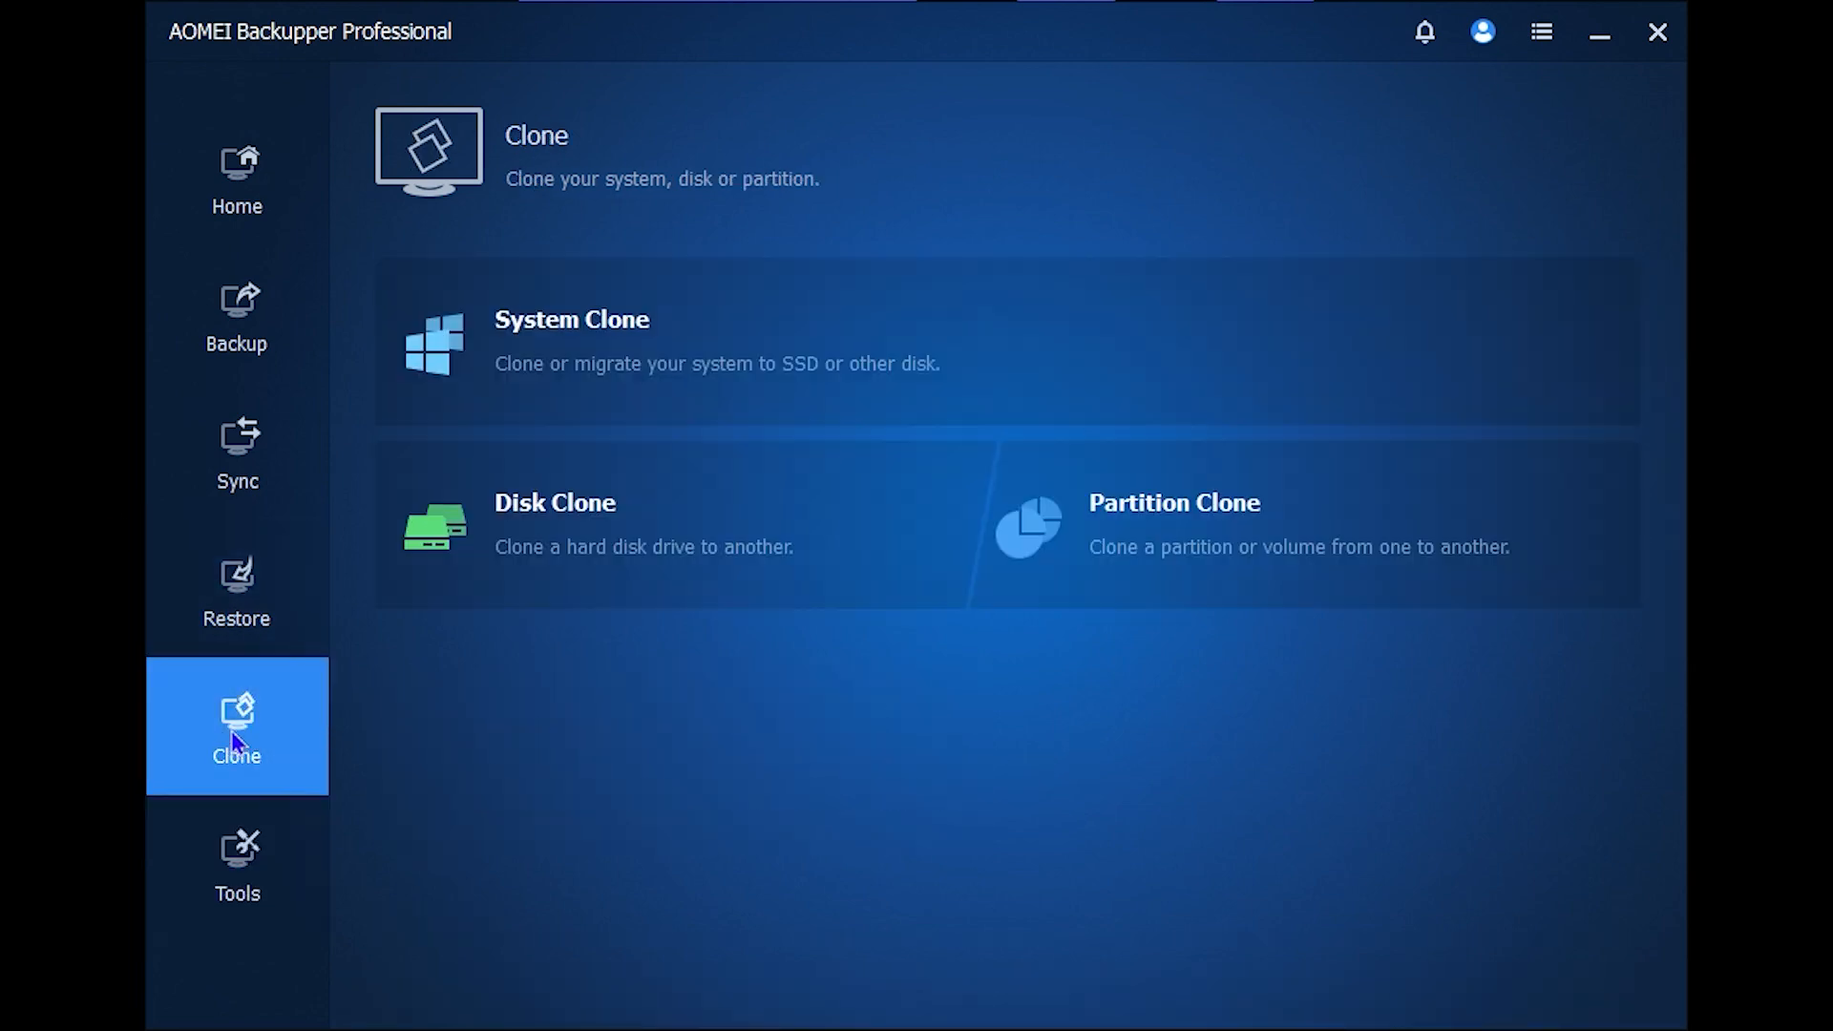
pyautogui.click(237, 454)
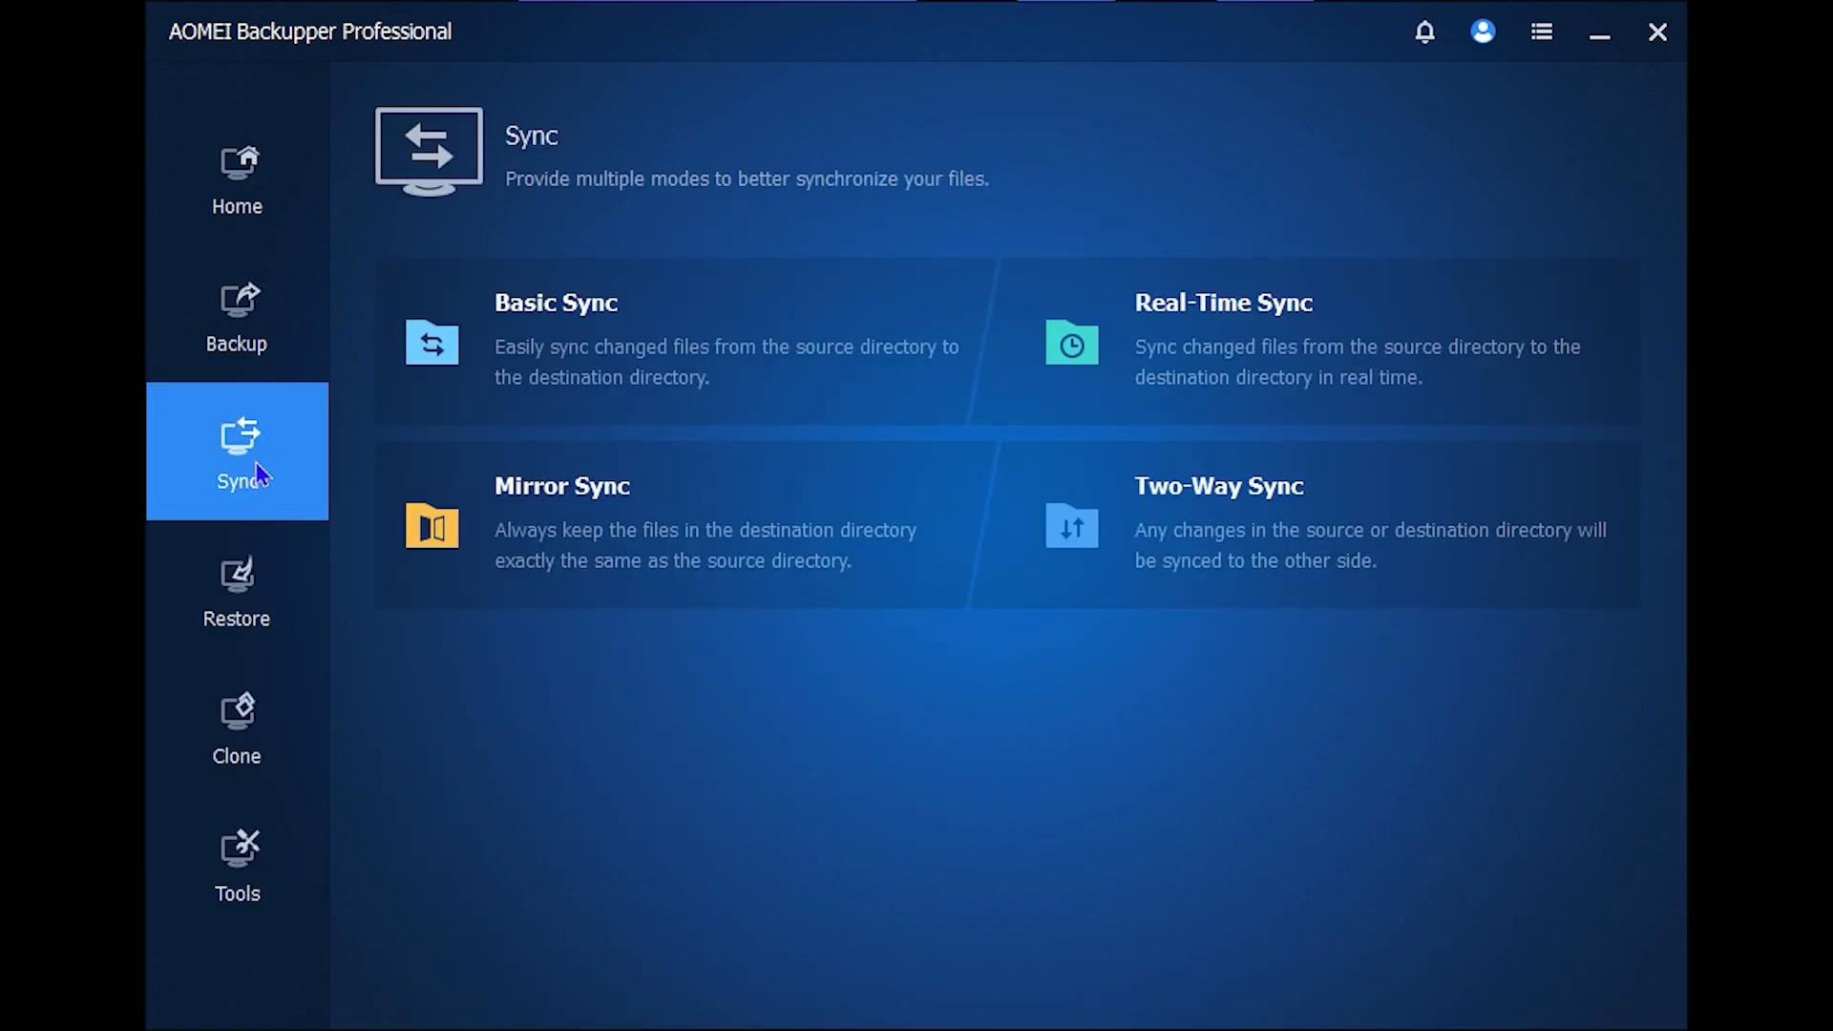
pyautogui.click(237, 314)
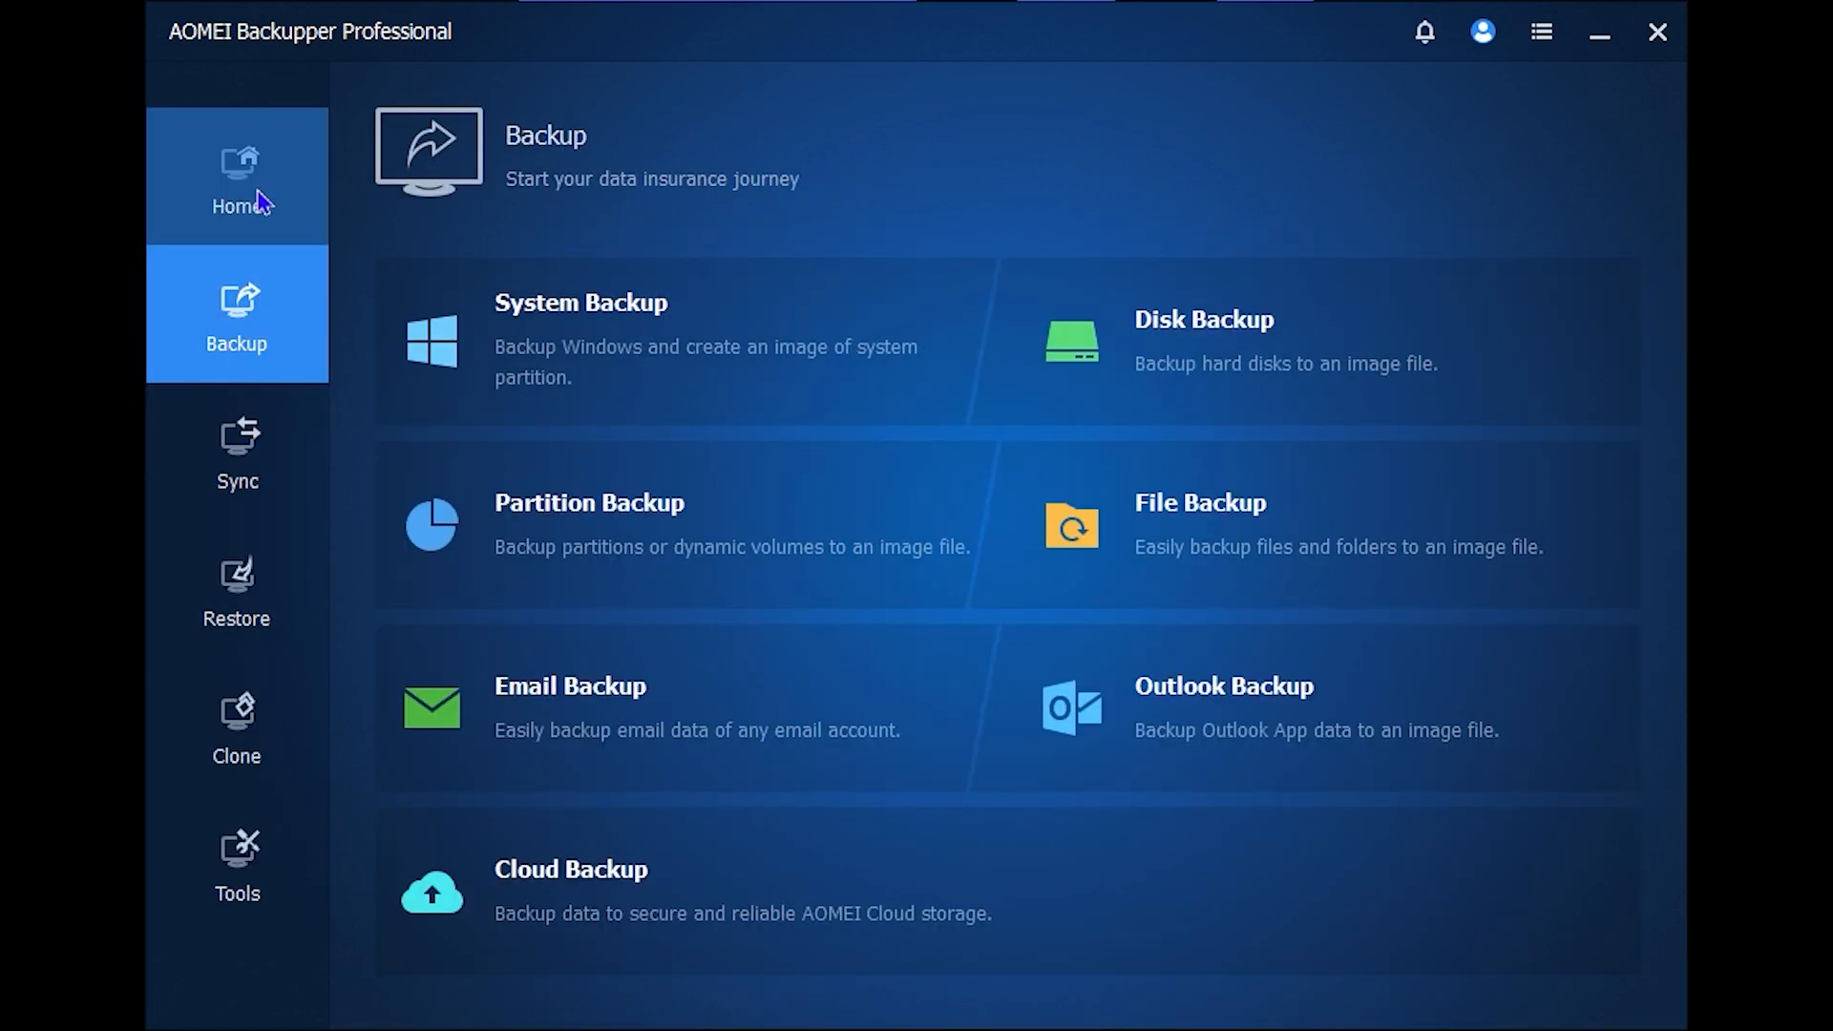
pyautogui.moveTo(1295, 451)
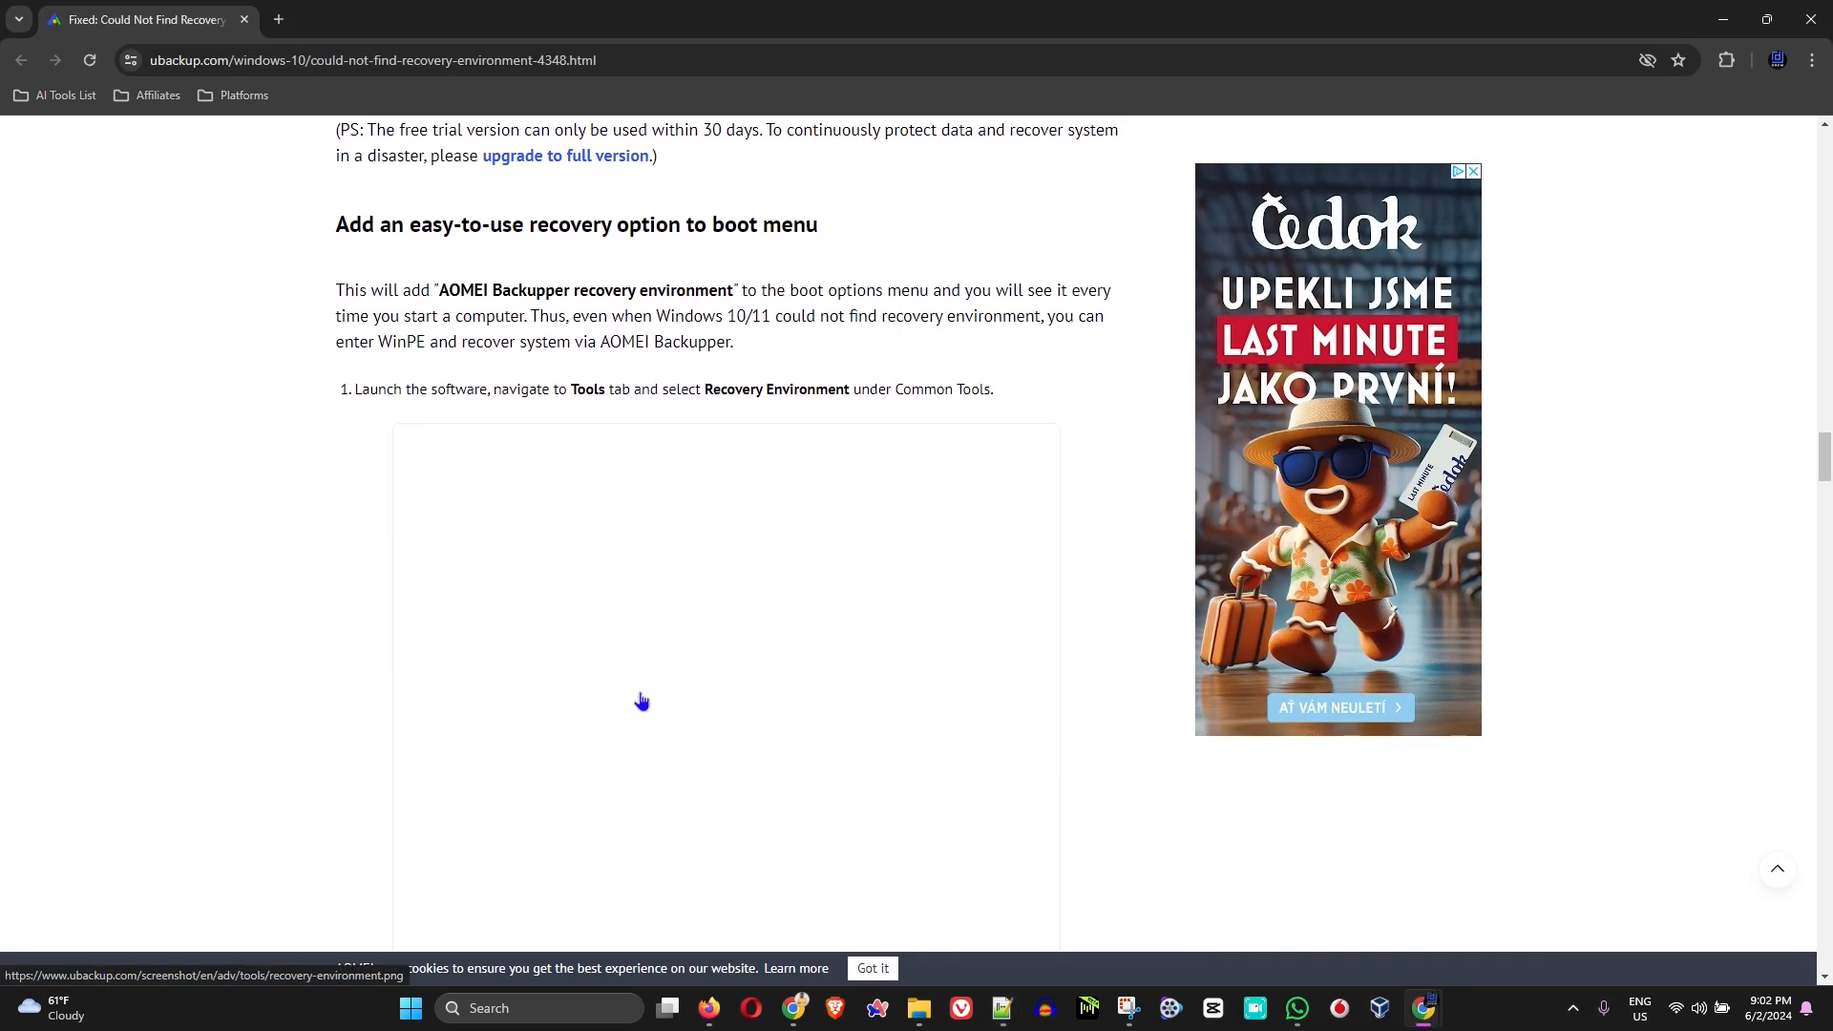
pyautogui.scroll(3)
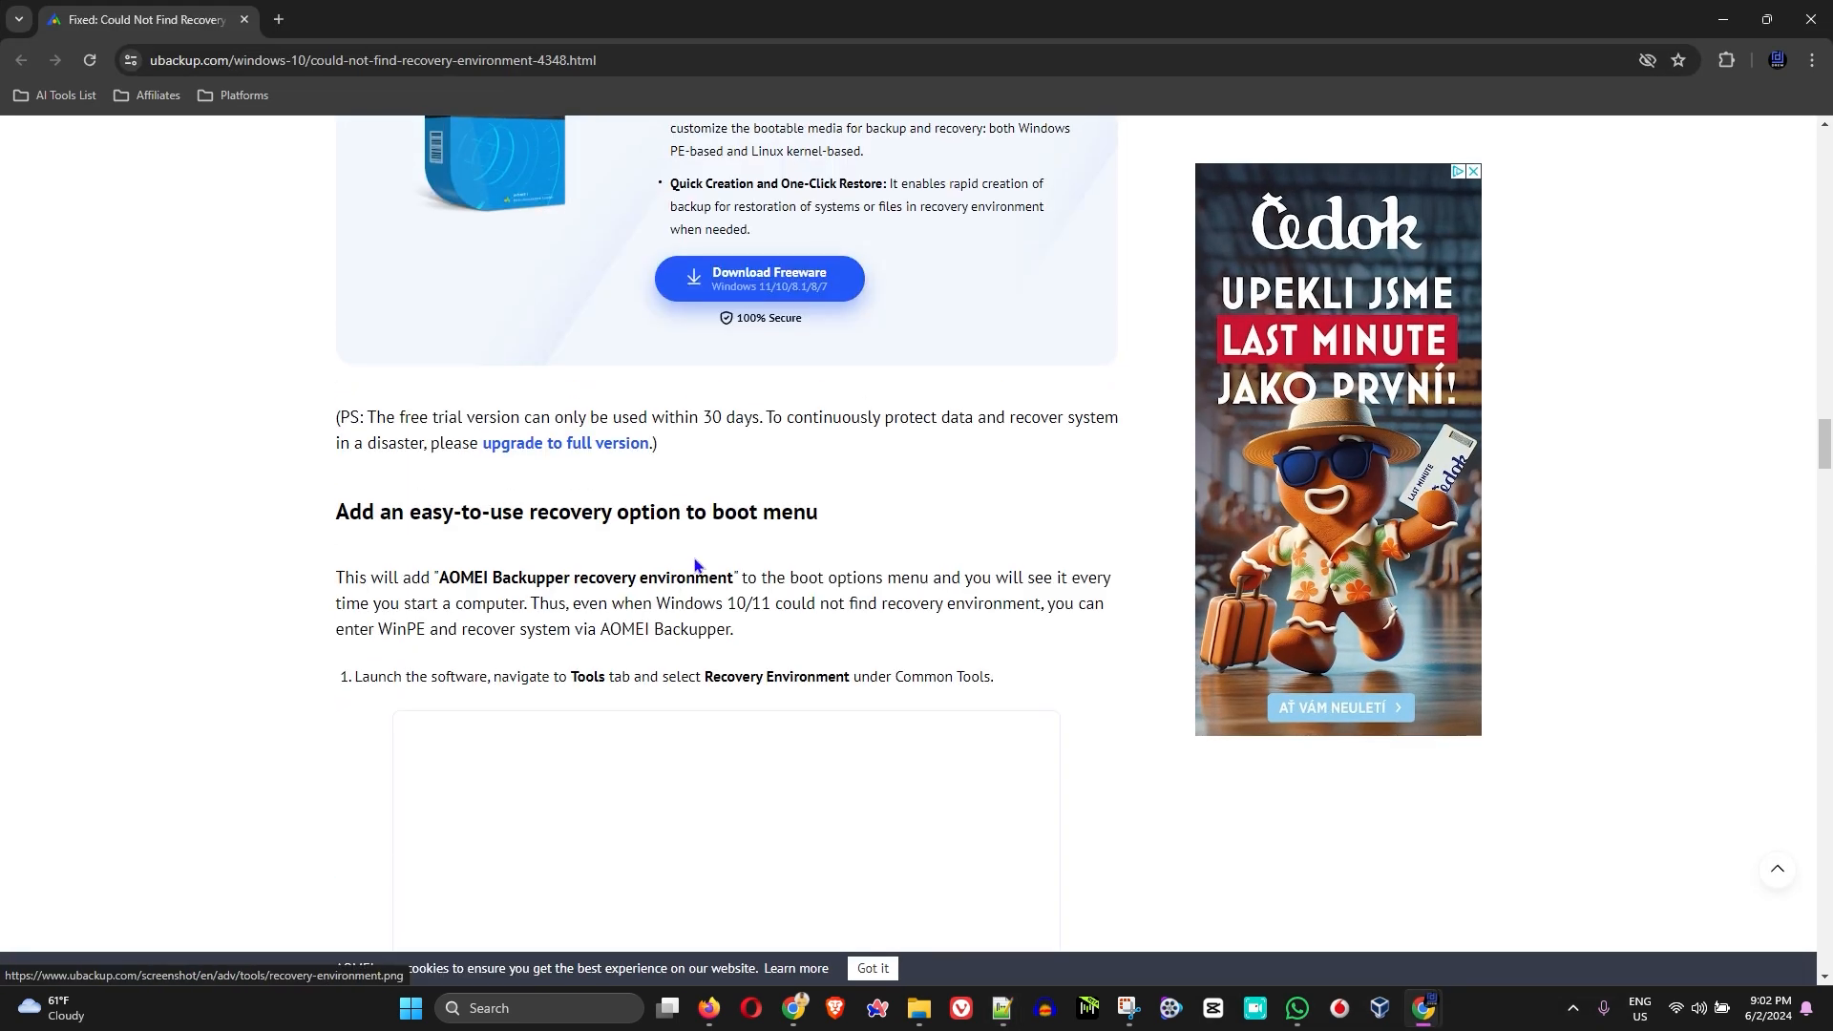
pyautogui.scroll(3)
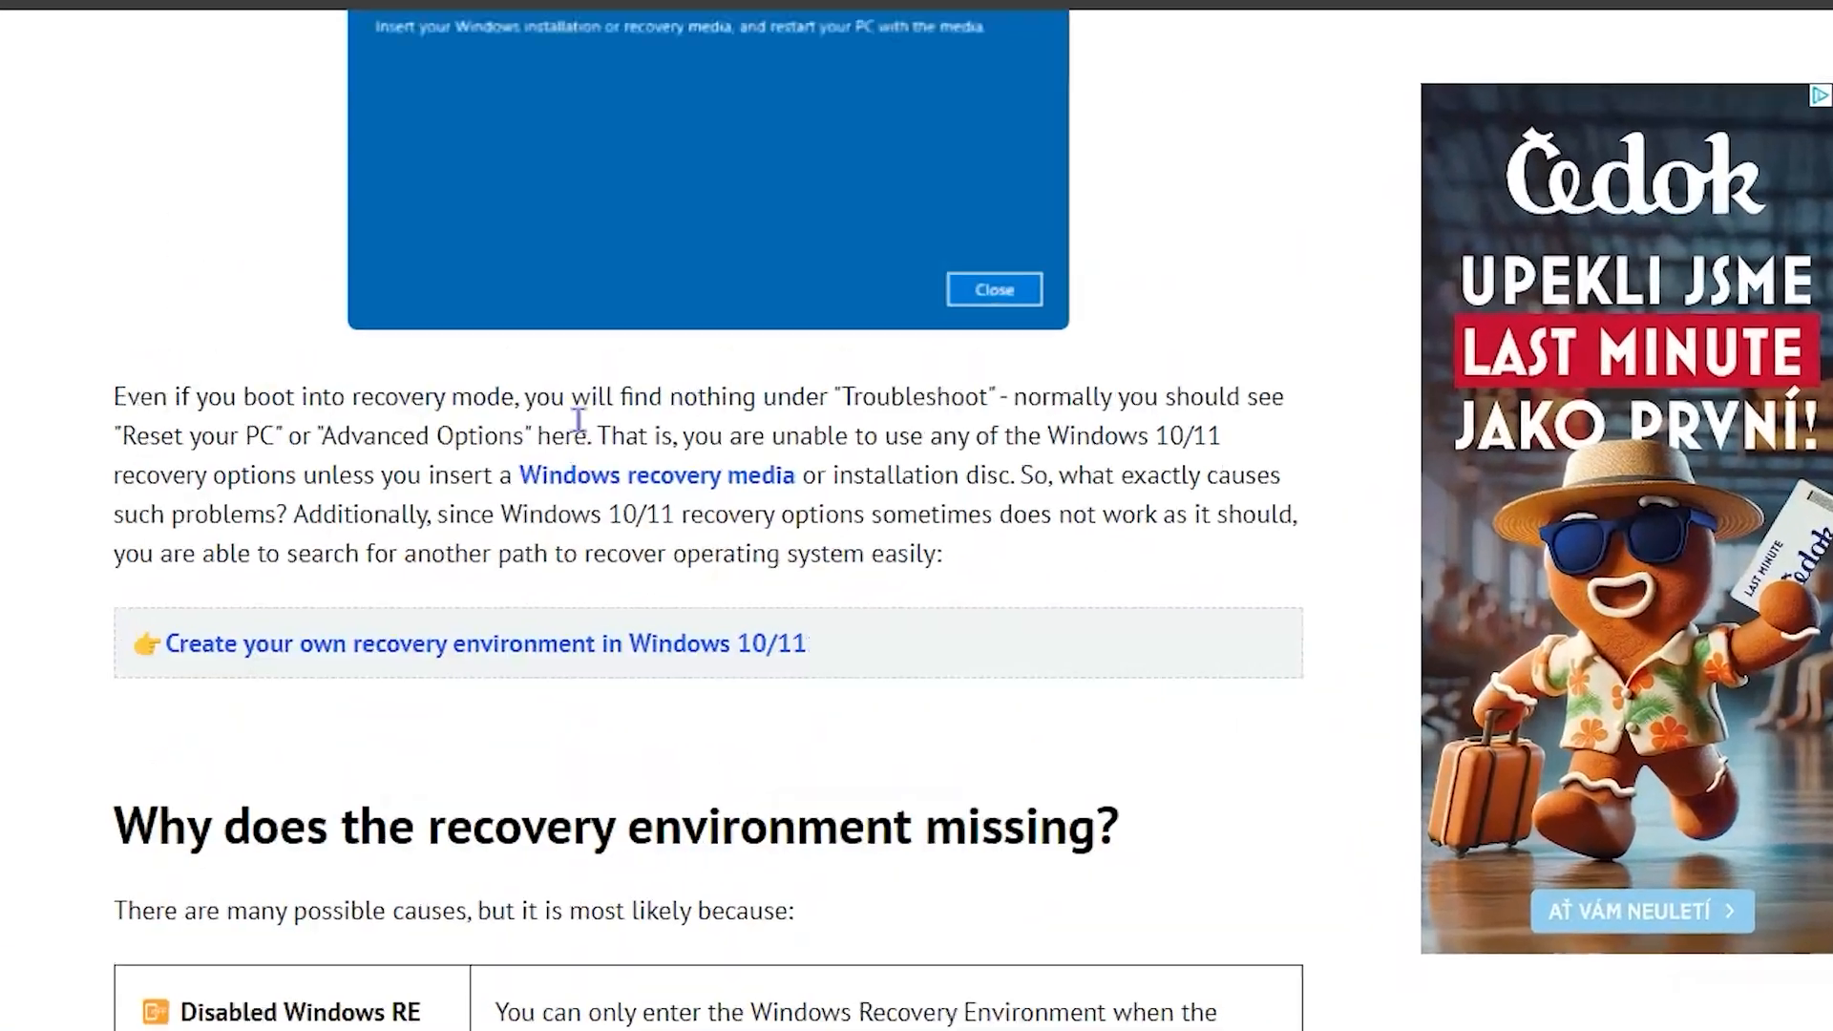
pyautogui.scroll(3)
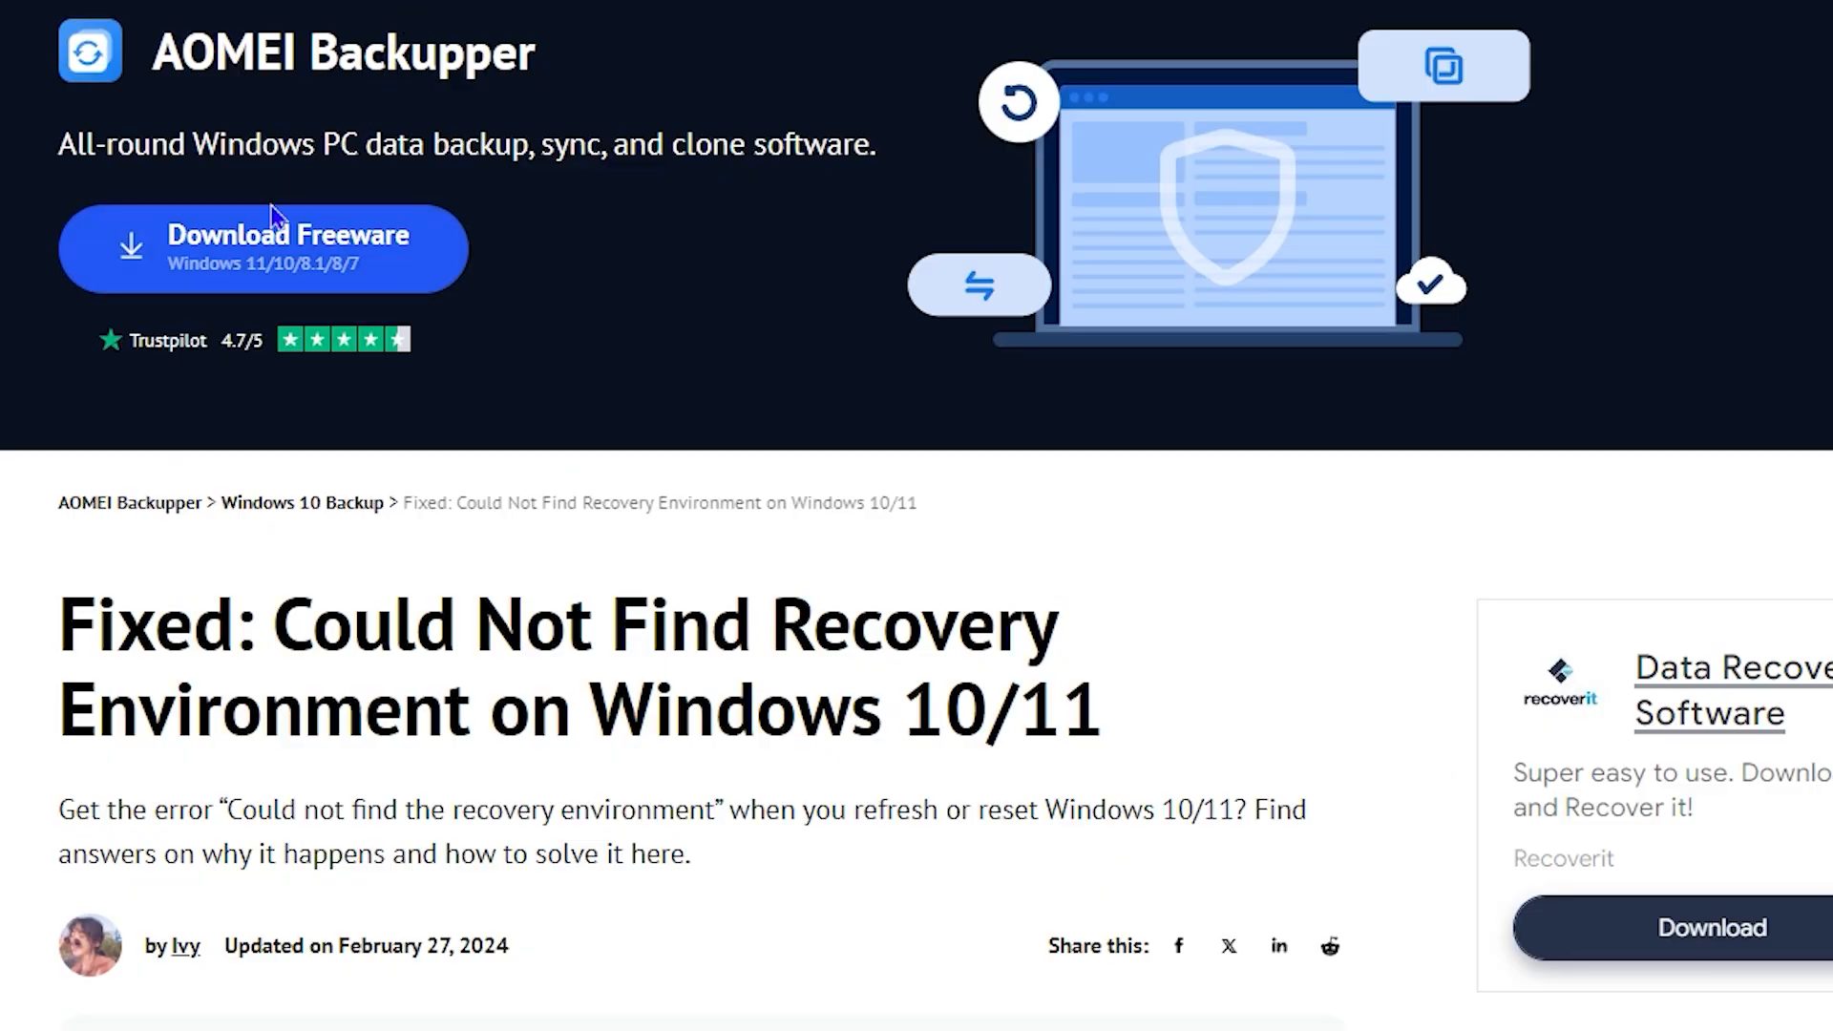
pyautogui.moveTo(153, 122)
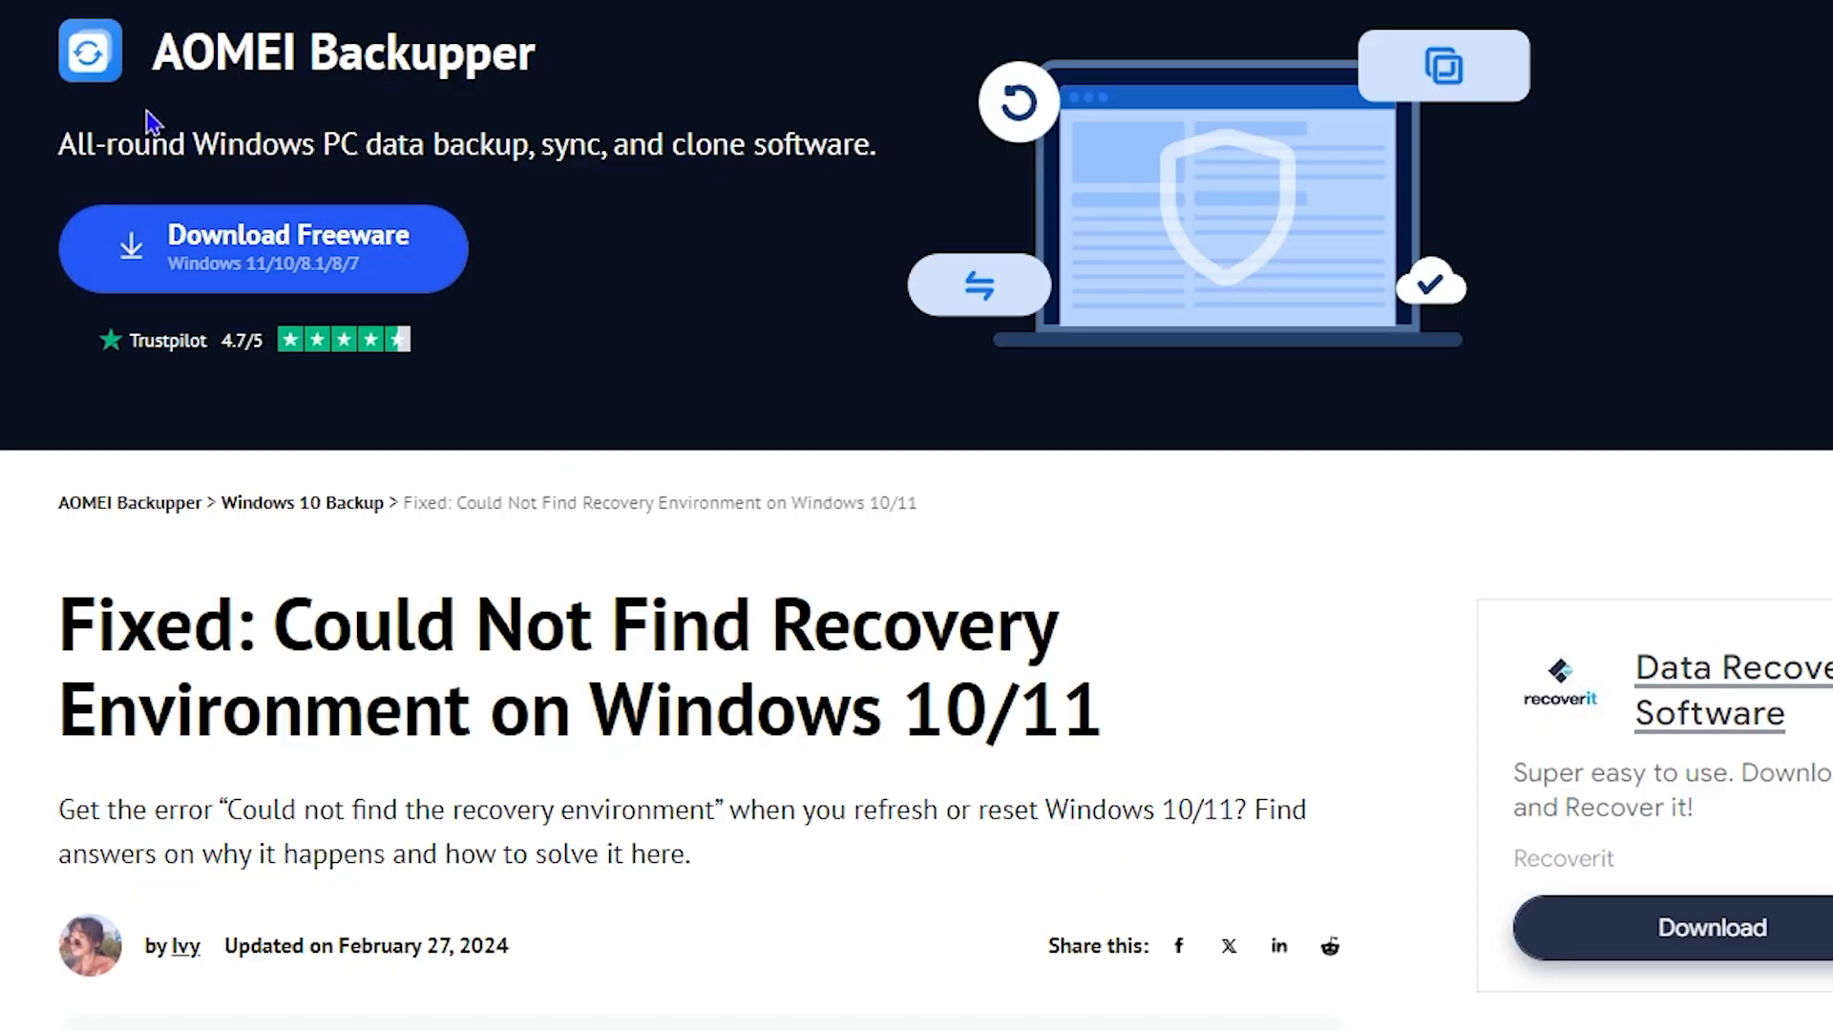
pyautogui.moveTo(304, 372)
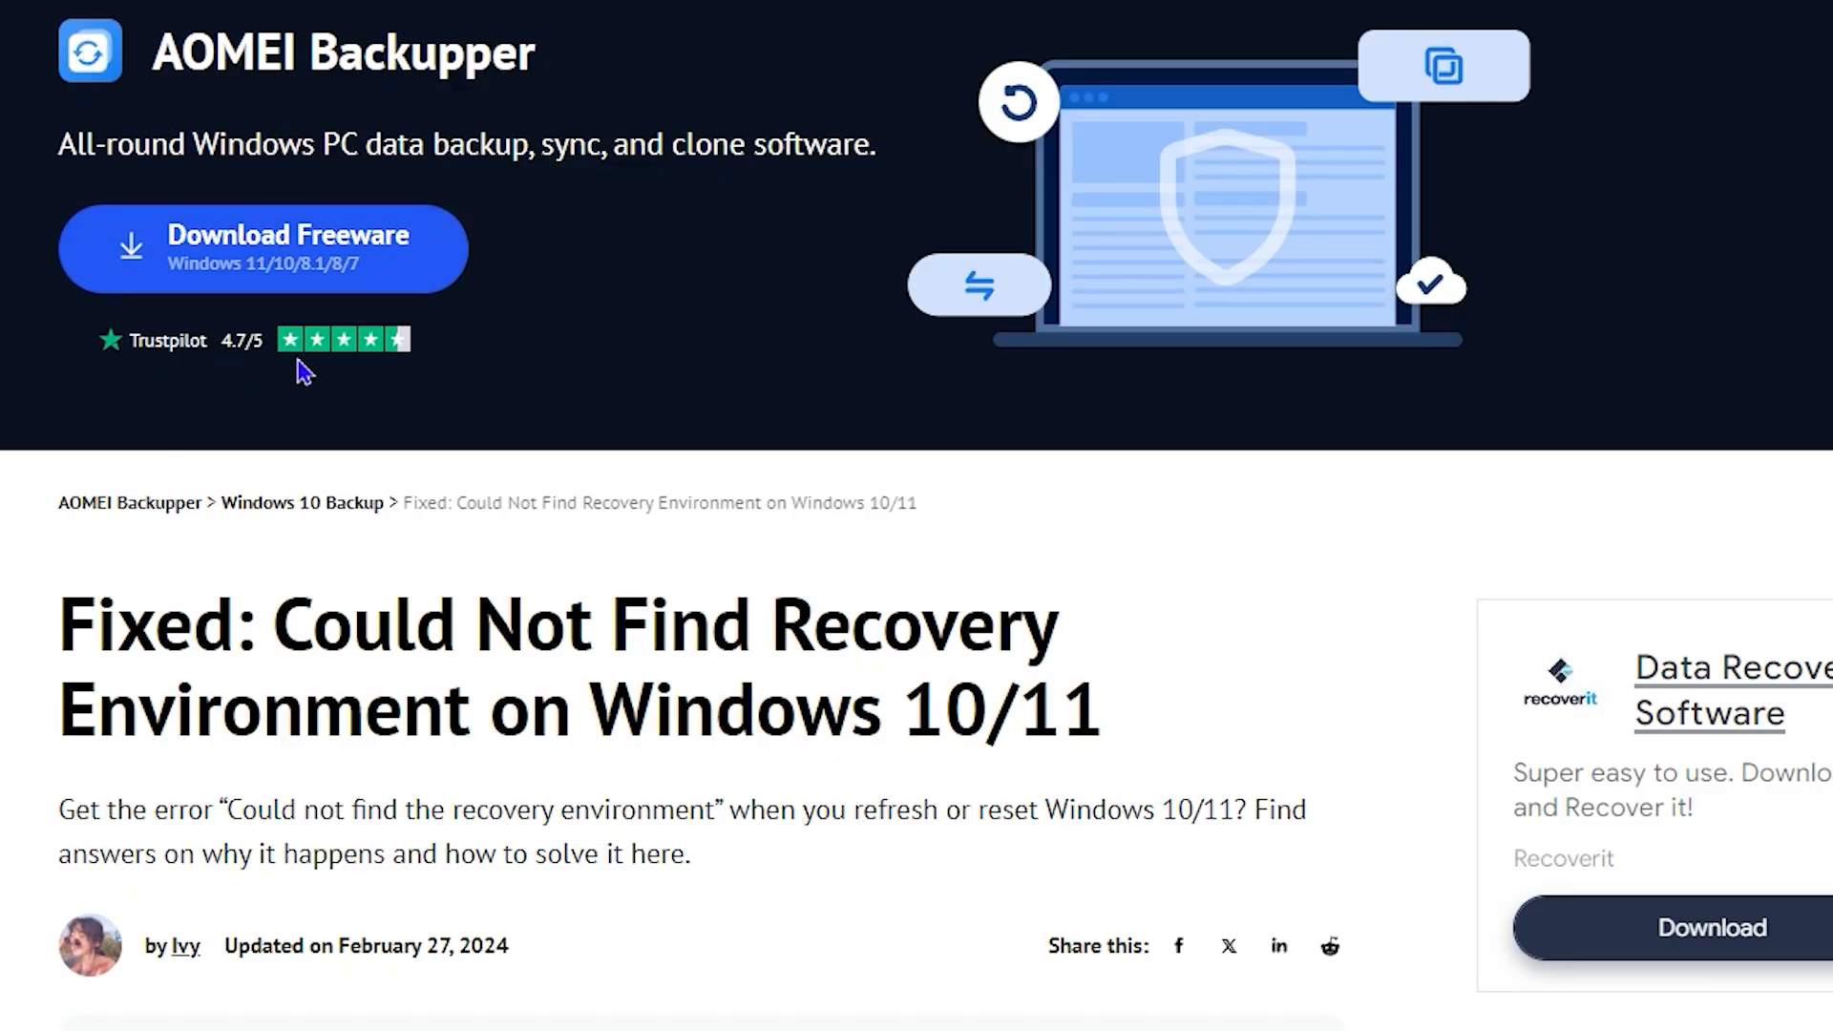
pyautogui.moveTo(281, 687)
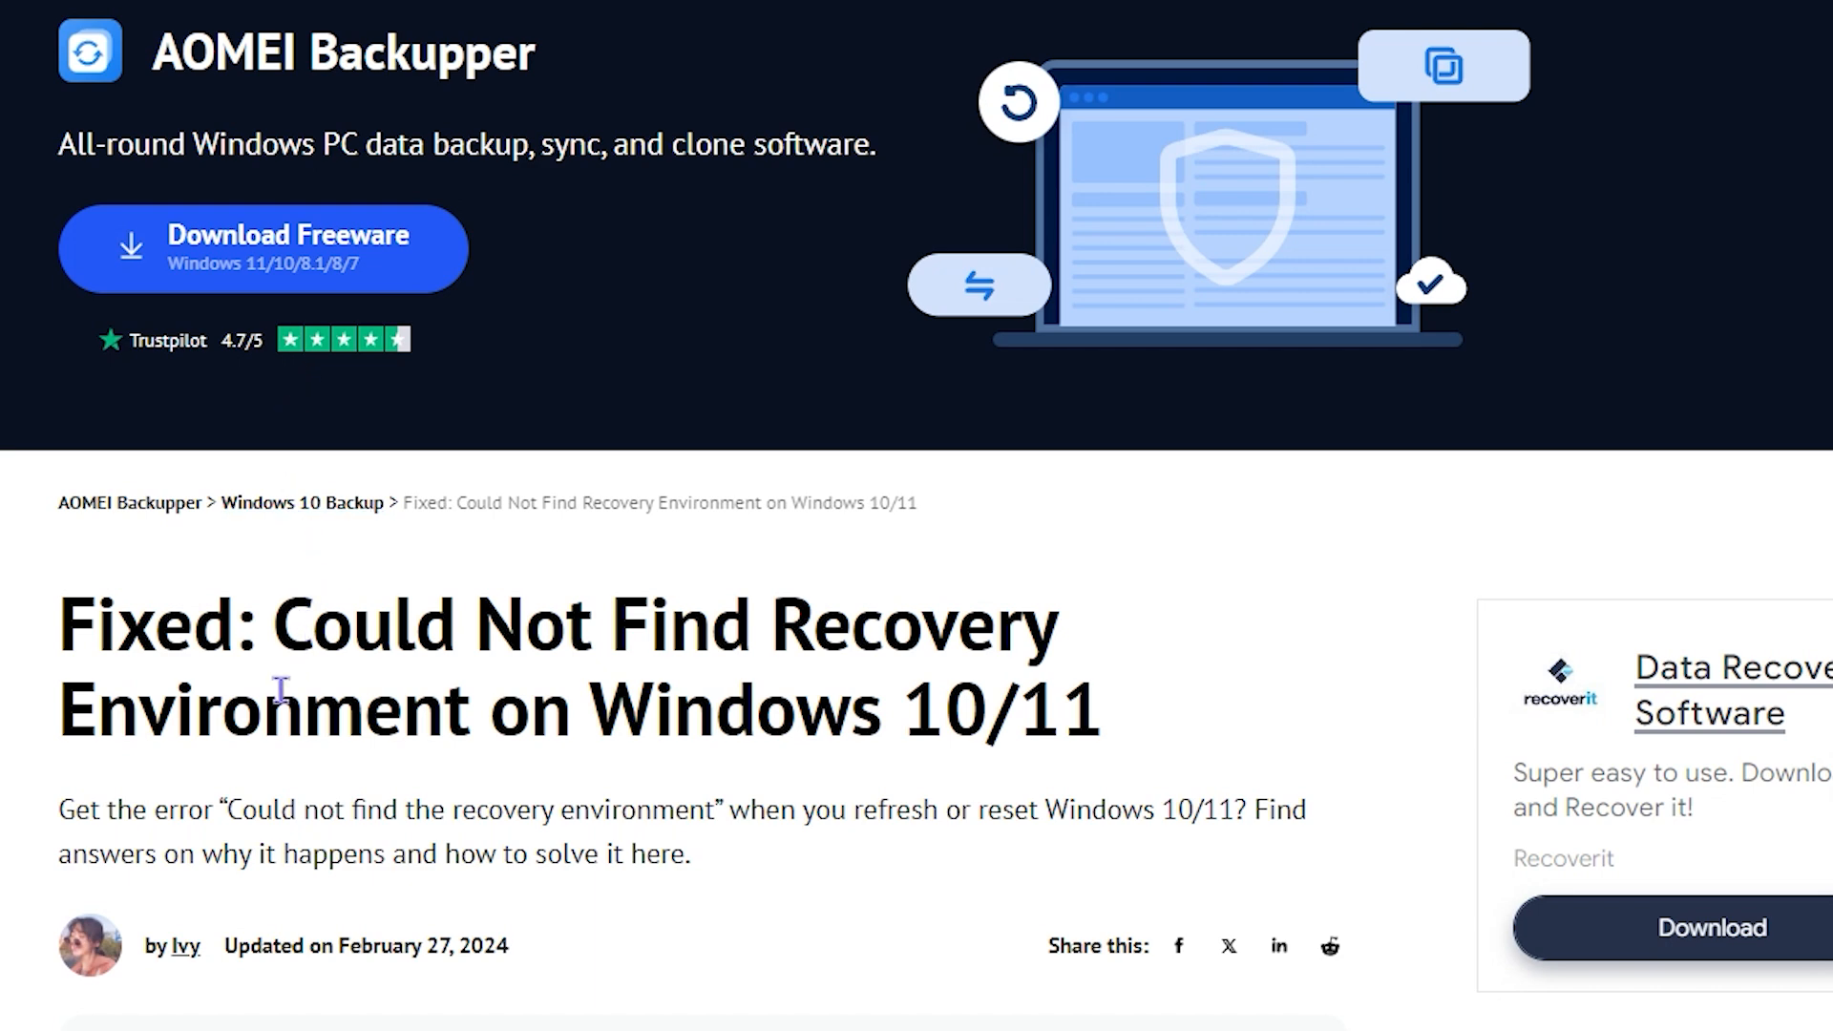
pyautogui.scroll(-3)
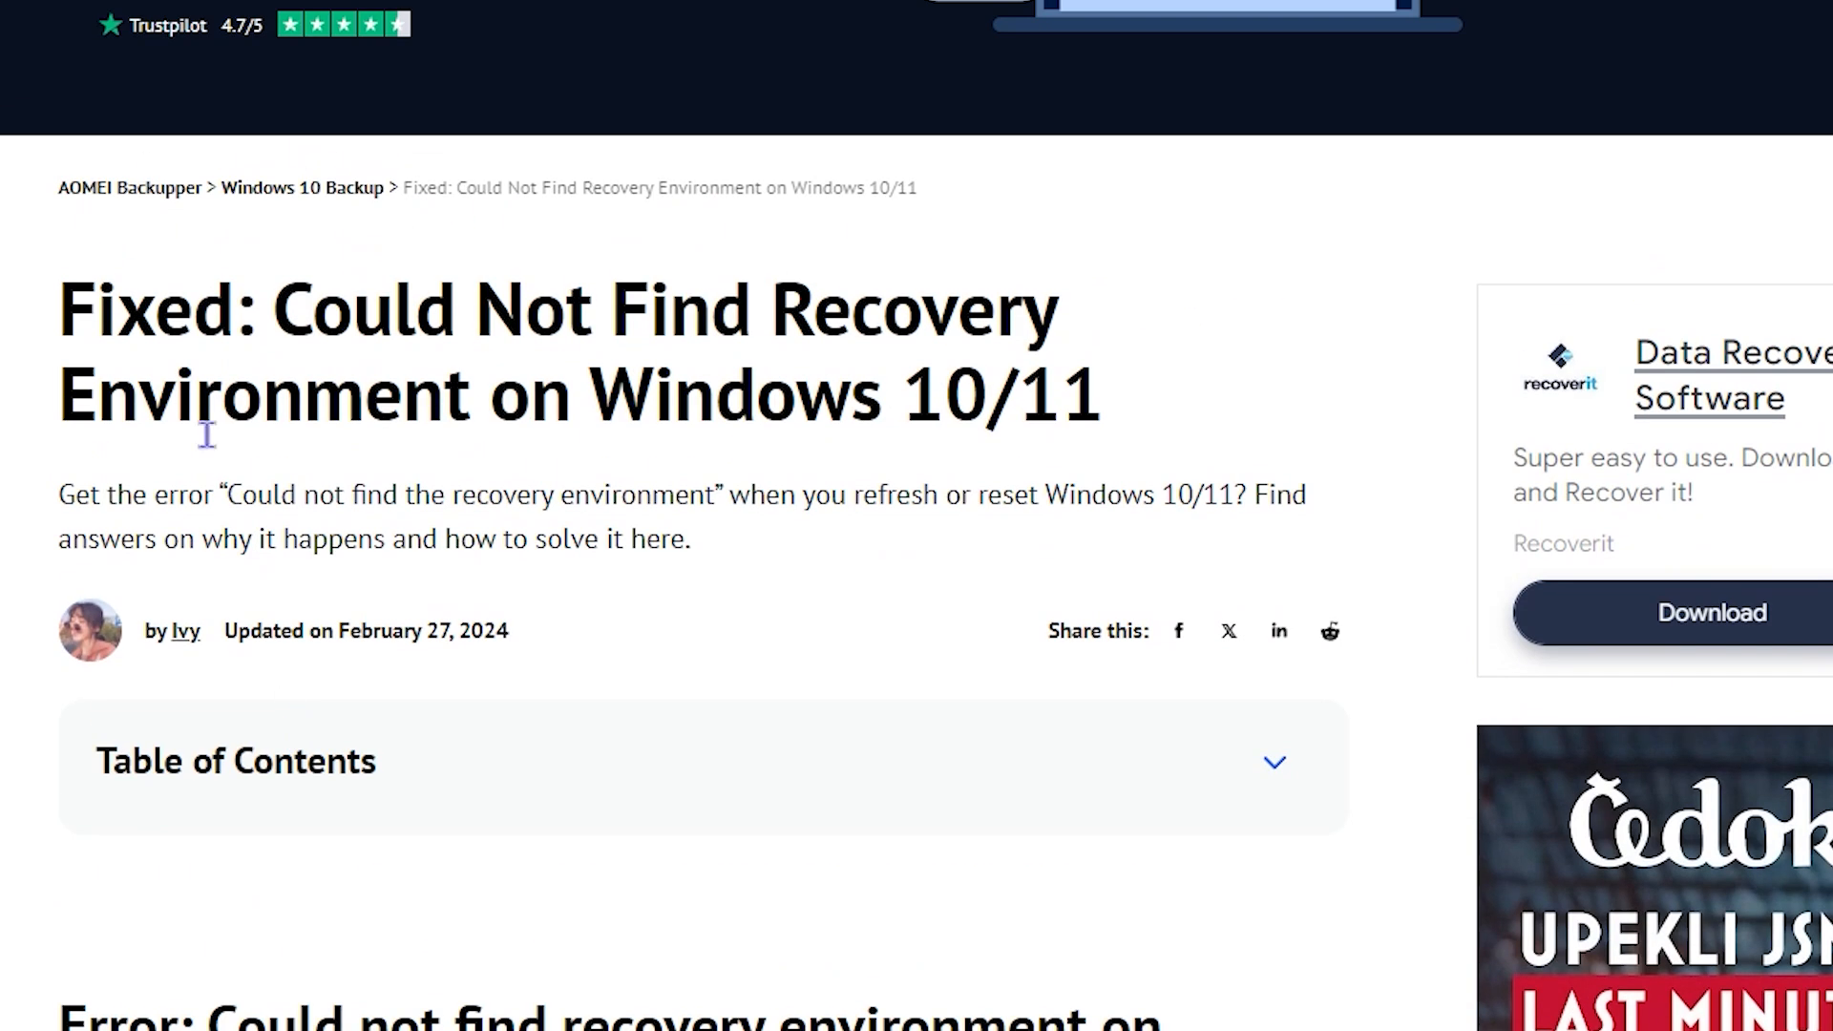
pyautogui.moveTo(555, 309)
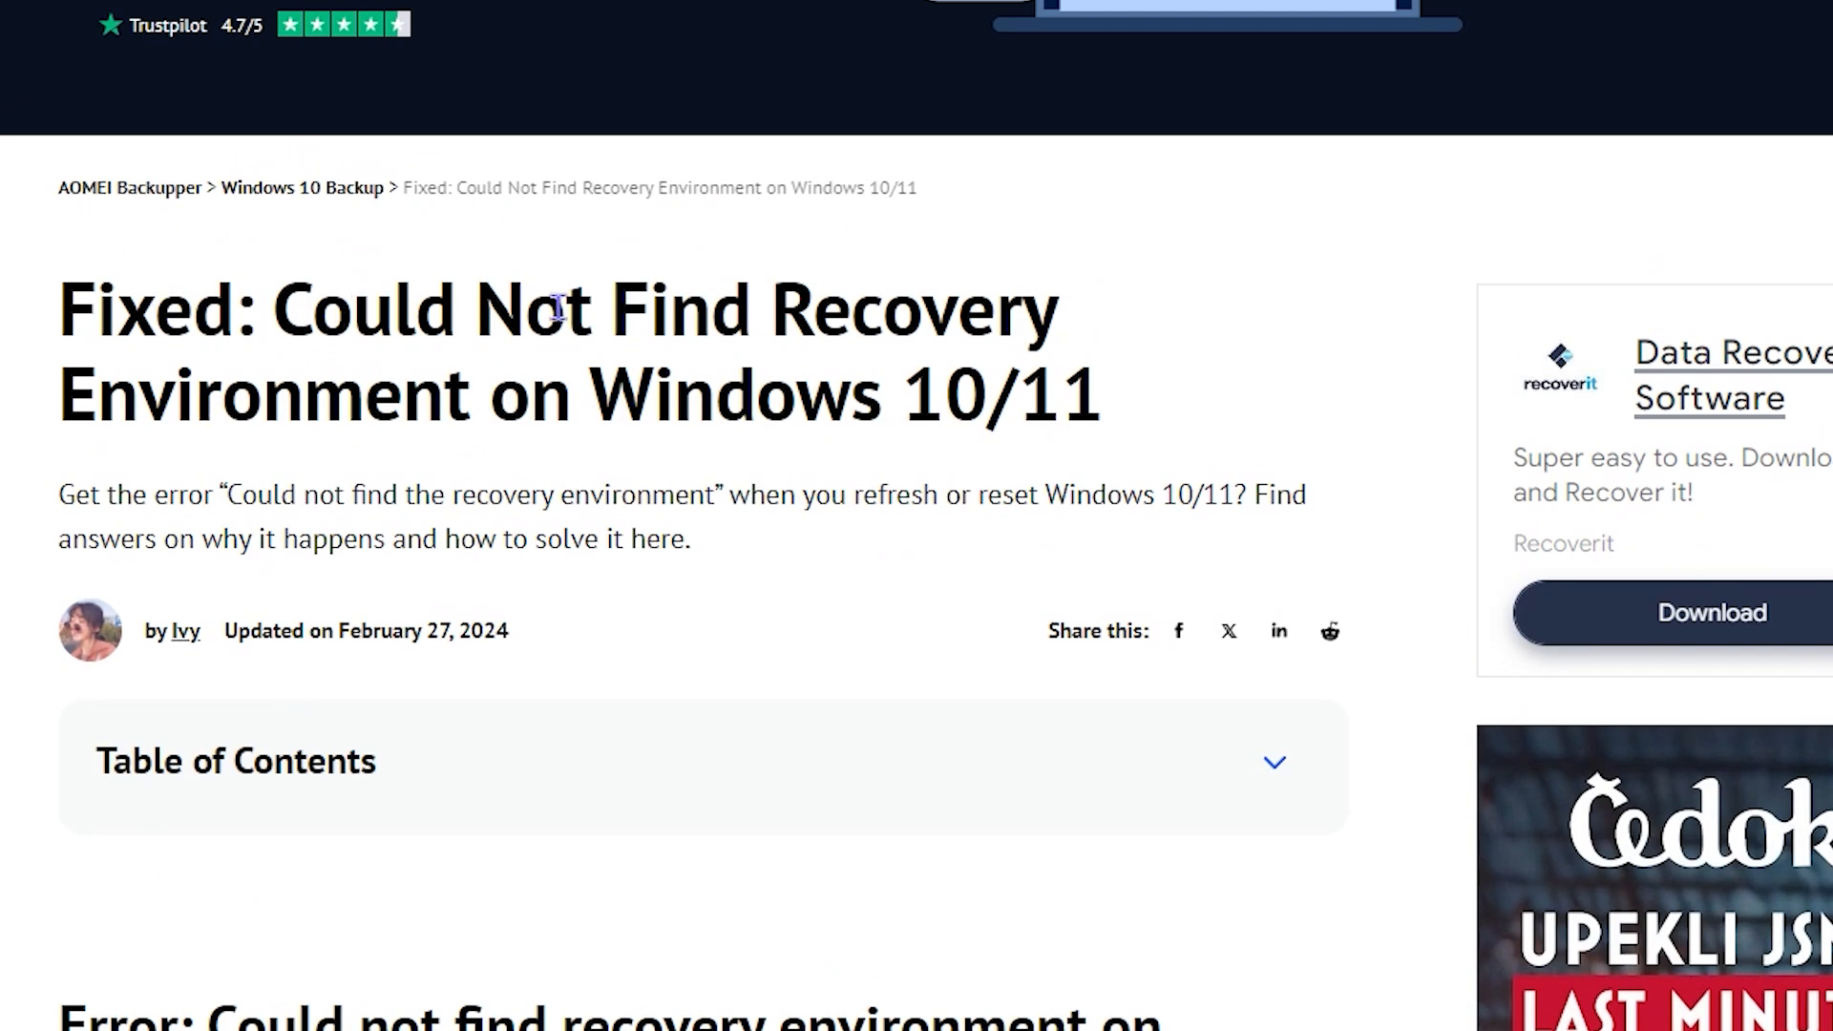
pyautogui.moveTo(506, 483)
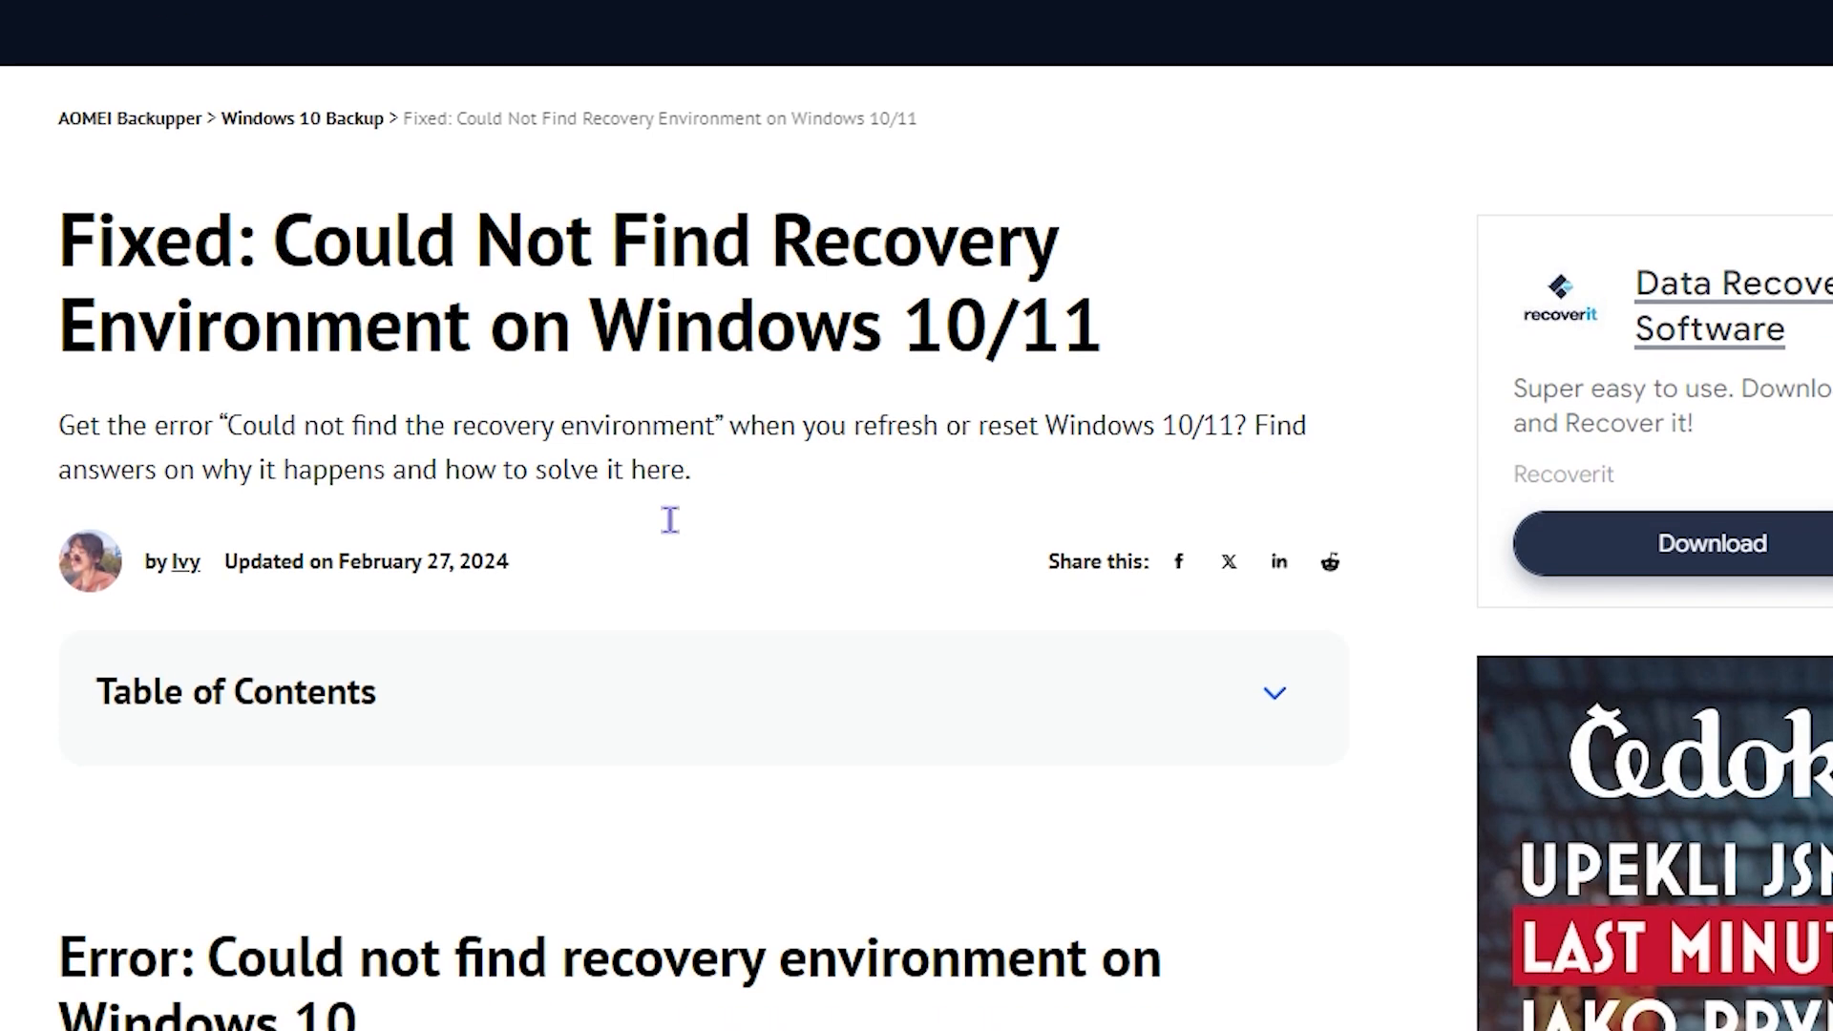
pyautogui.scroll(-3)
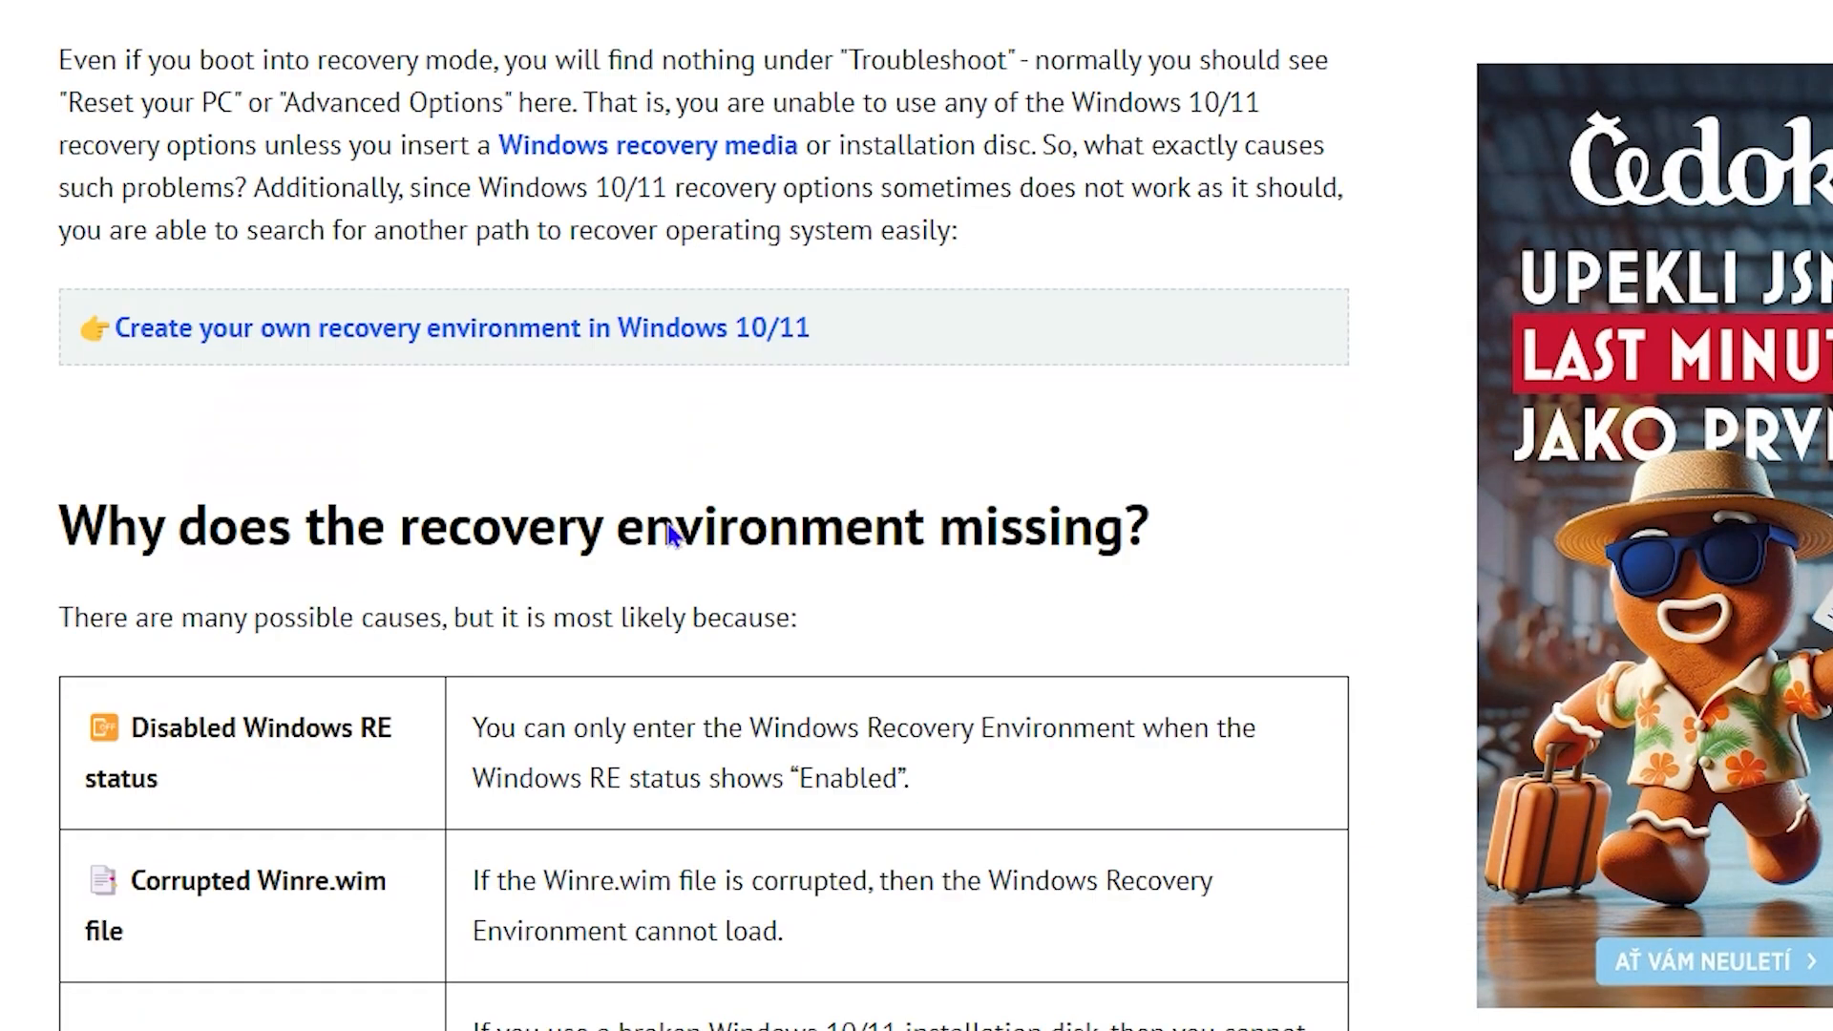
pyautogui.scroll(-3)
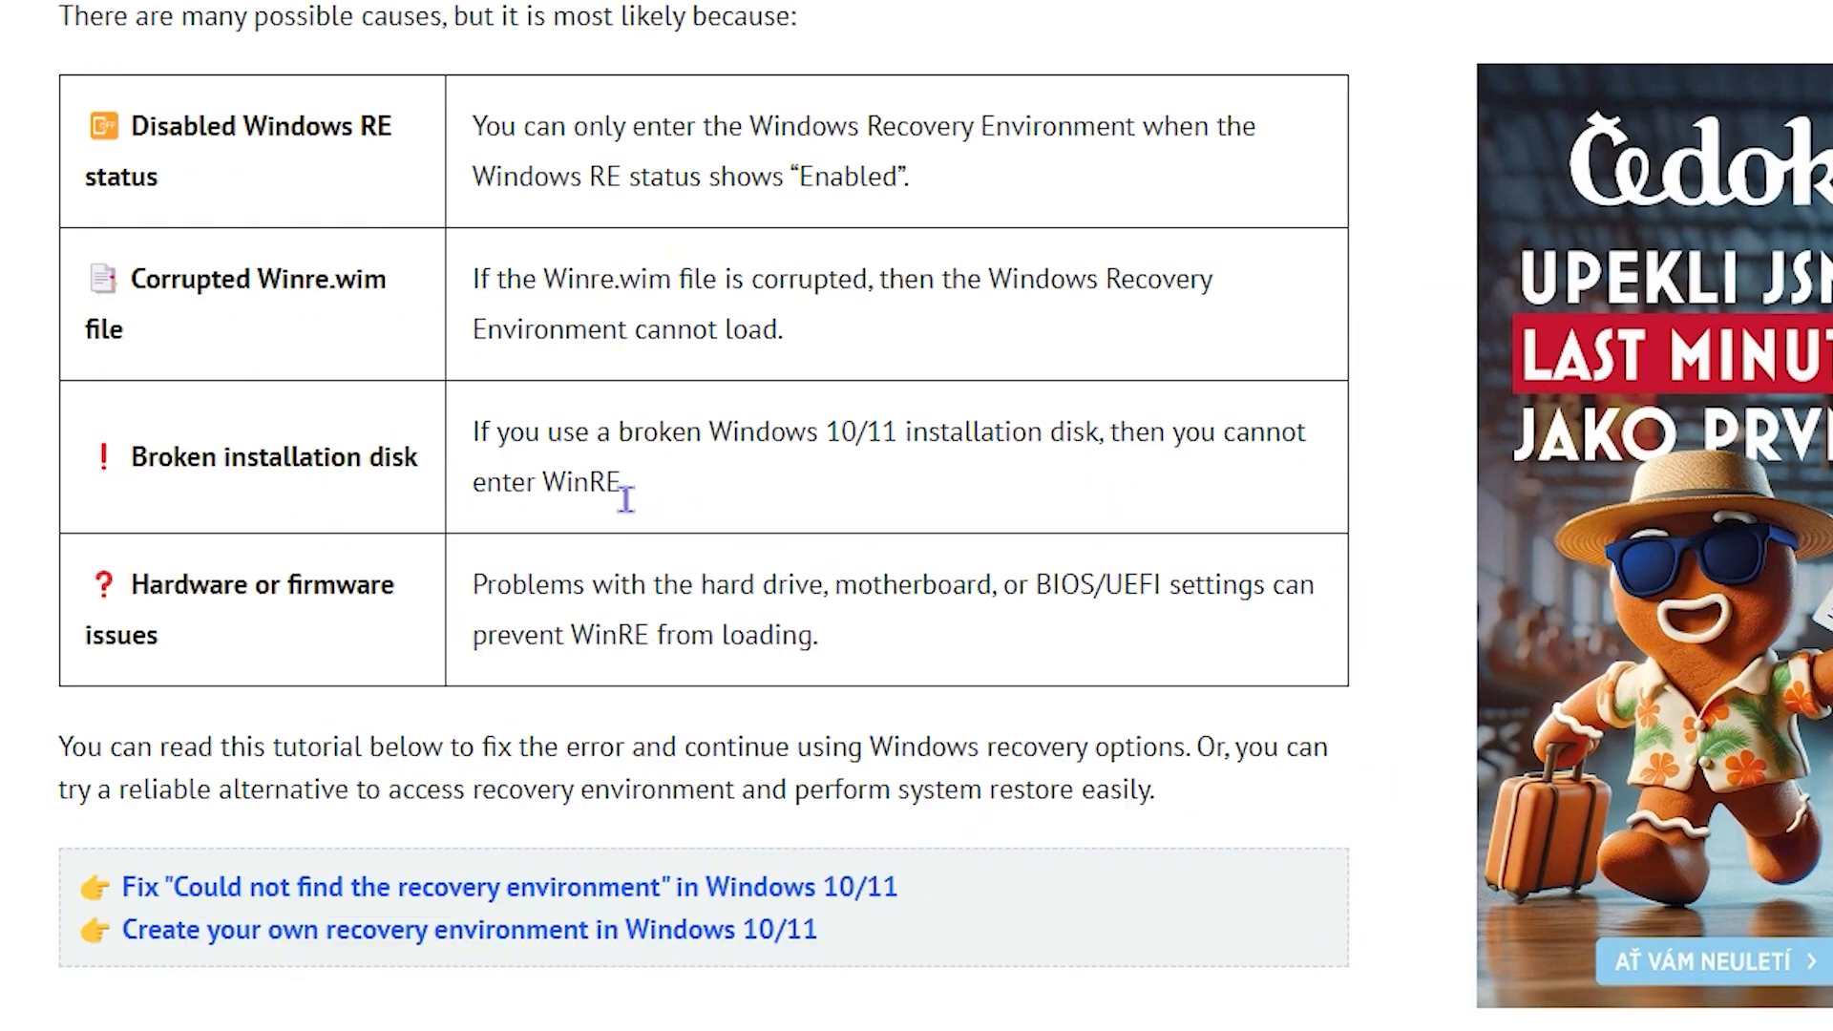
pyautogui.scroll(-3)
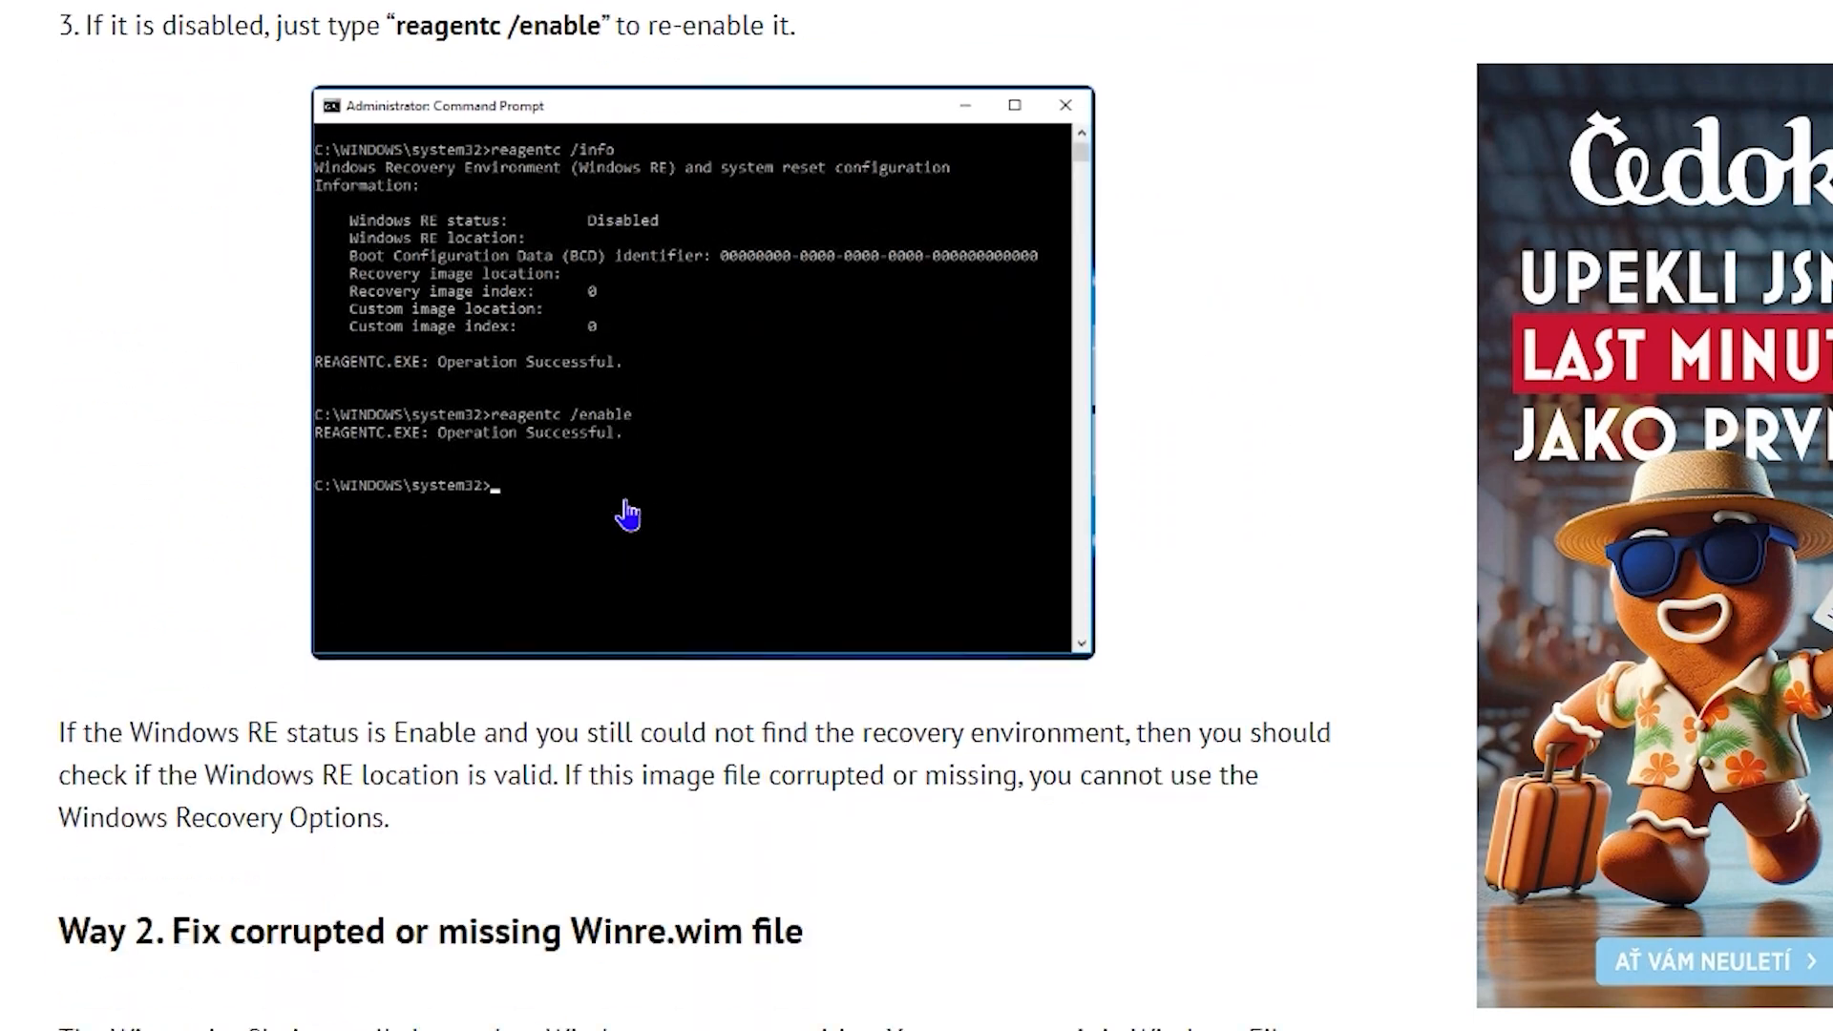